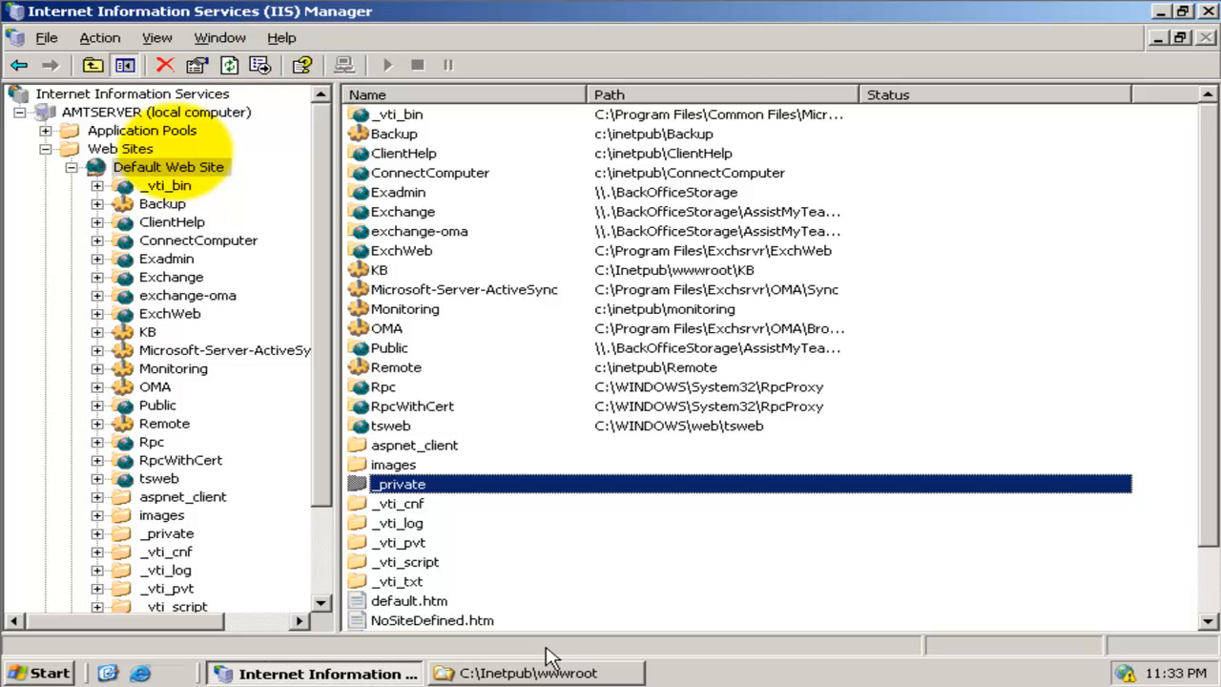
Select the Default Web Site and bring up its New menu for sites and virtual directories
click(167, 167)
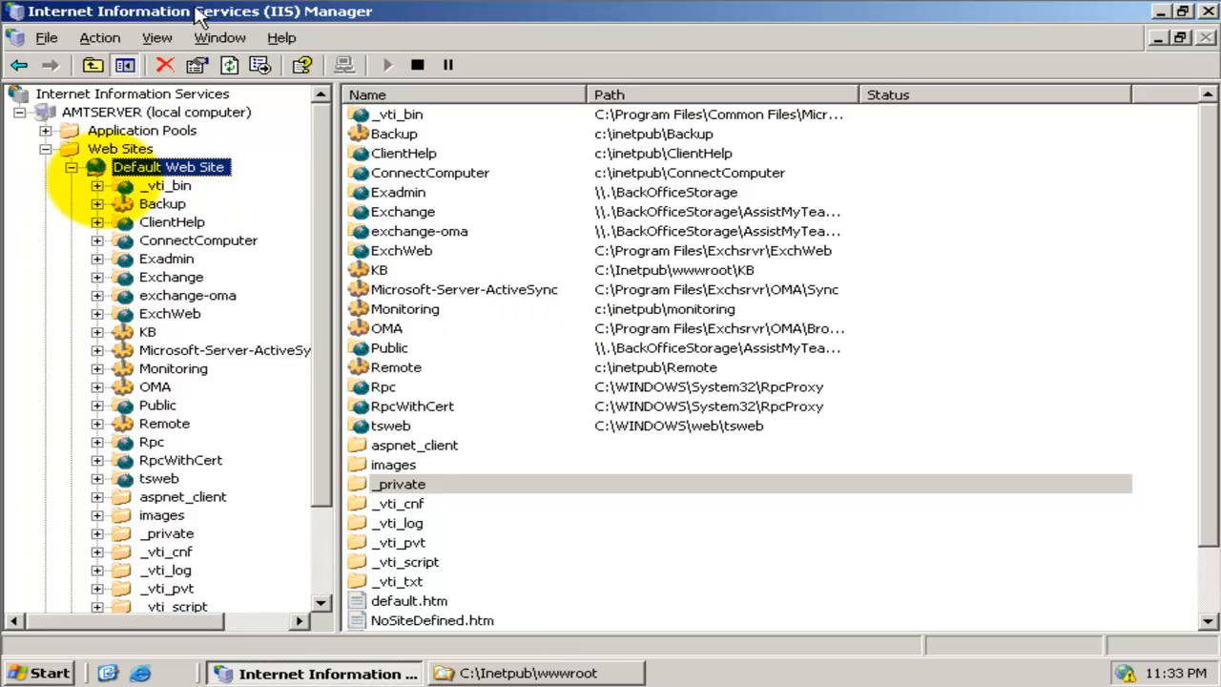
right_click(167, 167)
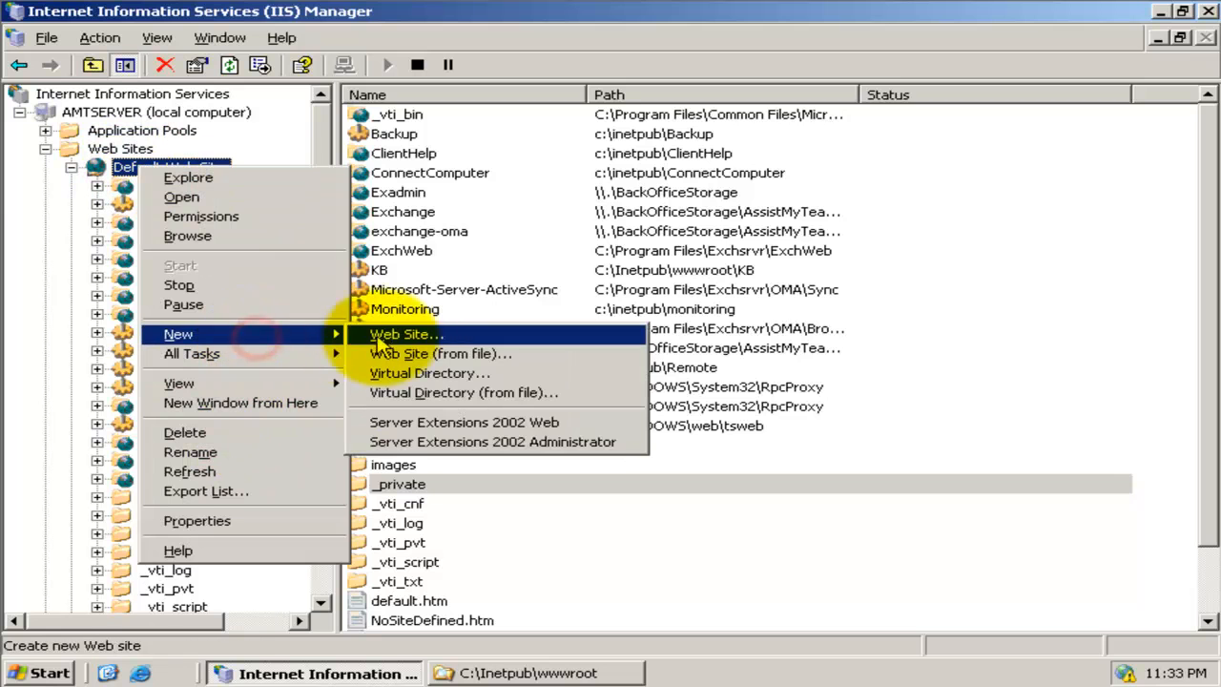
Start the Virtual Directory Creation wizard and give the new directory the alias CWS
click(430, 373)
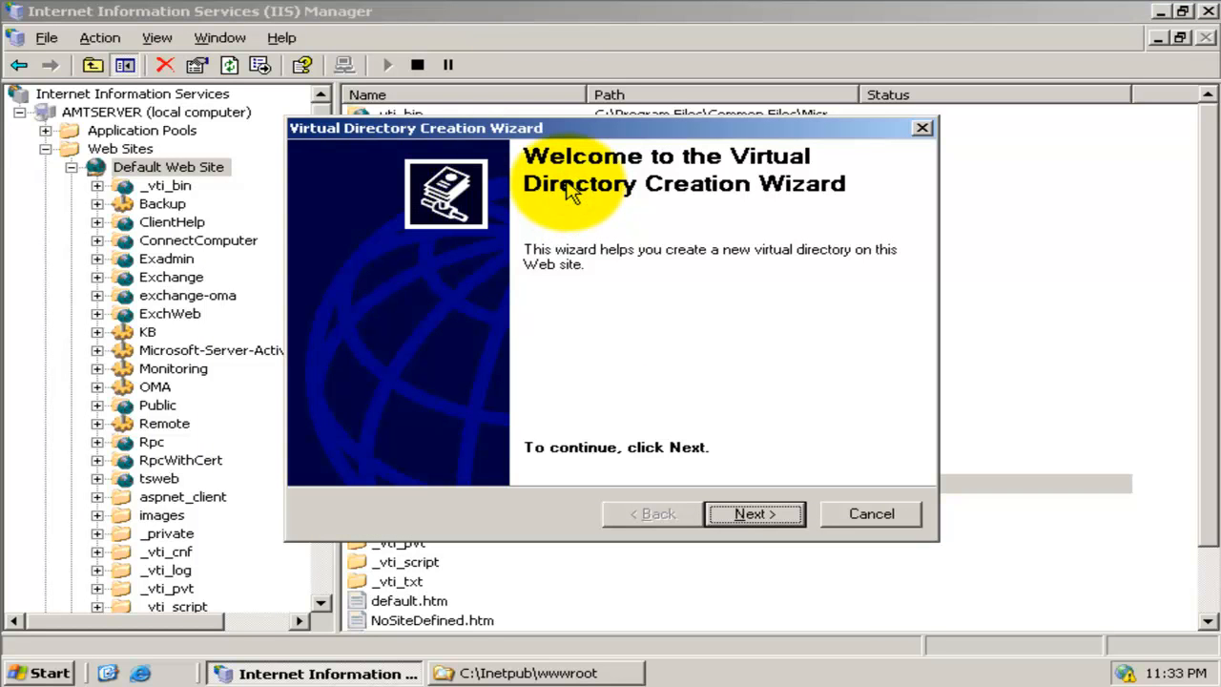
mouse_move(586, 196)
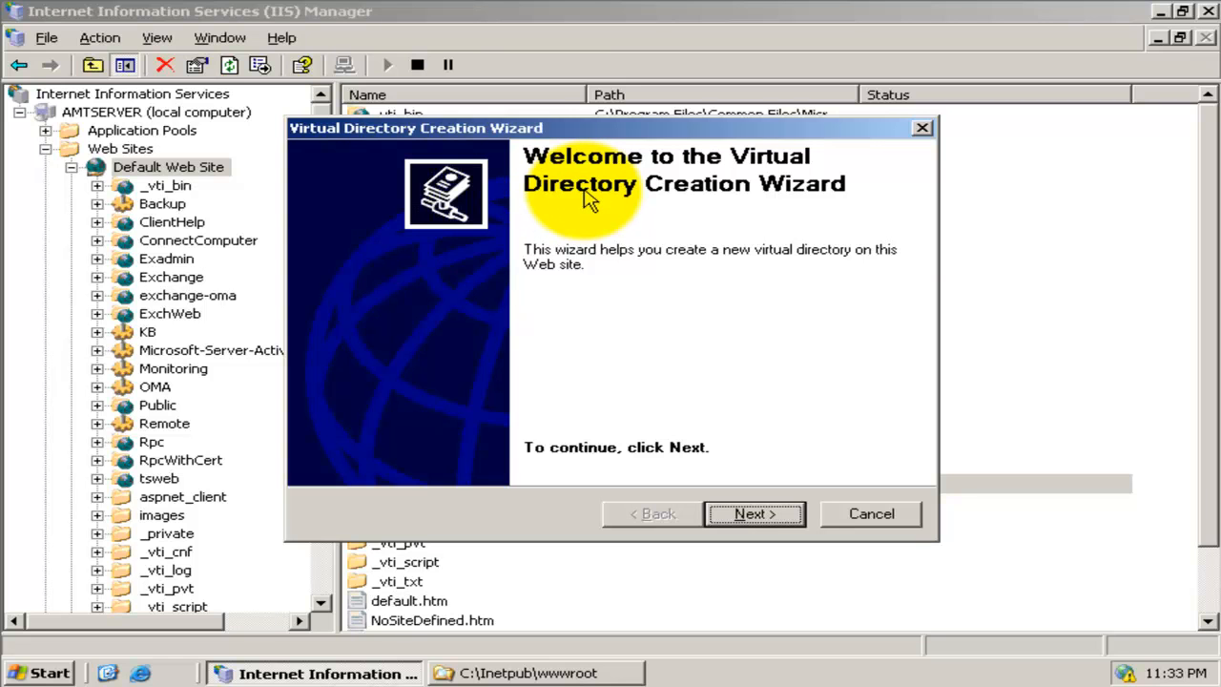
mouse_move(753, 513)
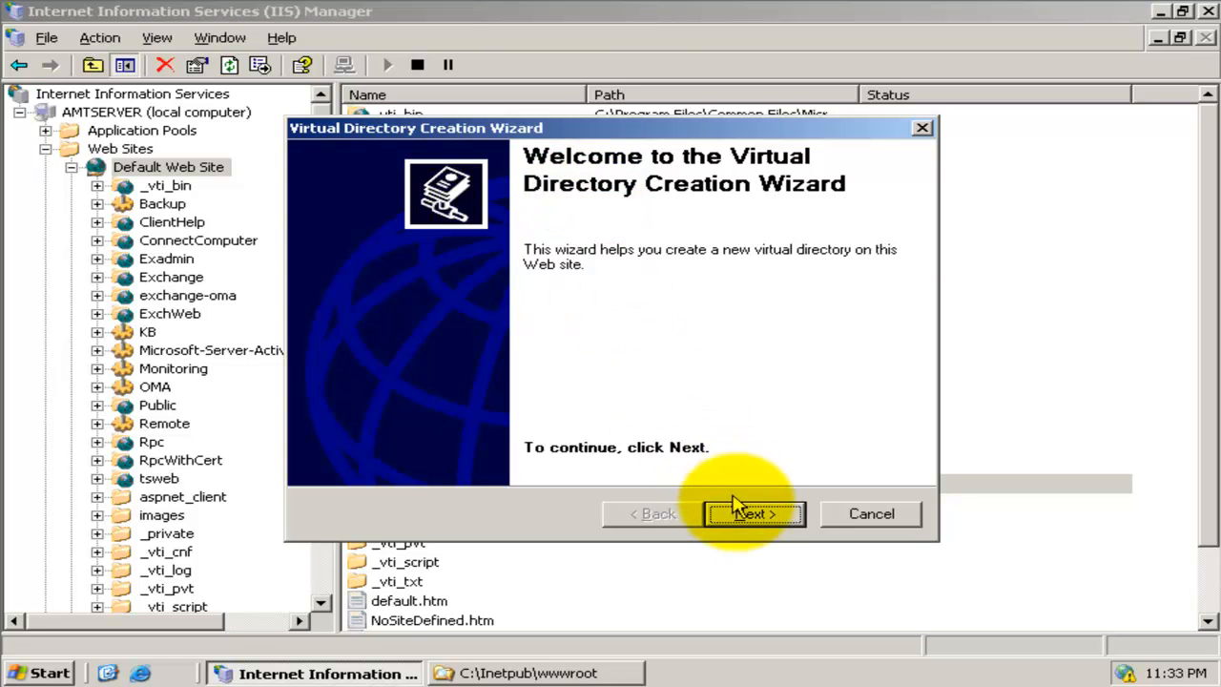
click(754, 514)
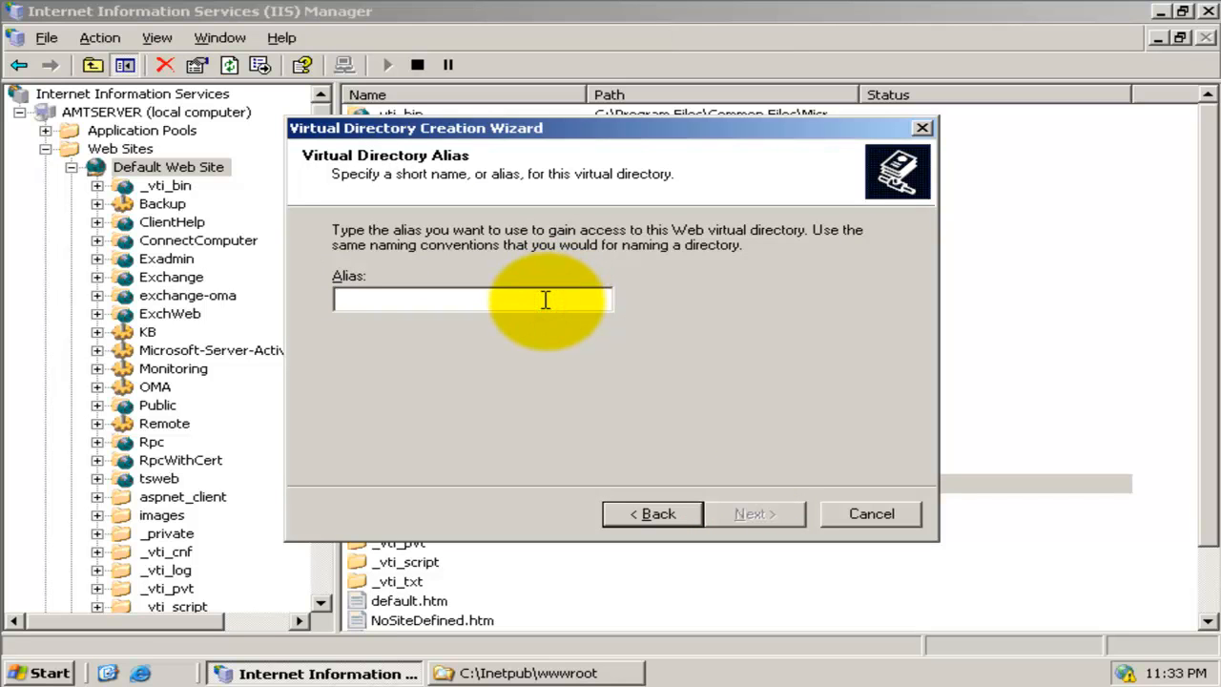
text(CWS)
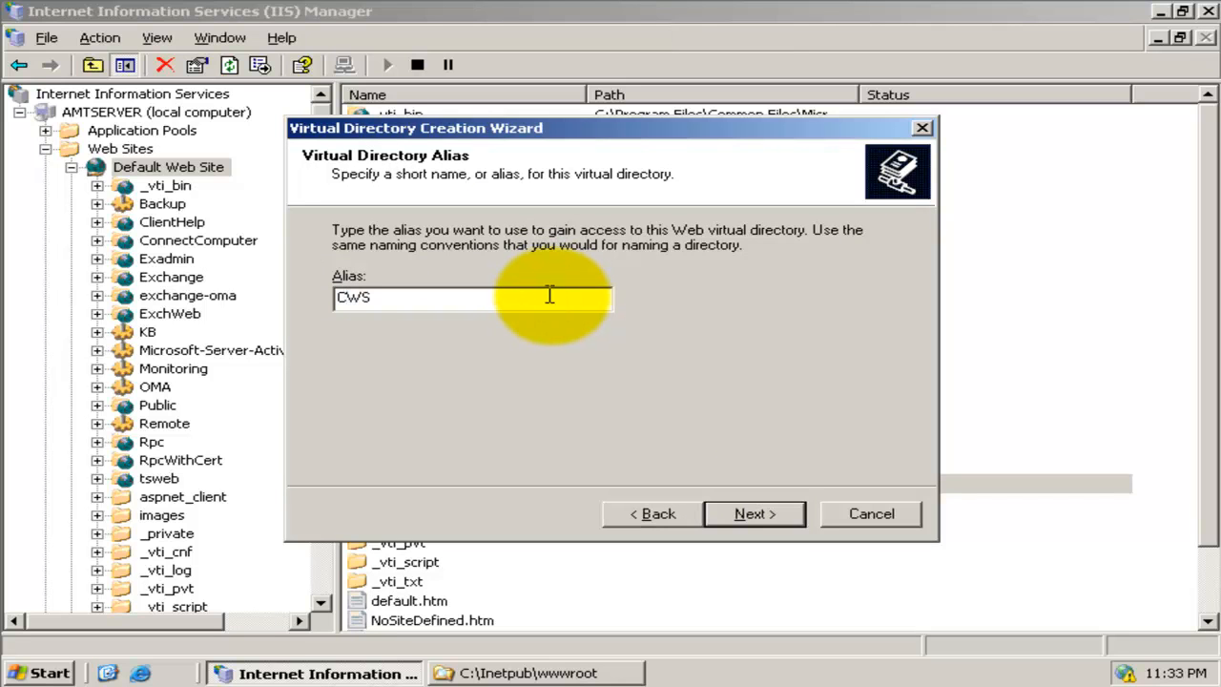
click(754, 513)
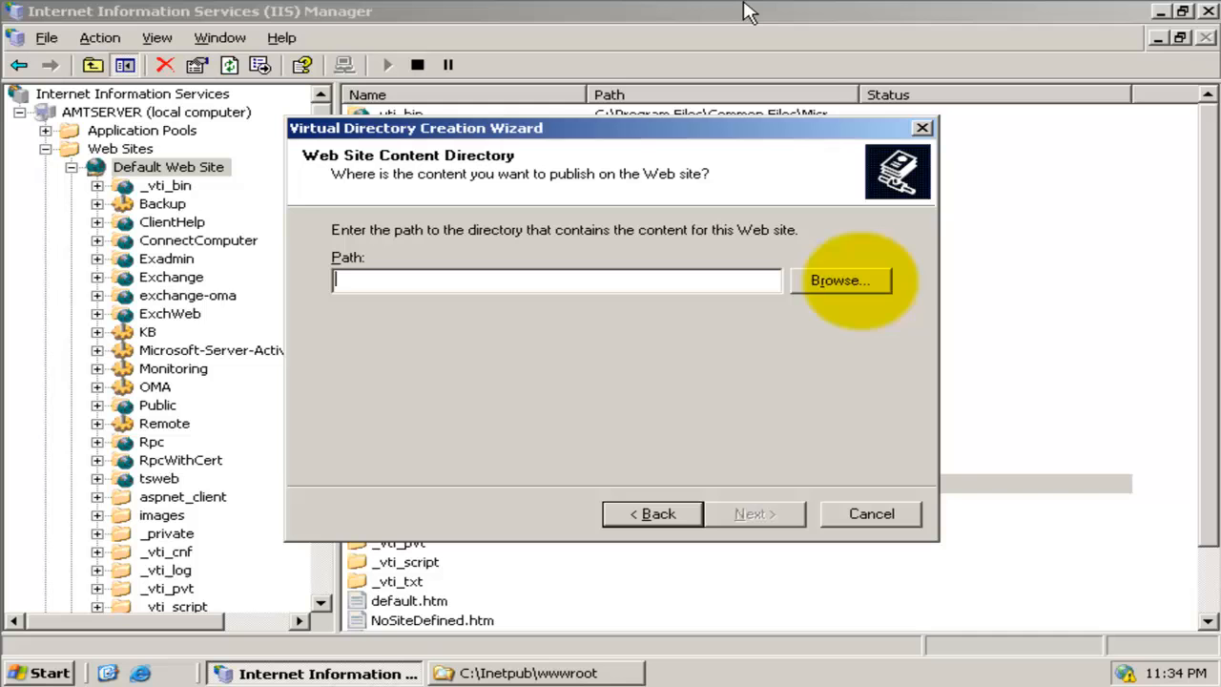
Point CWS at a new CWS folder under wwwroot with Read and Run scripts permissions
click(838, 280)
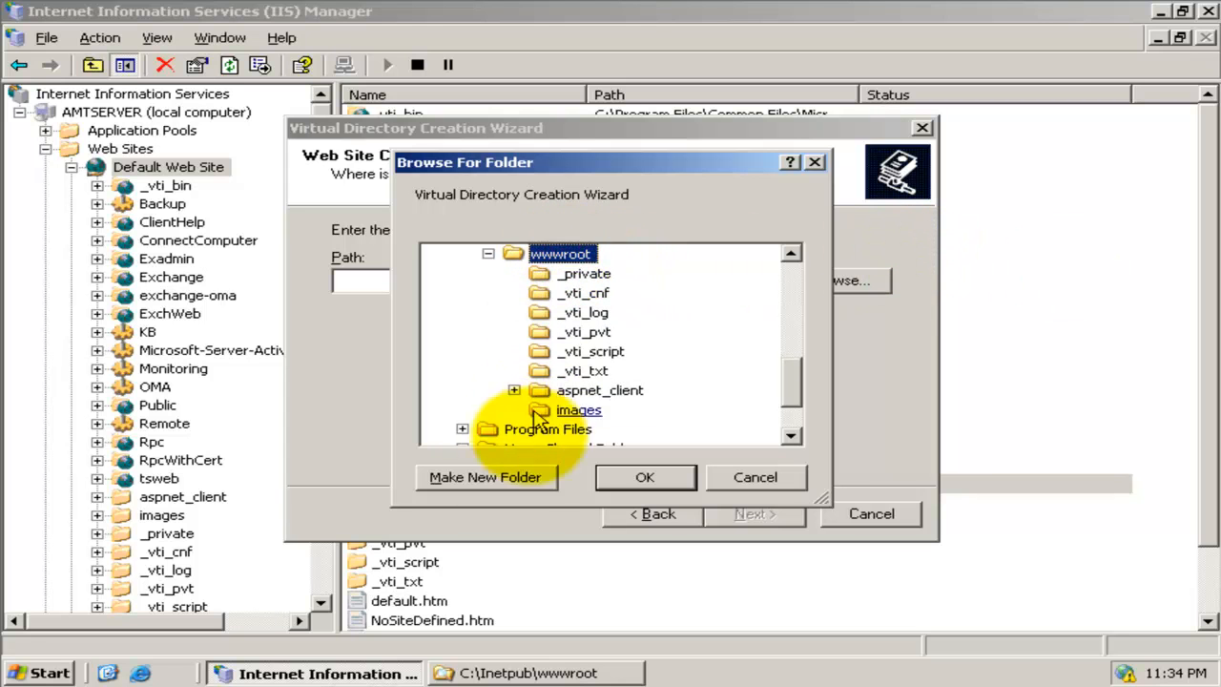
click(485, 477)
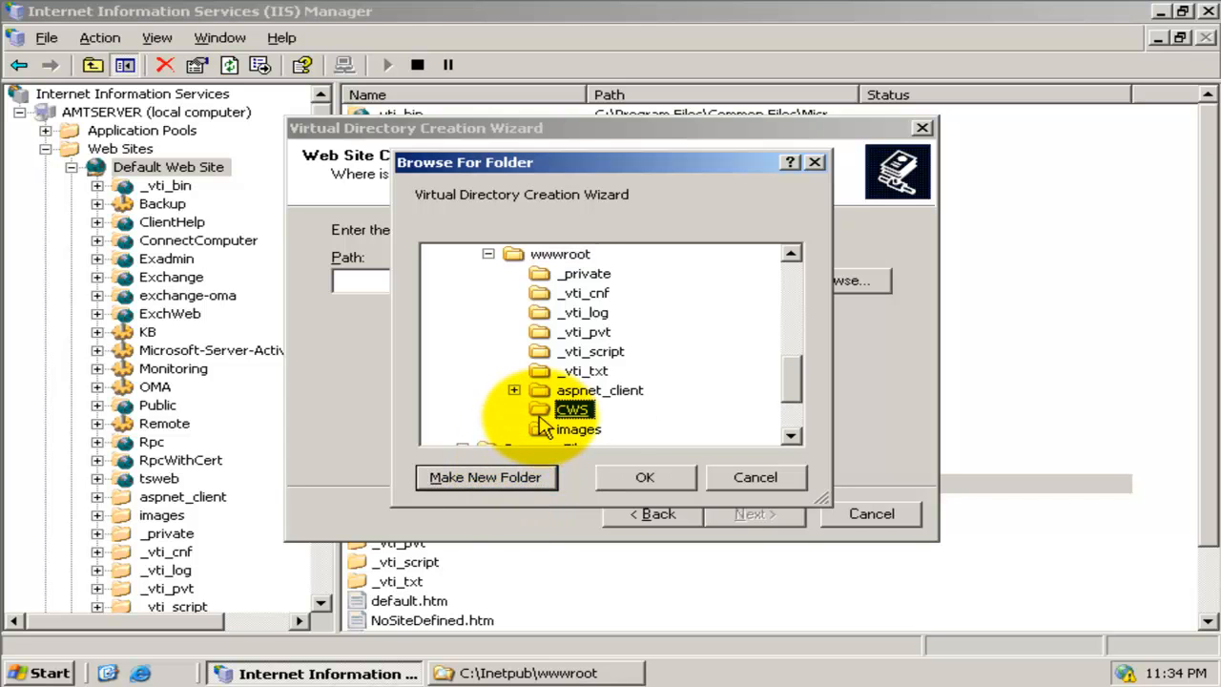
click(645, 477)
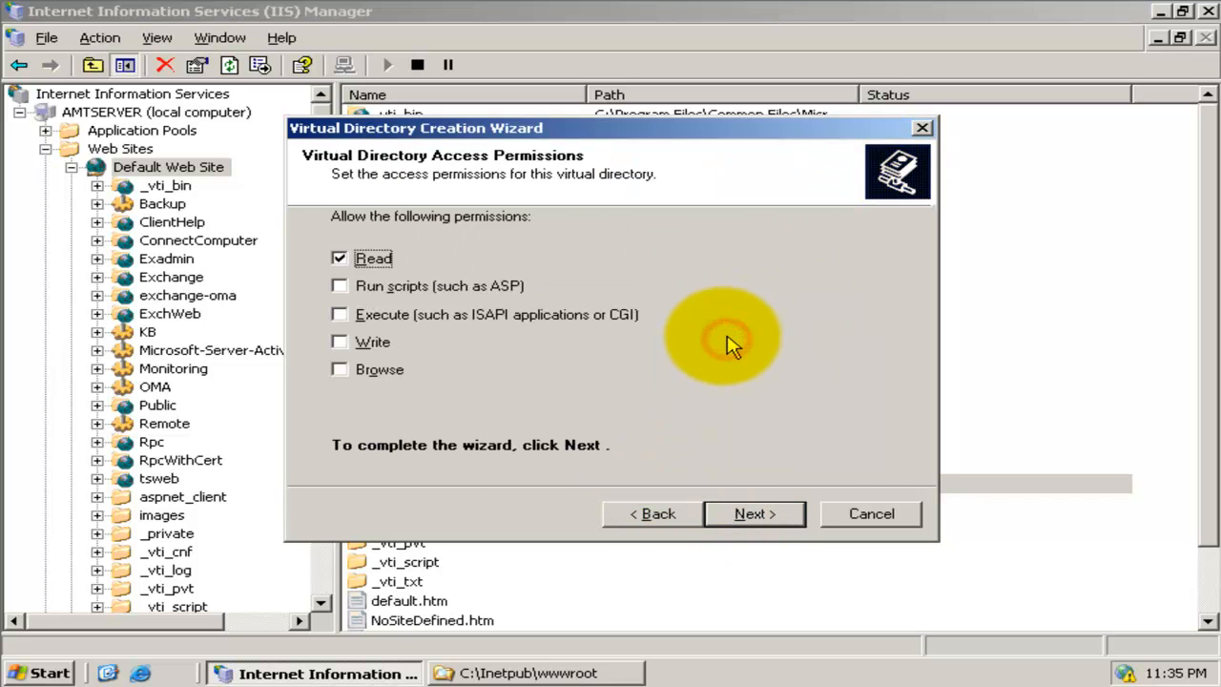
click(340, 285)
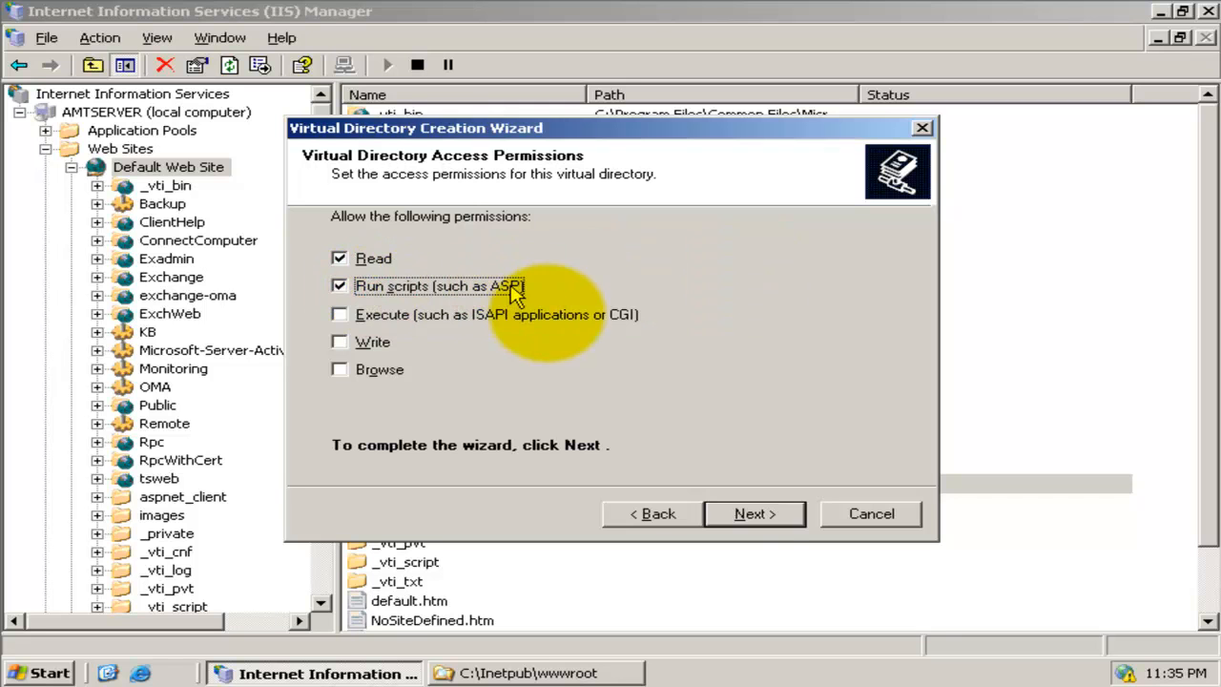
click(754, 513)
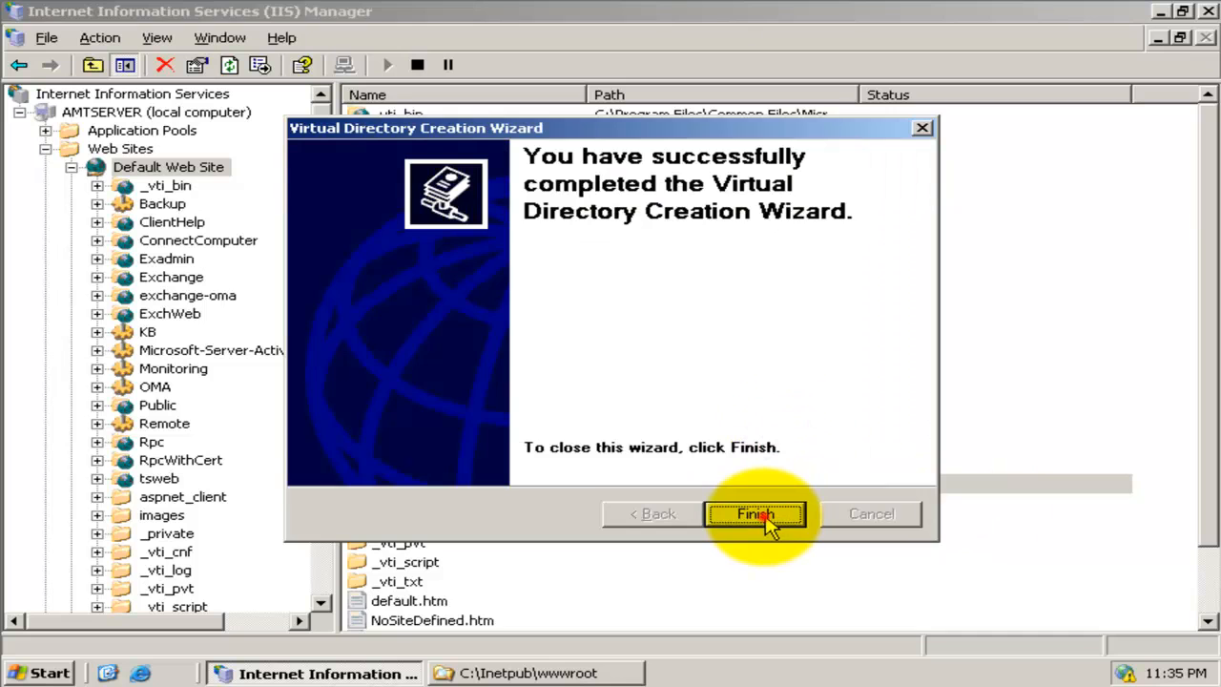
Finish the wizard and set the CWS virtual directory to ASP.NET version 2.0.50727
click(755, 514)
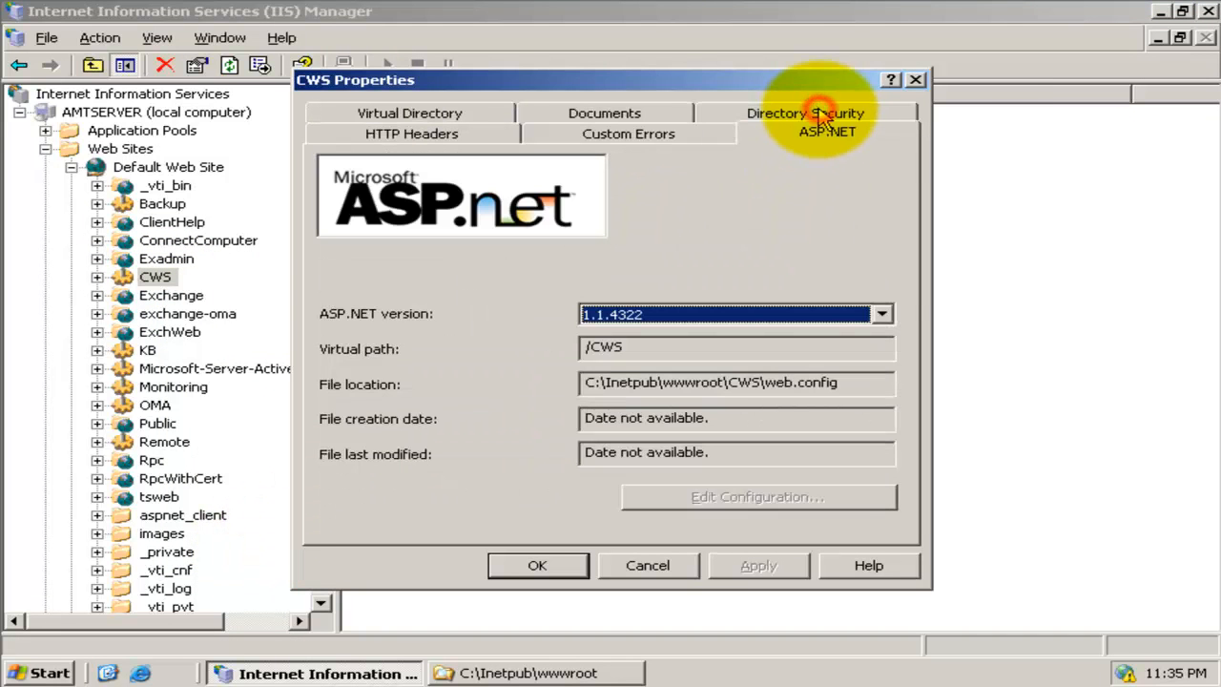
click(880, 314)
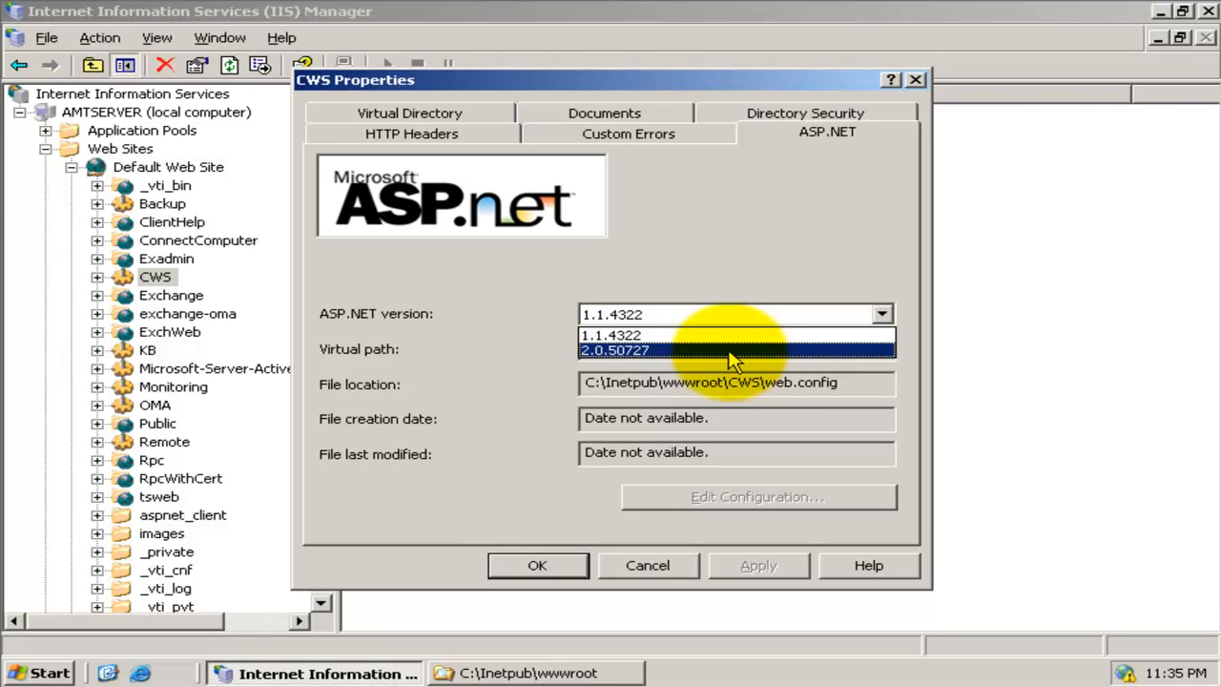
click(615, 350)
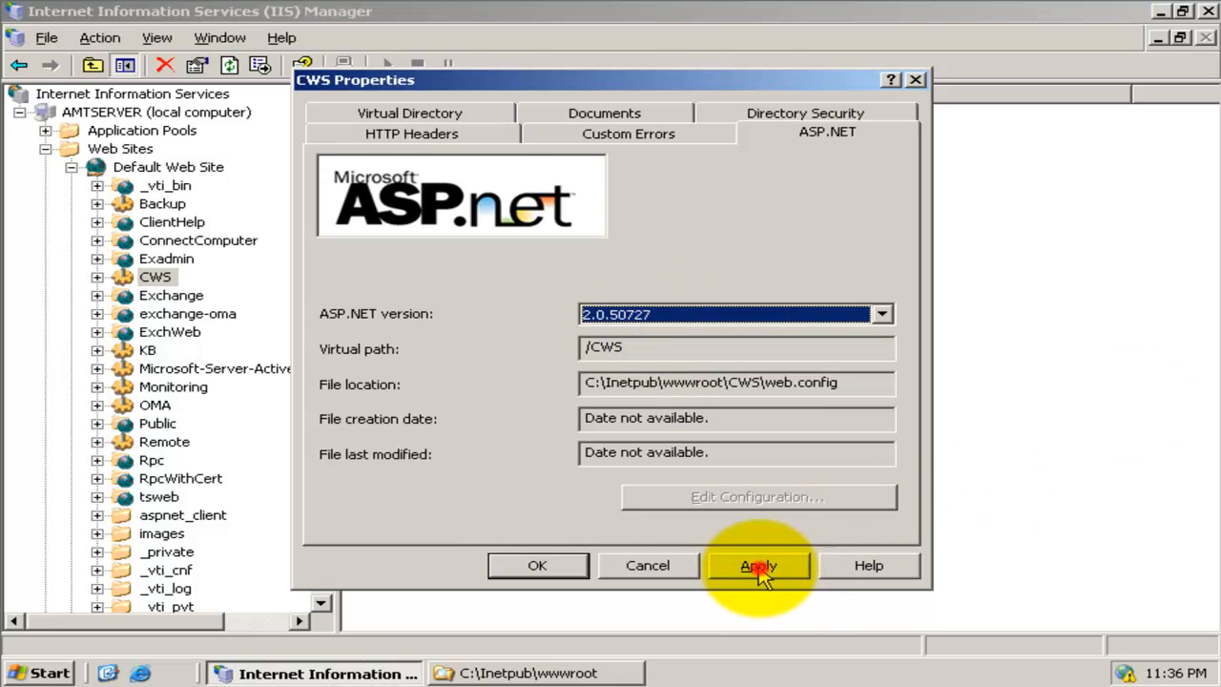
click(758, 565)
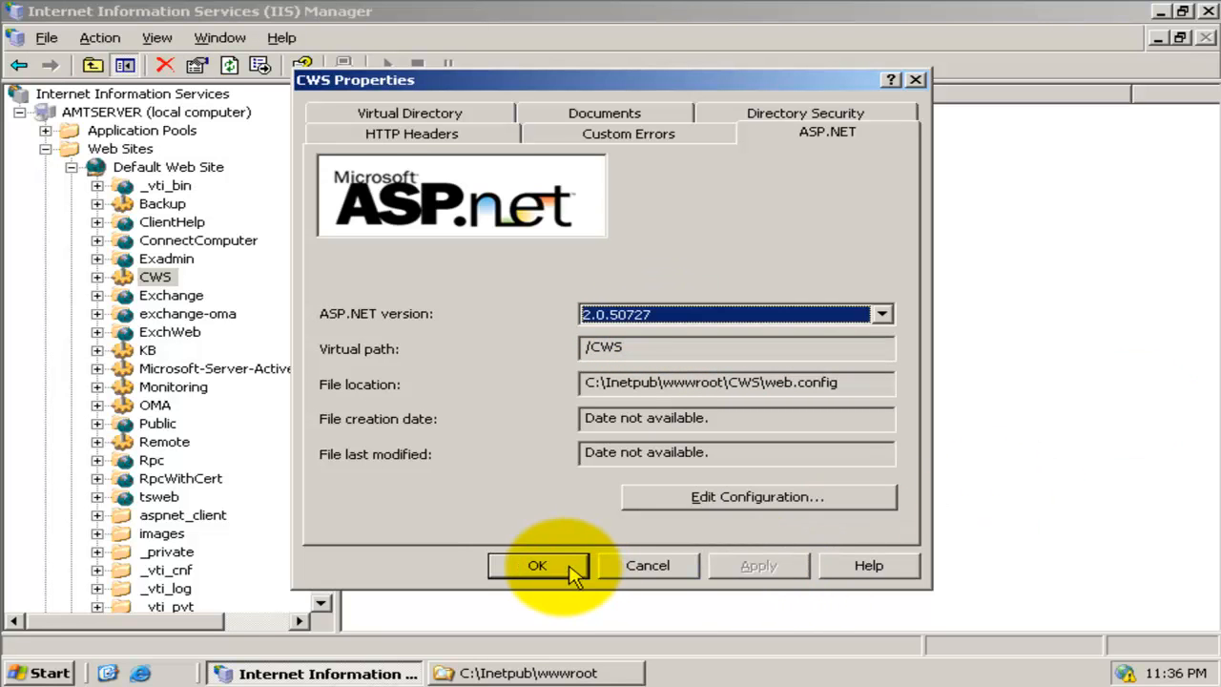
click(537, 565)
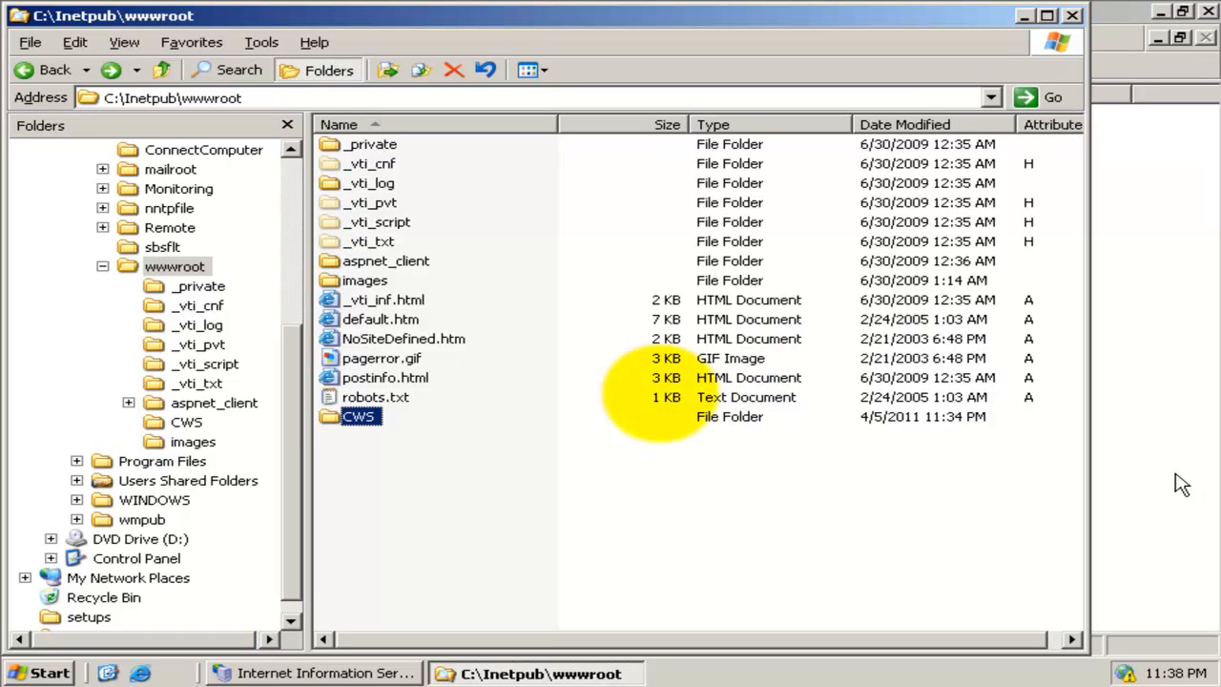
Share the CWS folder as CWS and view its share permissions (Everyone allowed Read)
right_click(358, 416)
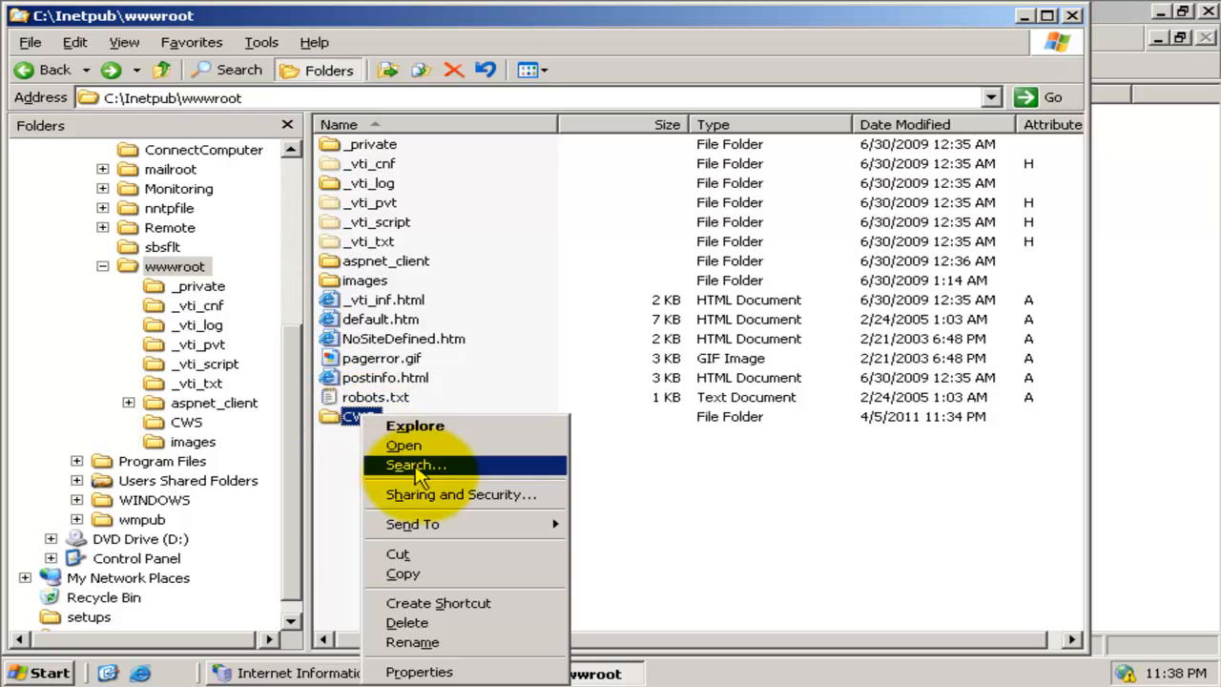
click(462, 494)
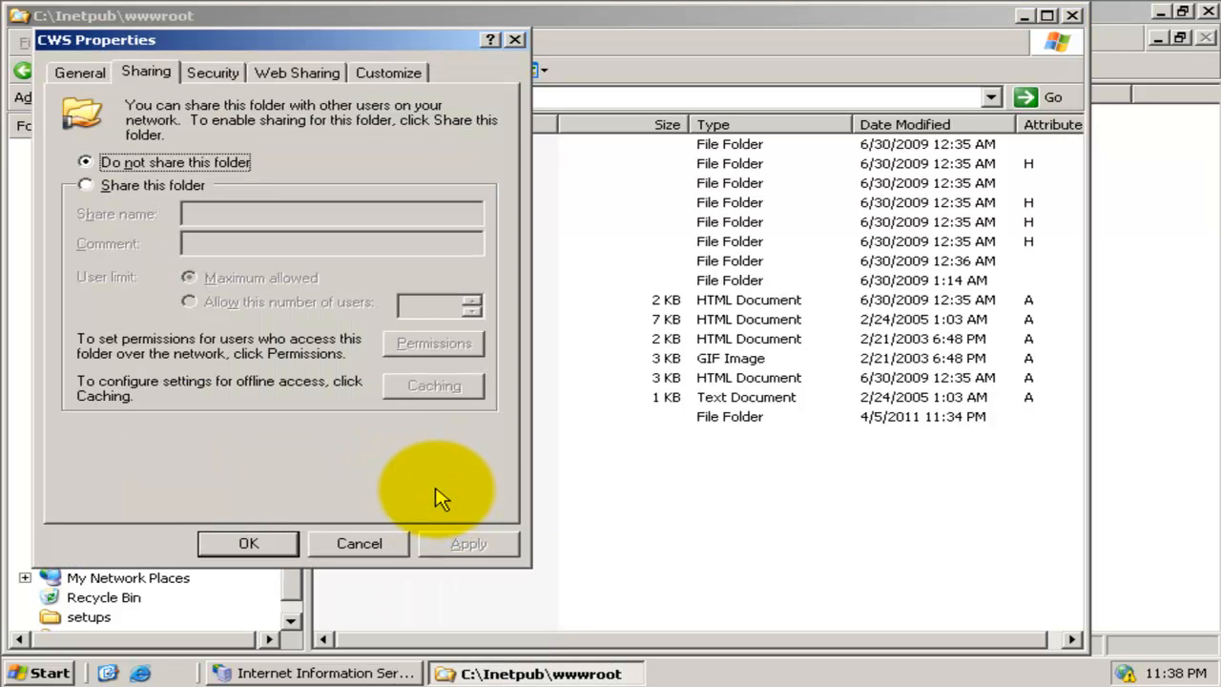
mouse_move(430, 491)
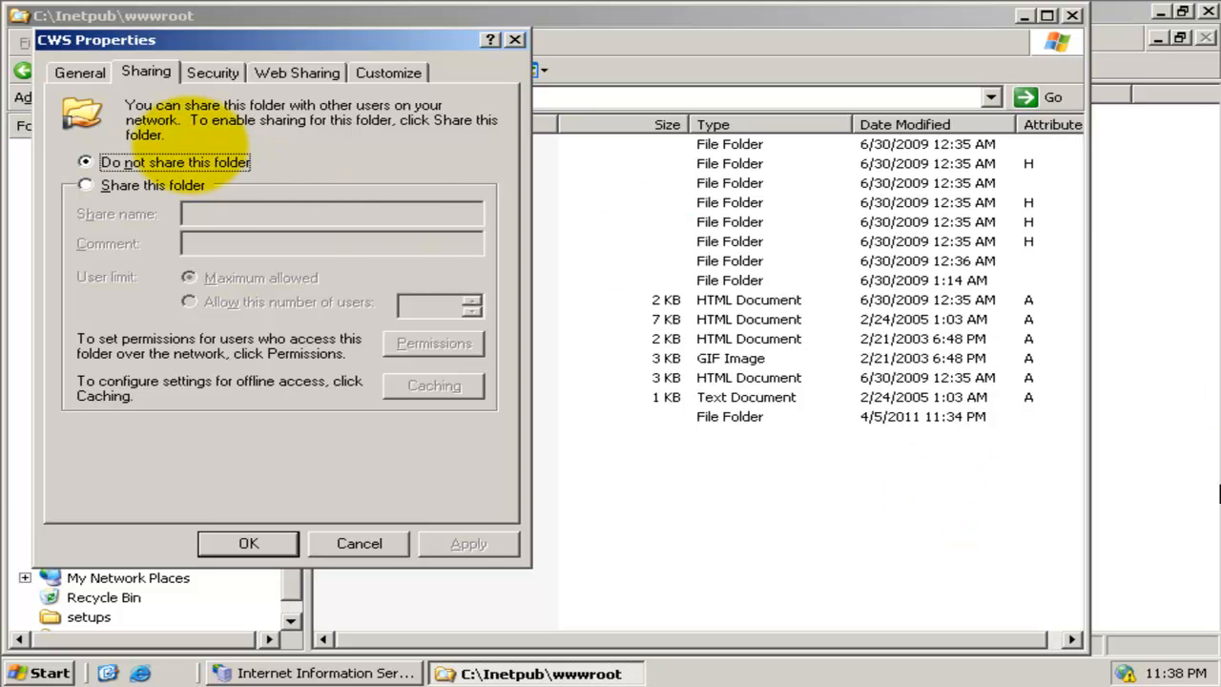
click(86, 185)
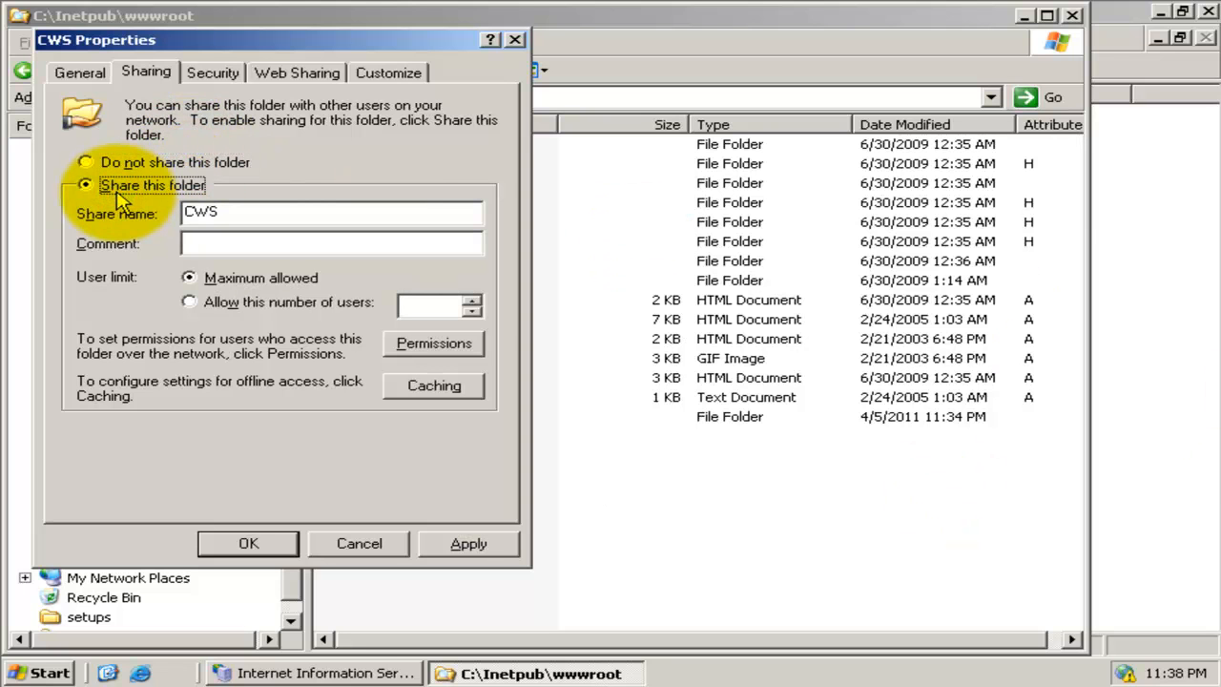
mouse_move(467, 391)
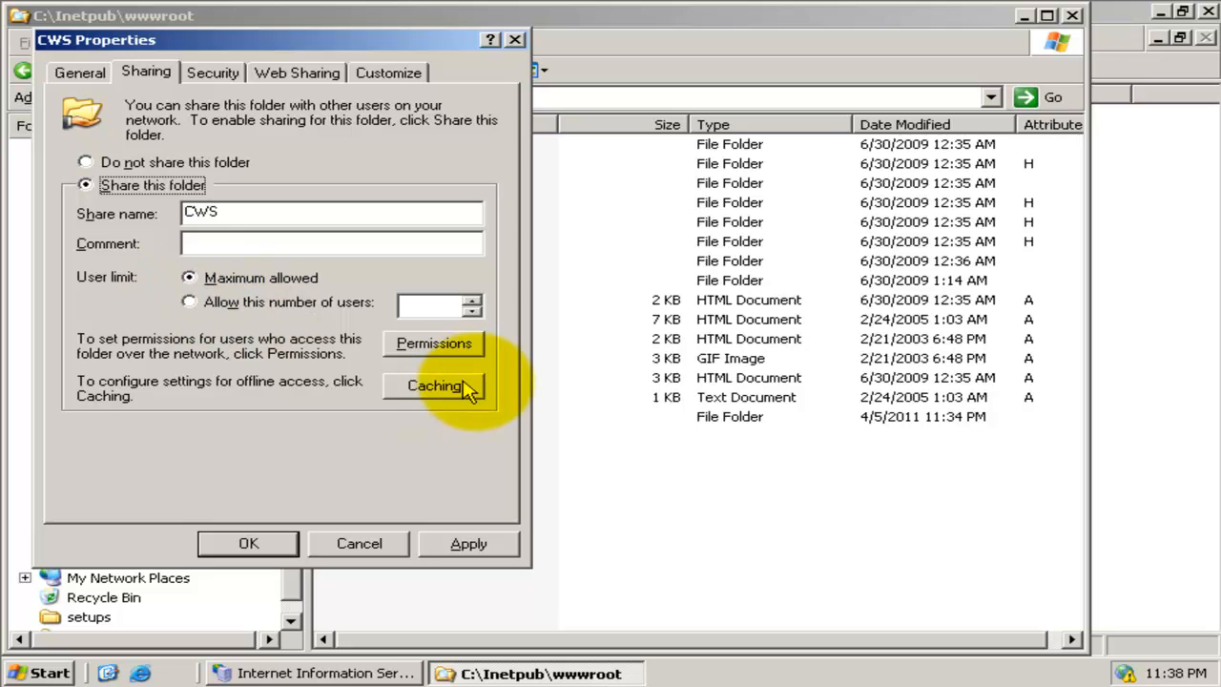
click(433, 343)
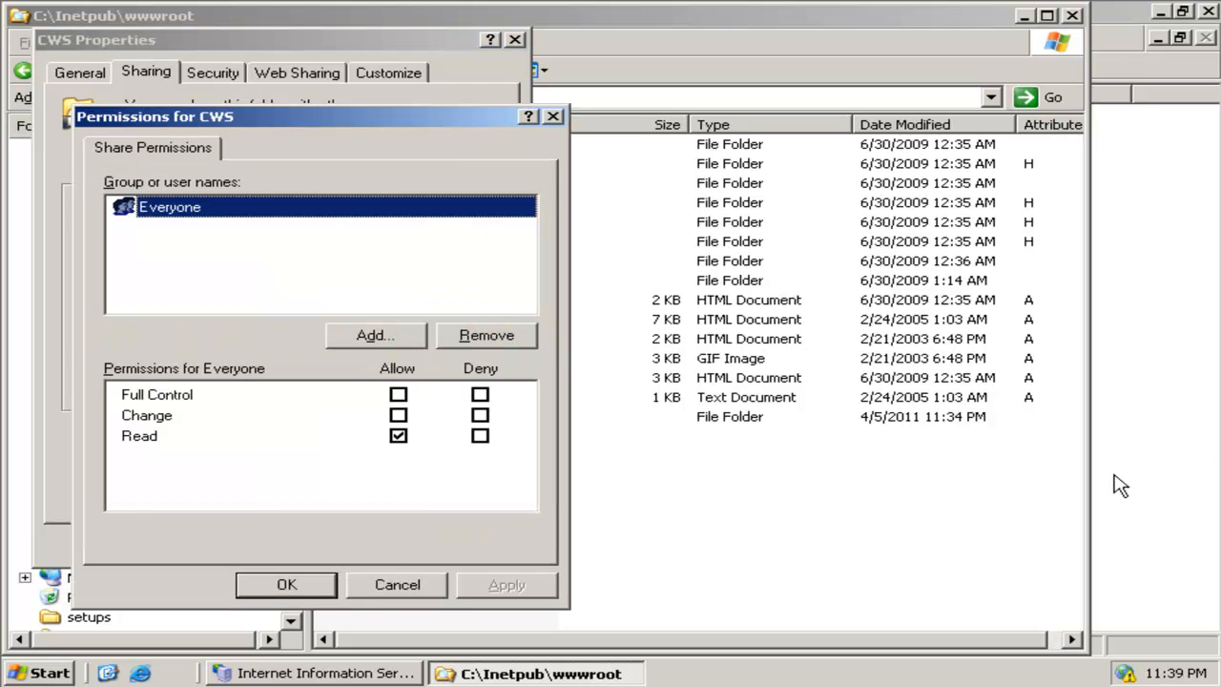
Add a user to the CWS share permissions and allow it Full Control
click(291, 439)
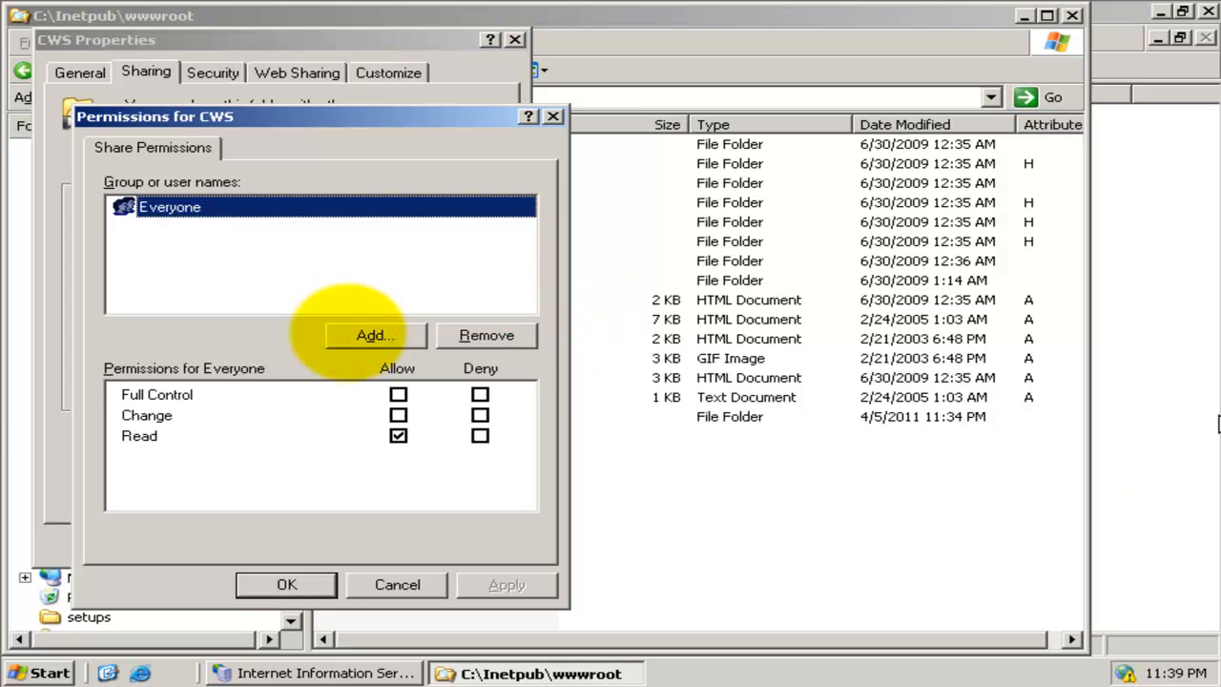
click(374, 335)
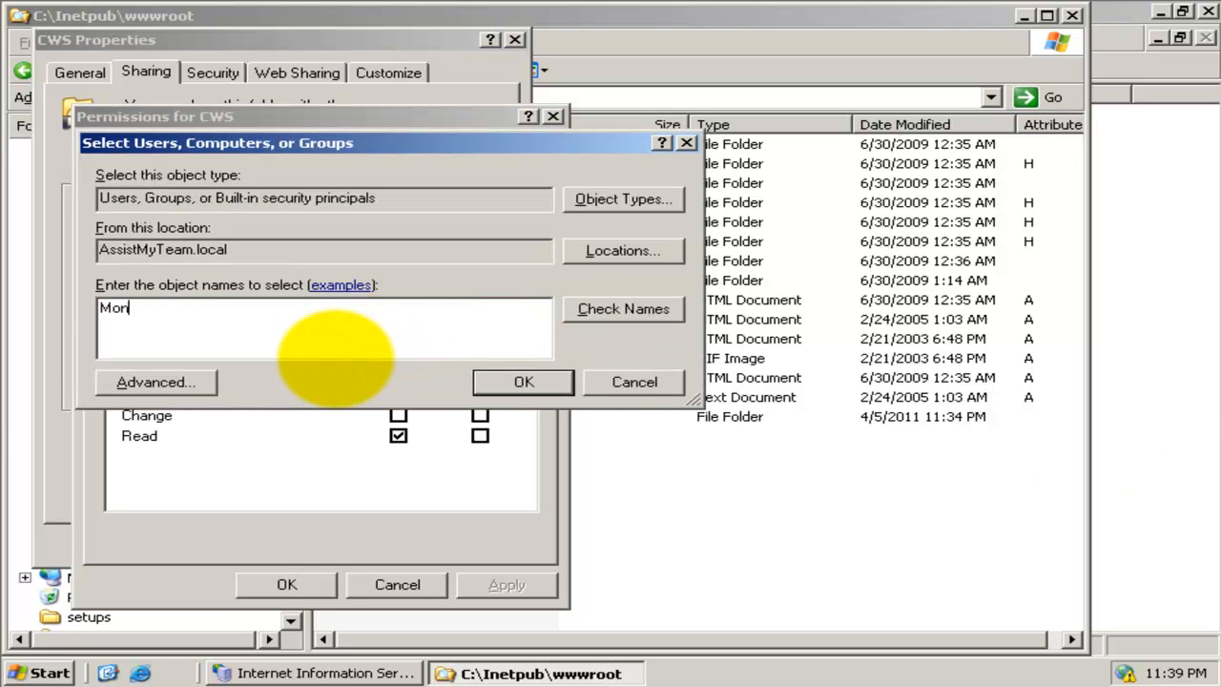
click(623, 308)
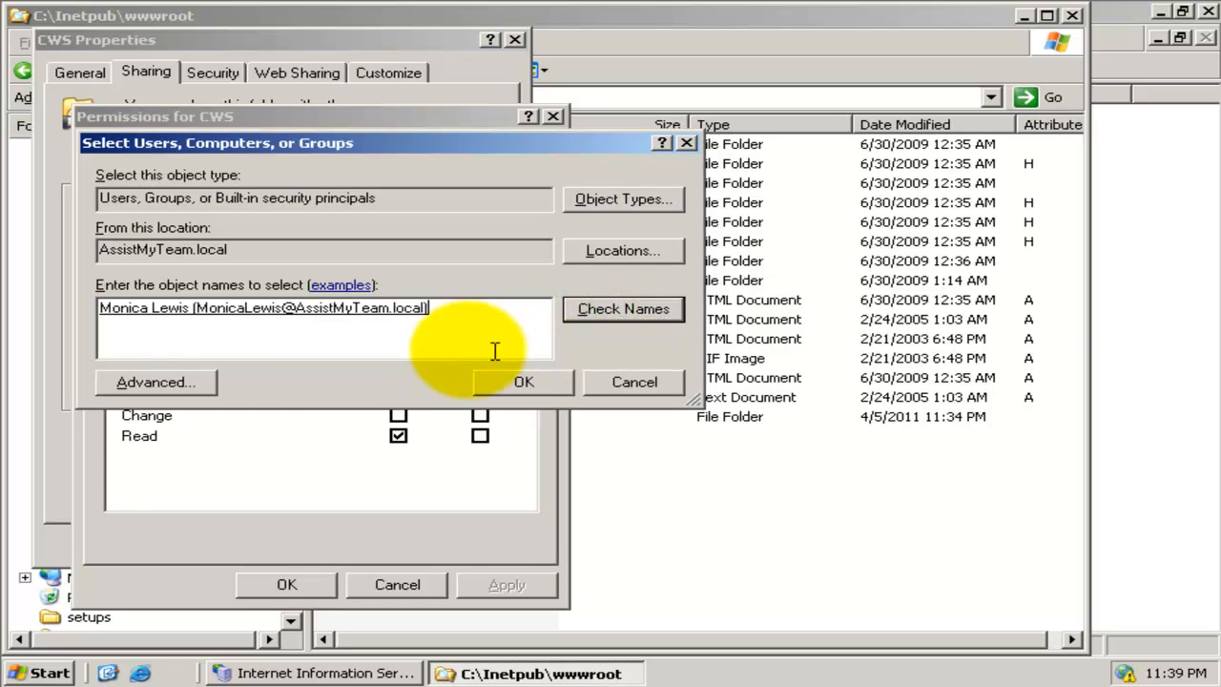
click(523, 381)
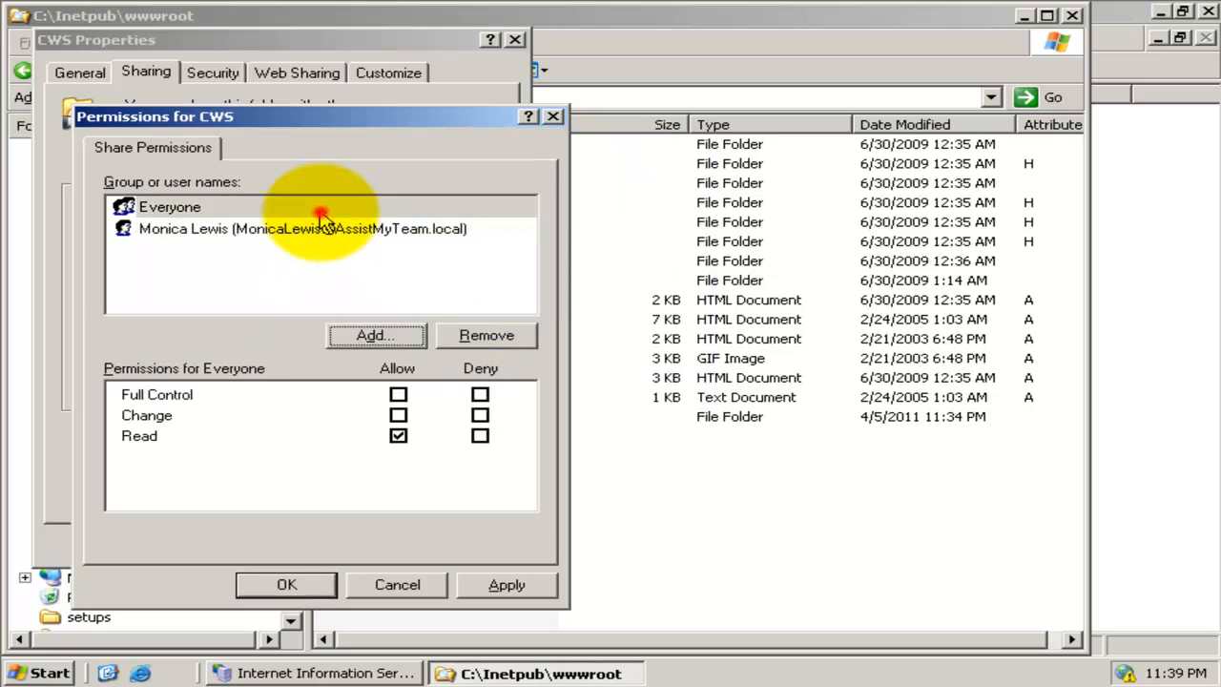
click(398, 394)
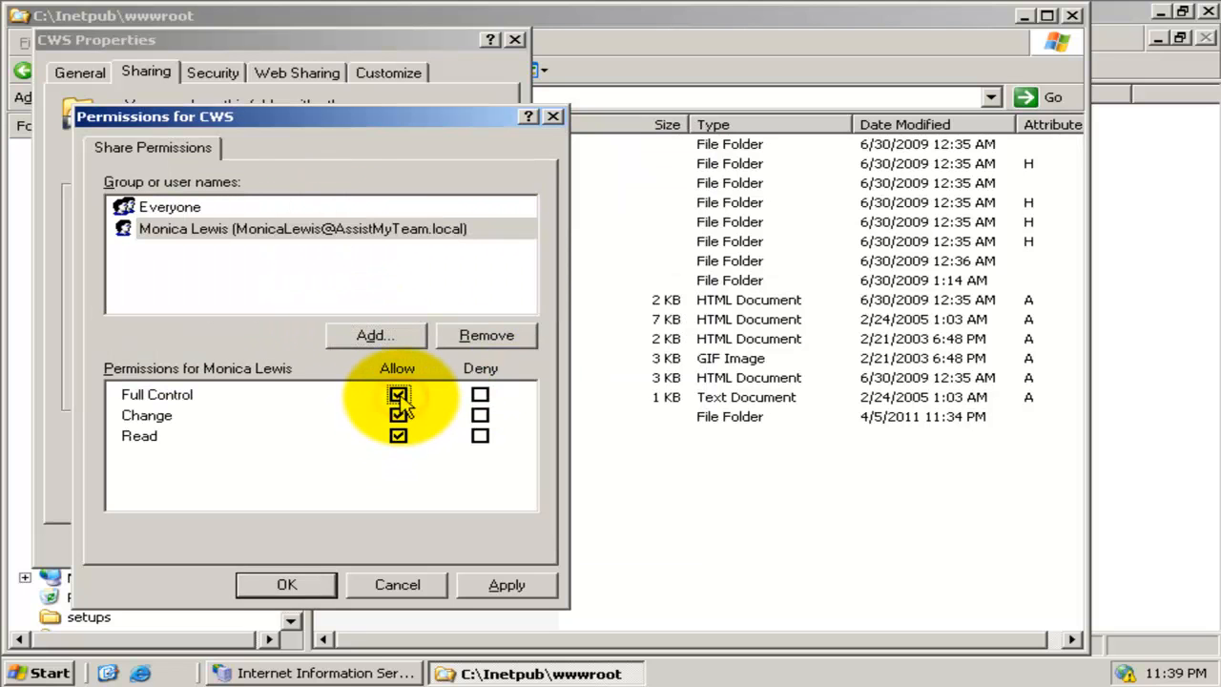
Add ServiceDesk to the CWS share with Full Control and confirm the share permissions
click(375, 335)
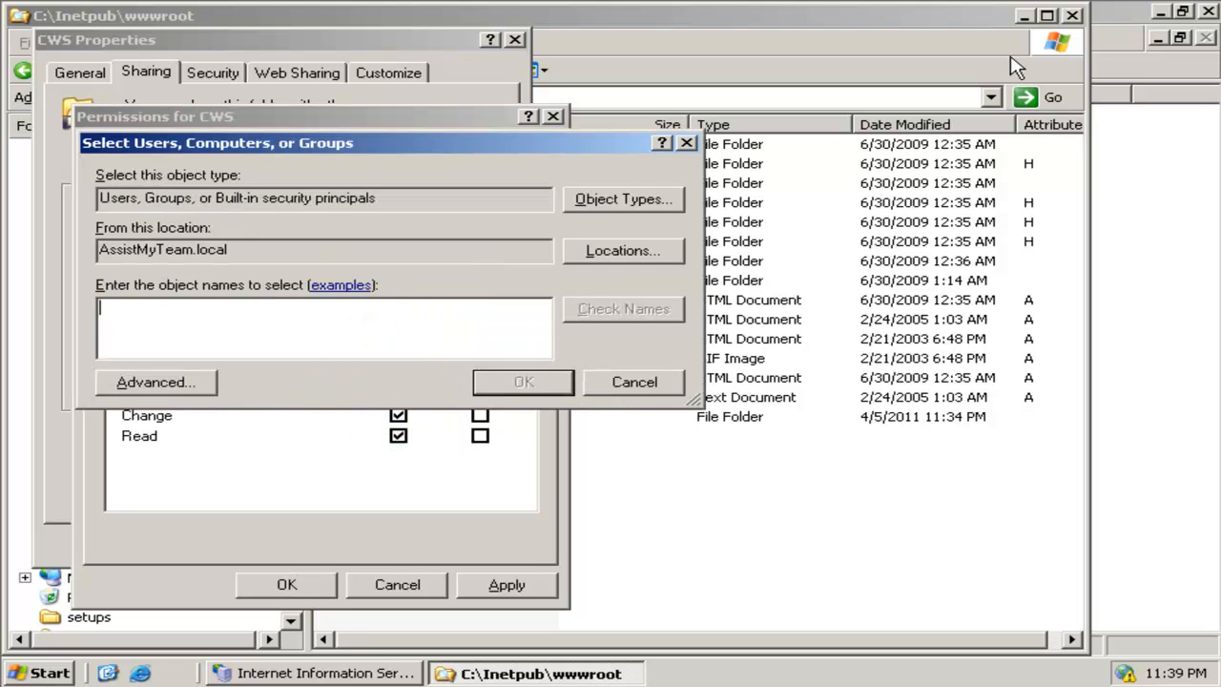
text(ServiceDesk)
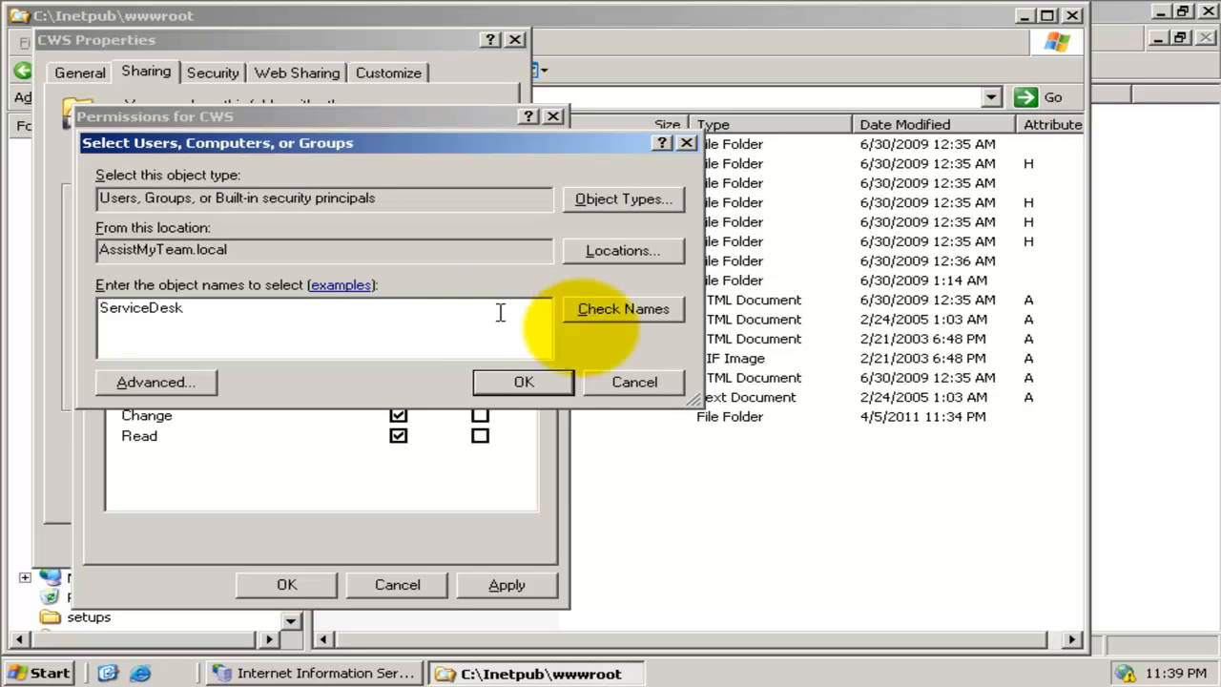
click(522, 381)
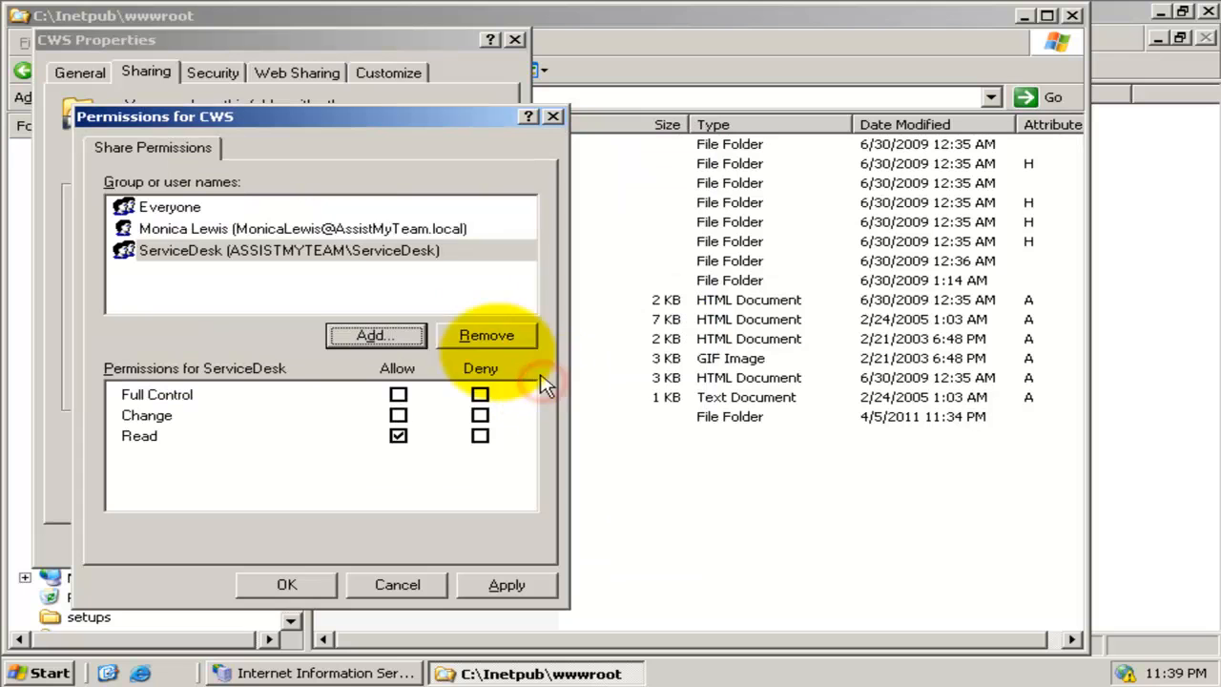
click(288, 250)
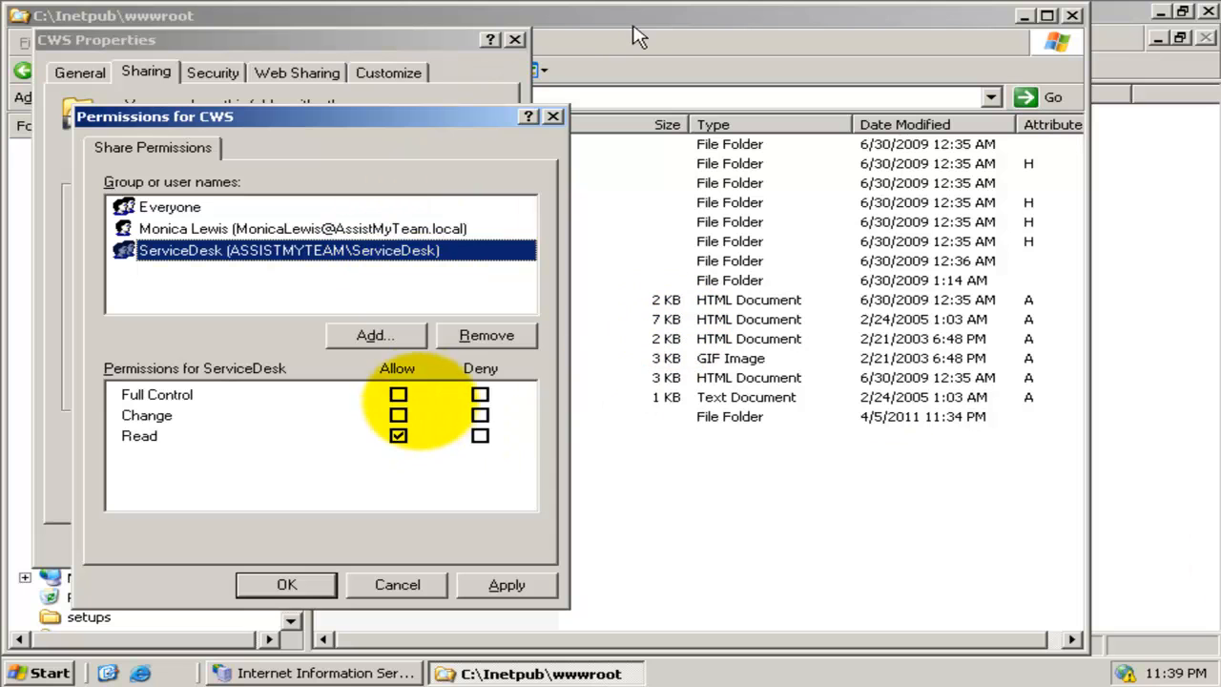
click(398, 394)
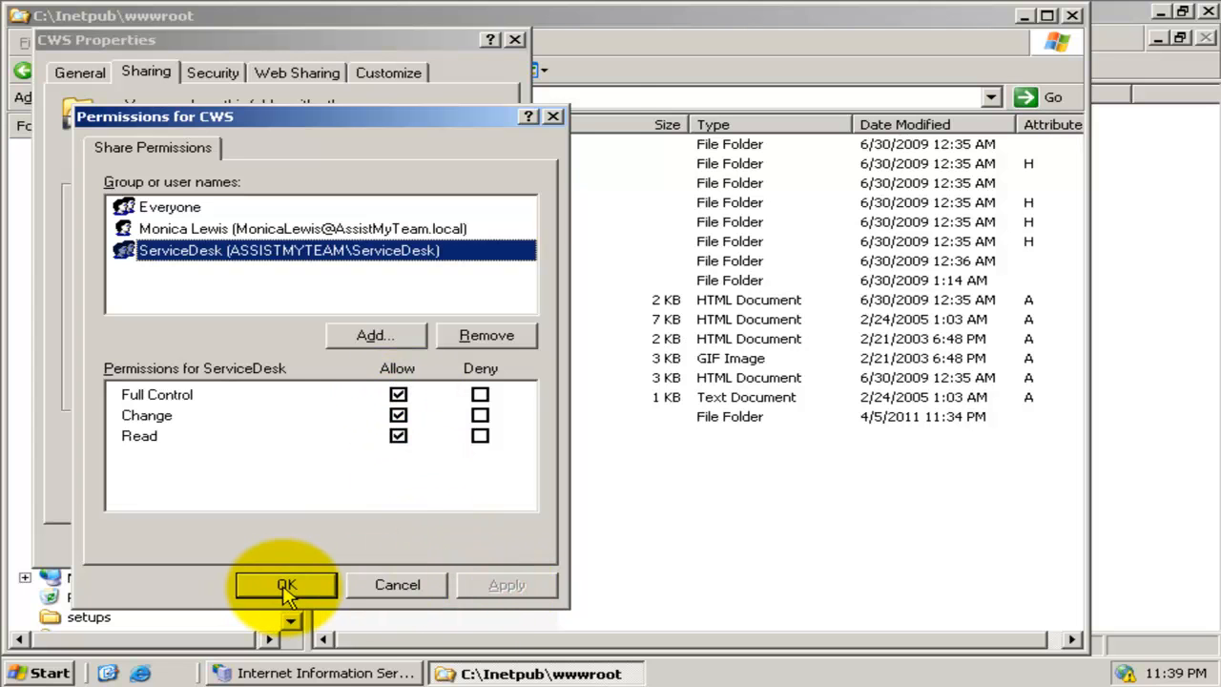
click(287, 585)
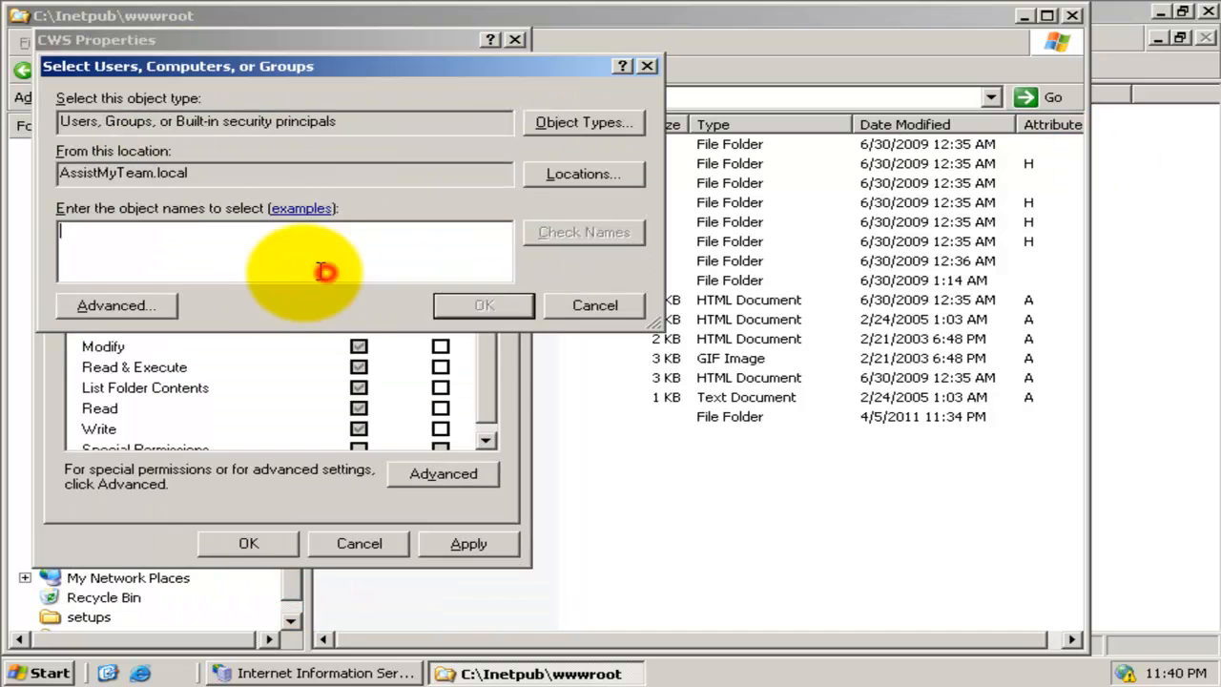
Grant ServiceDesk Full Control in the CWS folder's security settings and close the properties
text(ServiceDesk)
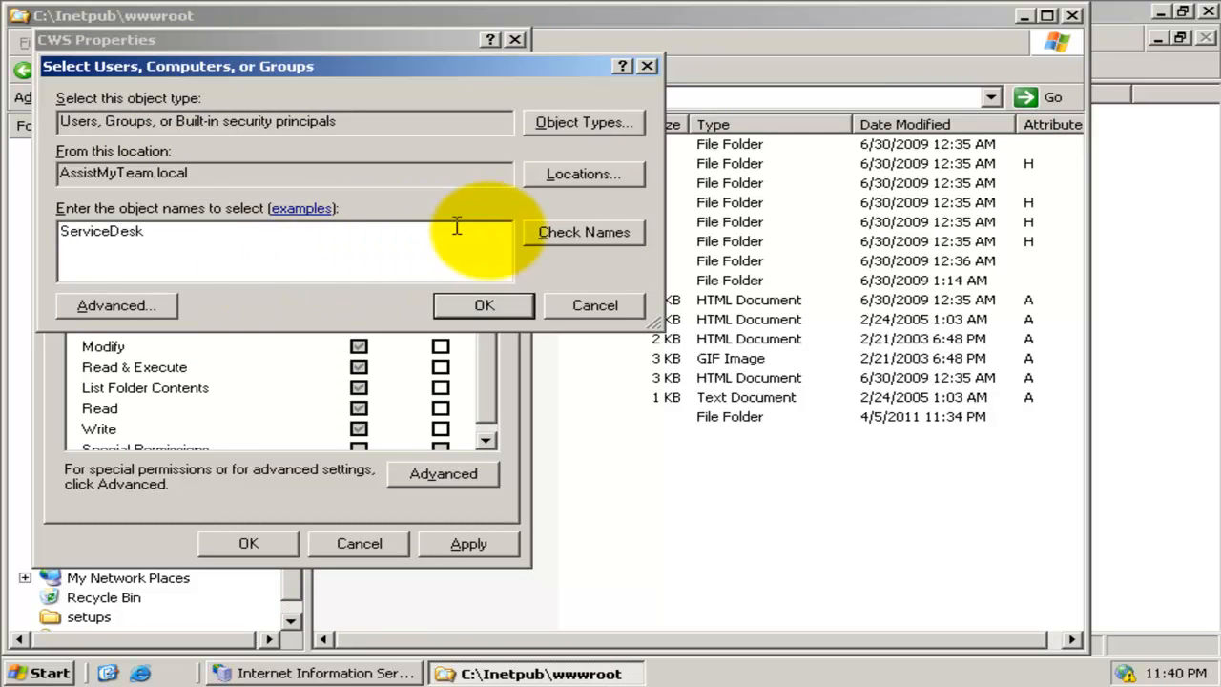
click(484, 304)
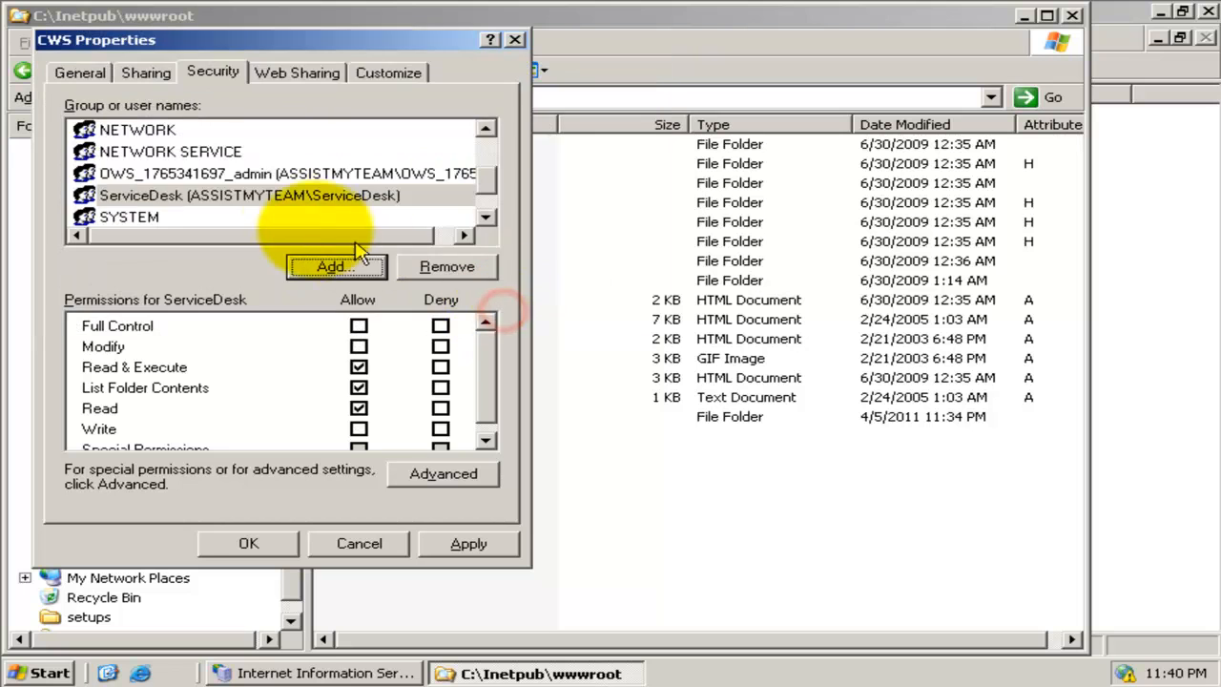
click(358, 325)
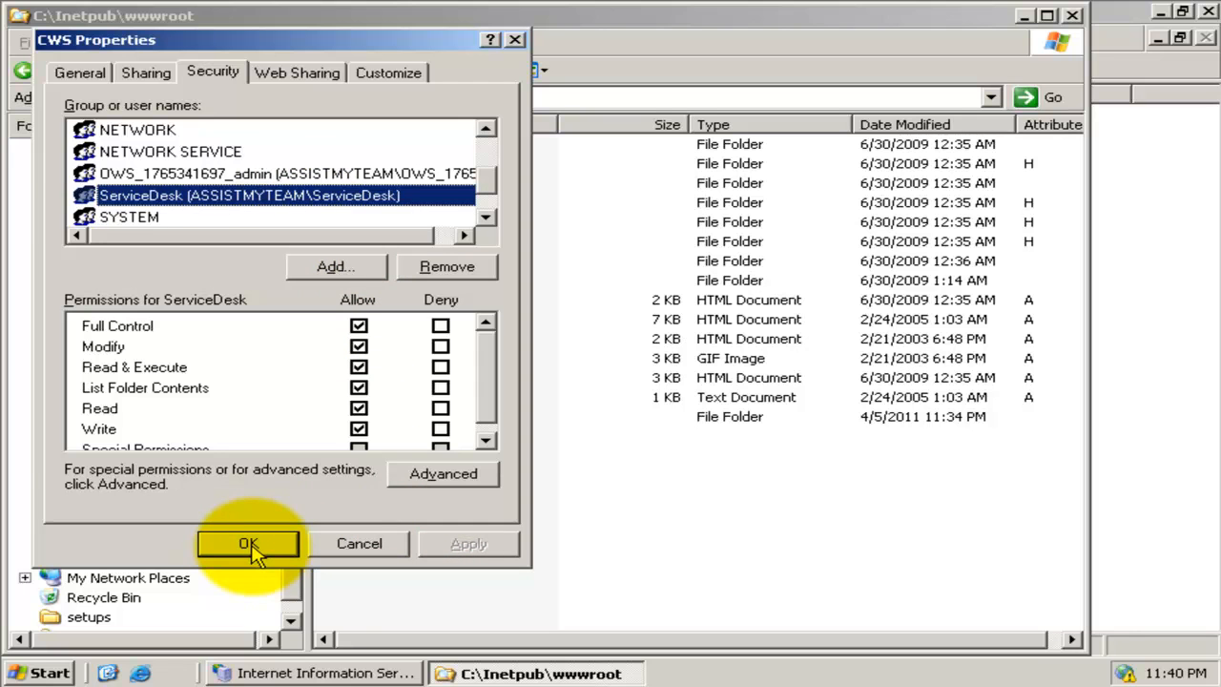
click(247, 543)
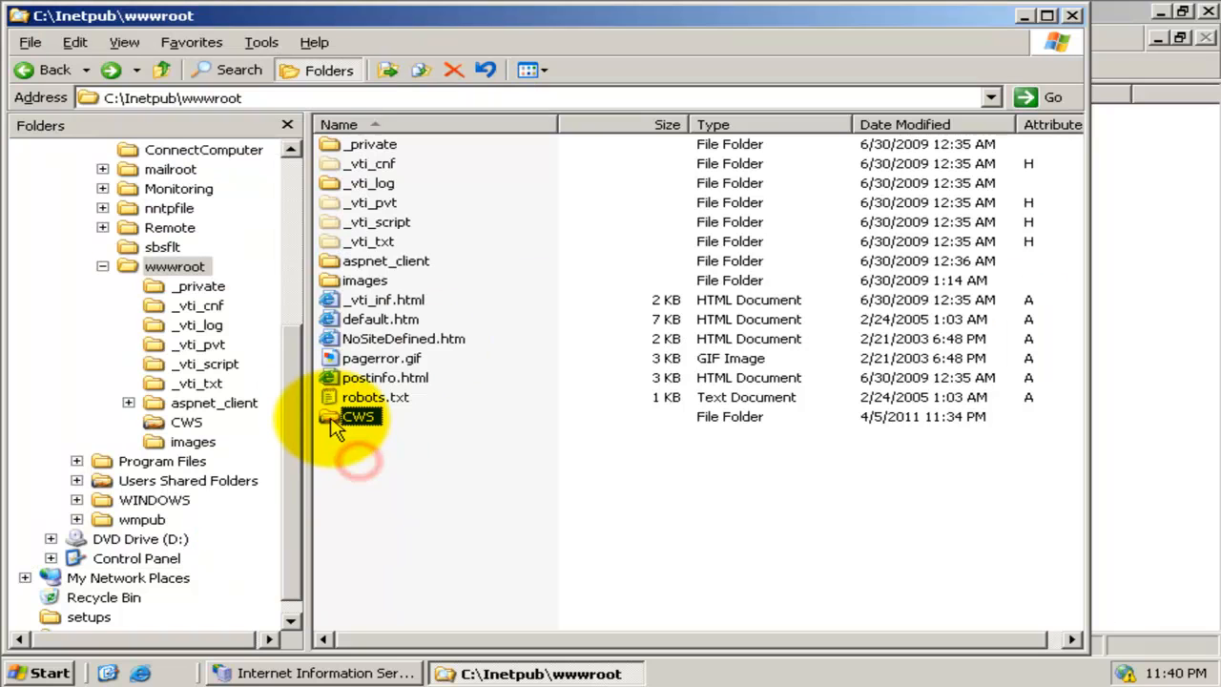
mouse_move(358, 417)
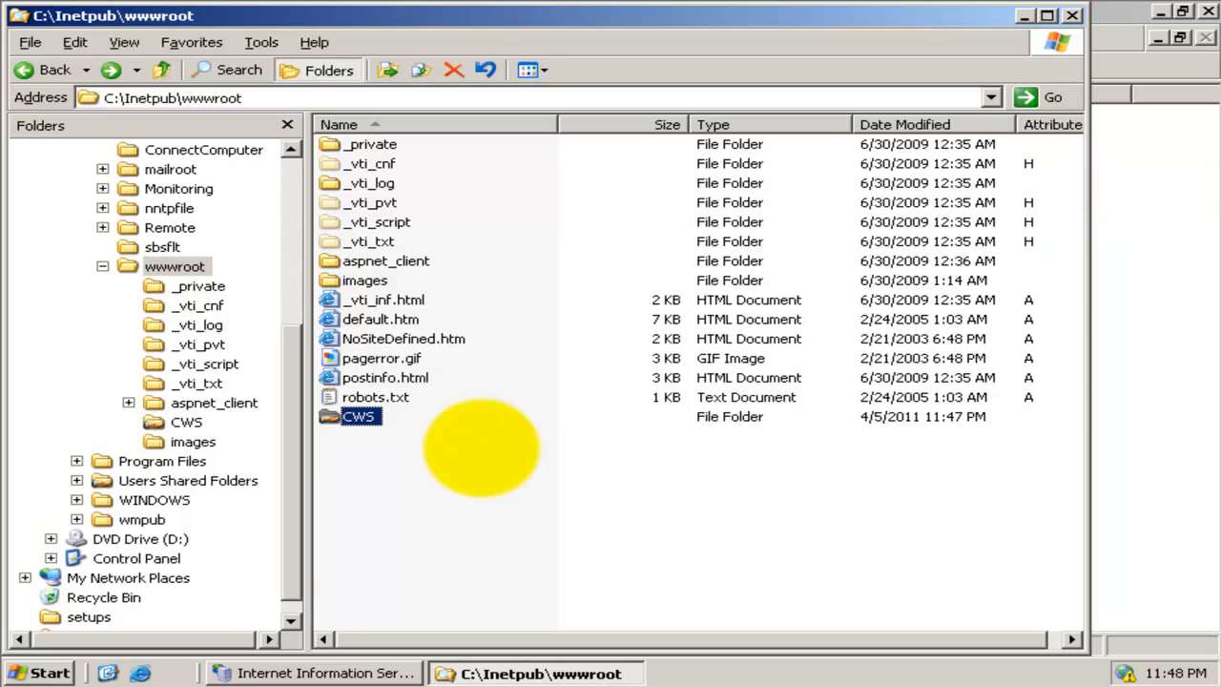
Open the empty CWS folder inside wwwroot
double_click(360, 416)
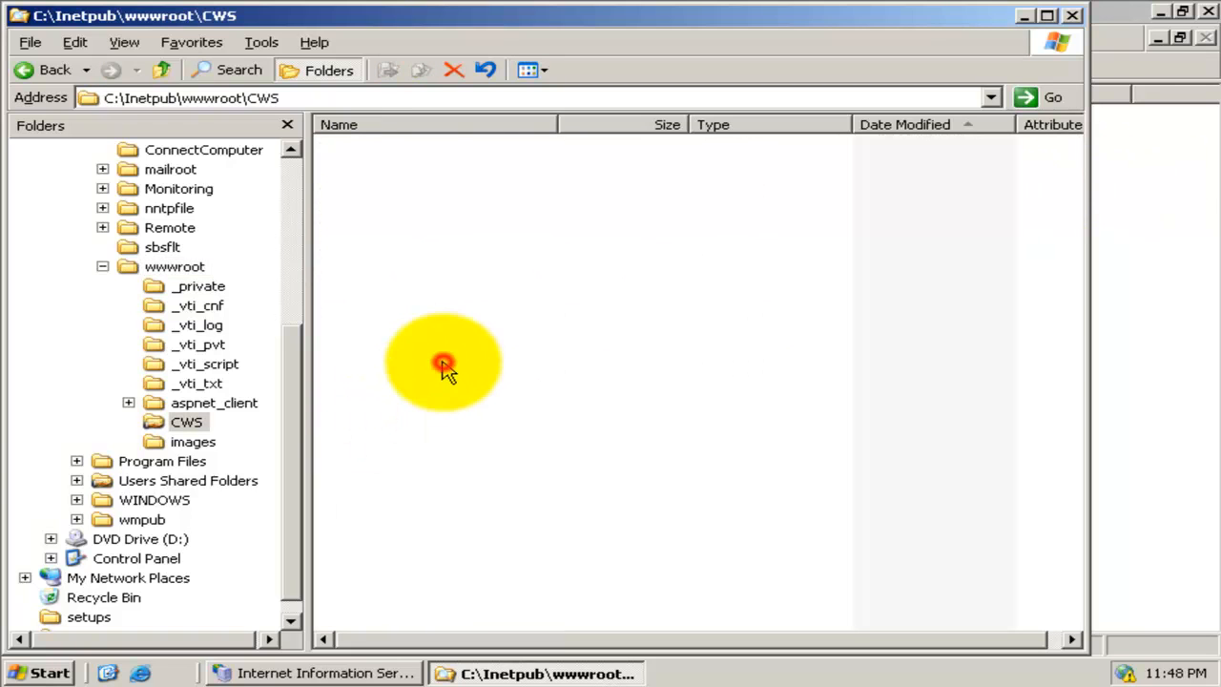
mouse_move(487, 362)
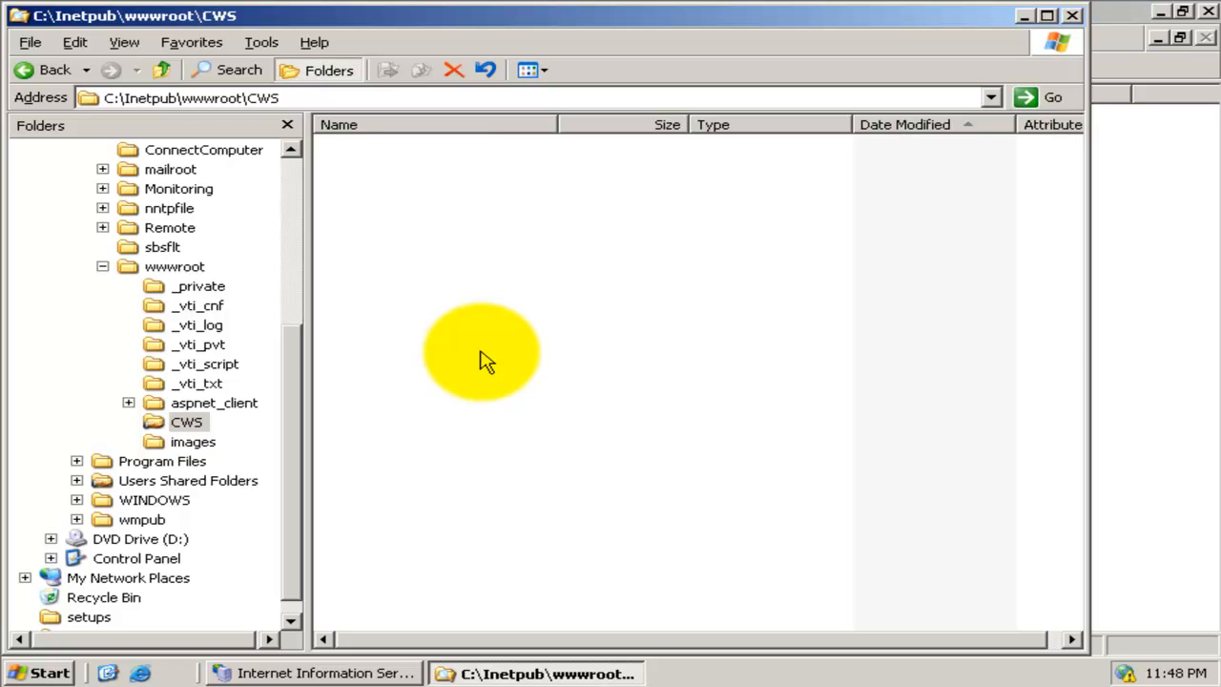
mouse_move(1153, 301)
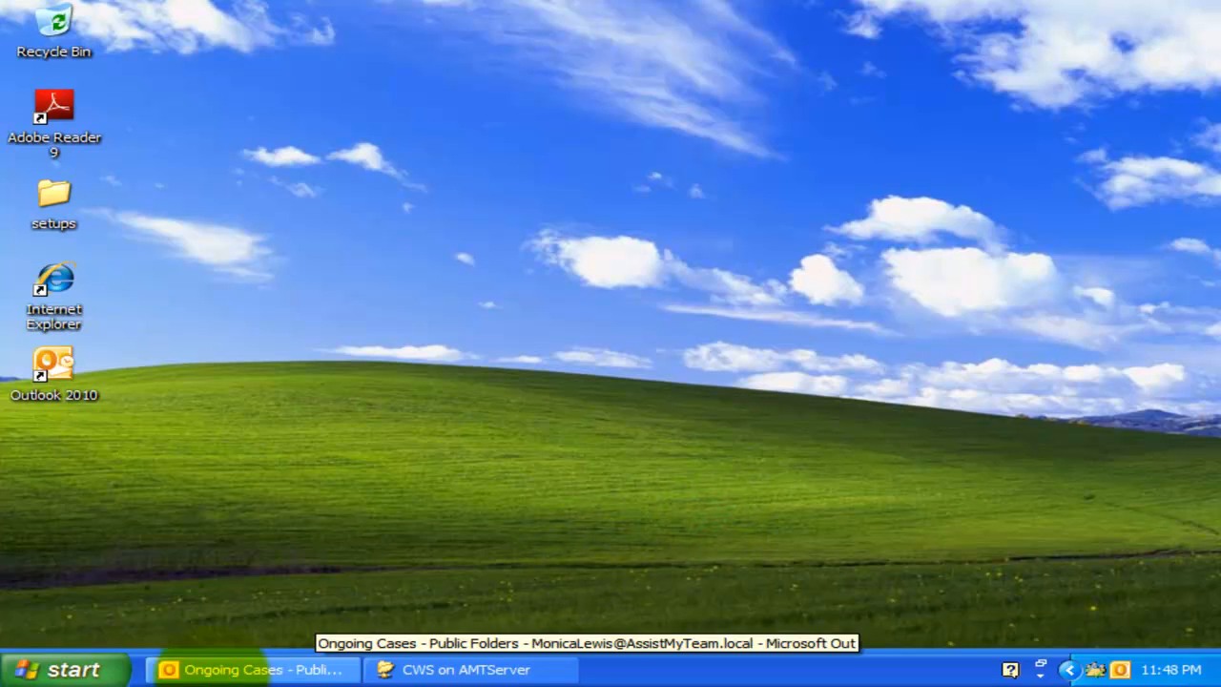
Explore My Computer to reach the Team Helpdesk Manager SP program folder
right_click(362, 307)
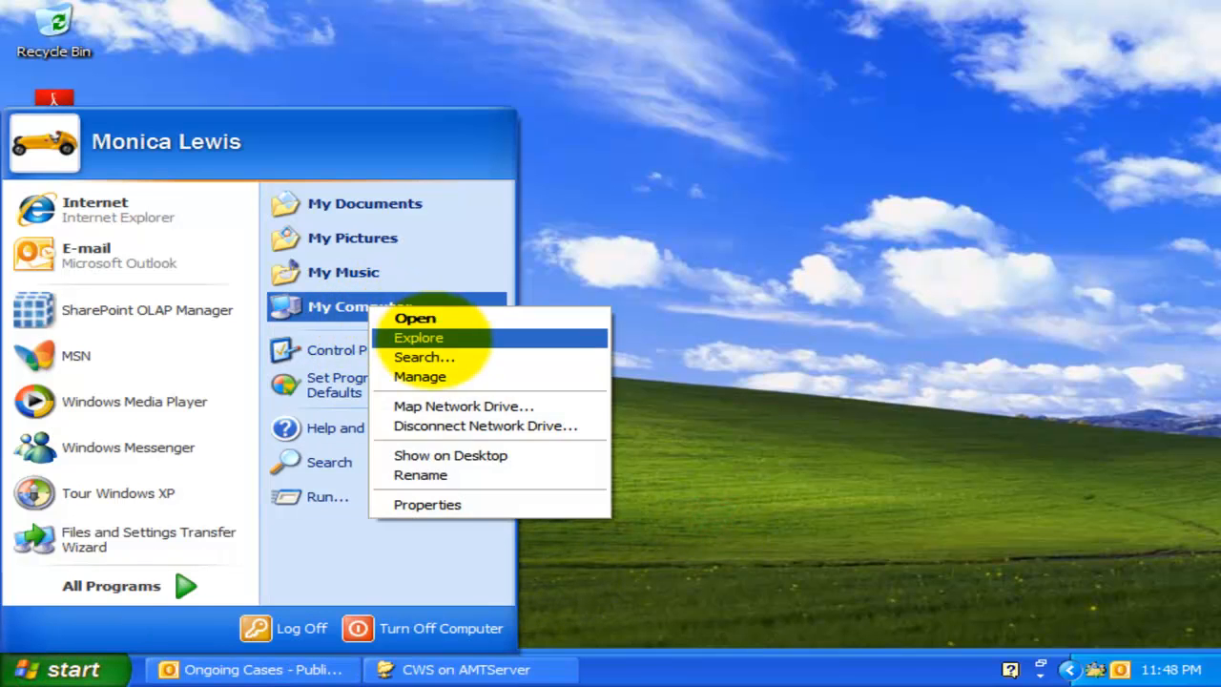
click(418, 337)
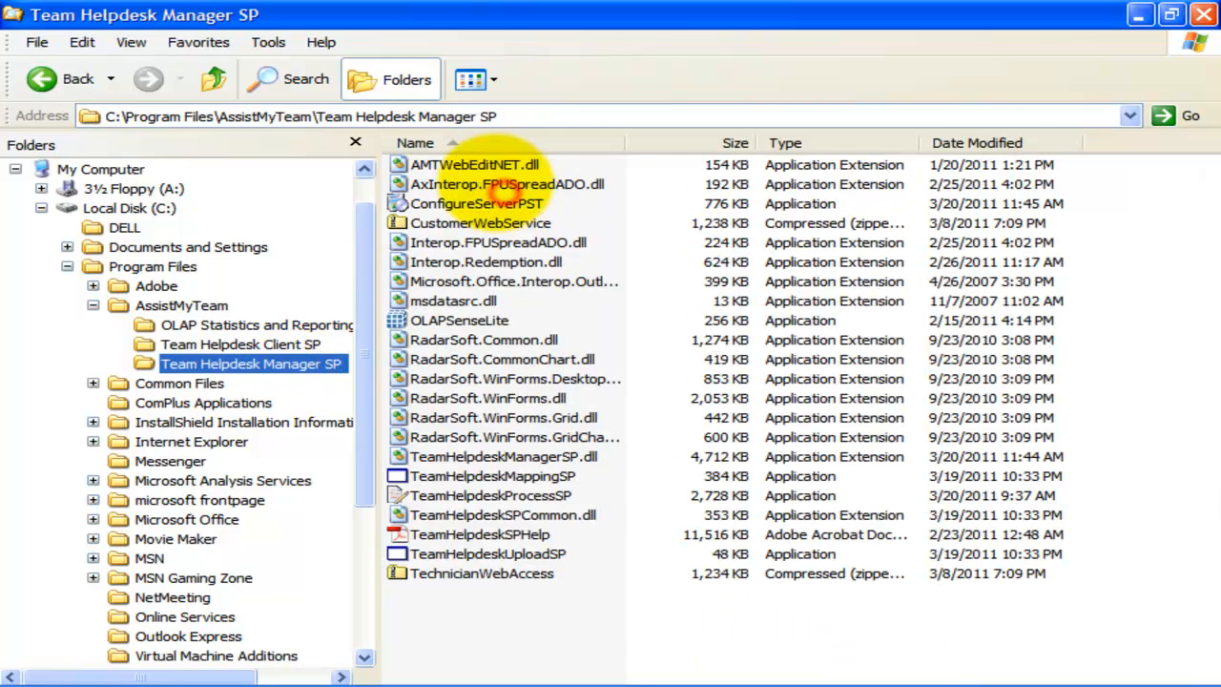
Extract the CustomerWebService archive into \\AMTServer\CWS, producing bin, images, scripts and the ASPX pages
click(818, 143)
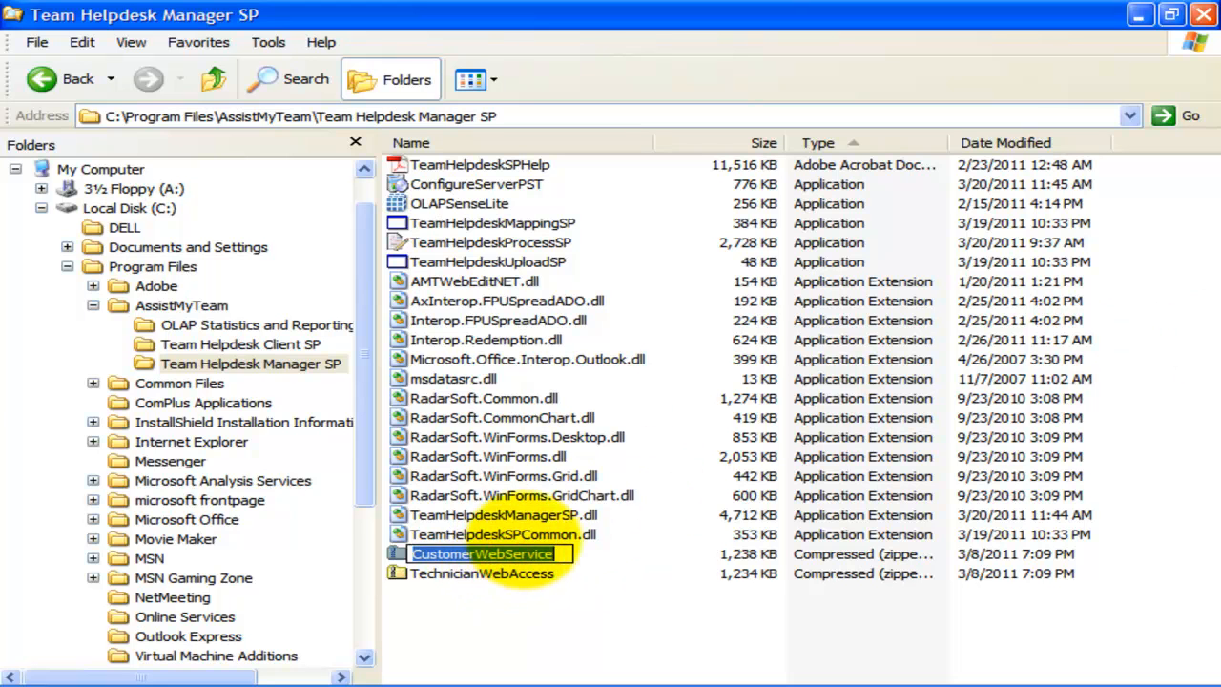
right_click(482, 553)
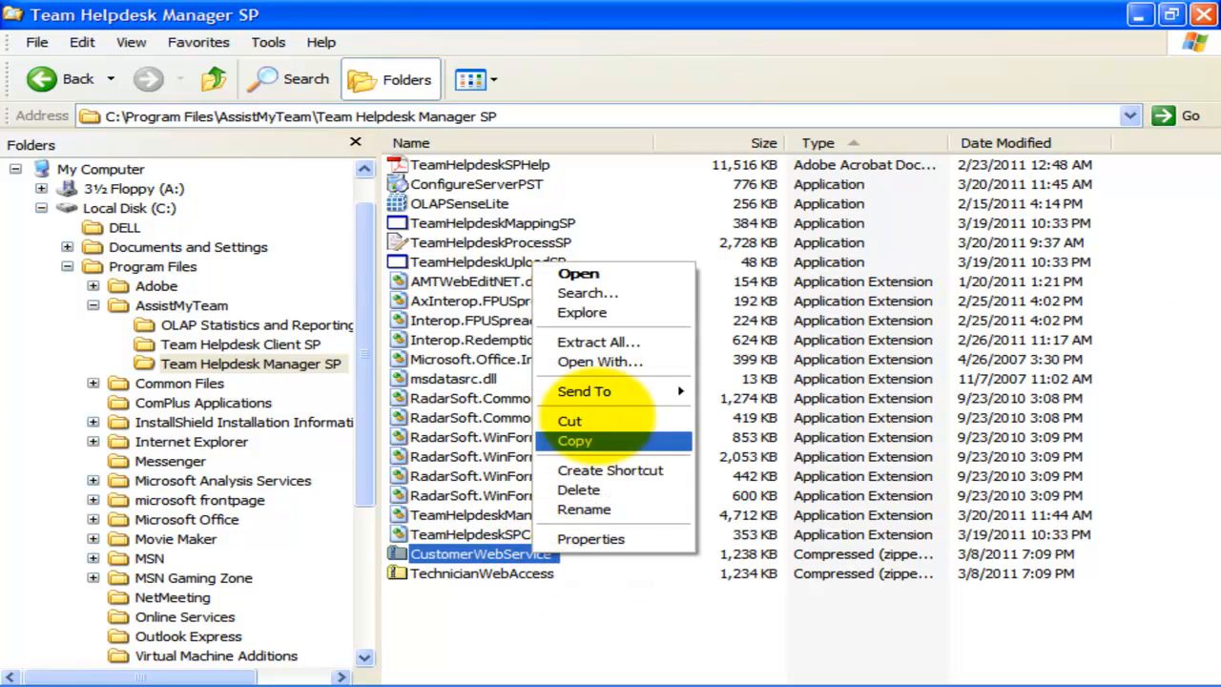
click(597, 342)
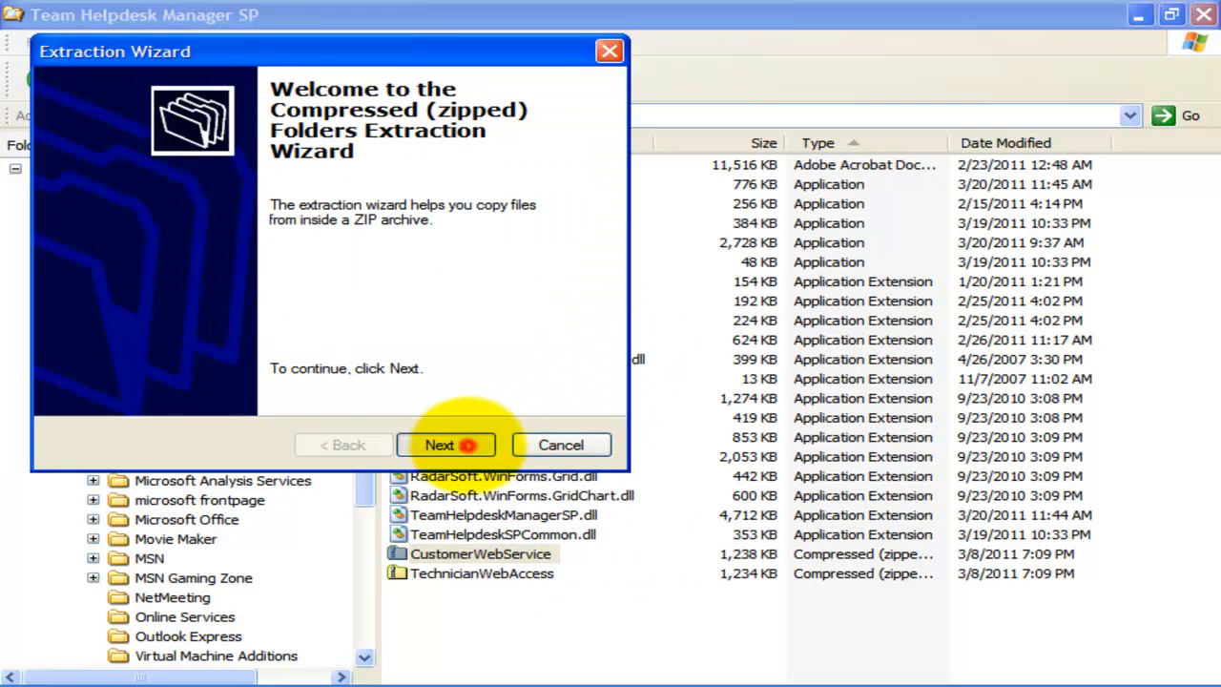
click(444, 445)
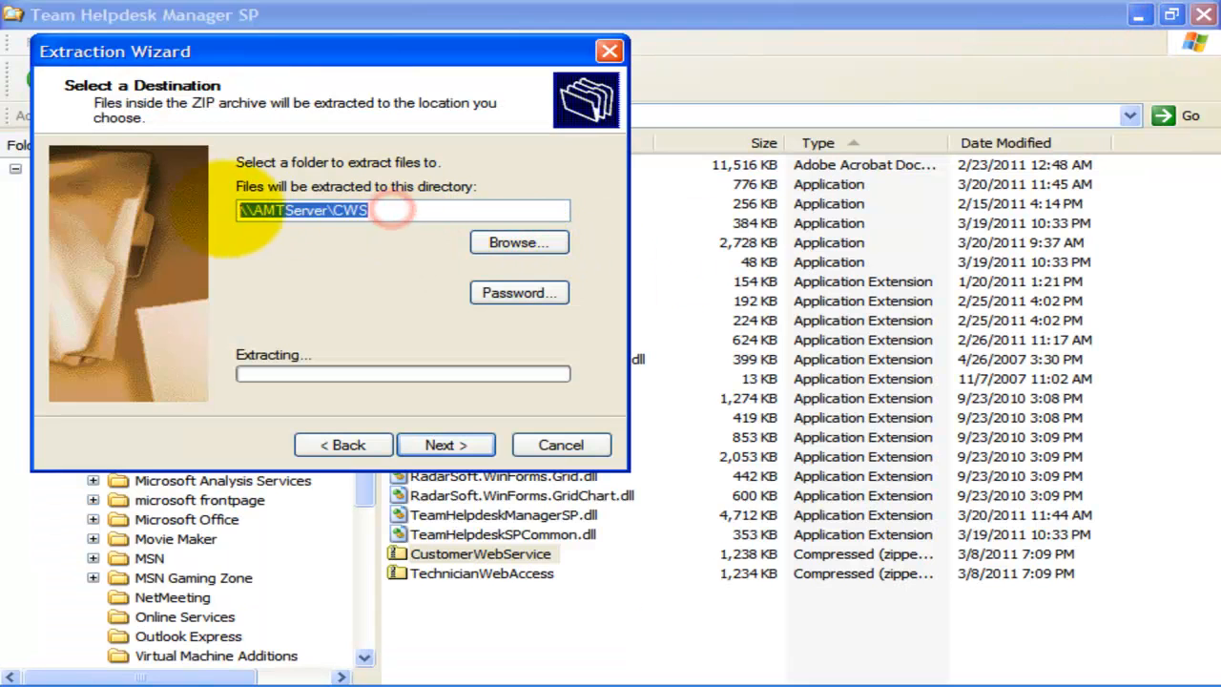
click(445, 444)
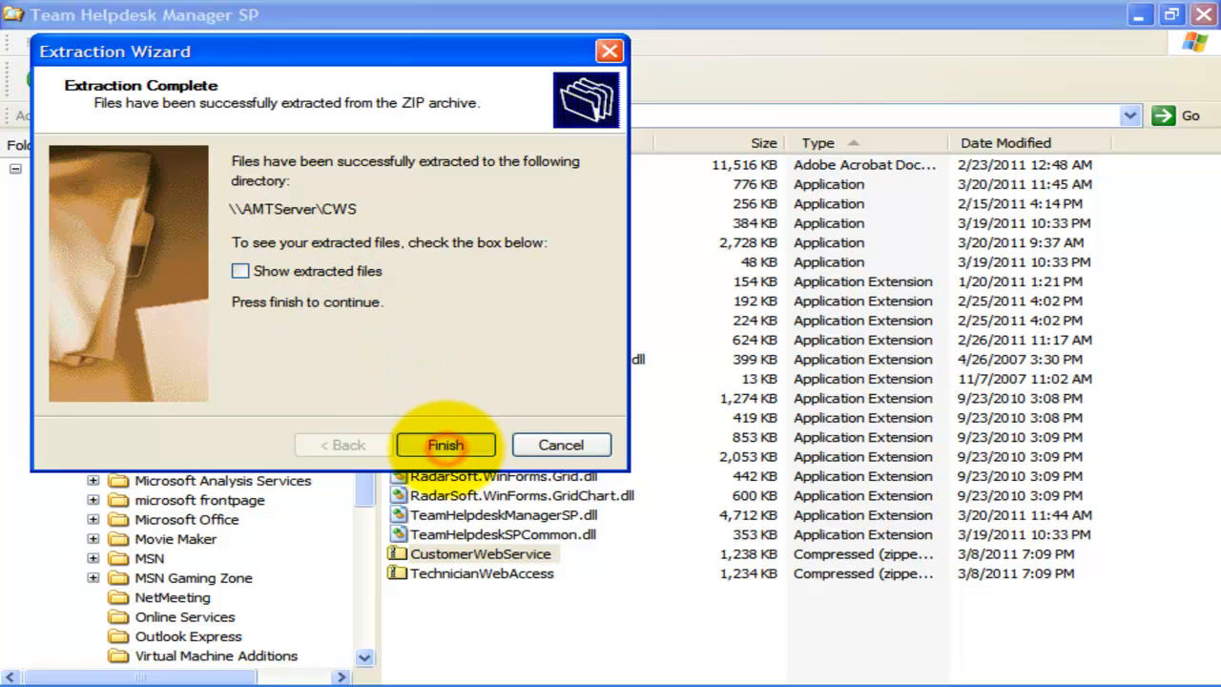
click(445, 445)
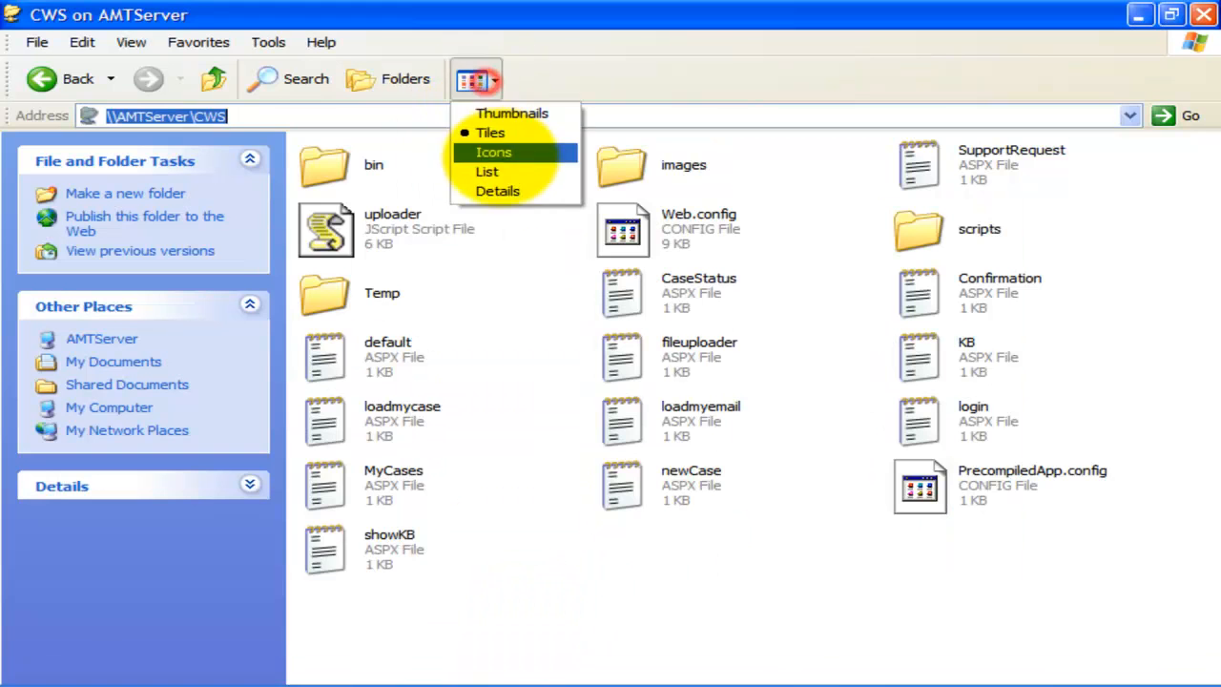
View the Temp folder's Properties and its Security permissions tab
click(497, 191)
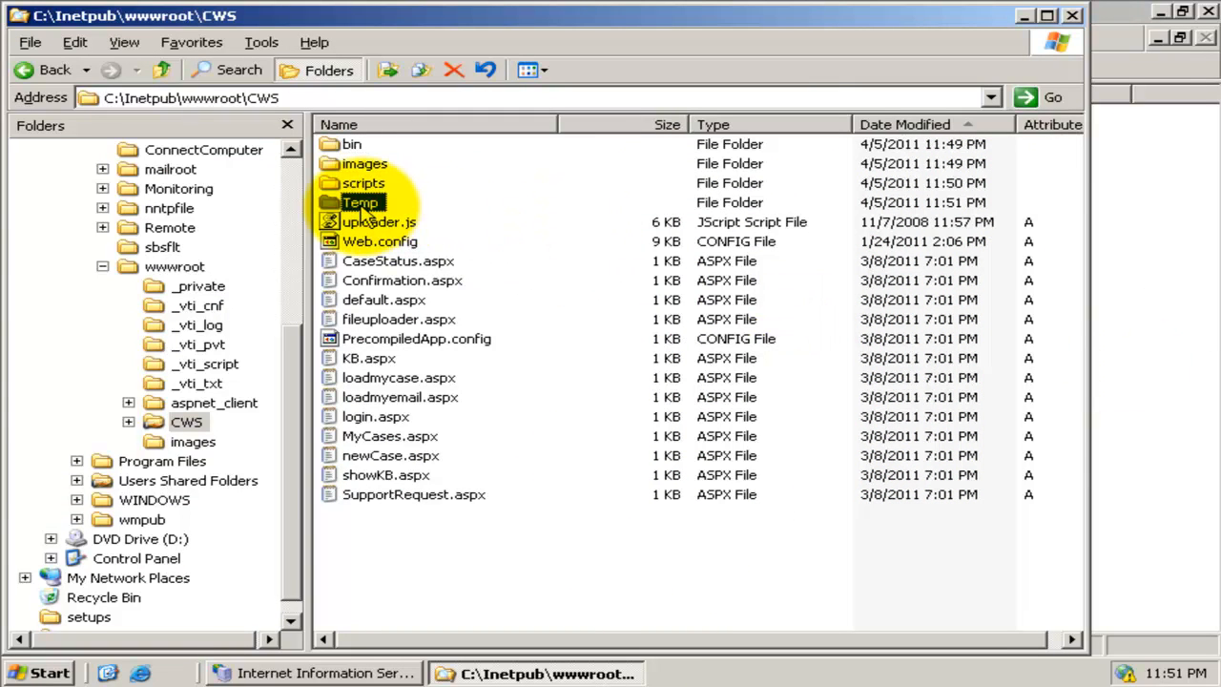
mouse_move(377, 209)
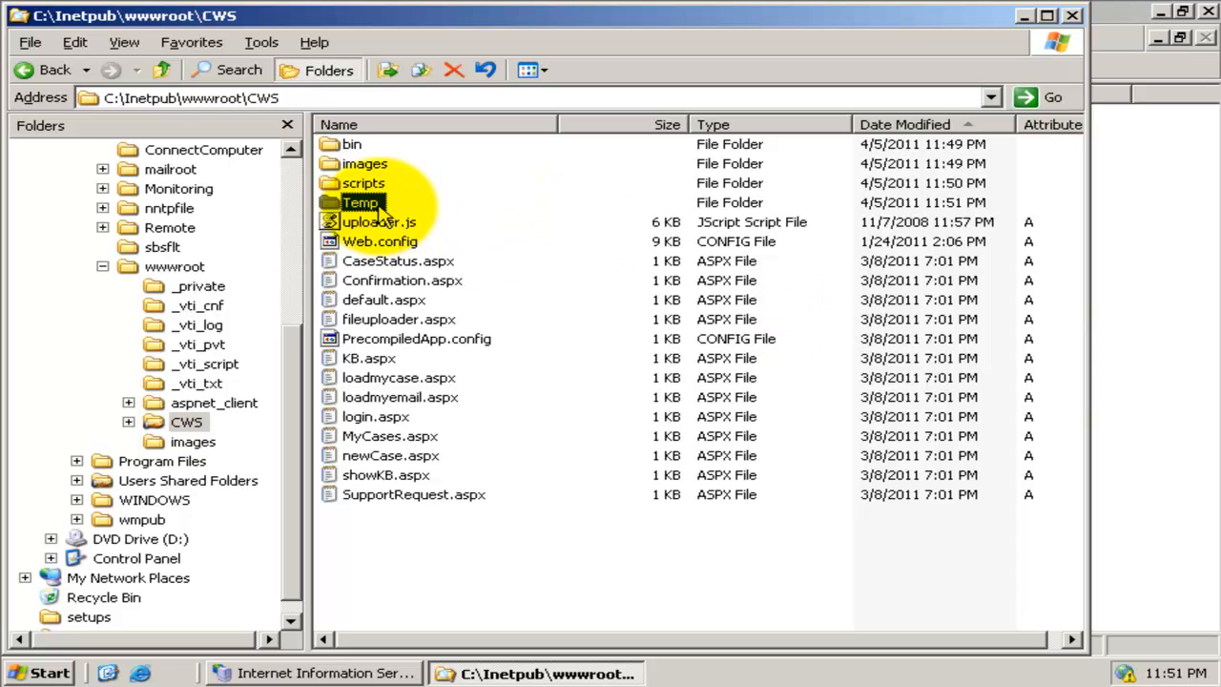
right_click(361, 202)
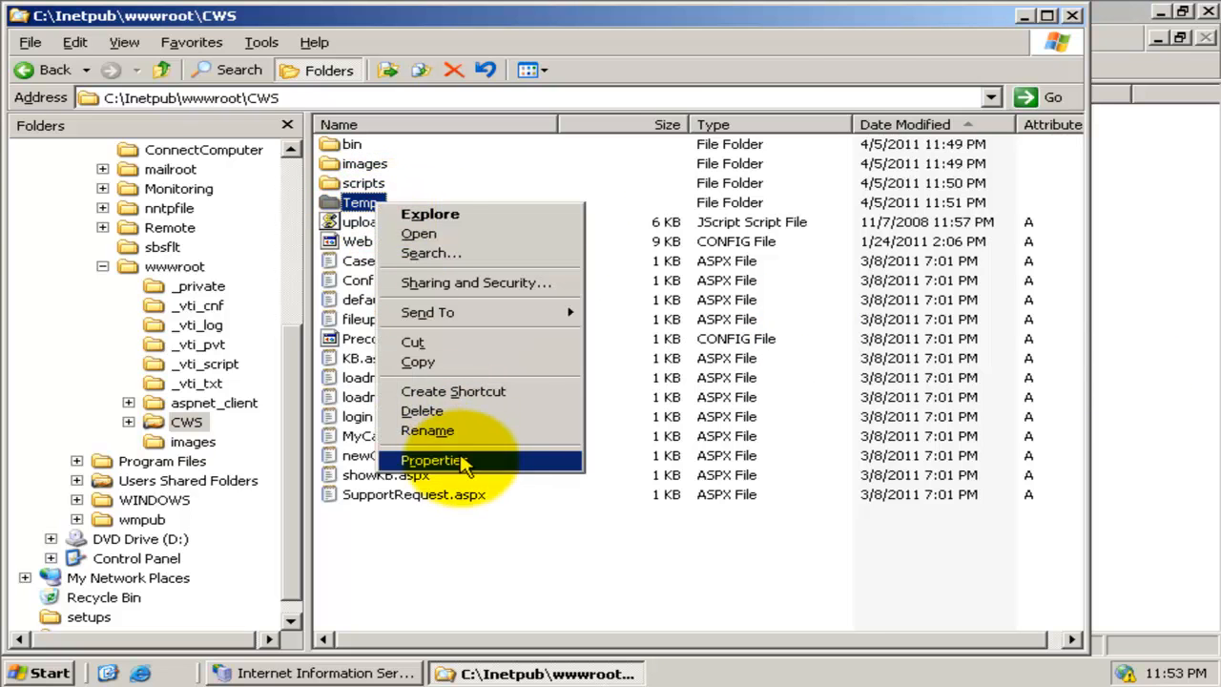
click(432, 460)
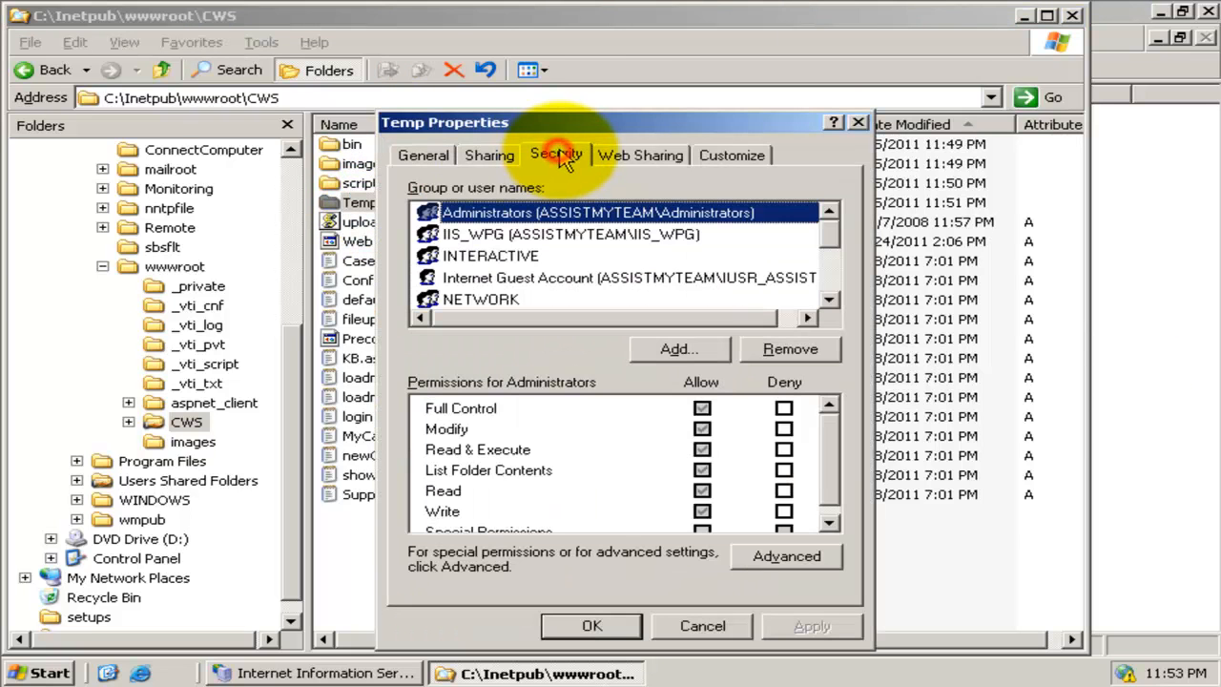
mouse_move(558, 160)
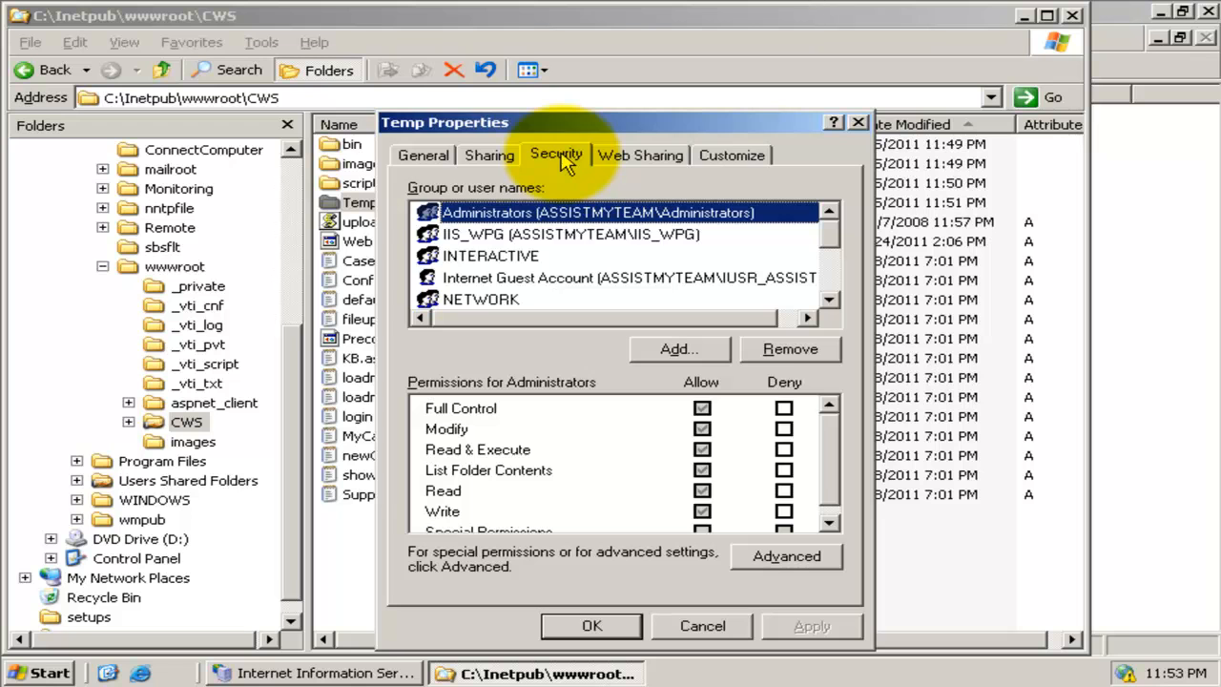
click(569, 234)
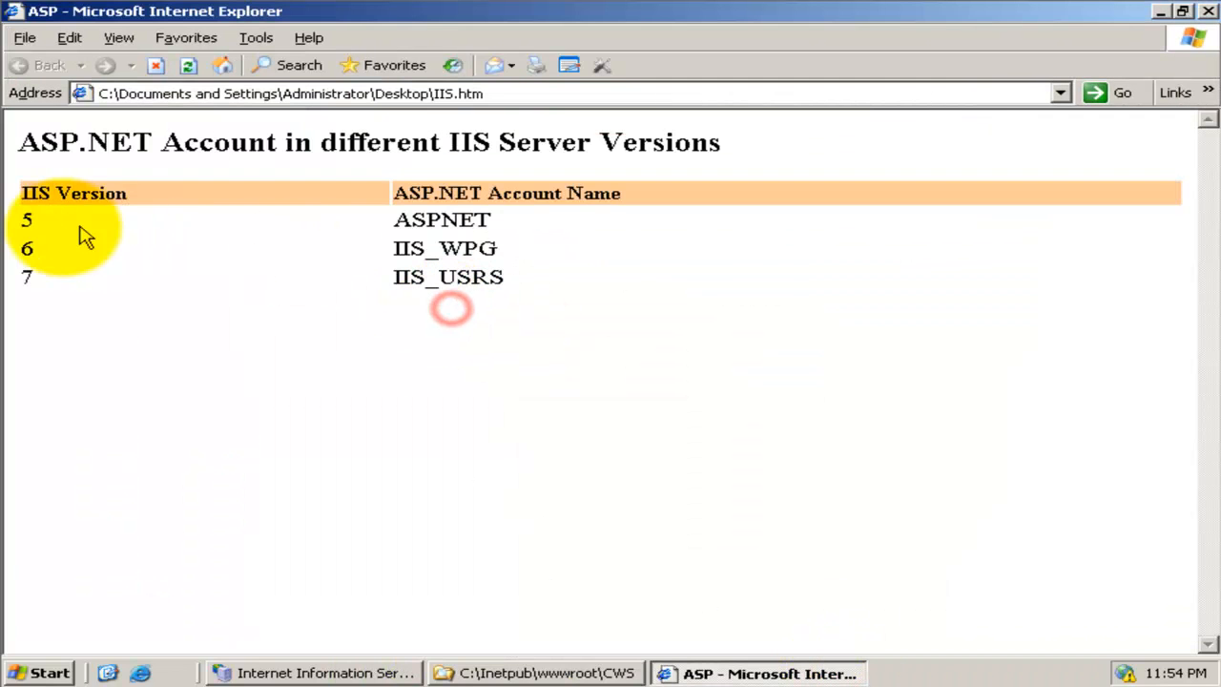
double_click(442, 219)
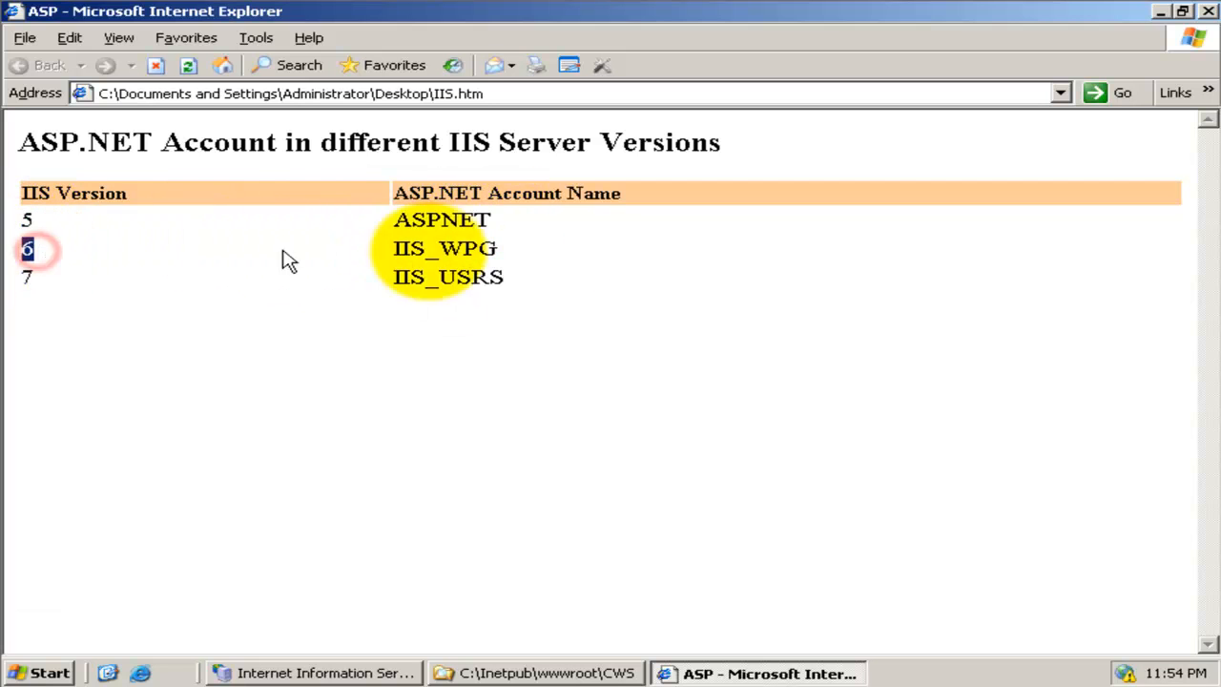
double_click(445, 248)
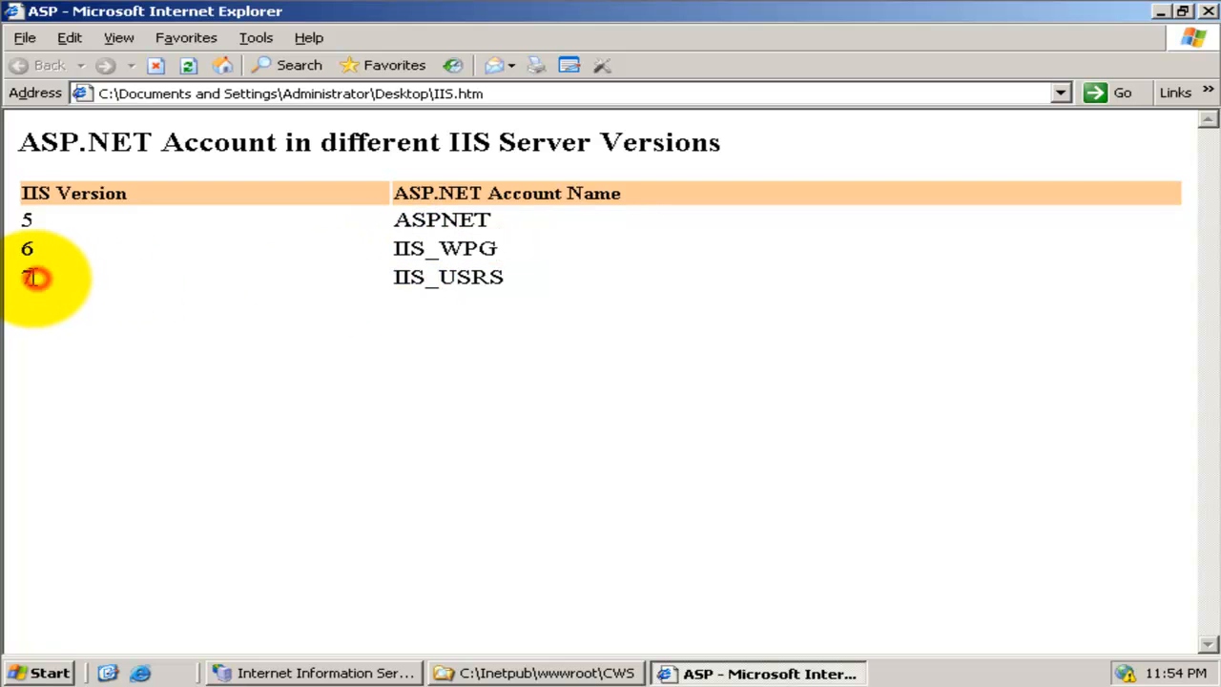
double_click(26, 277)
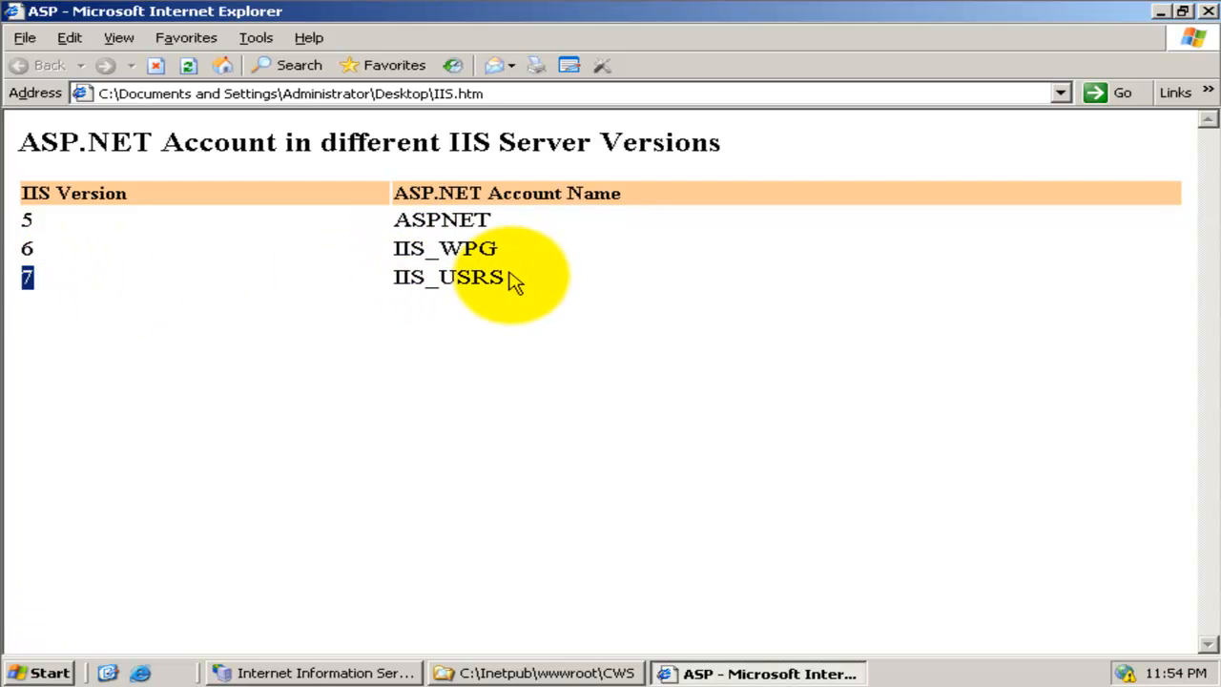
double_click(449, 277)
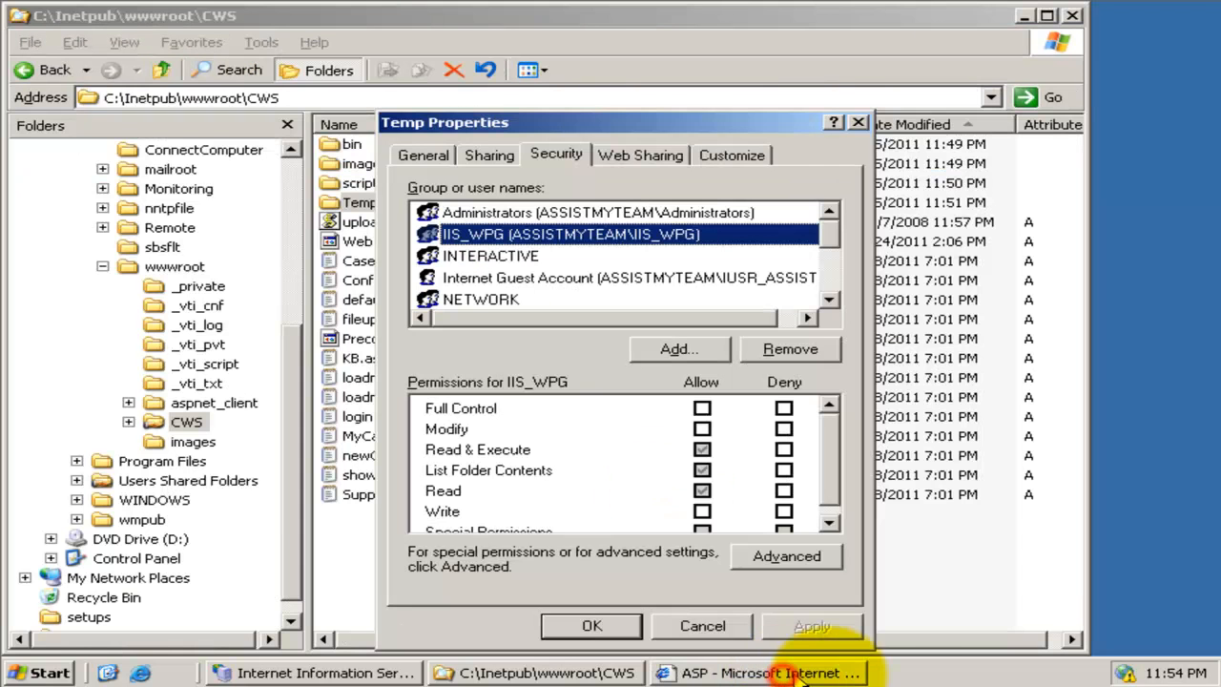
mouse_move(1145, 678)
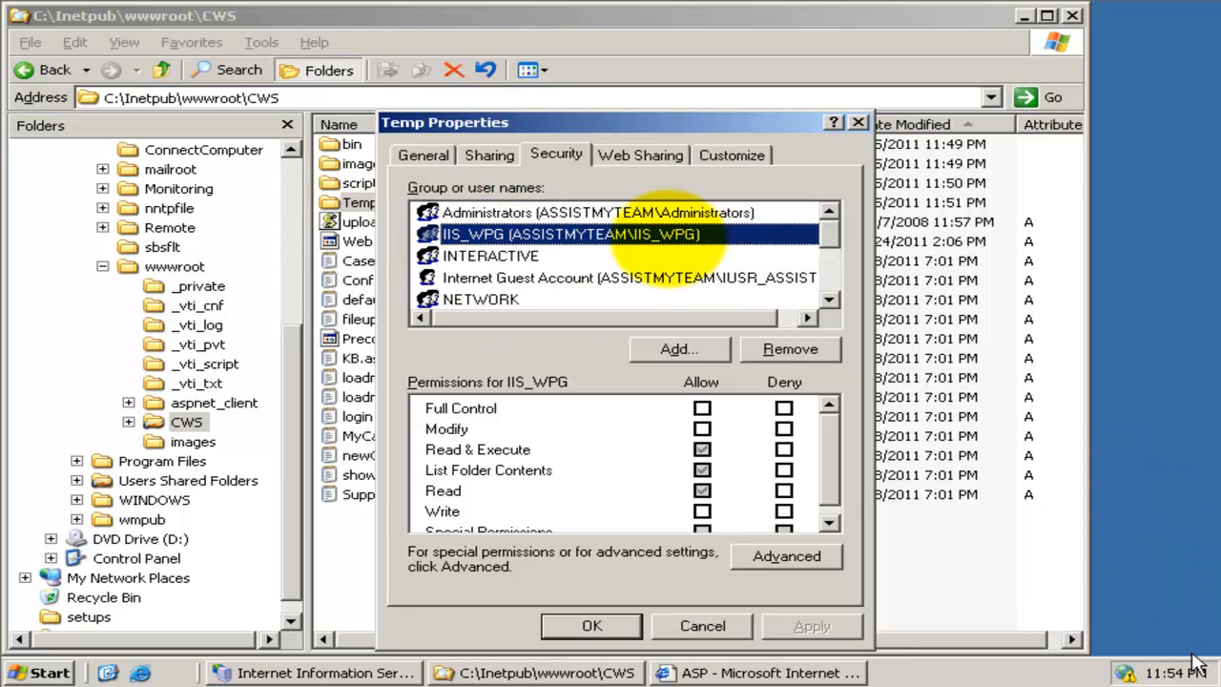
mouse_move(668, 239)
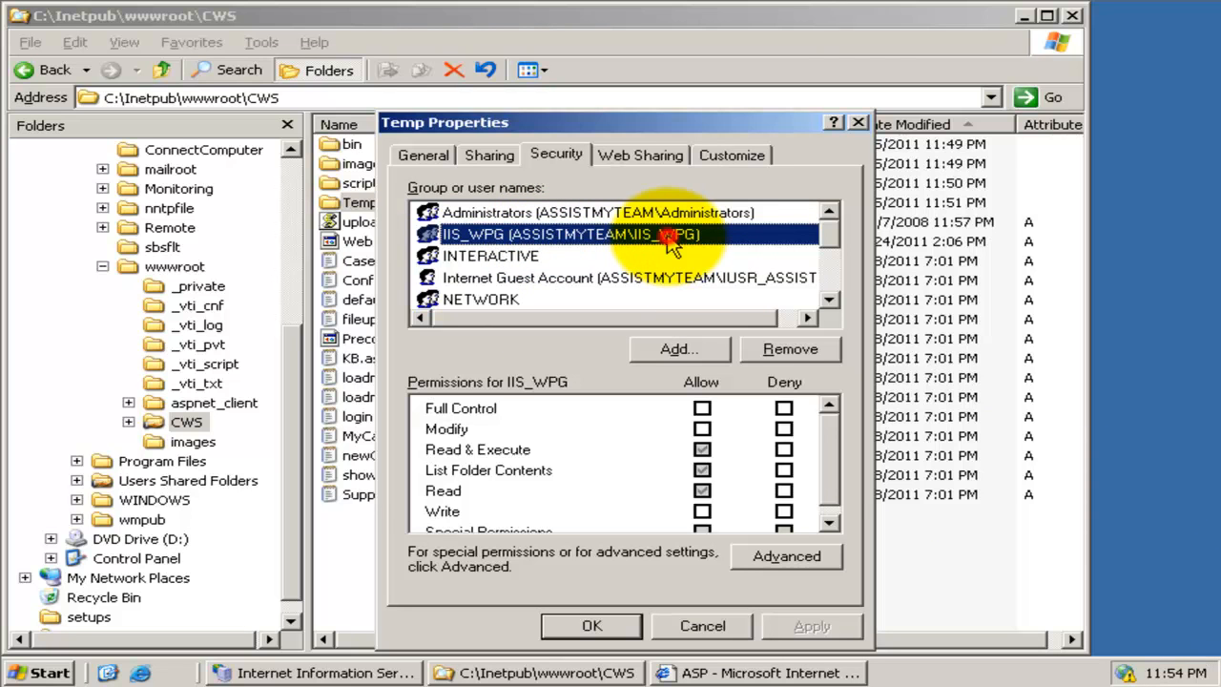
Close the Temp Properties dialog to return to the Team Helpdesk Manager SP folder
click(702, 407)
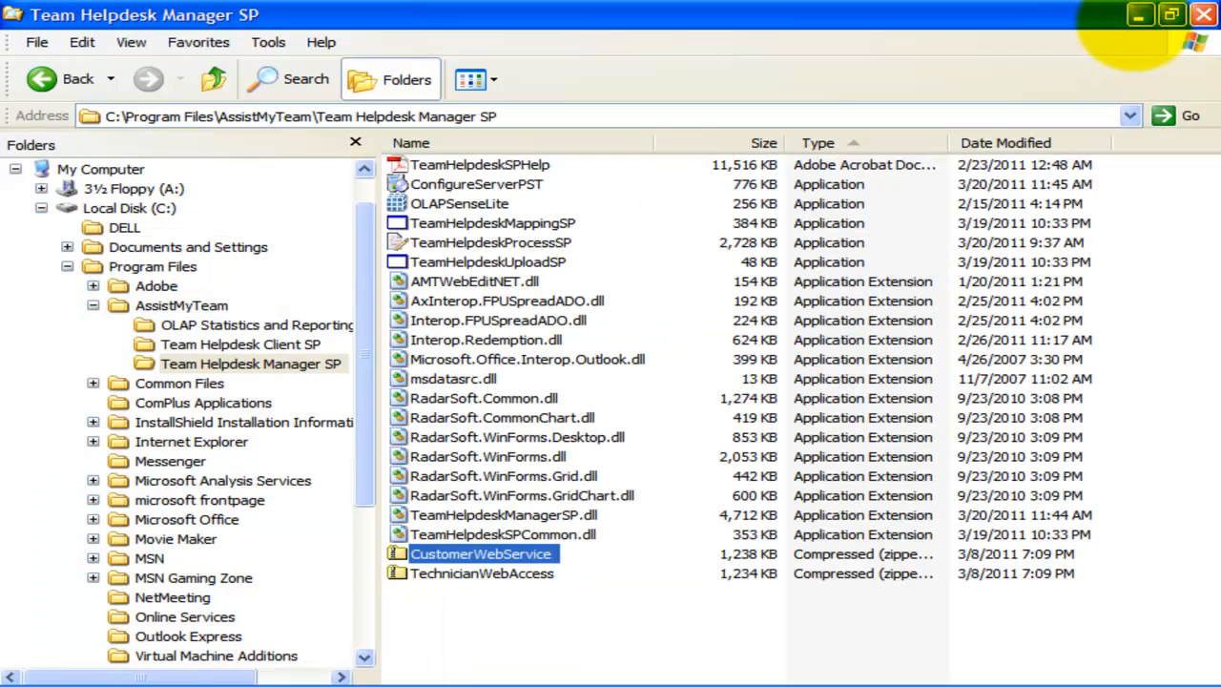
Reach the Team Helpdesk Manager SP Web Access administration panel from Outlook's File menu
click(1203, 15)
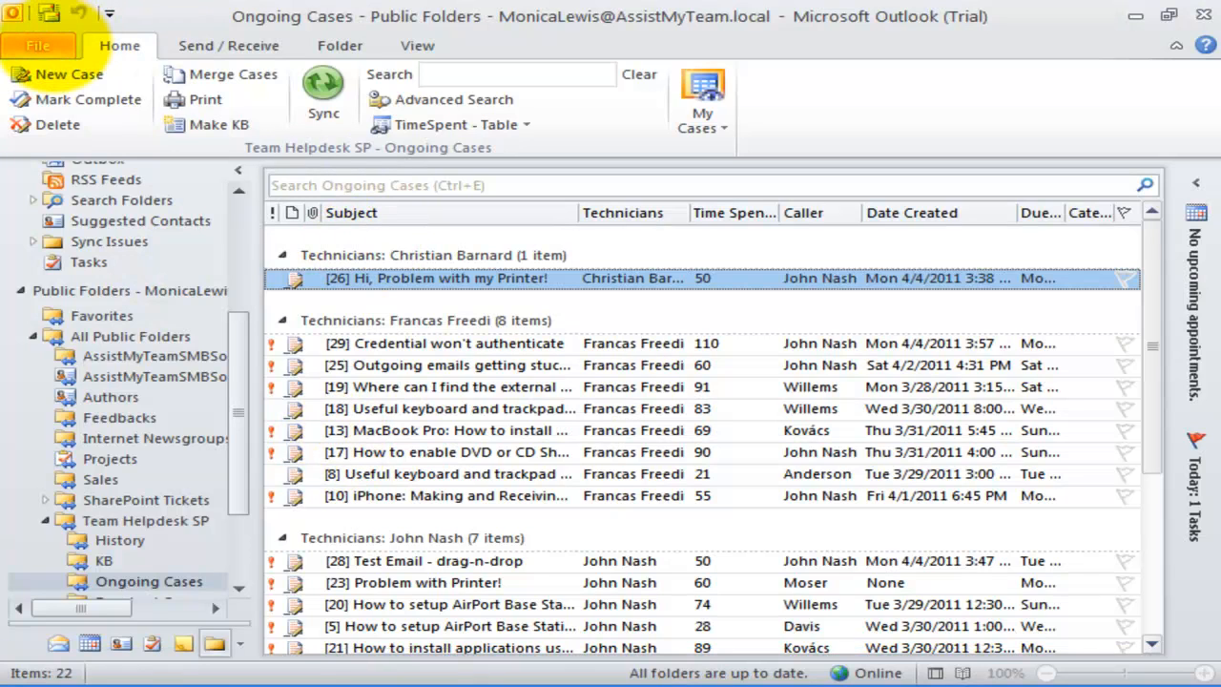
click(38, 44)
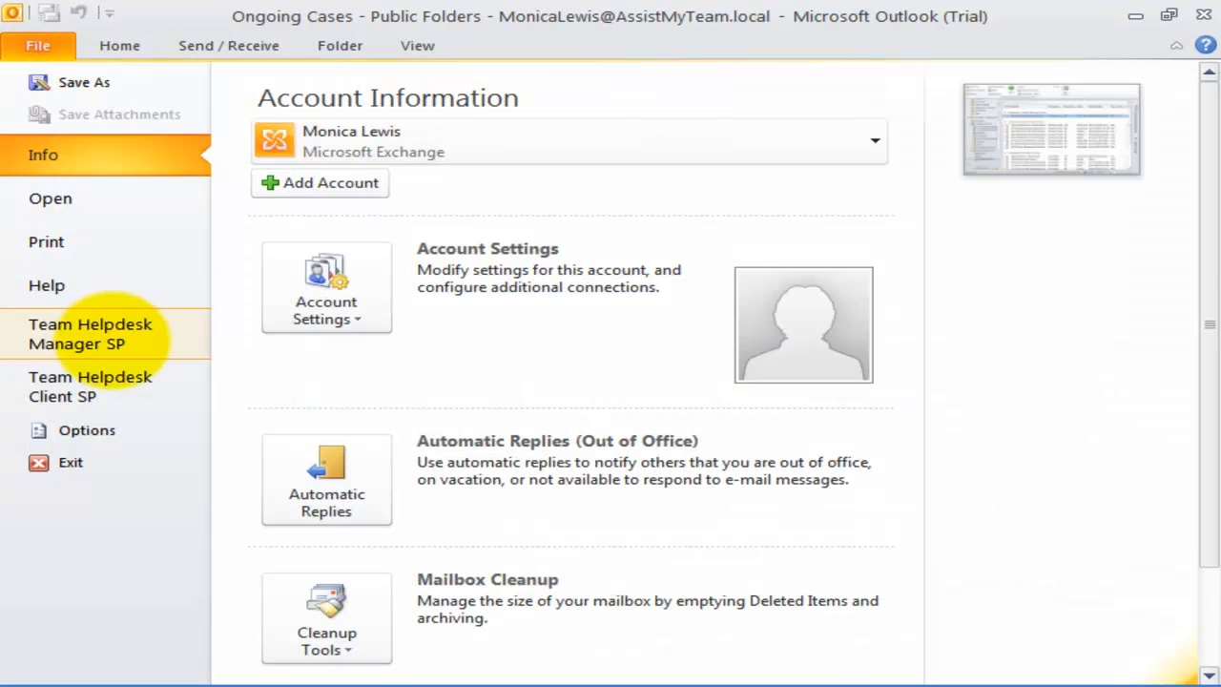
click(89, 334)
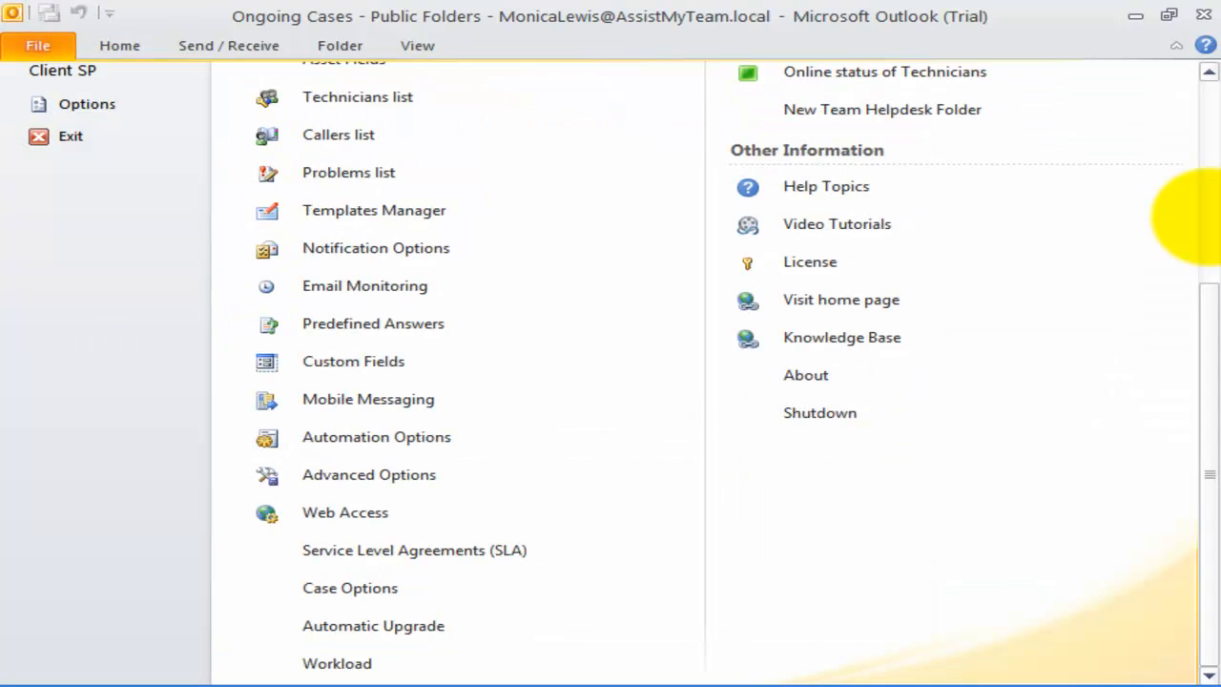
click(344, 512)
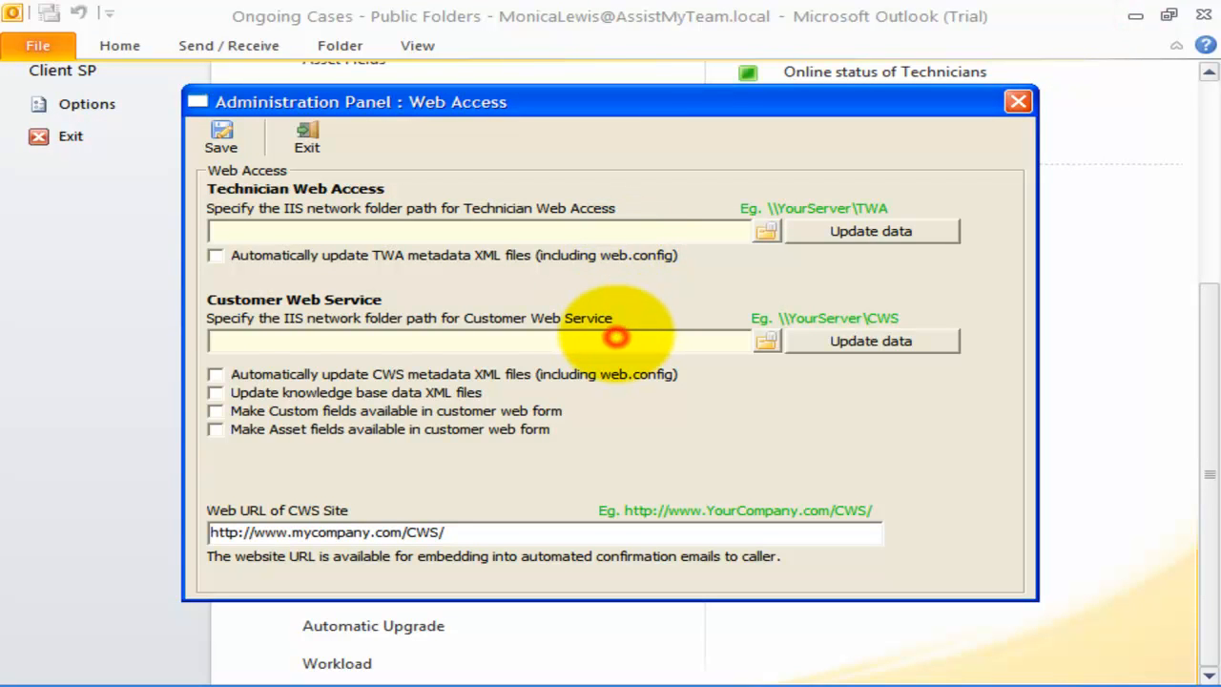
Set the CWS path to \\AMTServer\CWS and enable metadata, KB, custom-field and asset-field options
text(\\AMTServer\CWS)
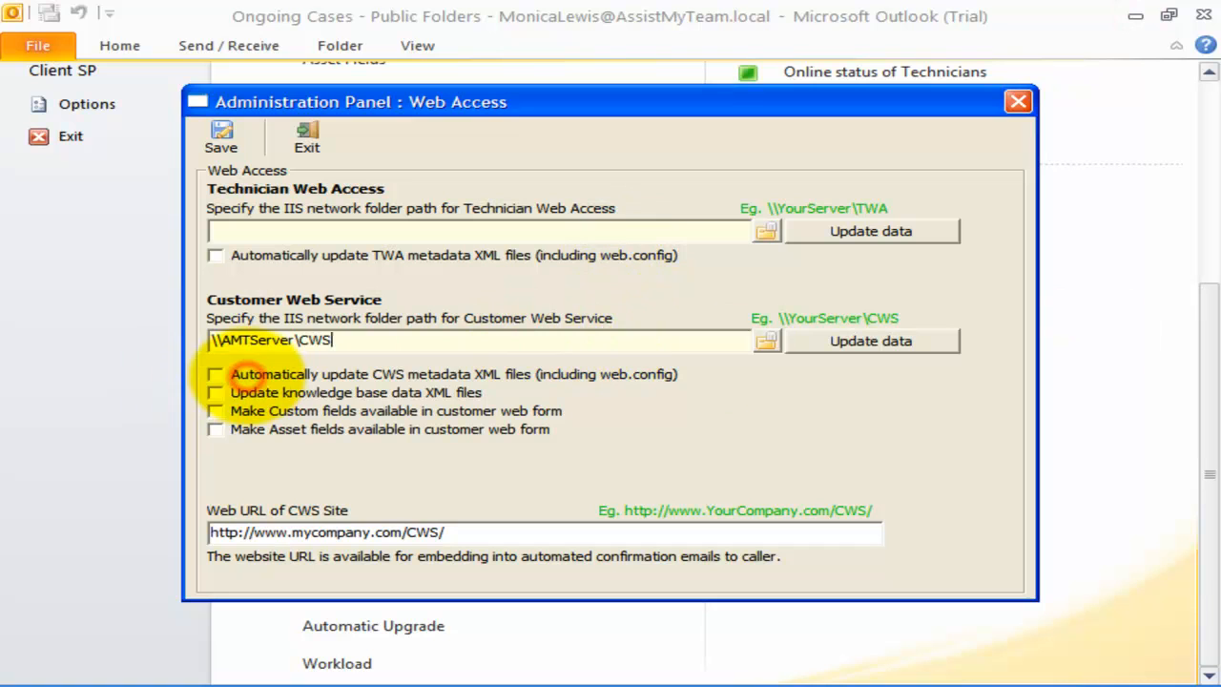
click(215, 374)
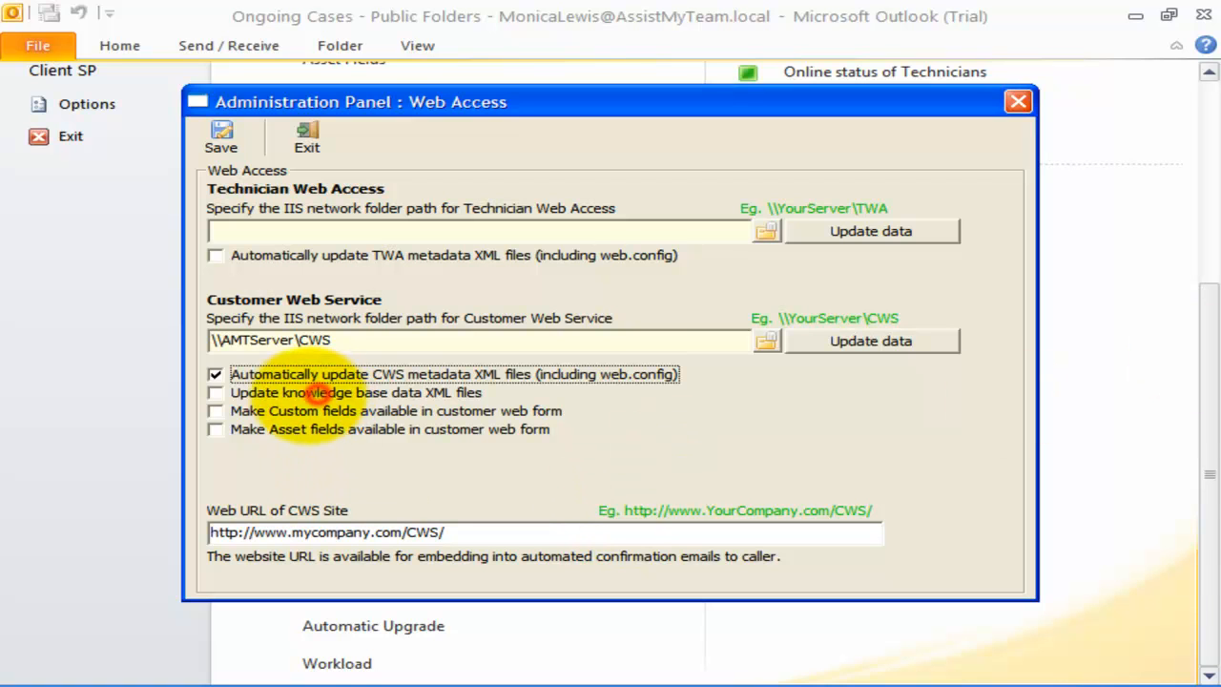
click(215, 393)
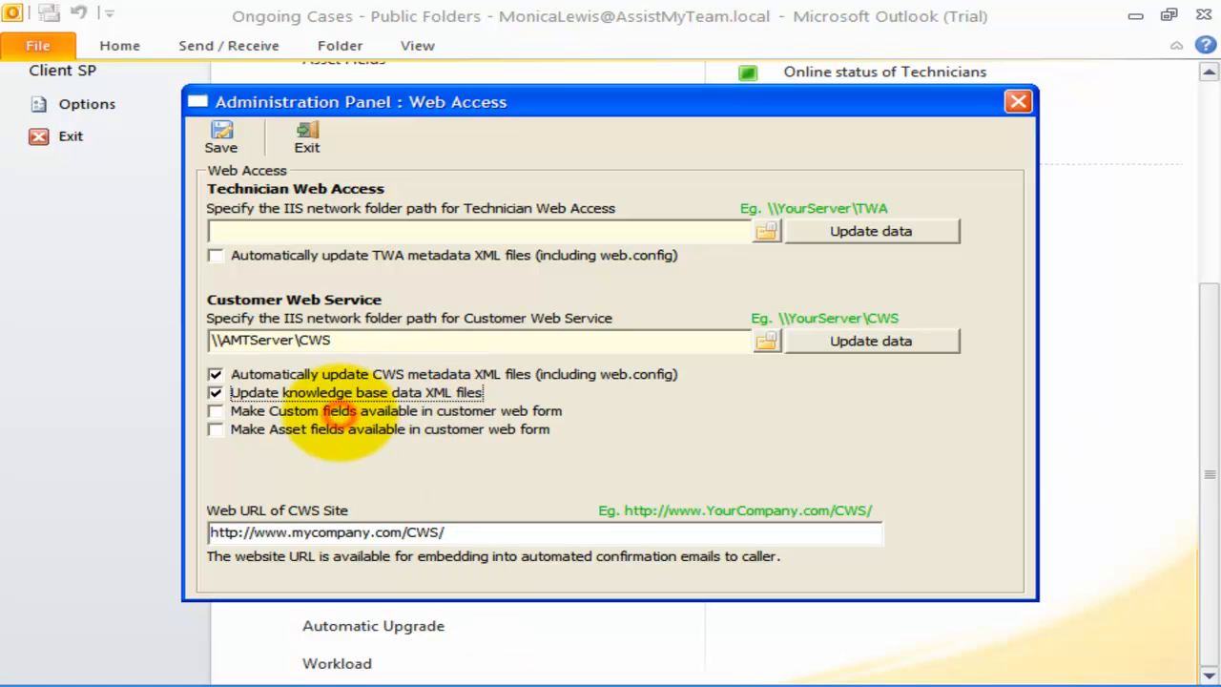
click(216, 410)
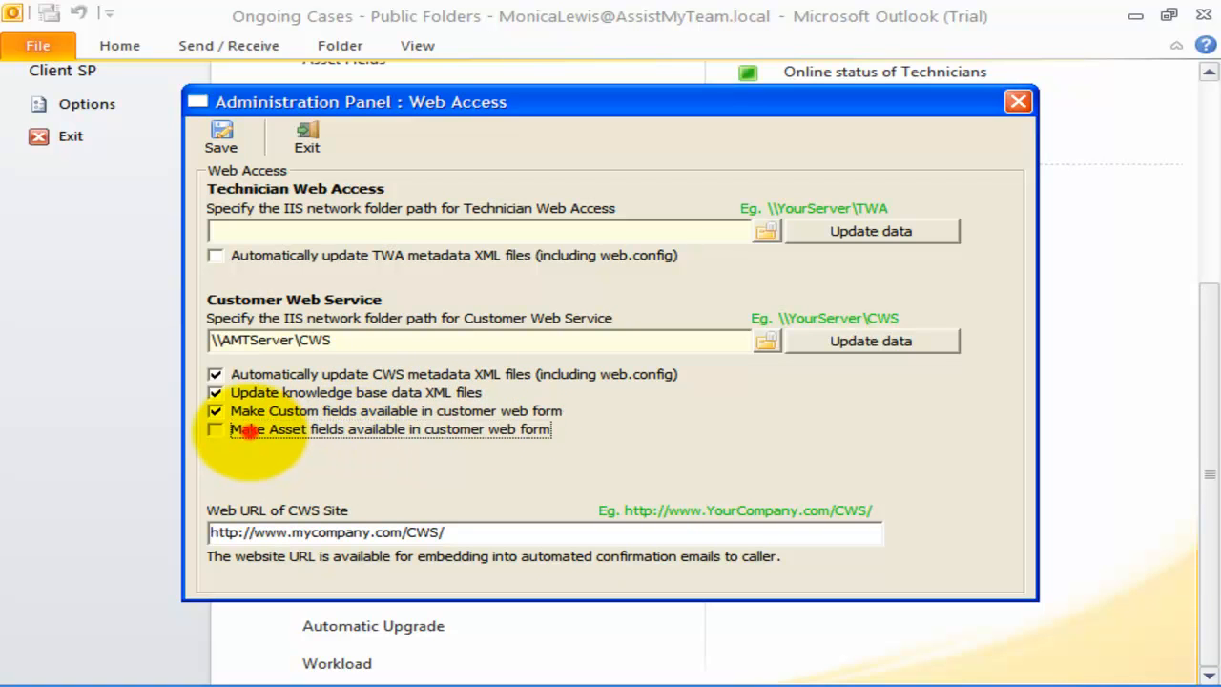
click(215, 429)
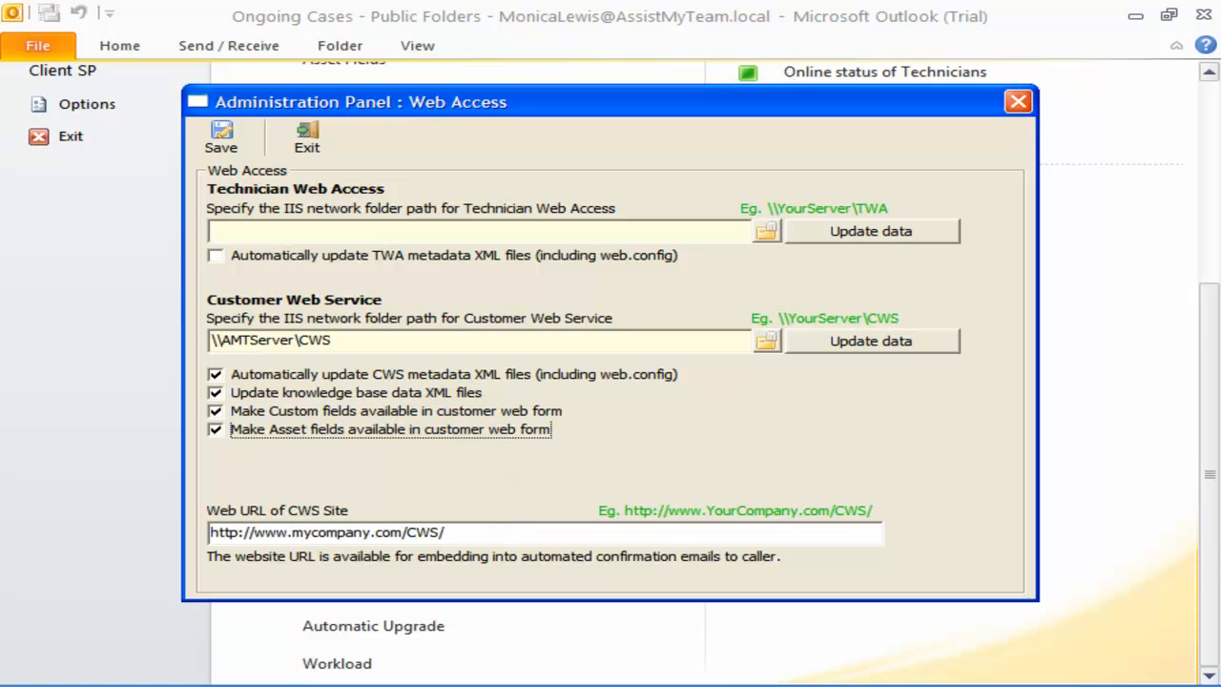
double_click(382, 533)
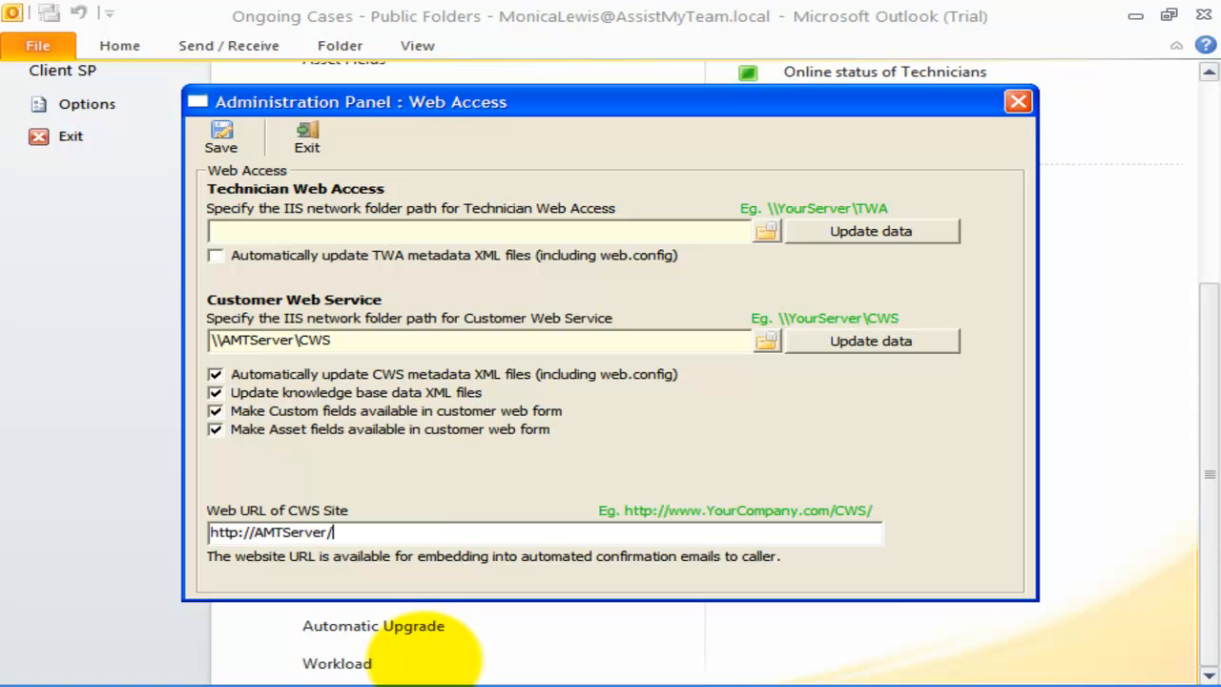
text(CWS/)
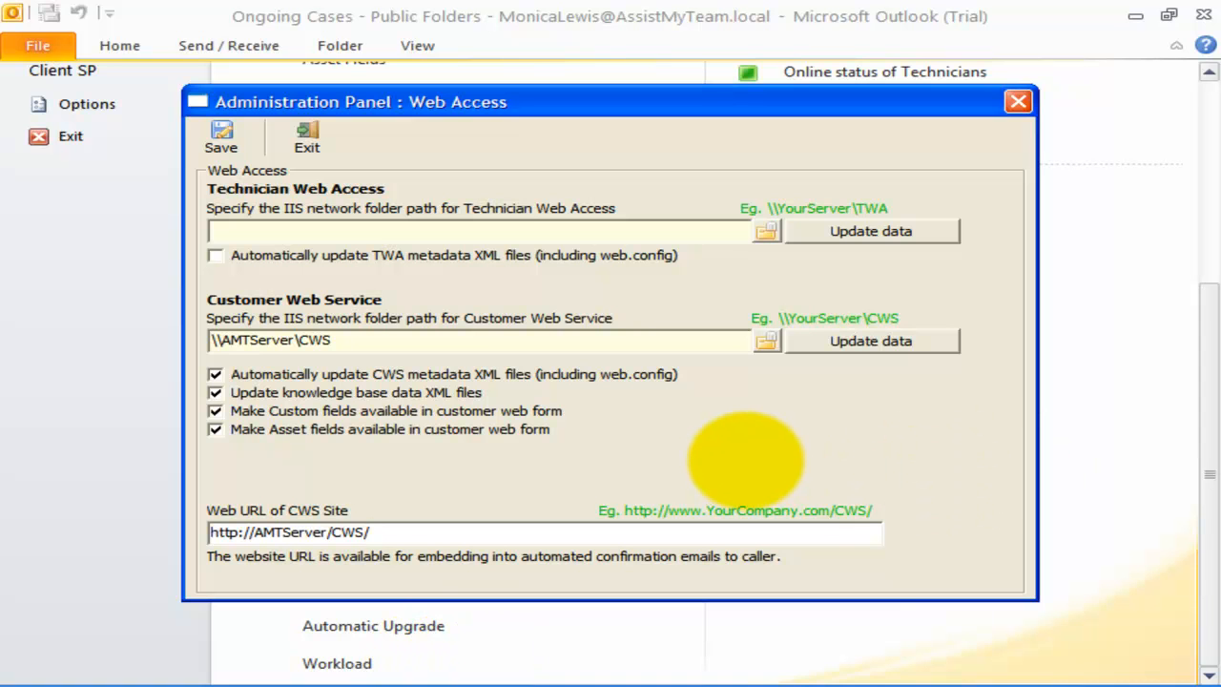
click(869, 340)
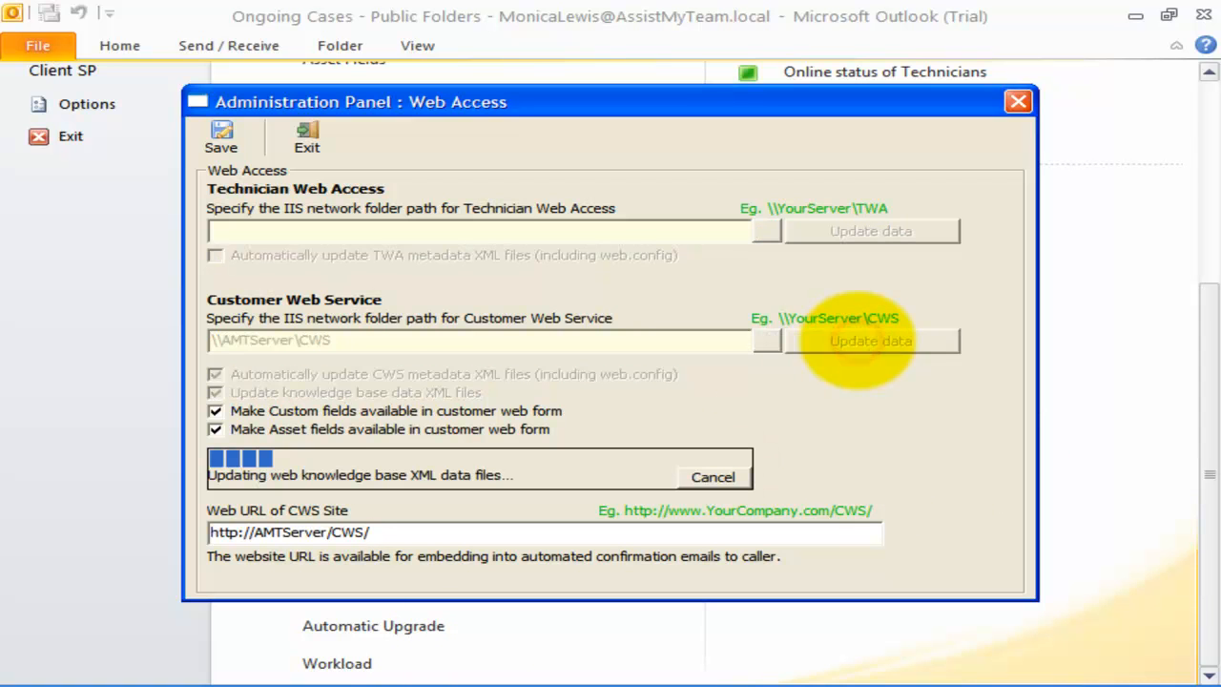
click(870, 341)
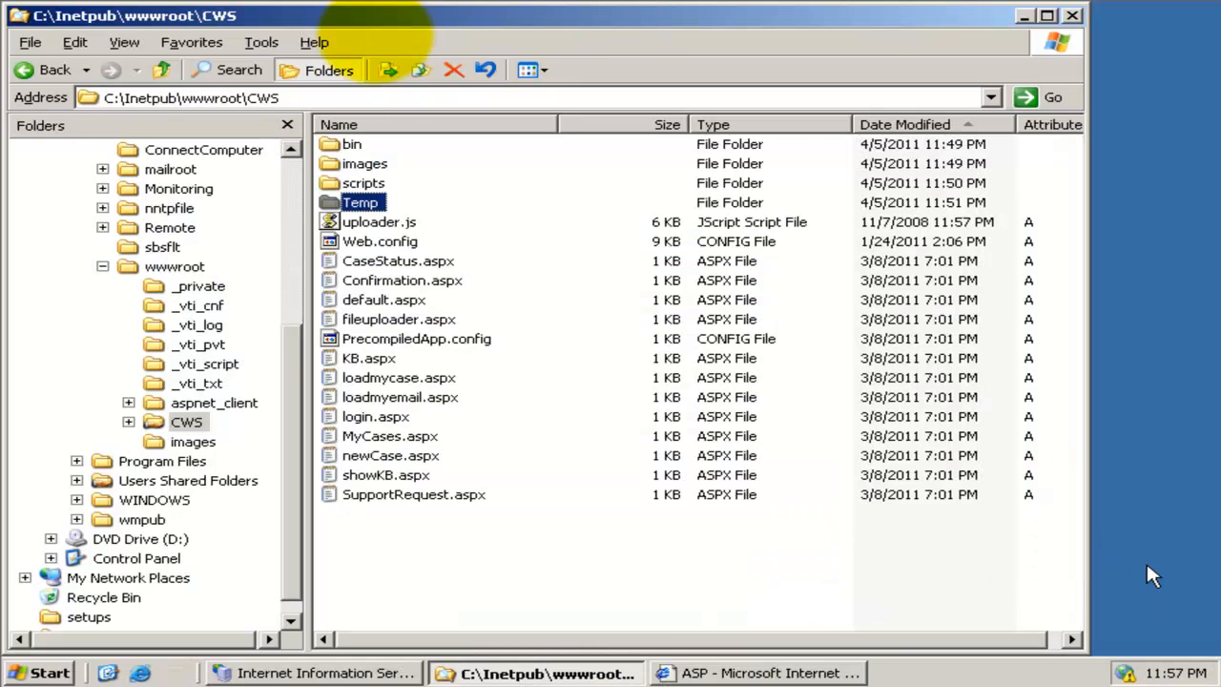
Inspect the CWS bin folder's freshly updated XML data files
double_click(352, 144)
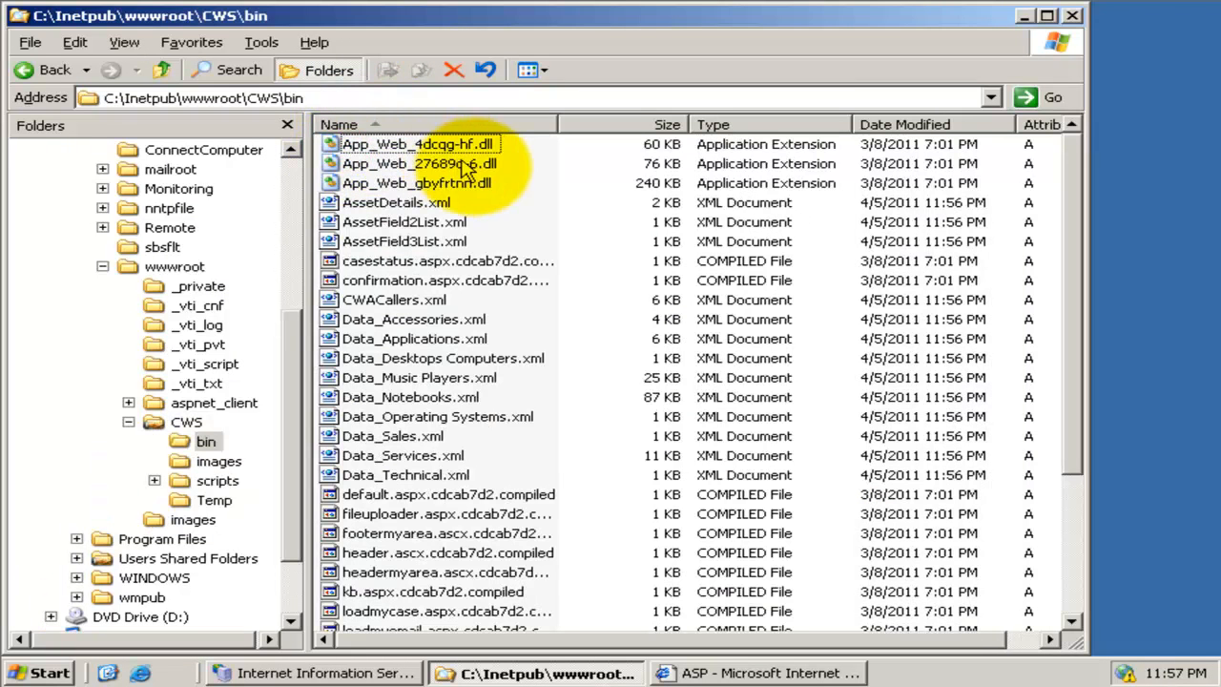
click(395, 299)
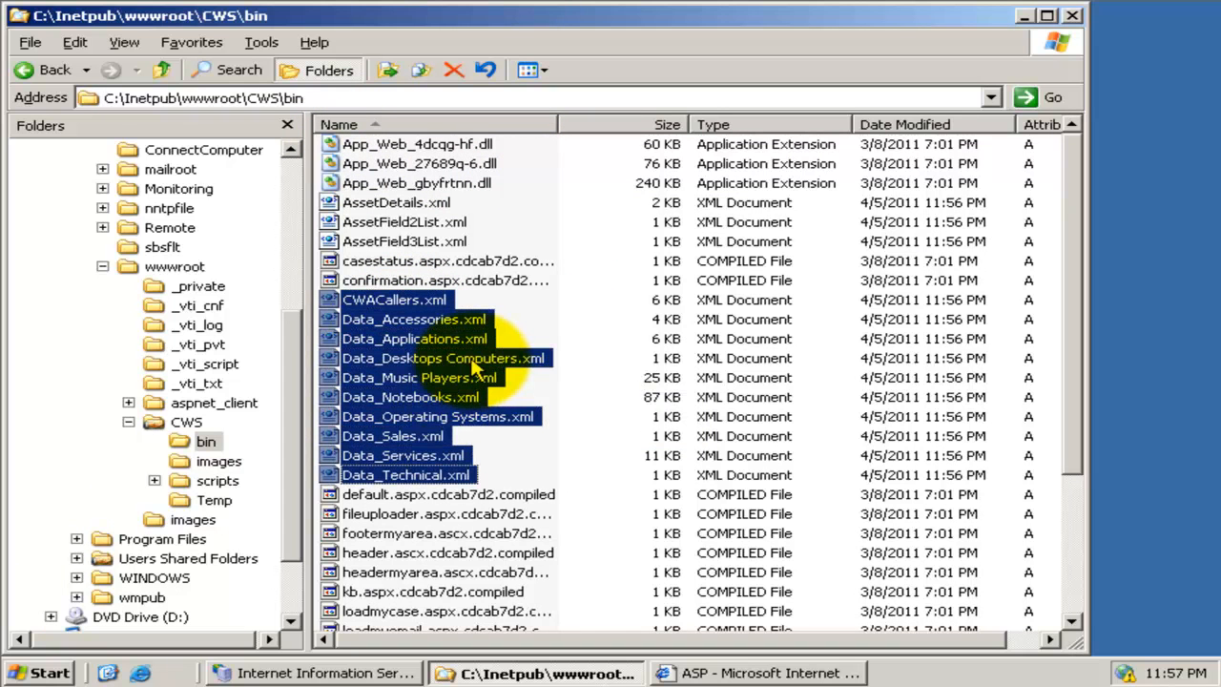
mouse_move(621, 38)
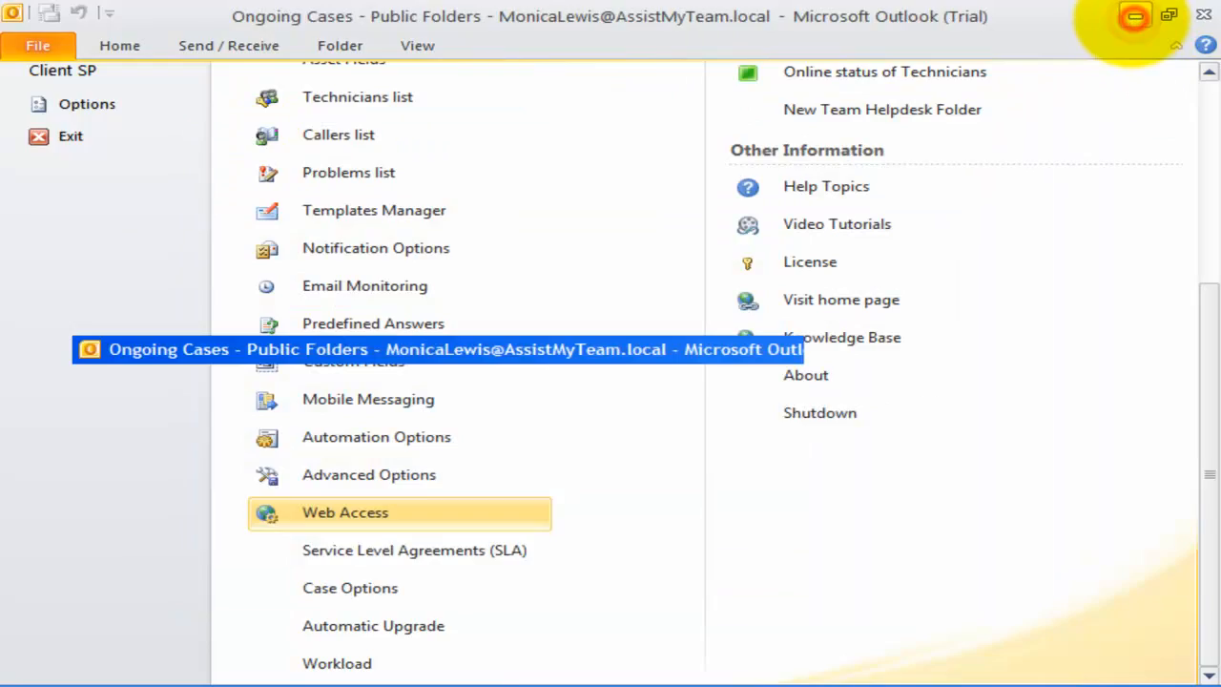
click(344, 512)
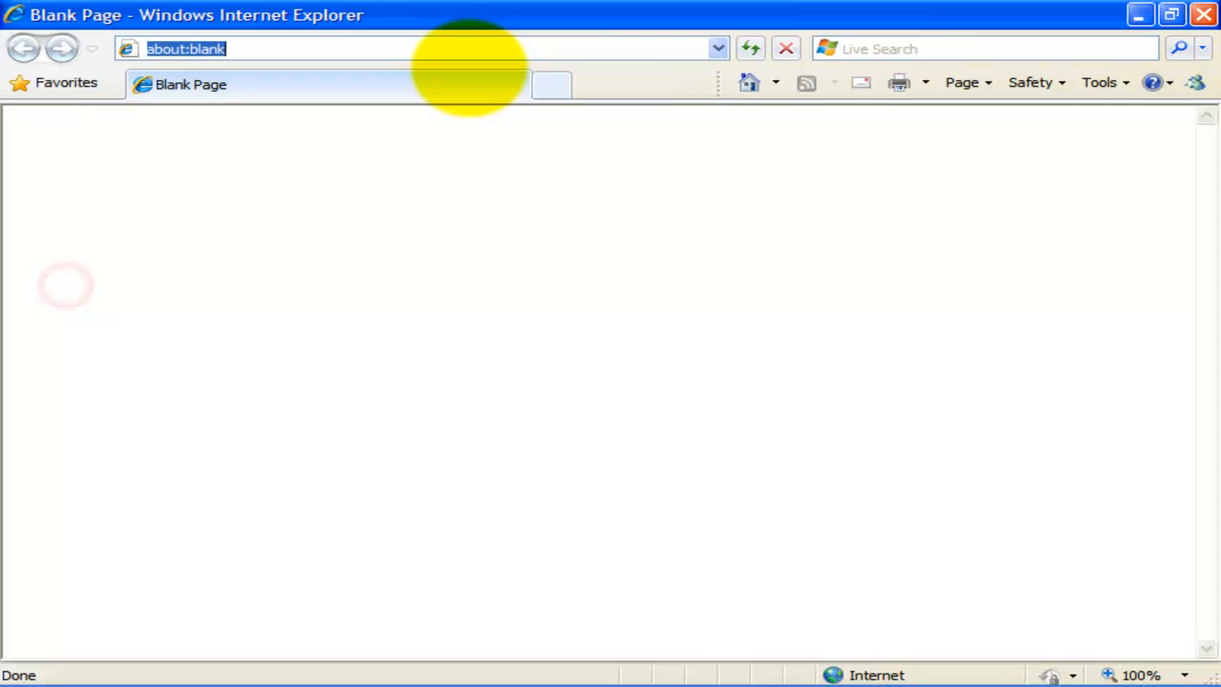
text(http:?)
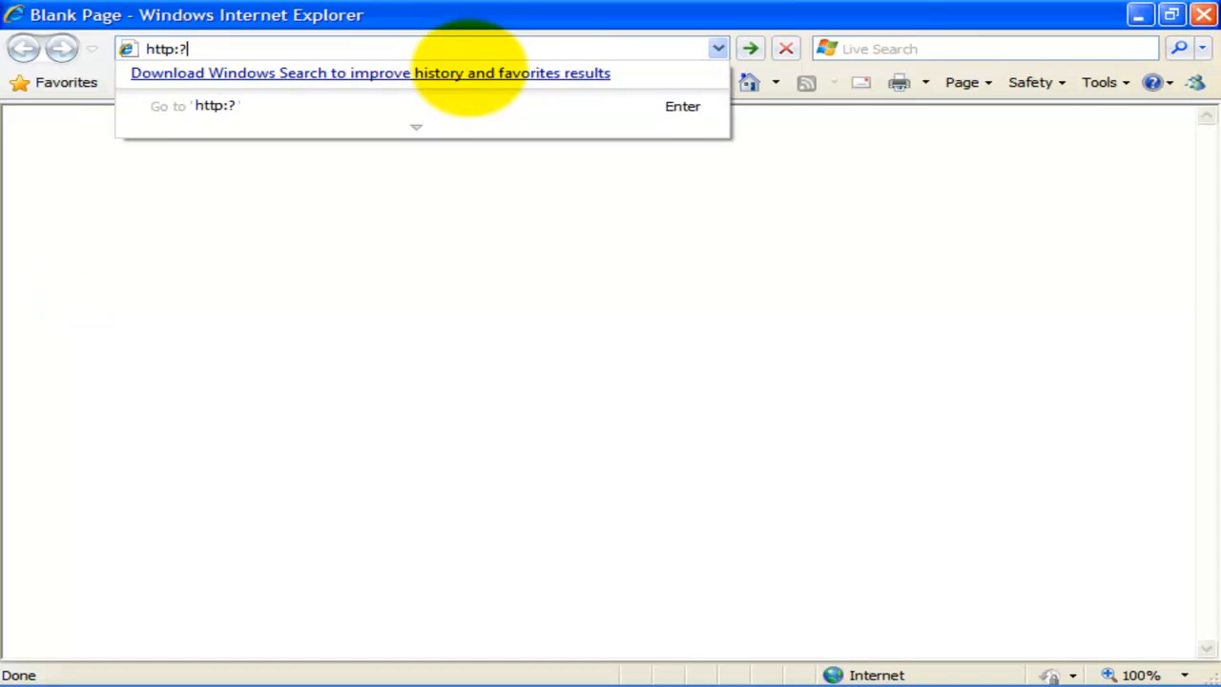
key(Backspace)
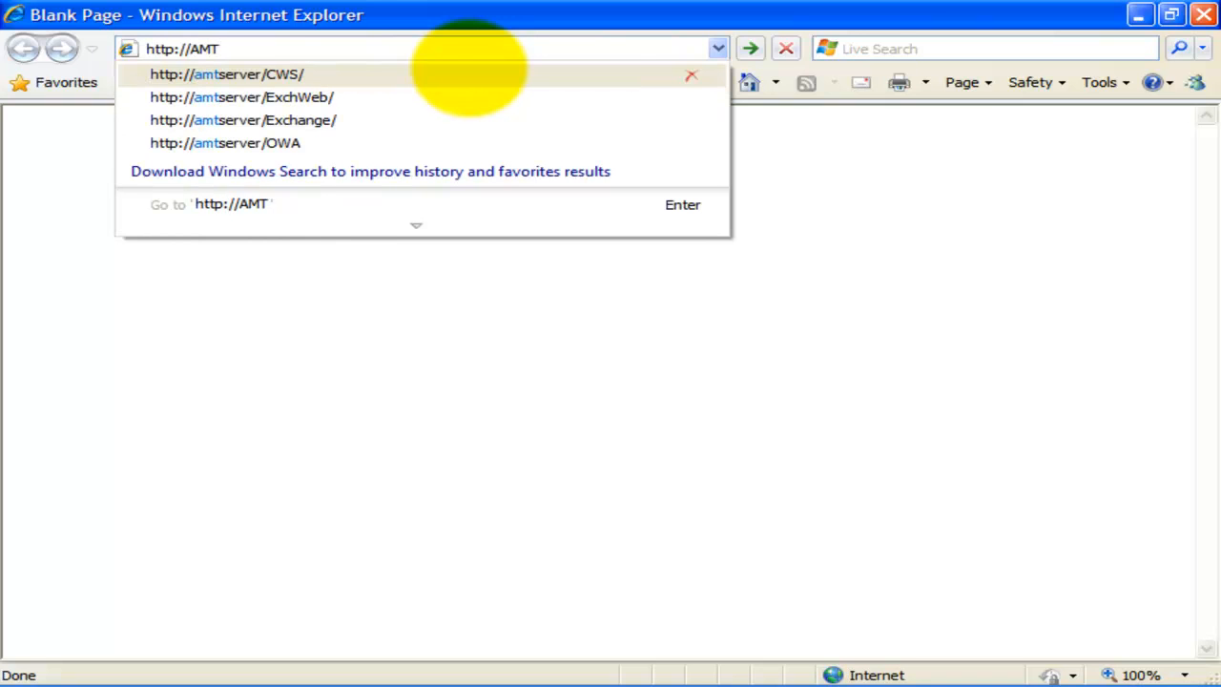
click(227, 73)
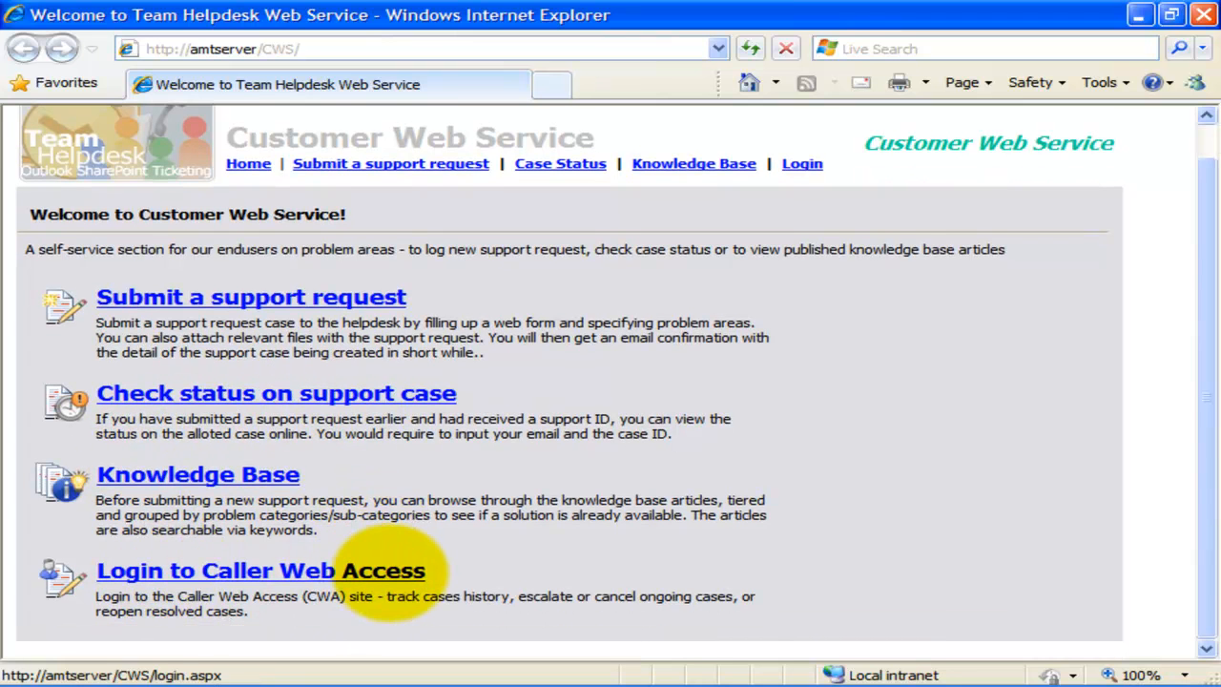
Start a new support request and set its problem category to Notebooks
click(261, 571)
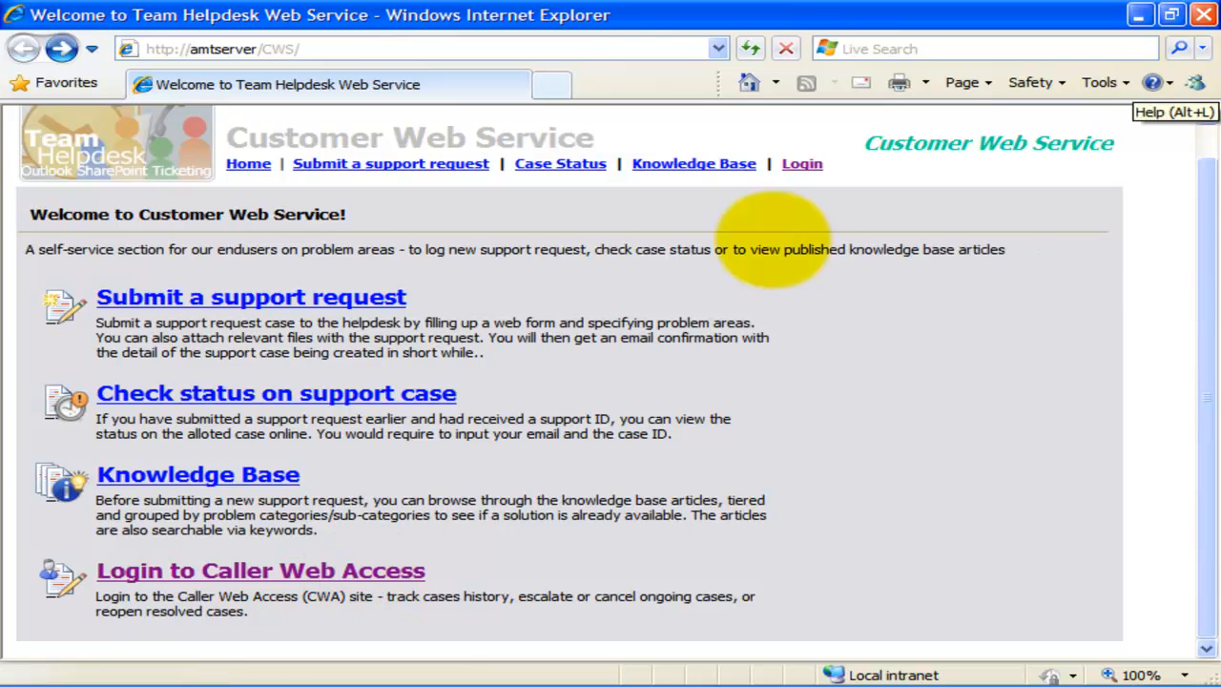
click(250, 297)
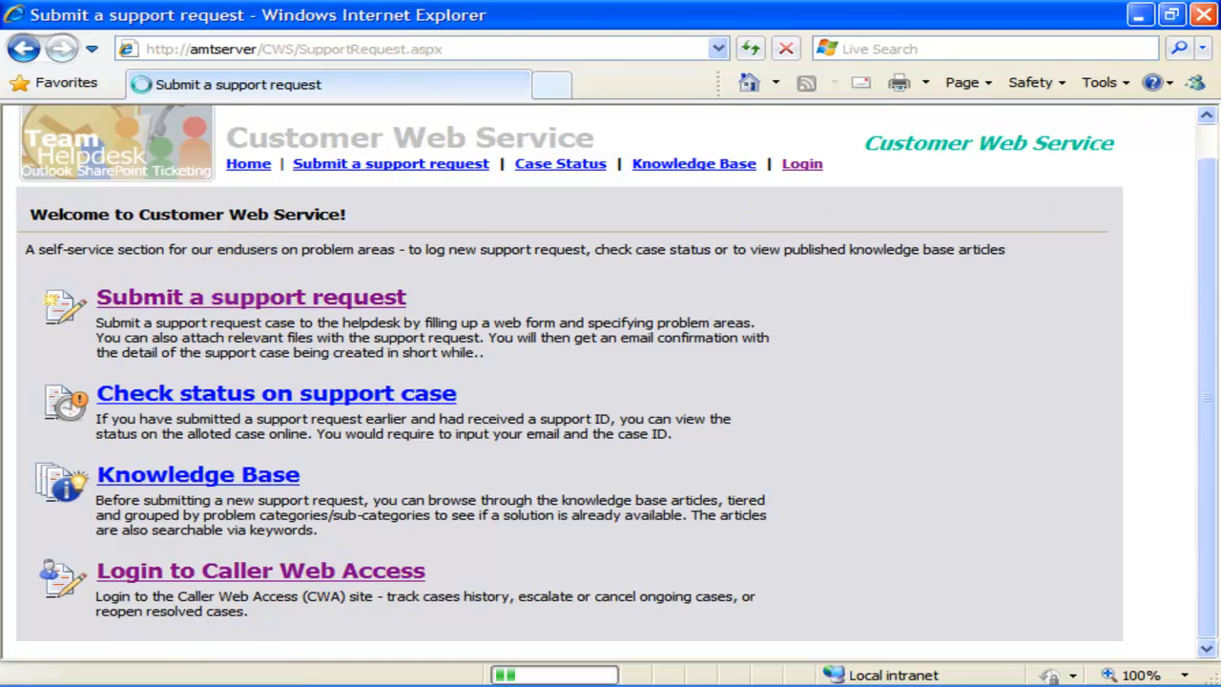
click(250, 297)
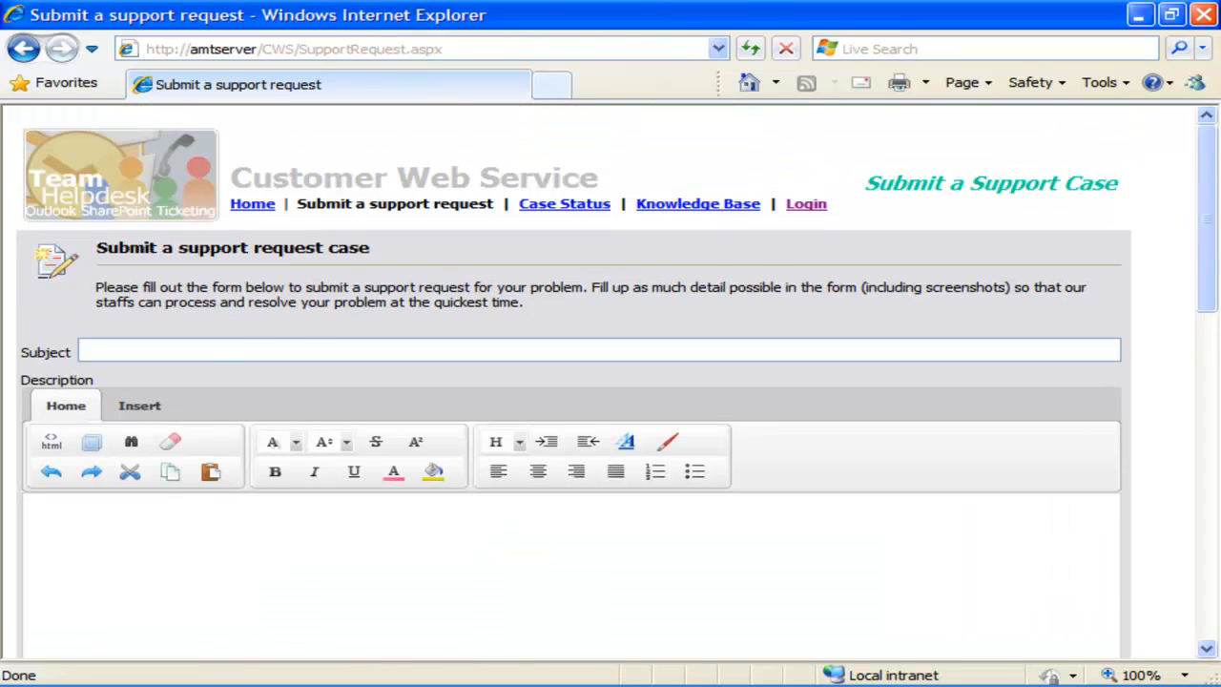
click(773, 301)
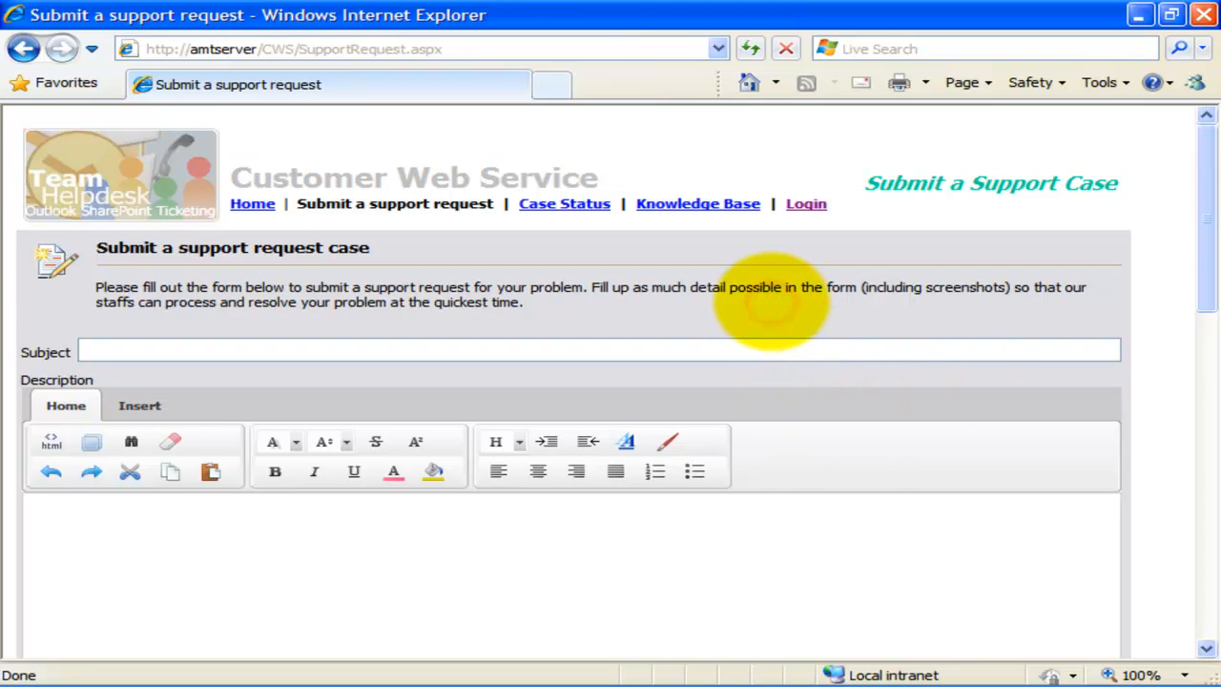
scroll(down, 3)
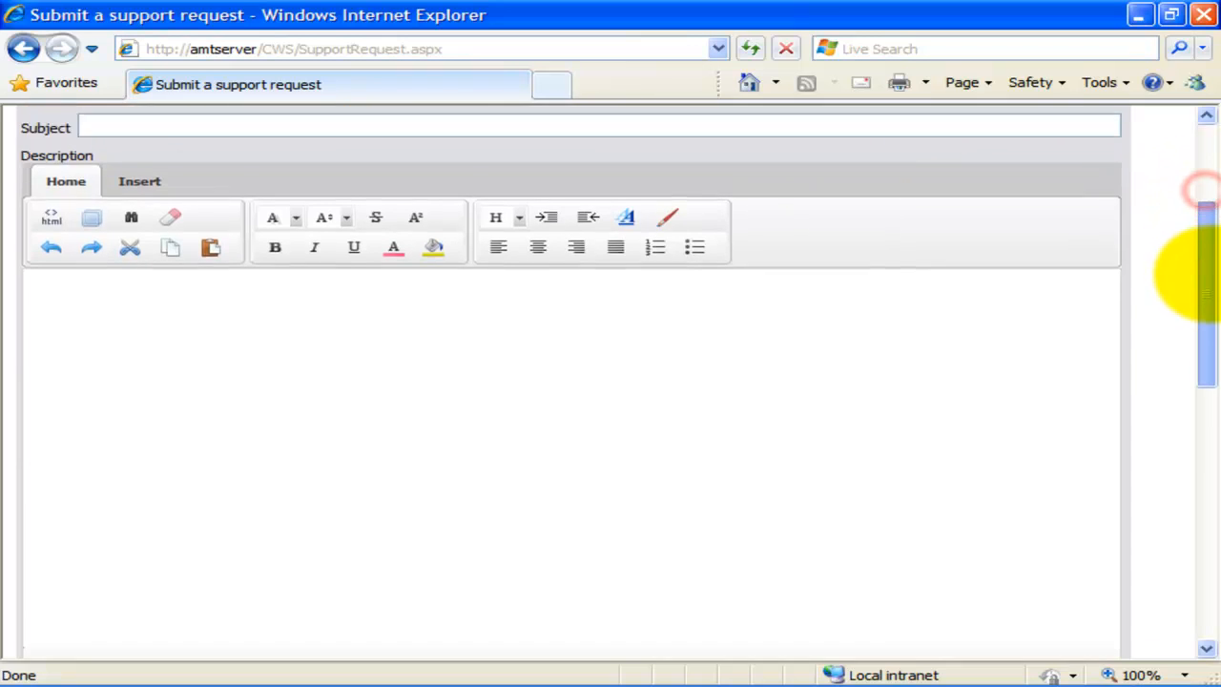
scroll(down, 3)
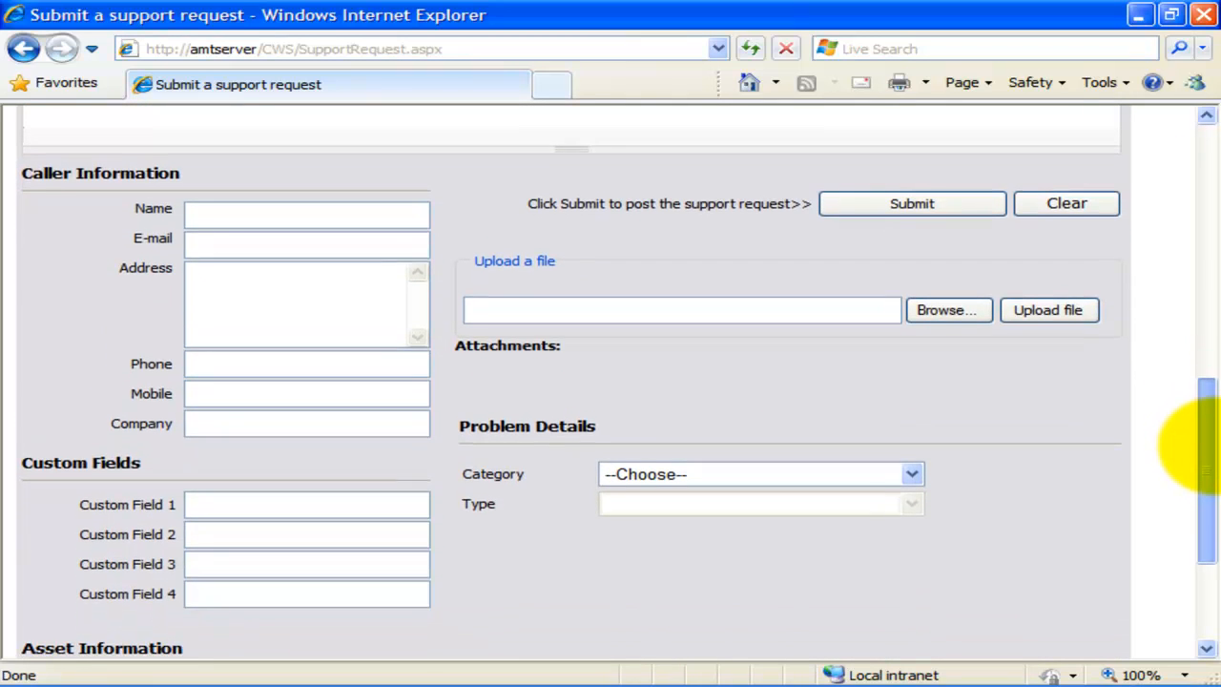
scroll(down, 3)
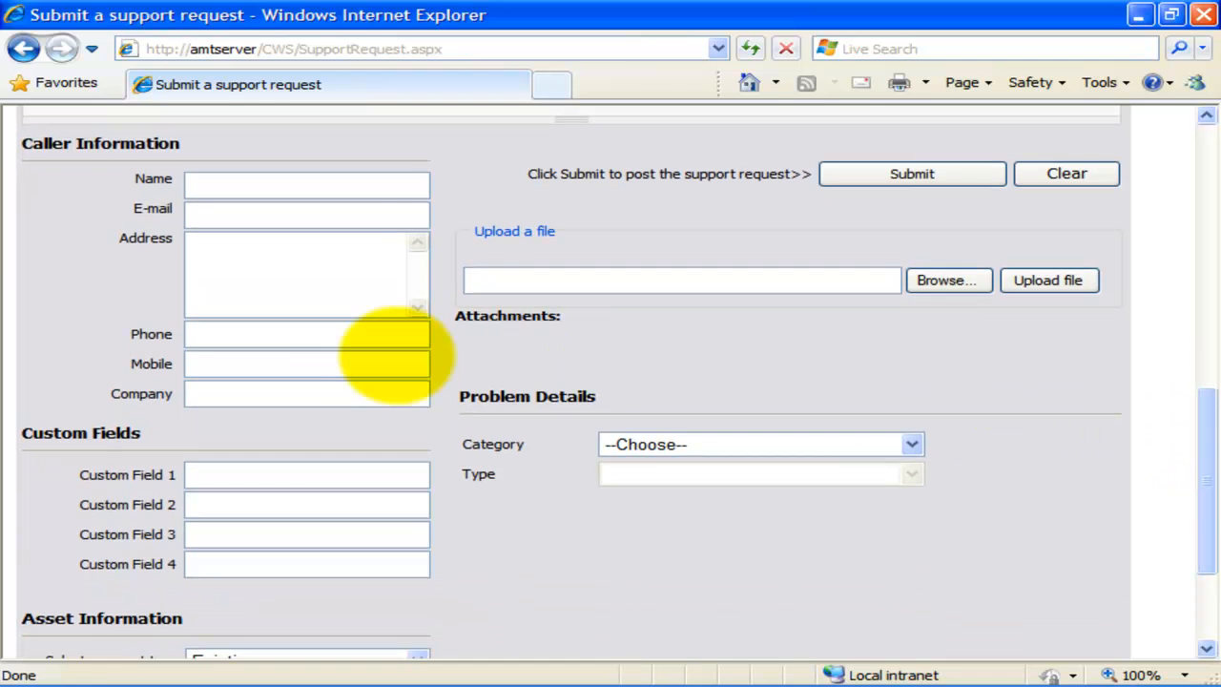
click(305, 364)
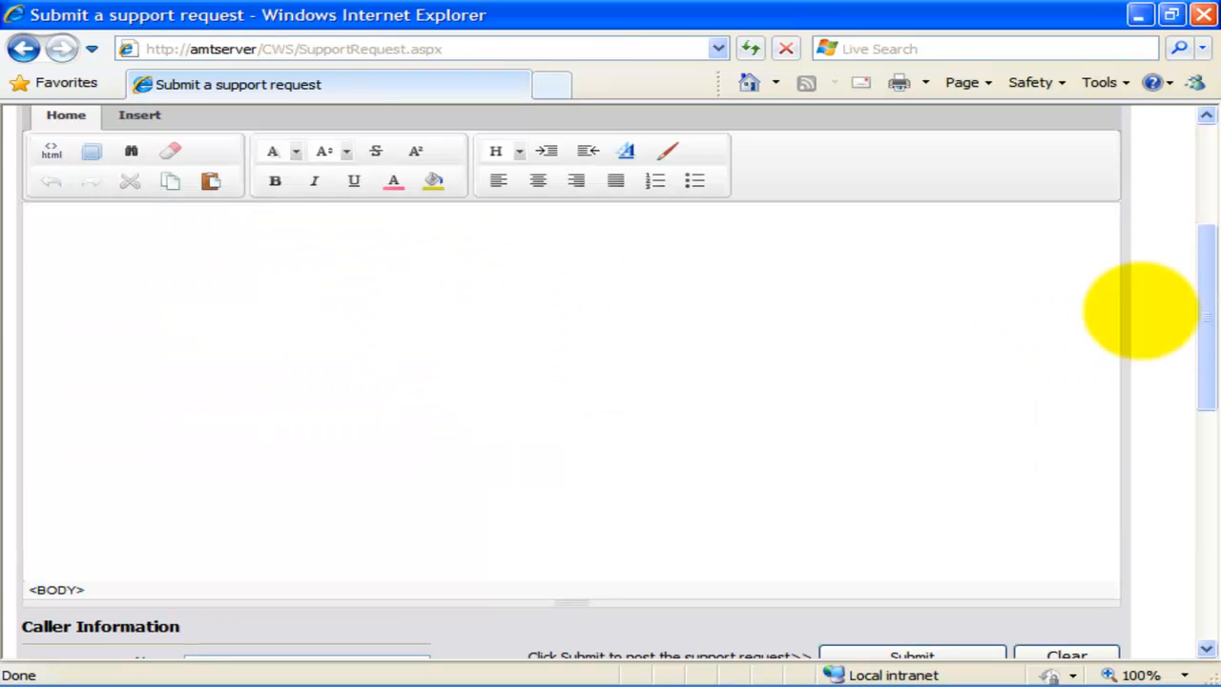
scroll(down, 3)
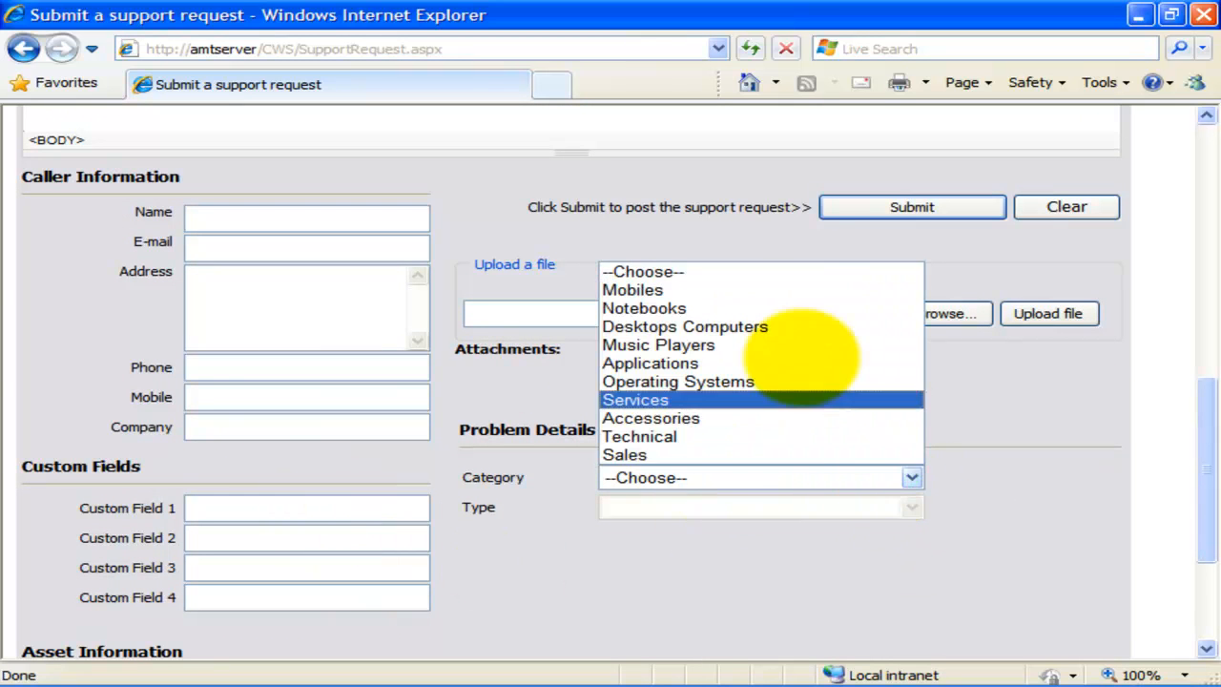
click(644, 307)
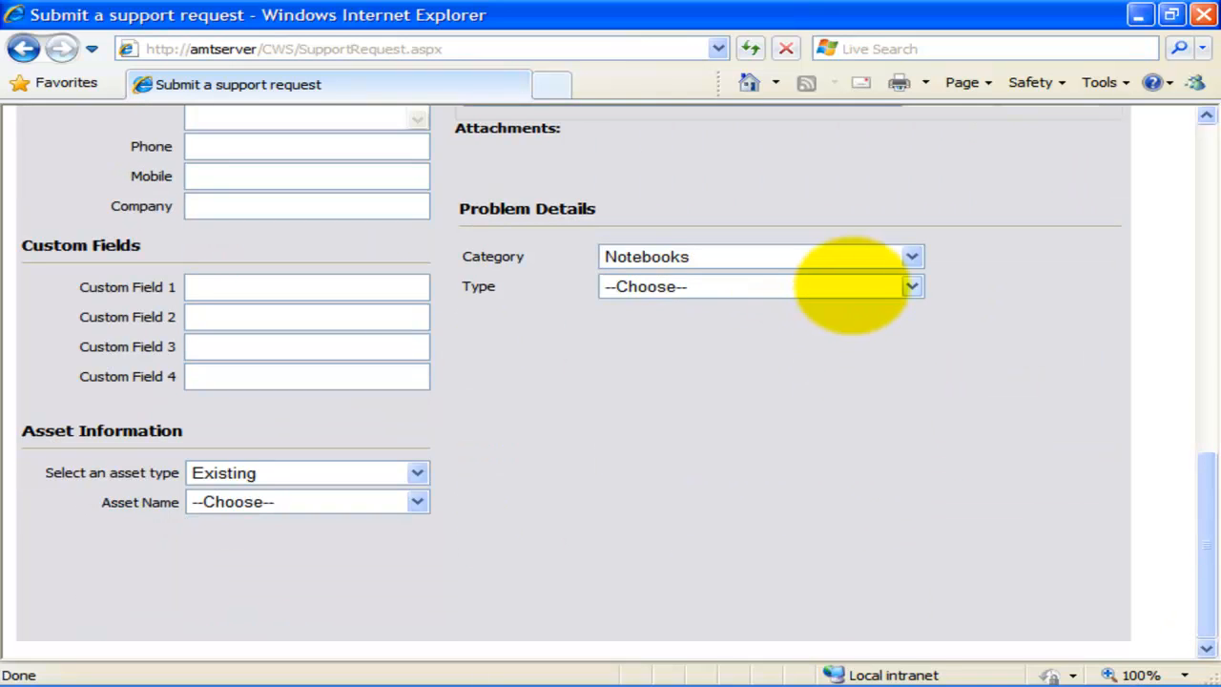
Set the type to MacBook Pro and view the related stuck-outgoing-emails article in a new tab
click(758, 286)
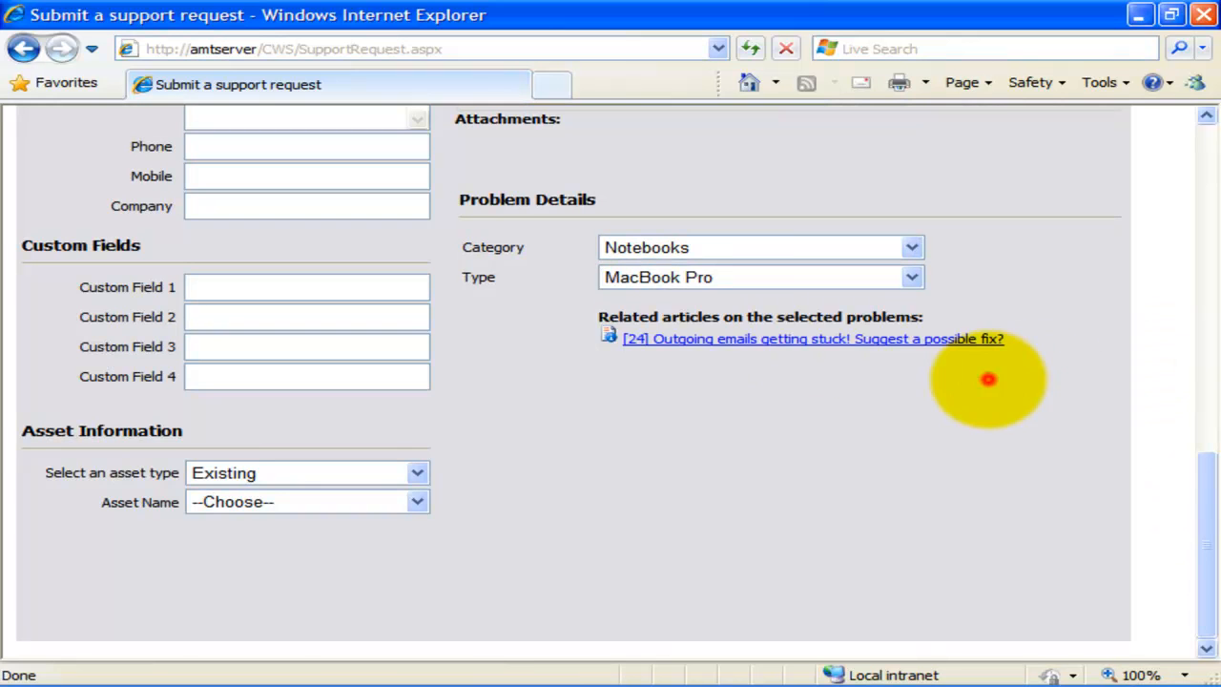
mouse_move(868, 339)
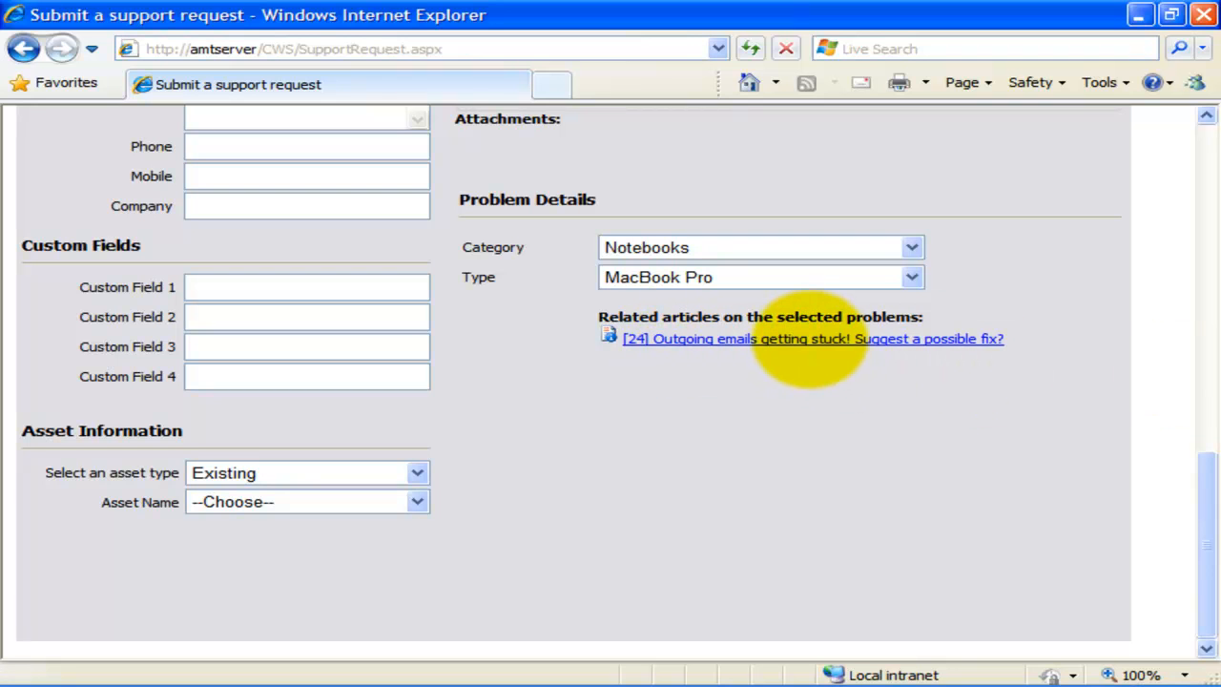
right_click(812, 339)
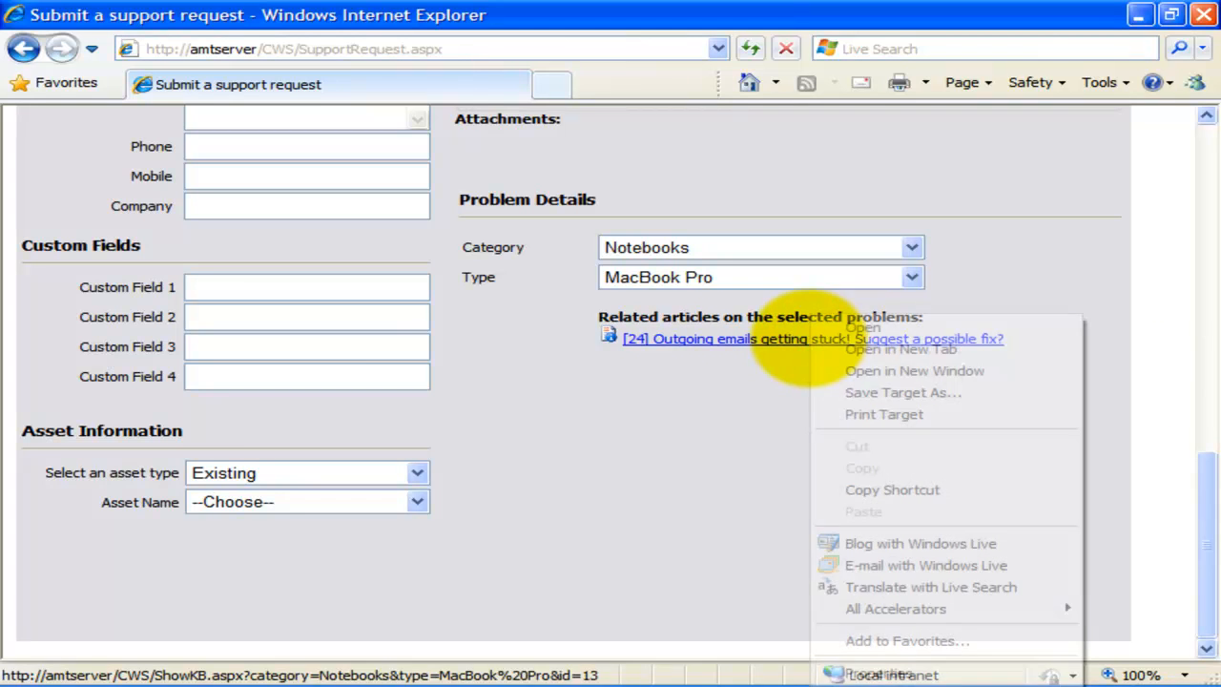
click(901, 349)
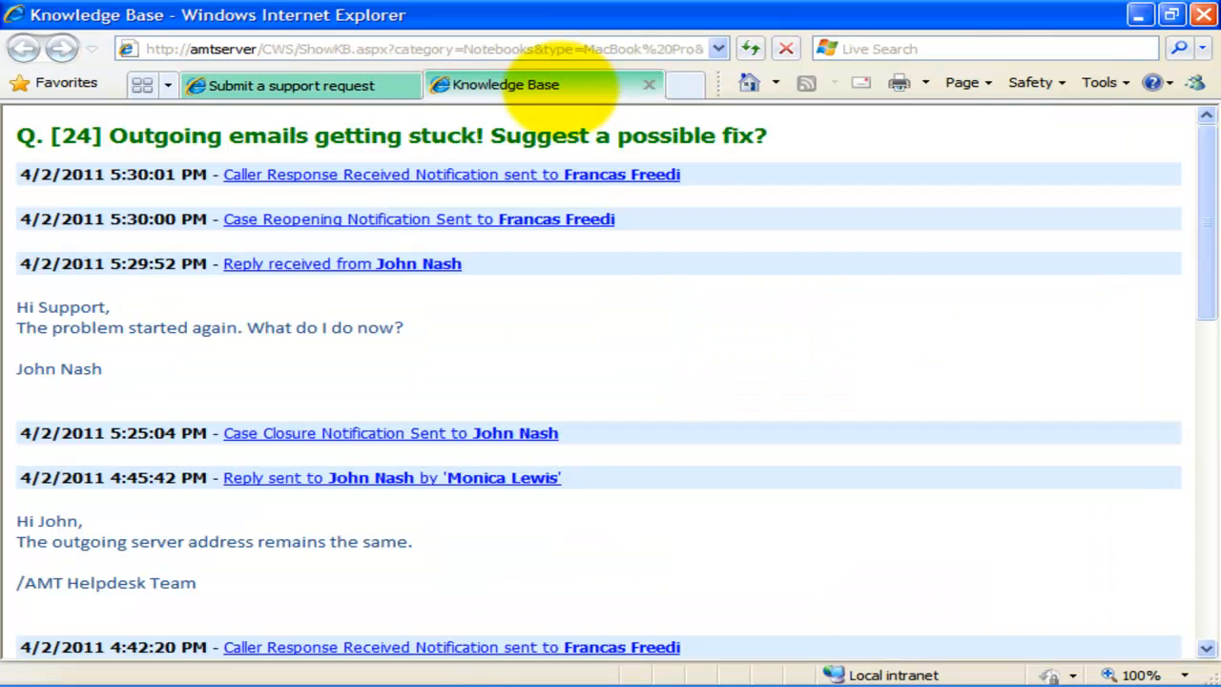
scroll(down, 3)
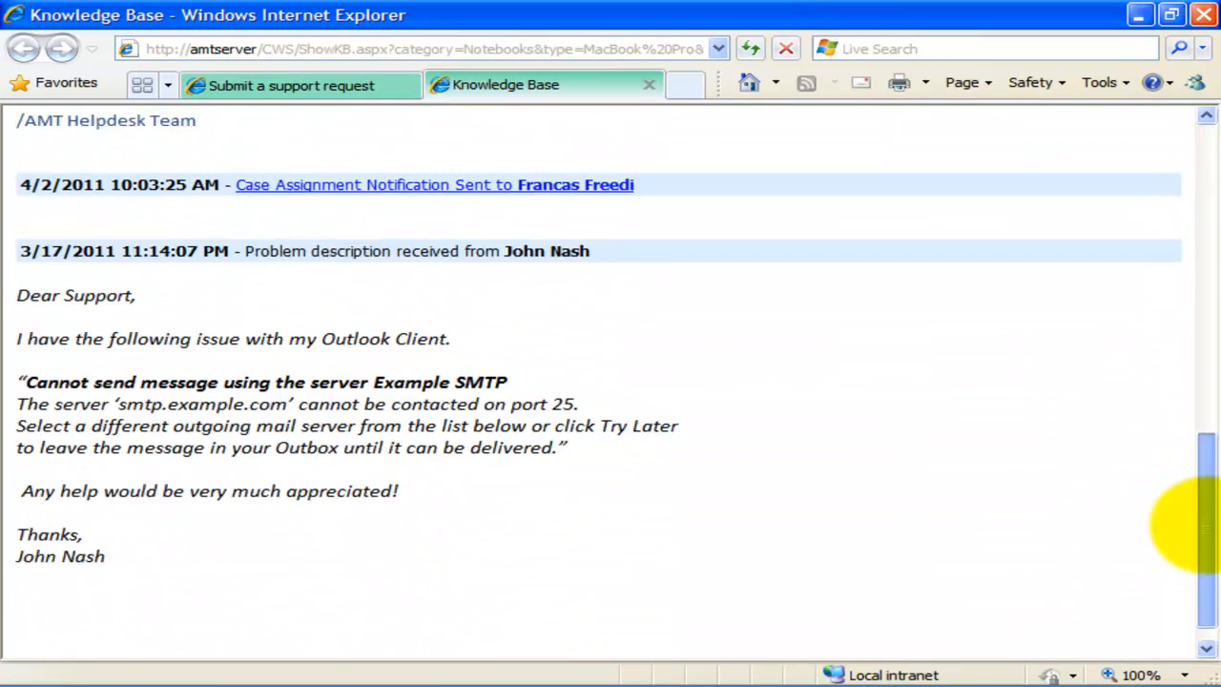
click(291, 85)
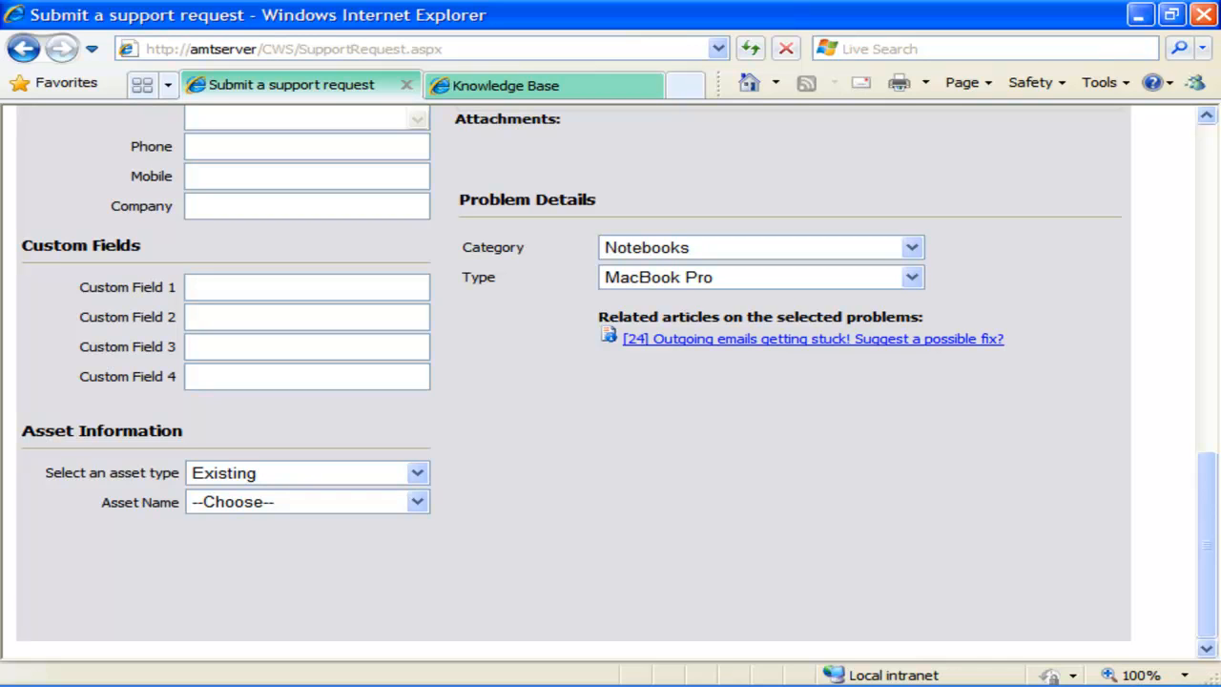
Attach chart reports.pdf and the test reports file to the request
scroll(down, 3)
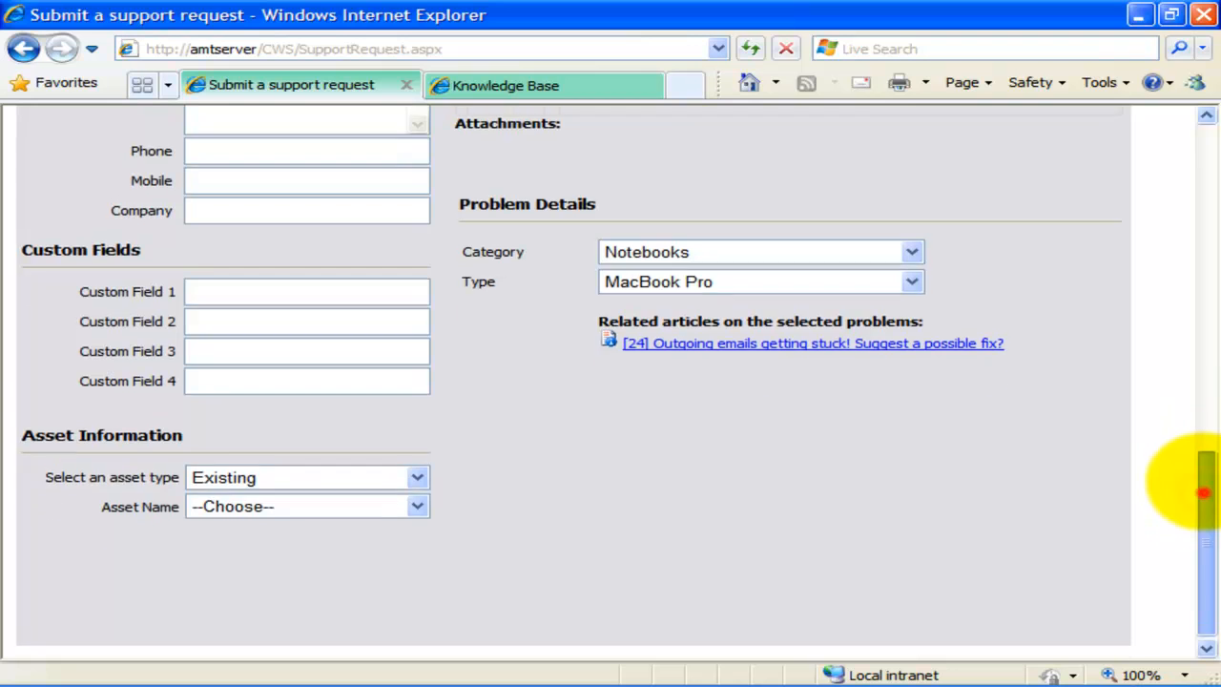
click(947, 329)
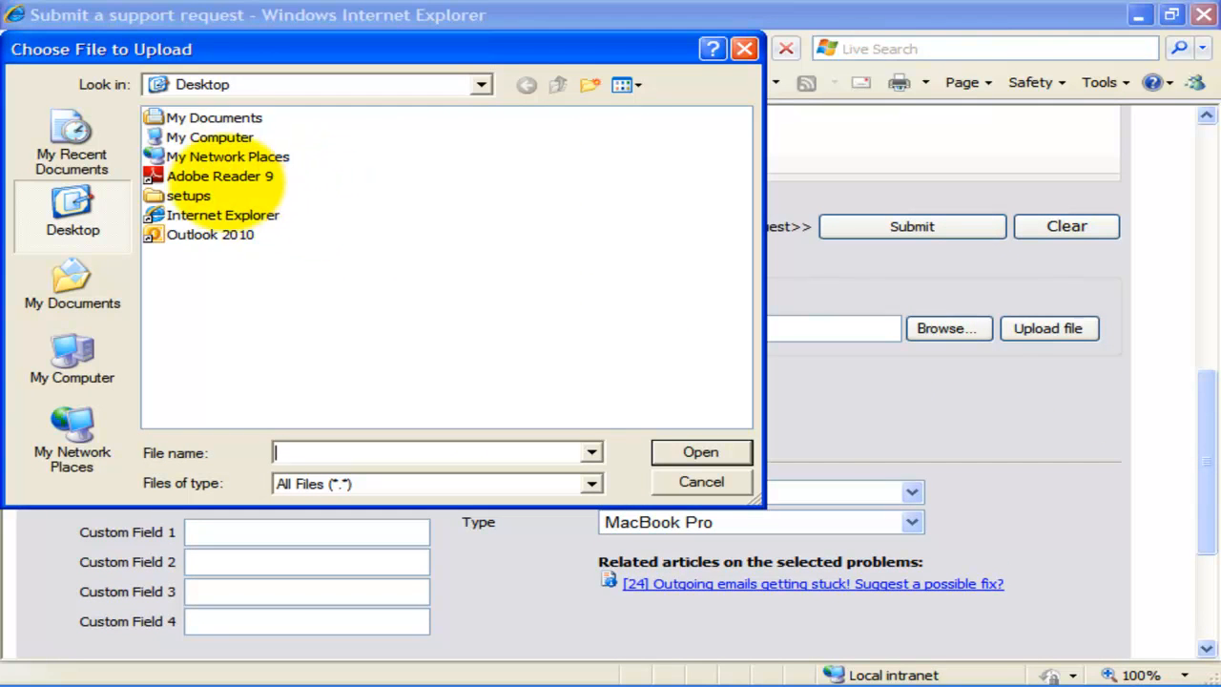
click(71, 286)
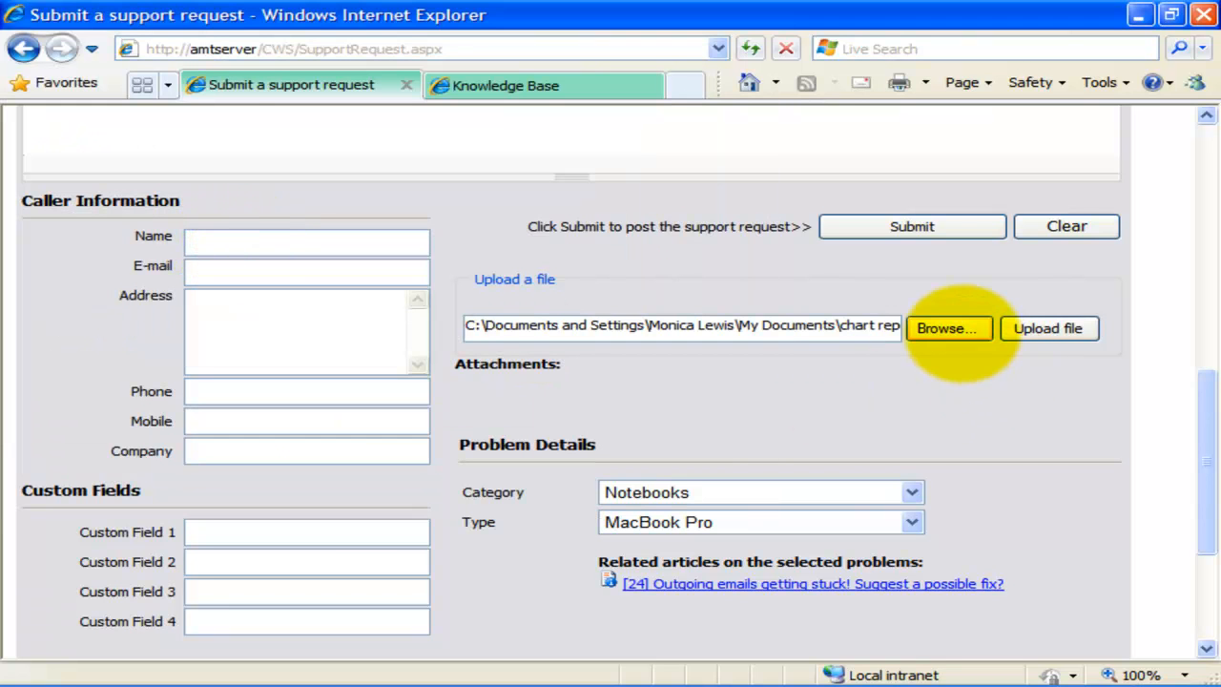
click(1048, 328)
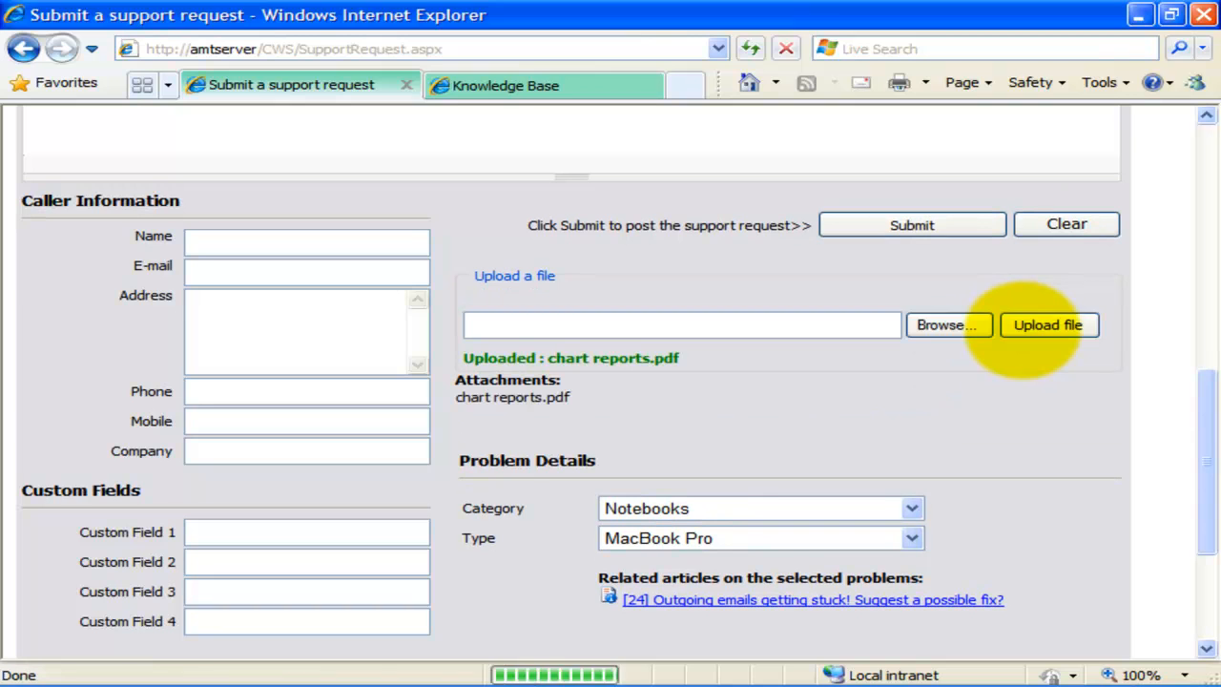
click(947, 324)
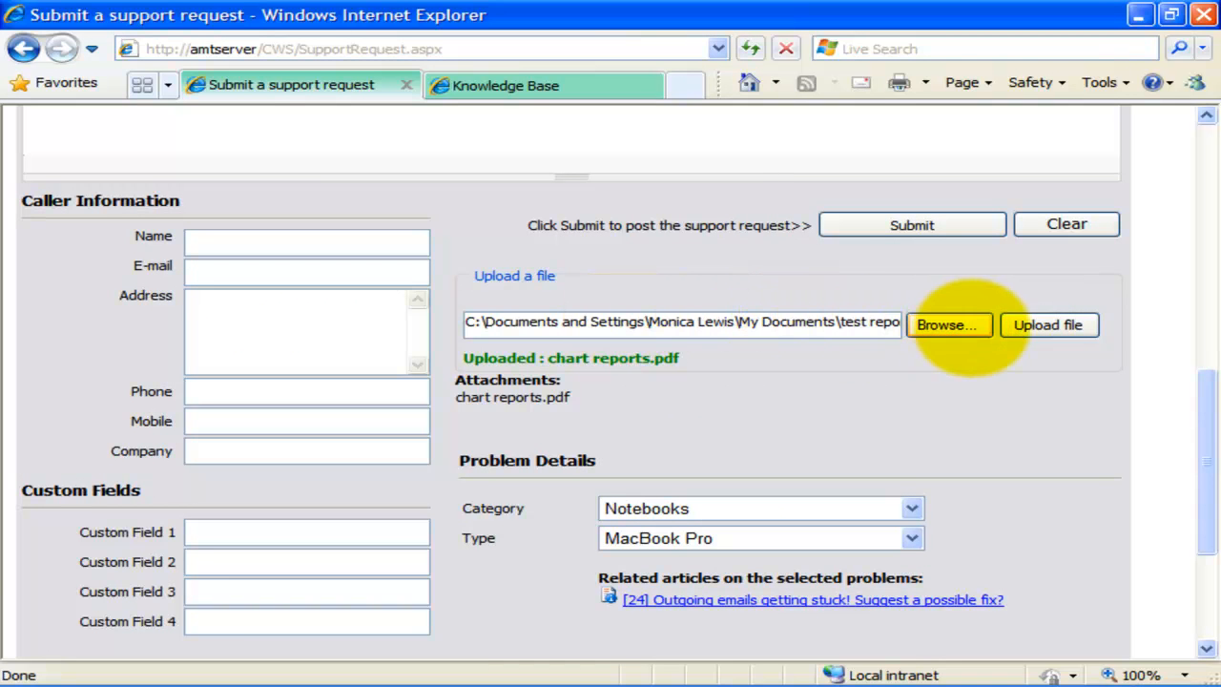
click(1048, 324)
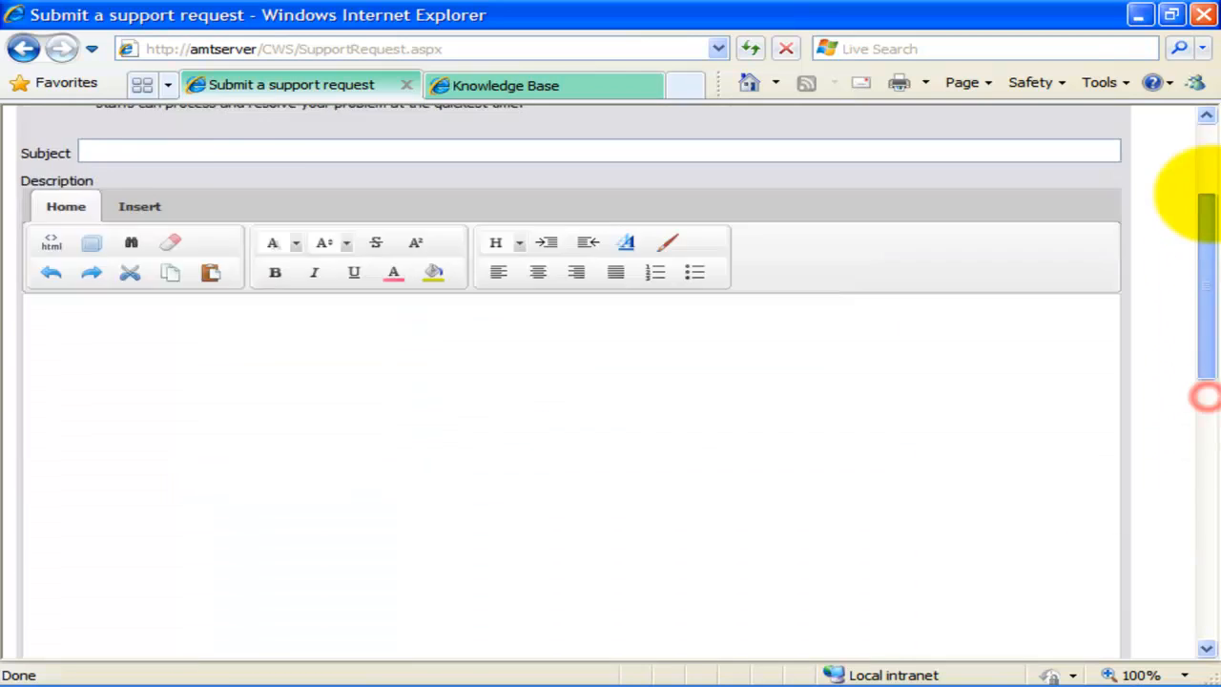
Enter the printer-problem subject and 'Hi Support' description with a bold, partly orange heading line
text(Problem with My Printer! It is not printing at all!)
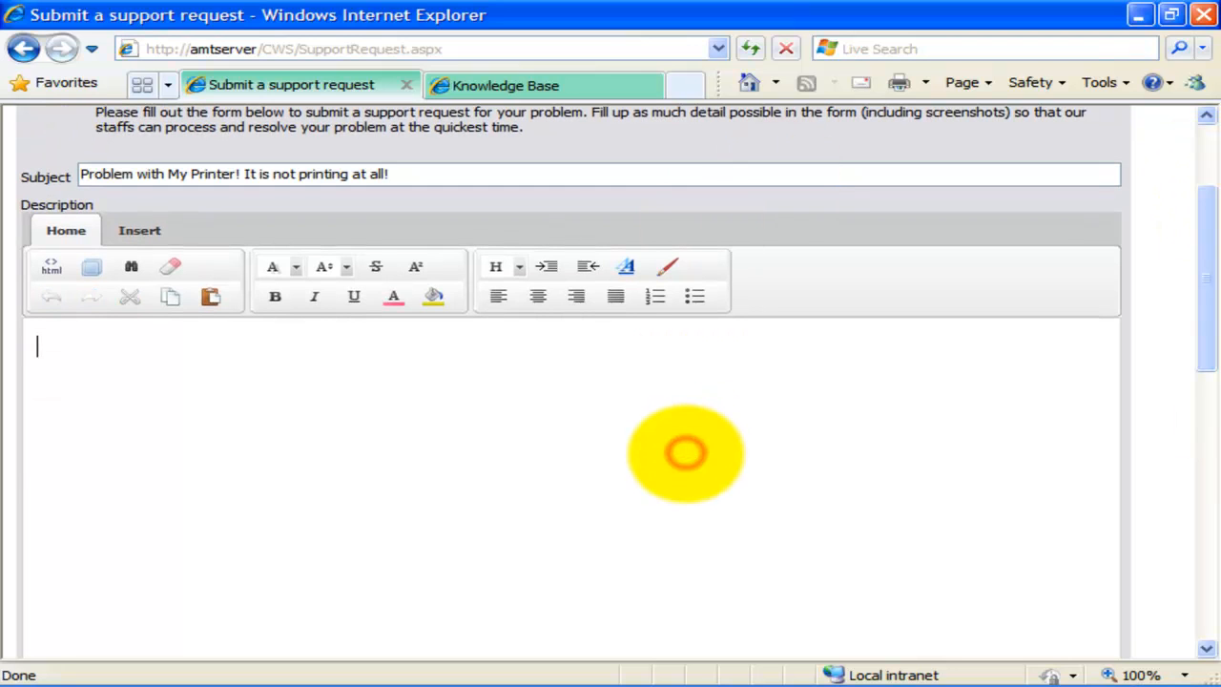
text(Hi Support,)
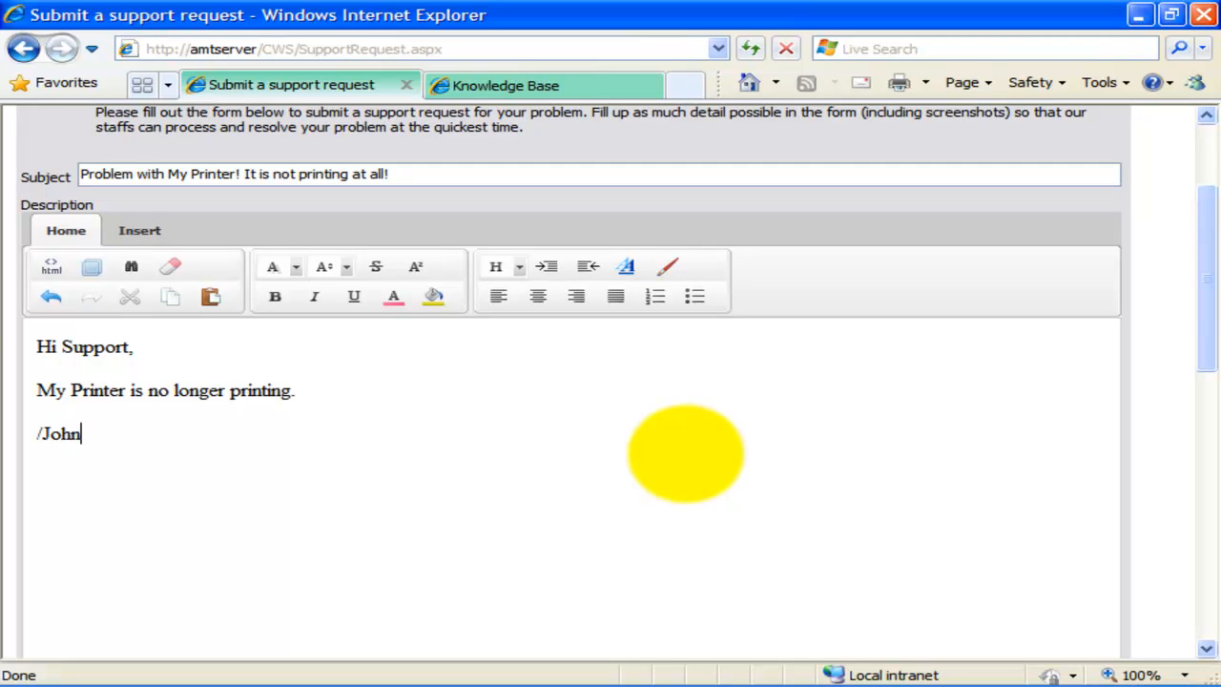
mouse_move(1202, 267)
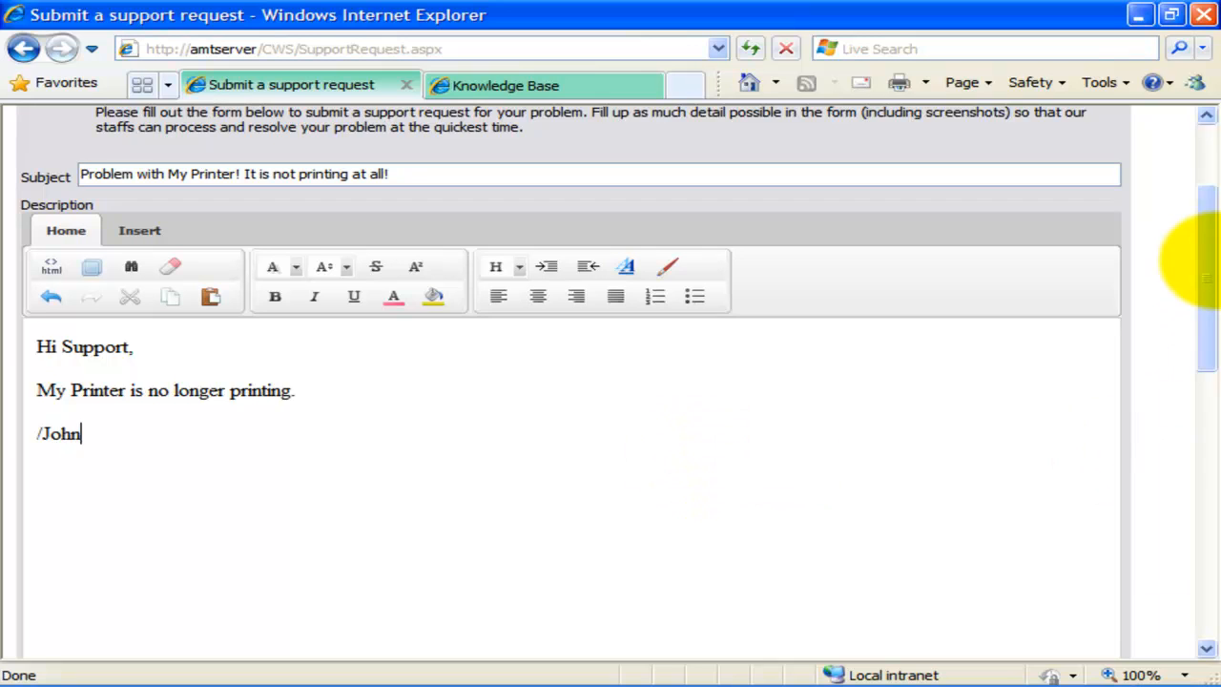
scroll(down, 3)
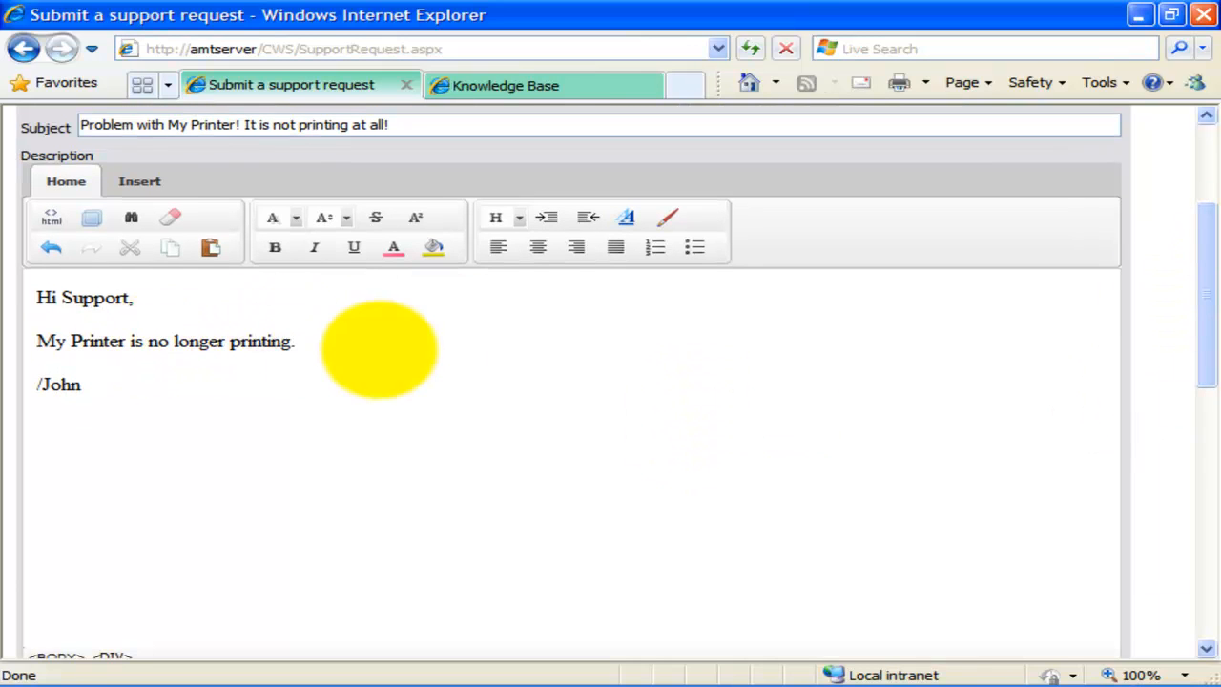
click(274, 247)
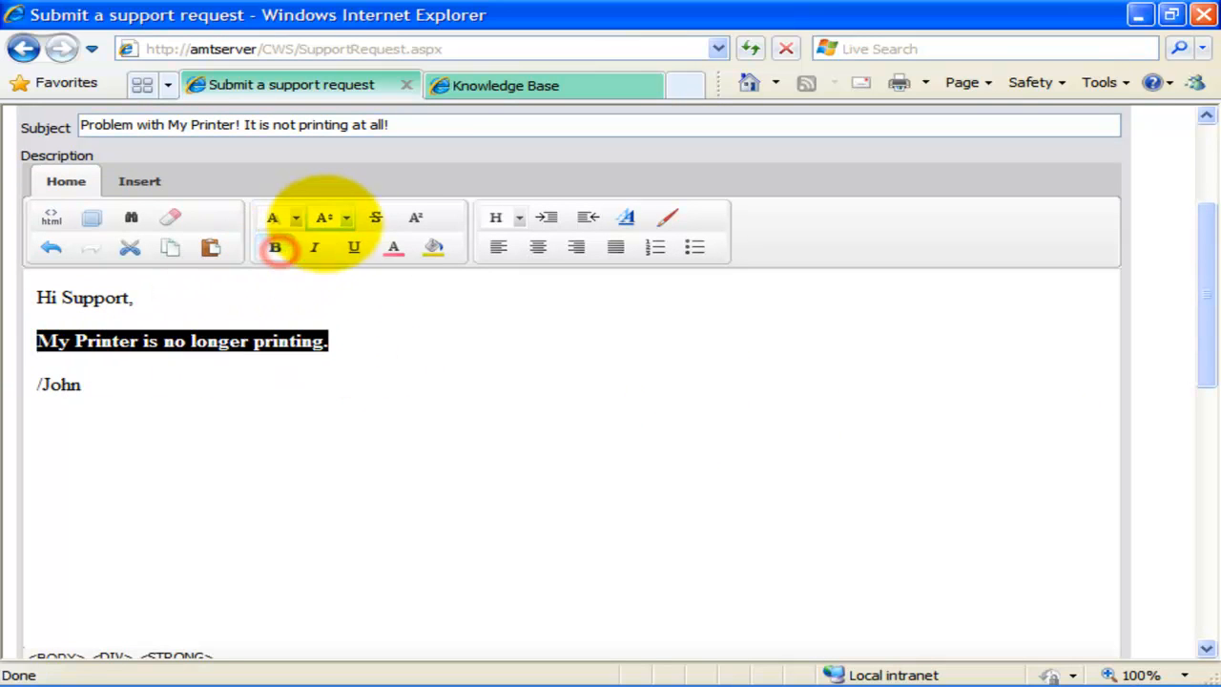
click(325, 217)
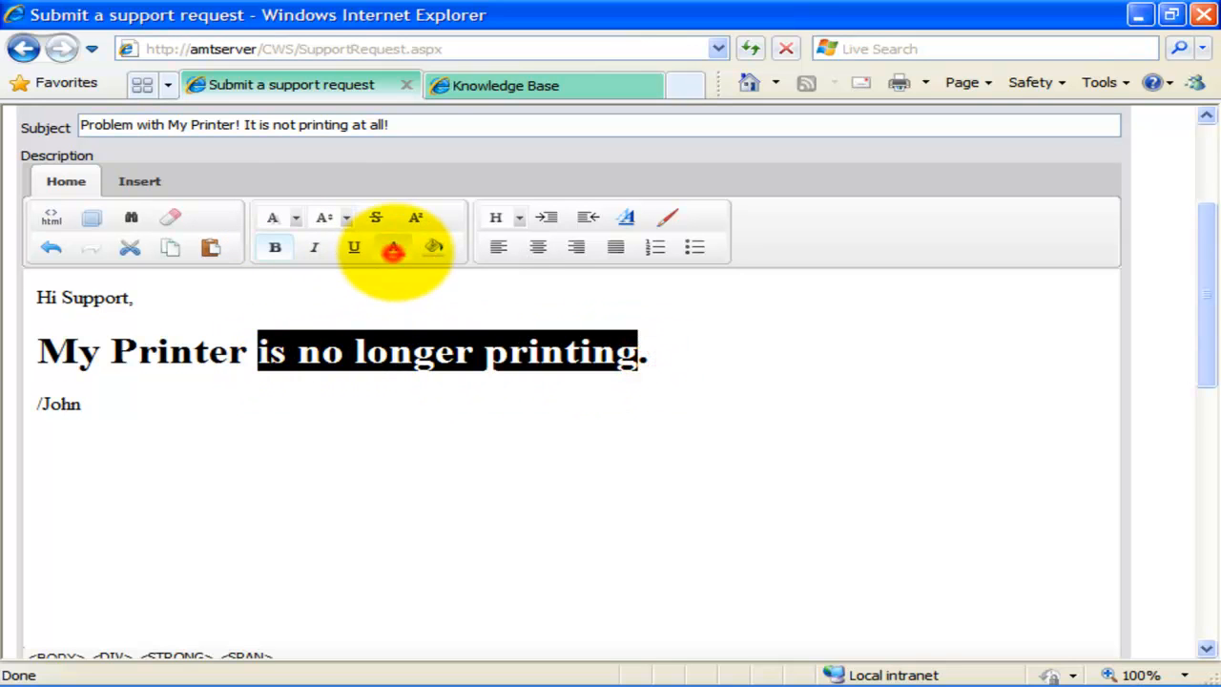
click(393, 247)
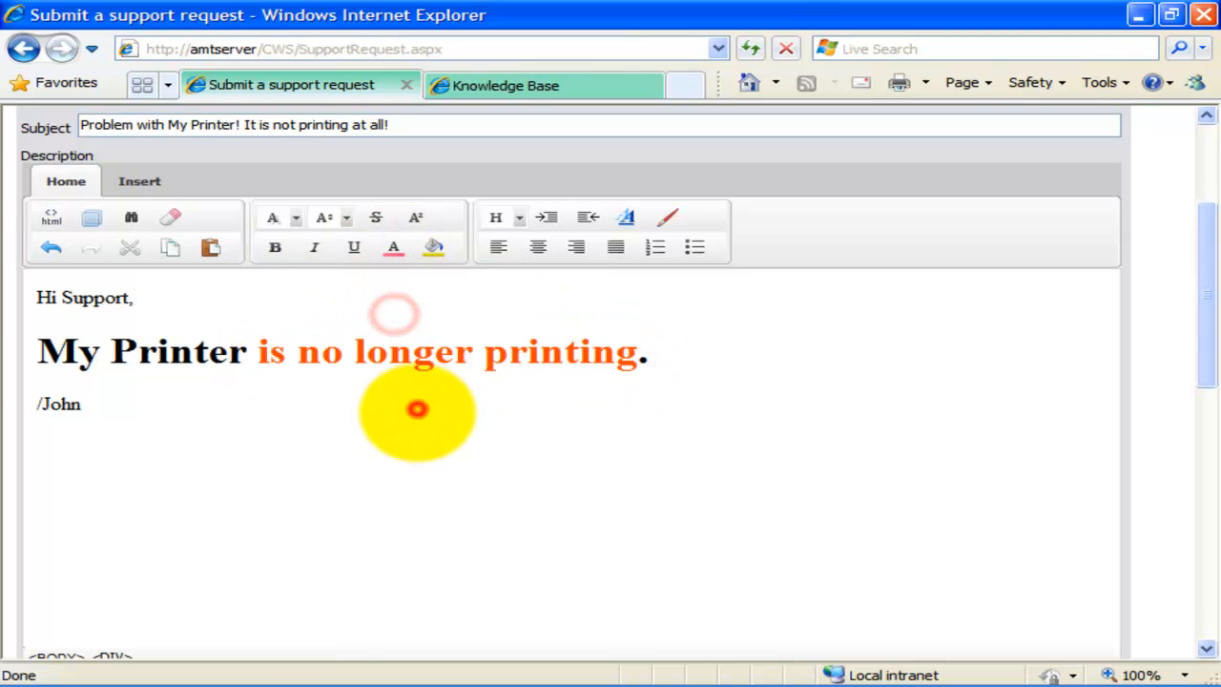
scroll(down, 3)
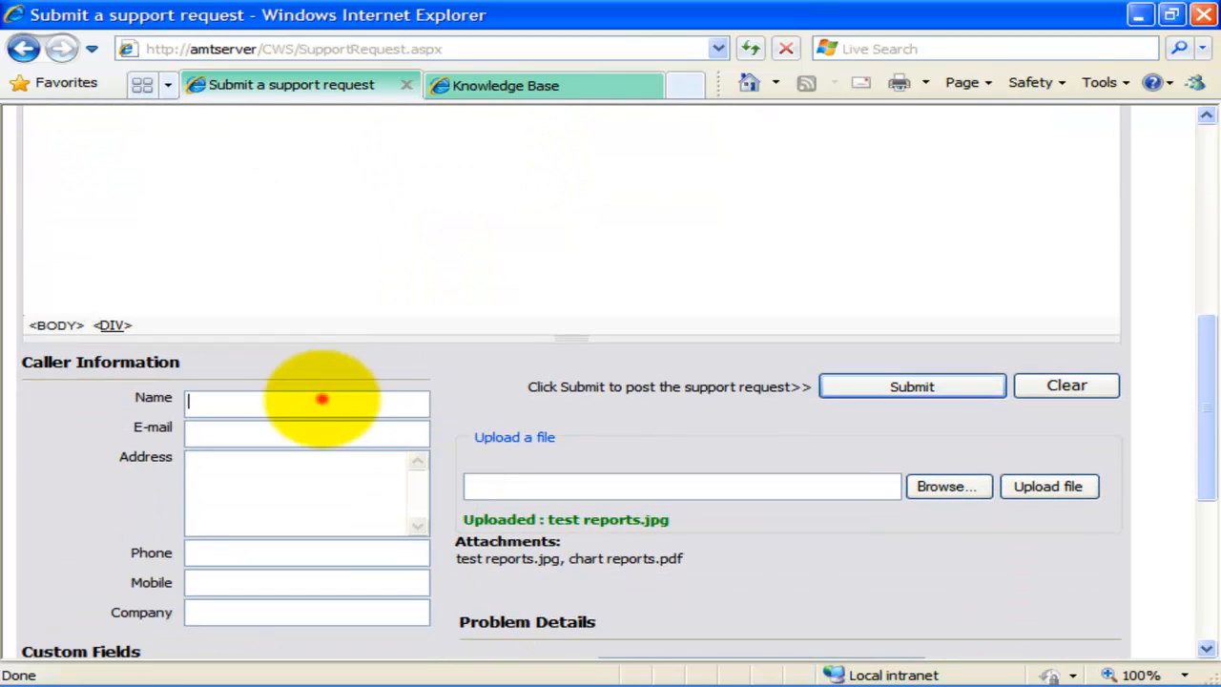
Enter the caller's company details, submit the support request and minimize the browser to the desktop
text(John)
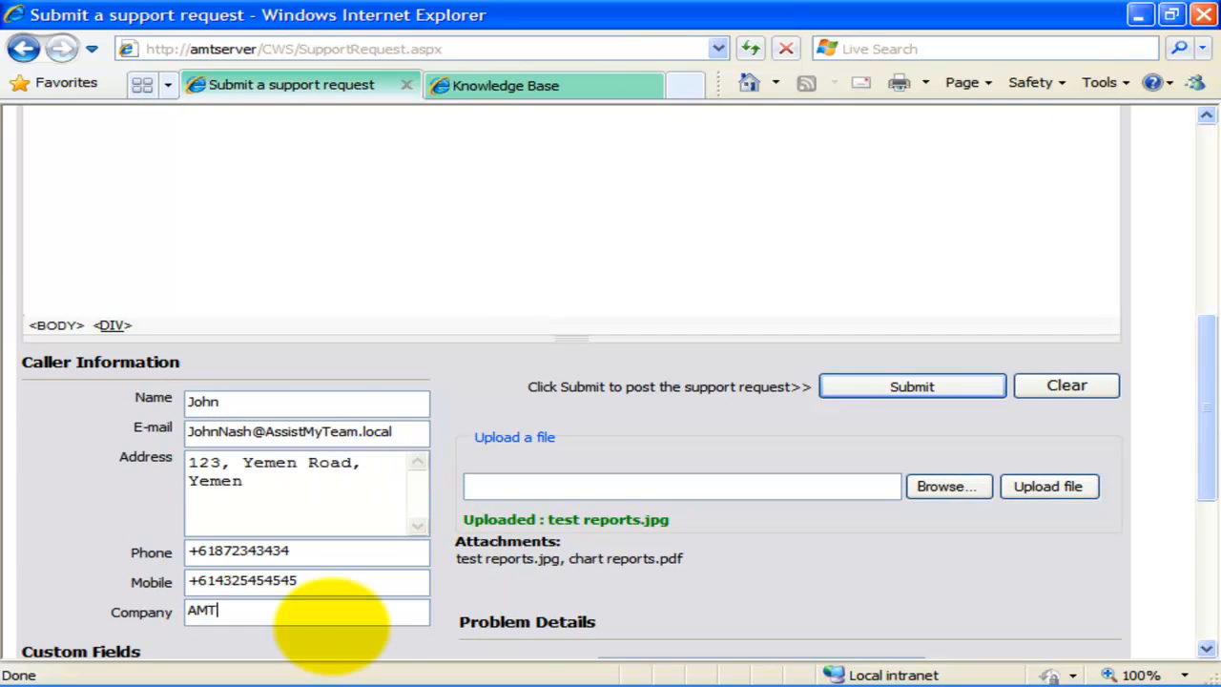
scroll(down, 3)
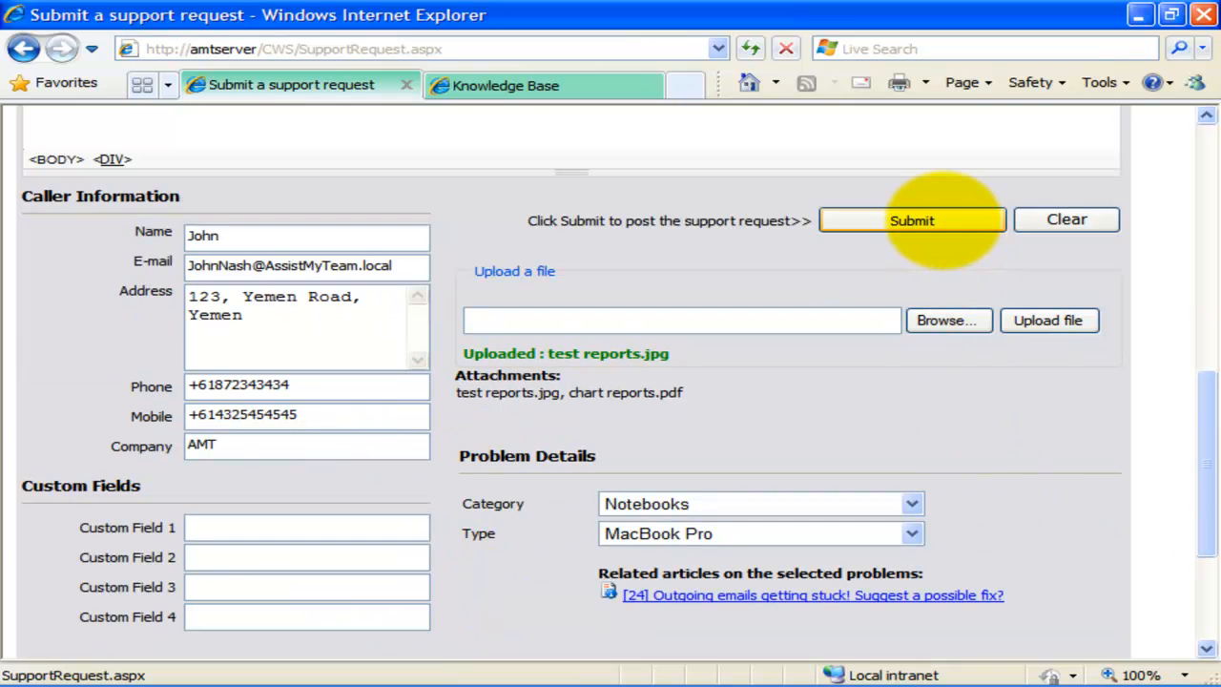
click(912, 219)
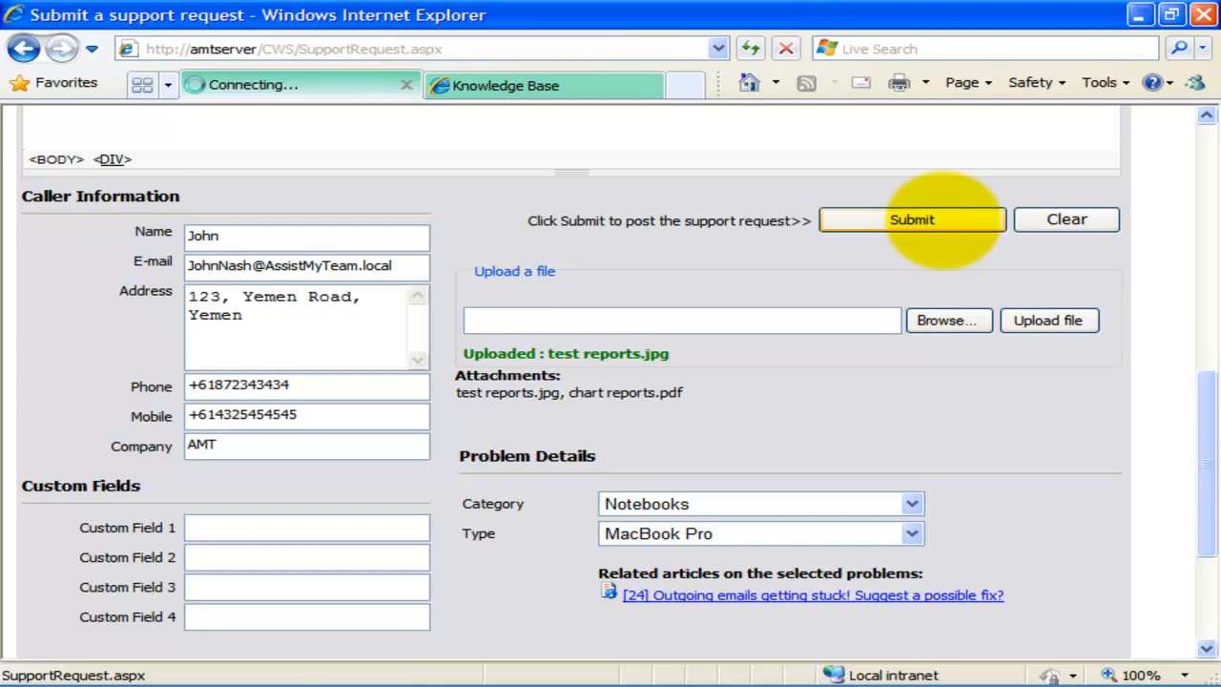
click(911, 220)
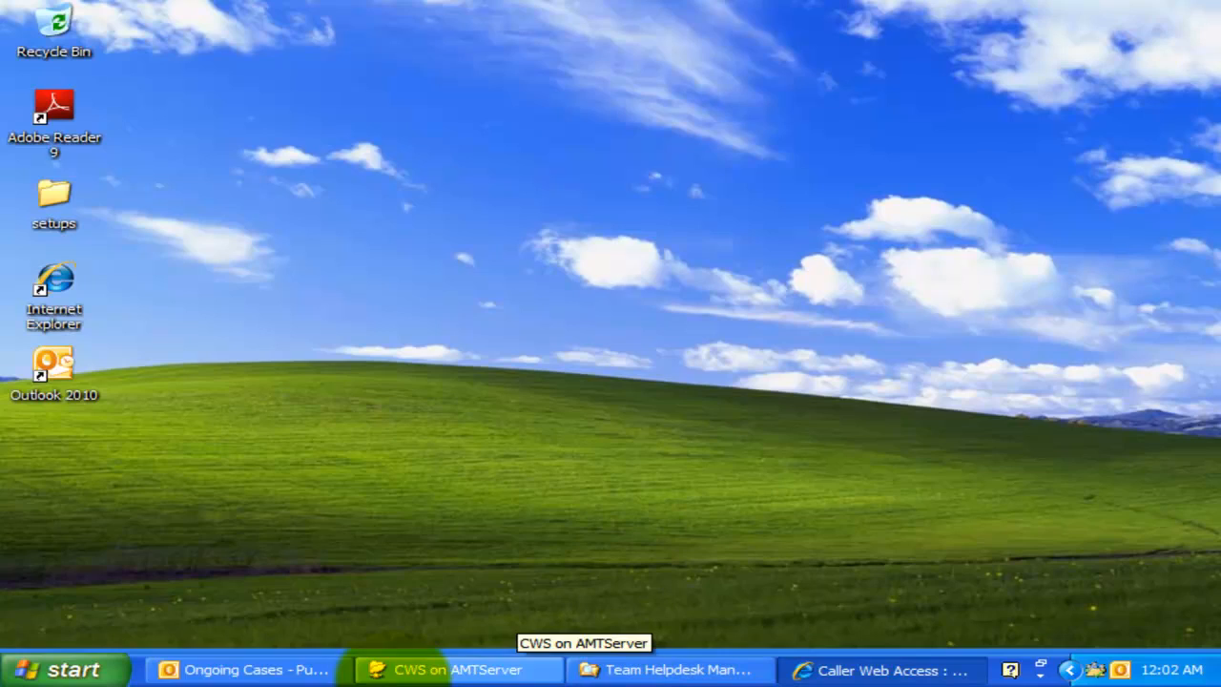
Review new case 32 in Outlook's Ongoing Cases and its allotment confirmation email
click(244, 669)
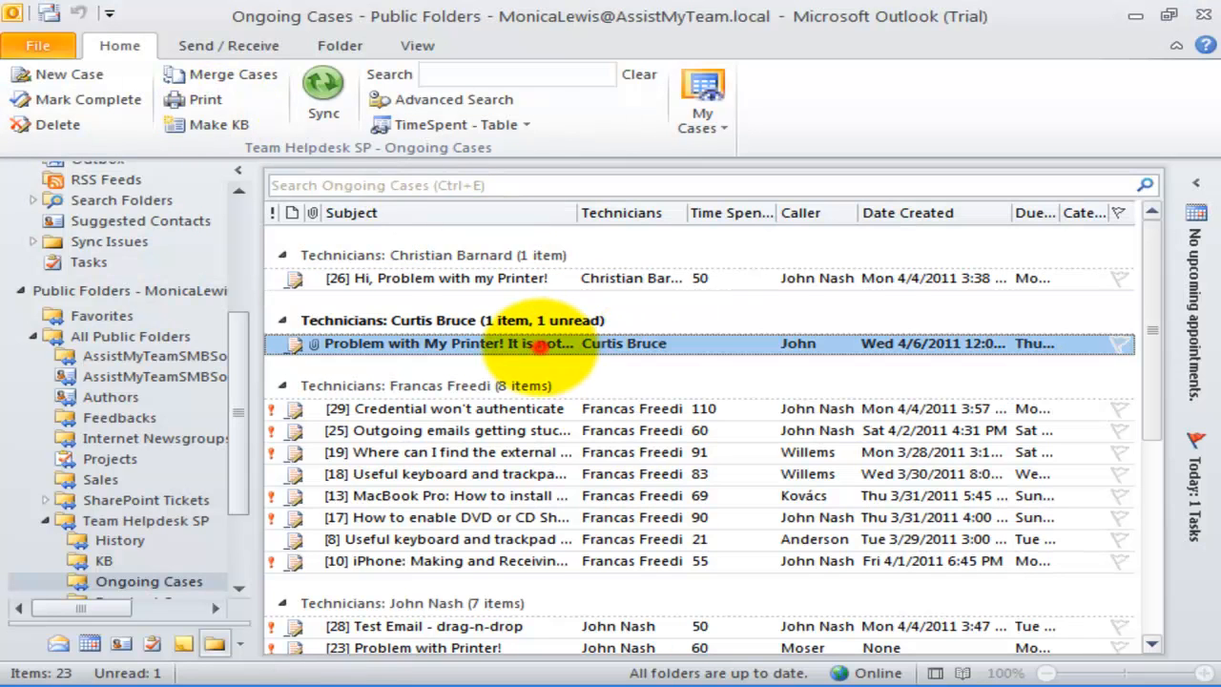
double_click(448, 344)
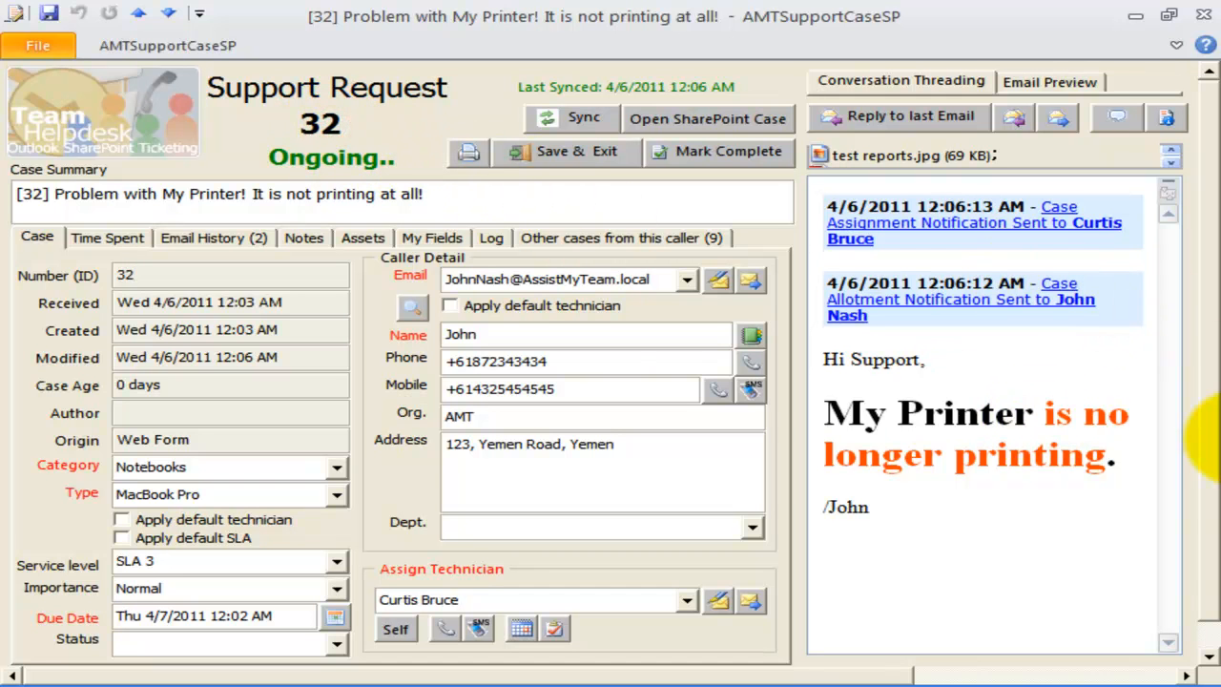
click(214, 238)
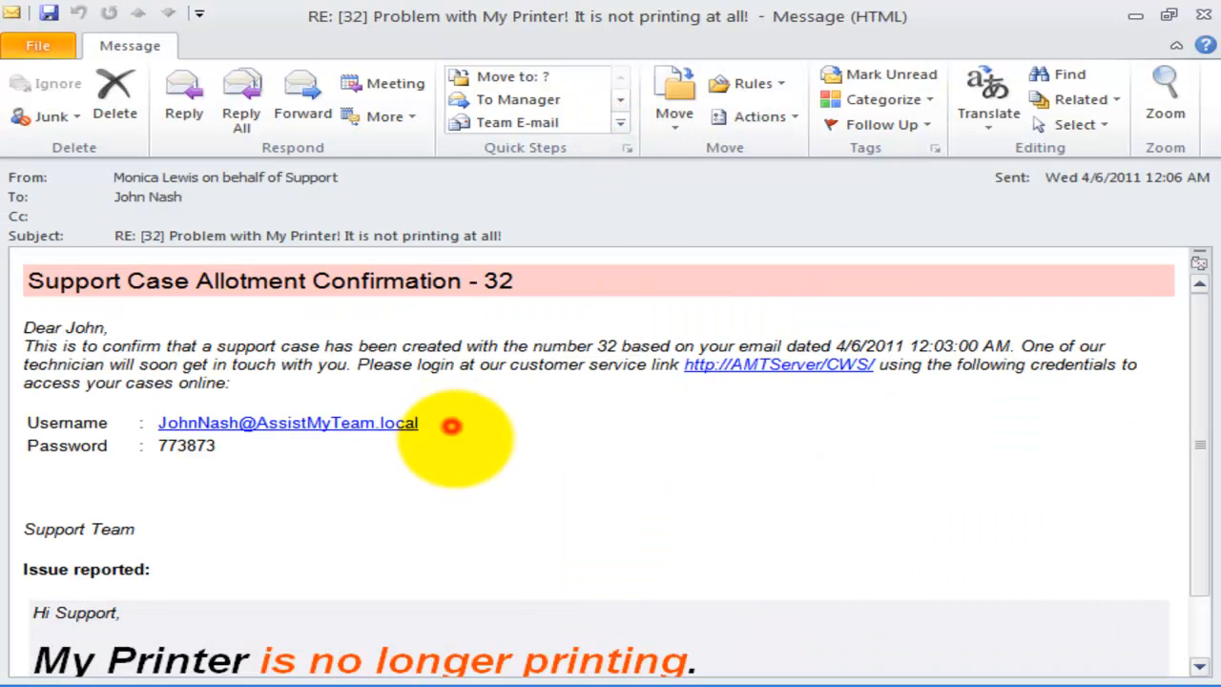
double_click(186, 446)
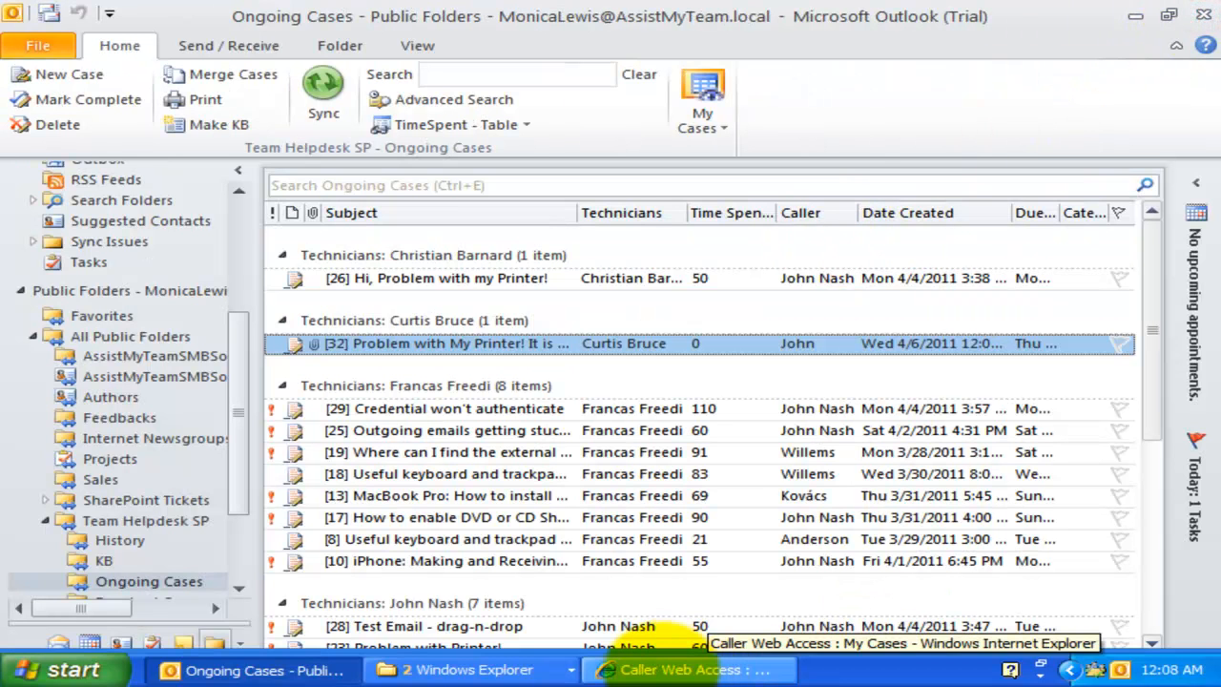
Return to the web service home page and go to 'Check status on support case'
click(688, 668)
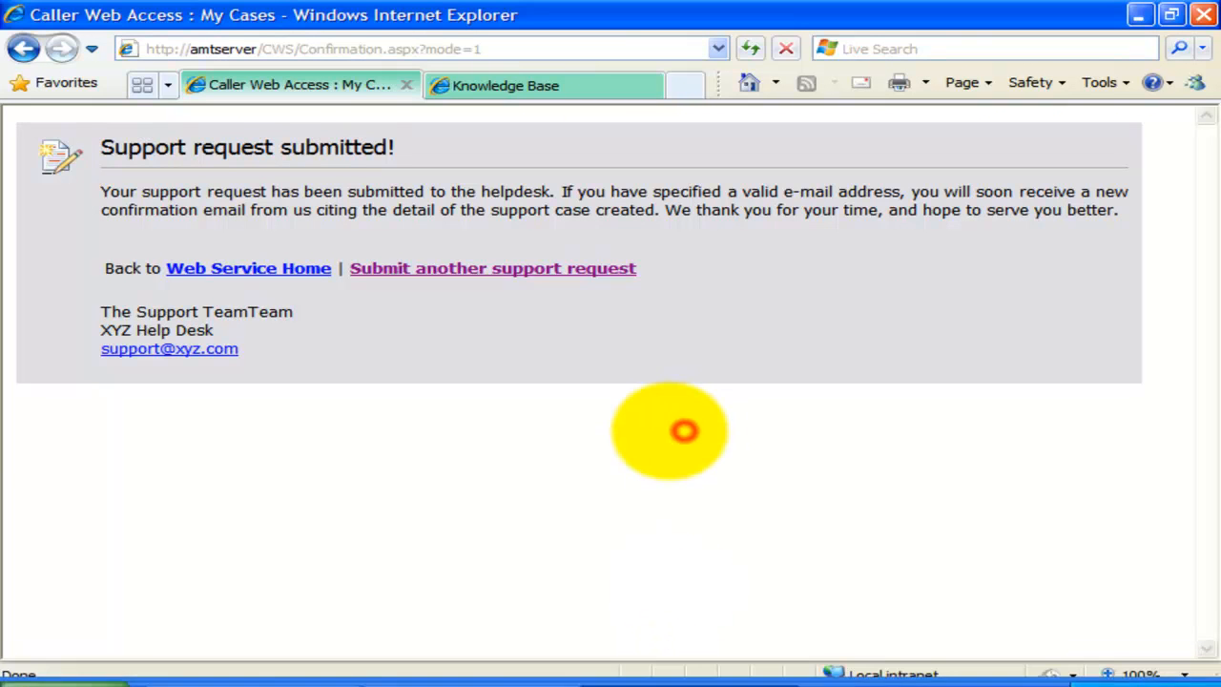
click(248, 268)
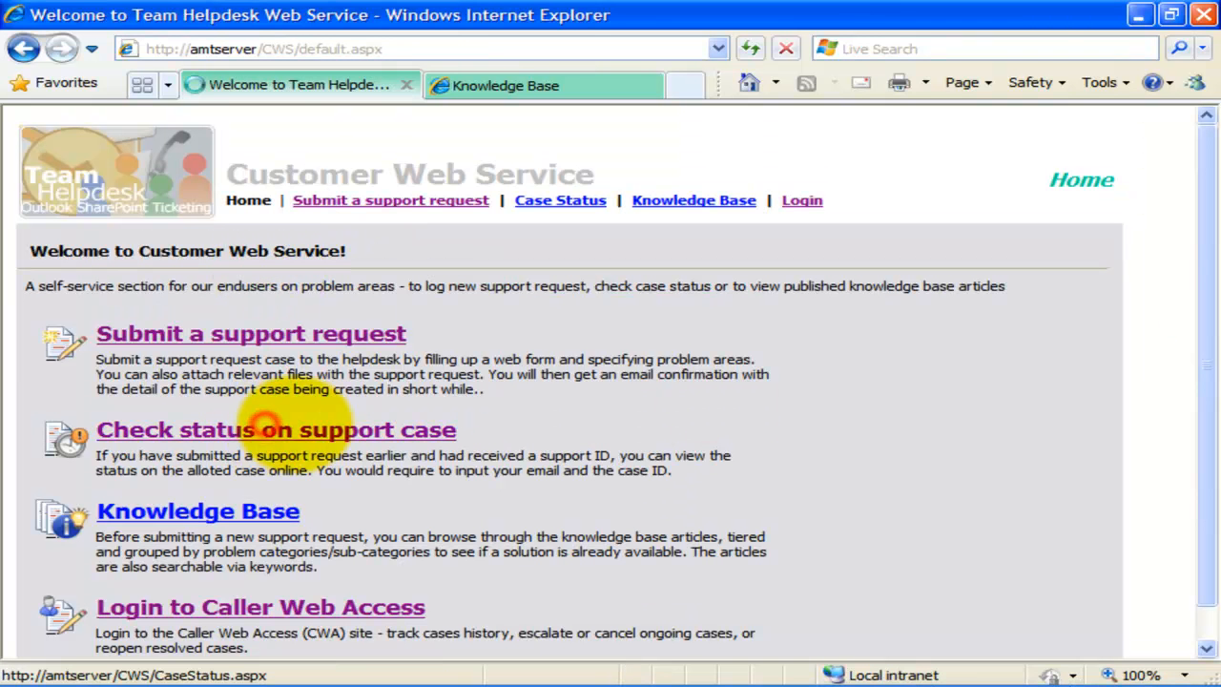
click(275, 429)
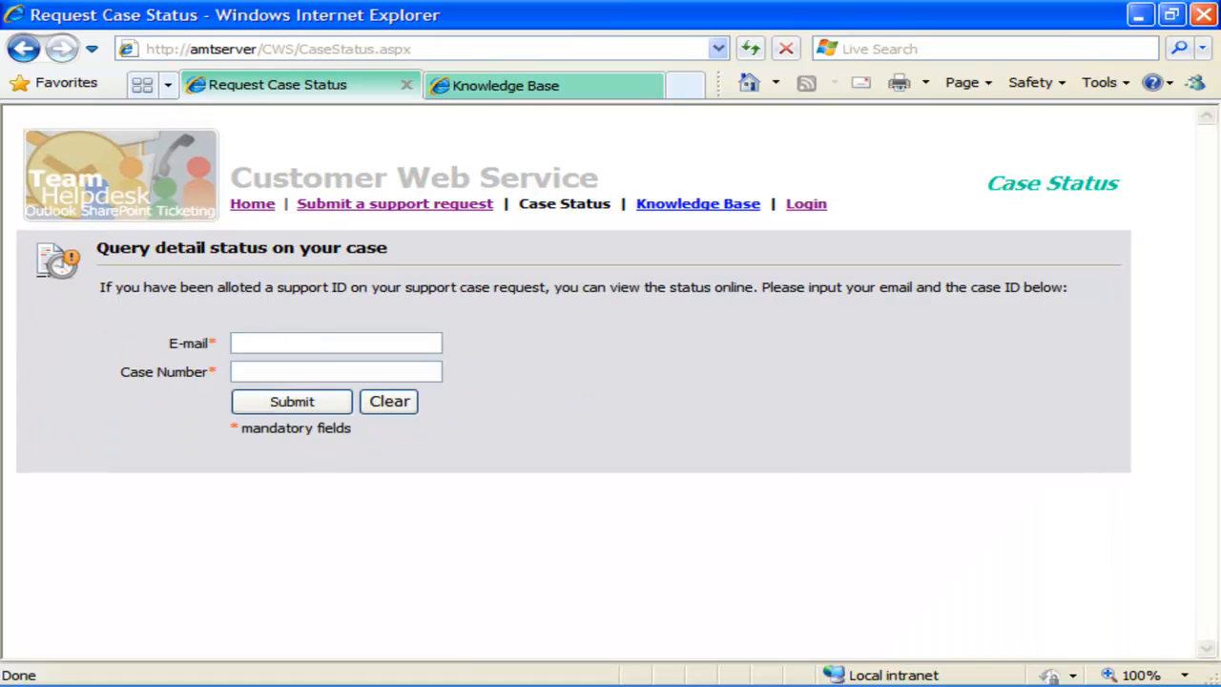
Place the cursor in the E-mail field of the case status query form
click(334, 343)
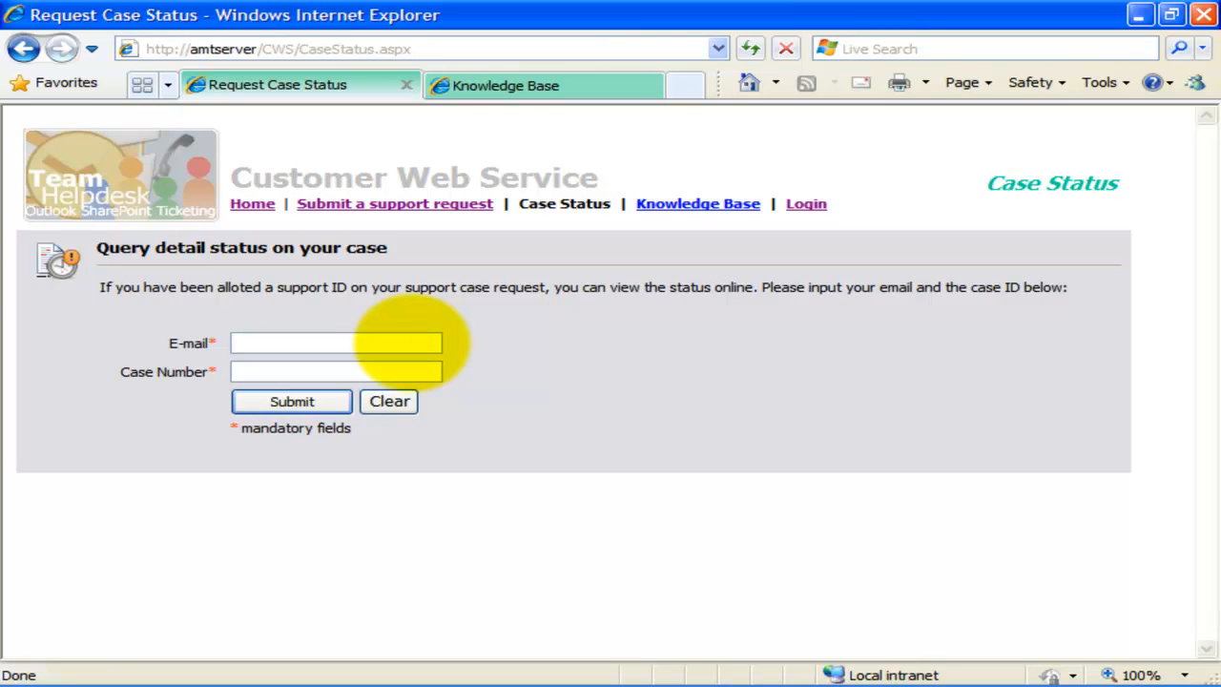
click(334, 342)
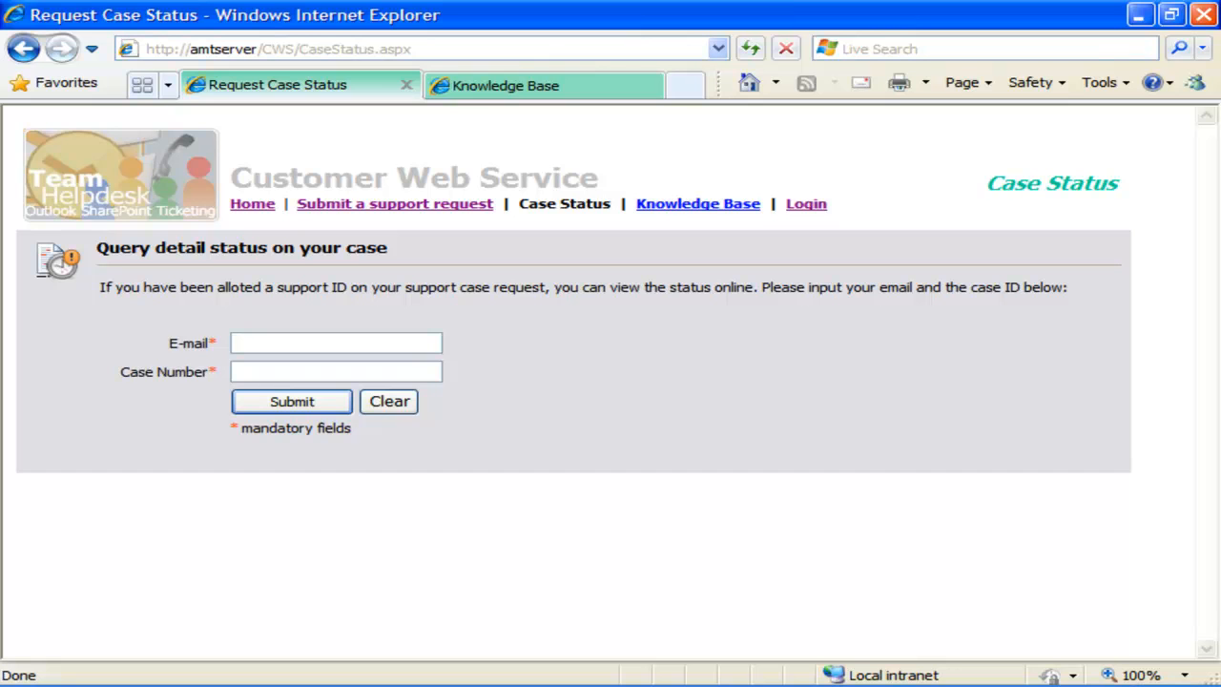
click(335, 342)
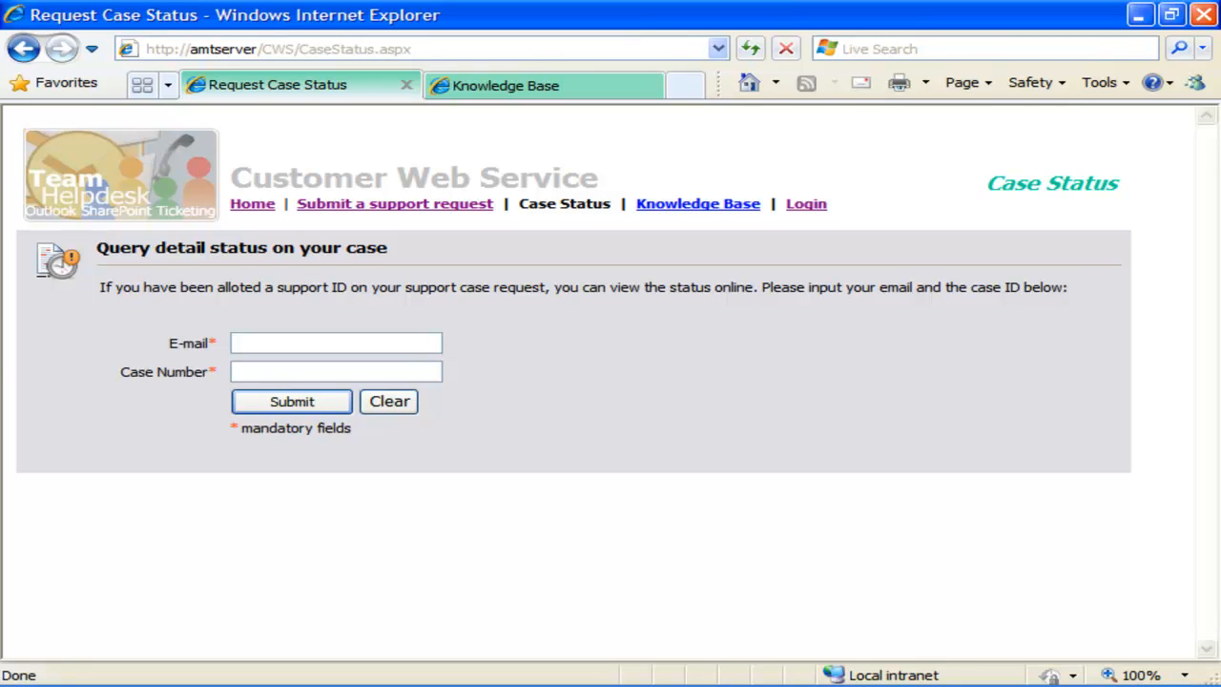
click(335, 342)
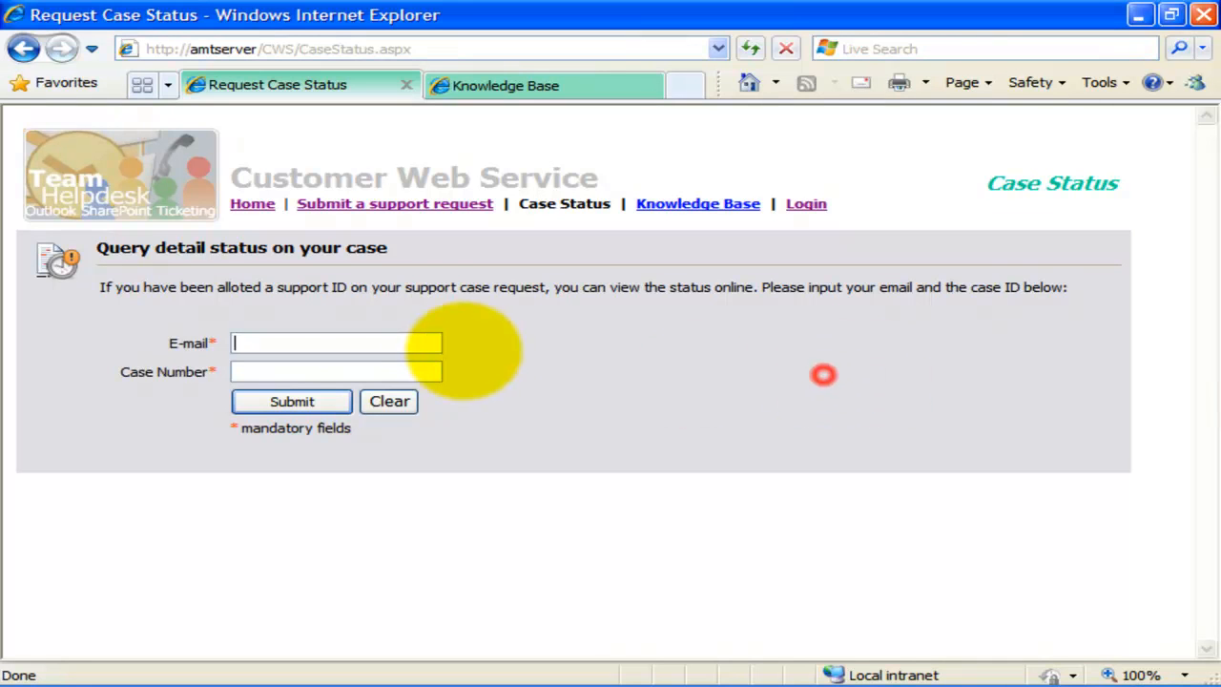
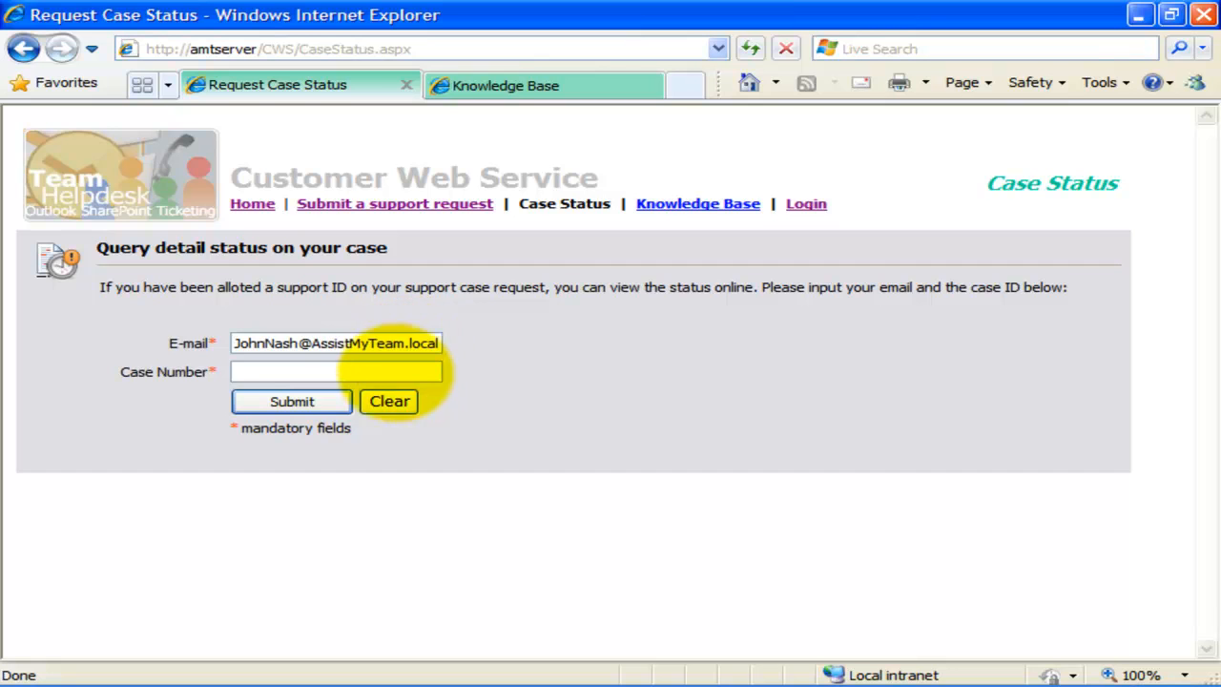
Query status with the caller's e-mail and case number 32, then review the Ongoing result summary
text(32)
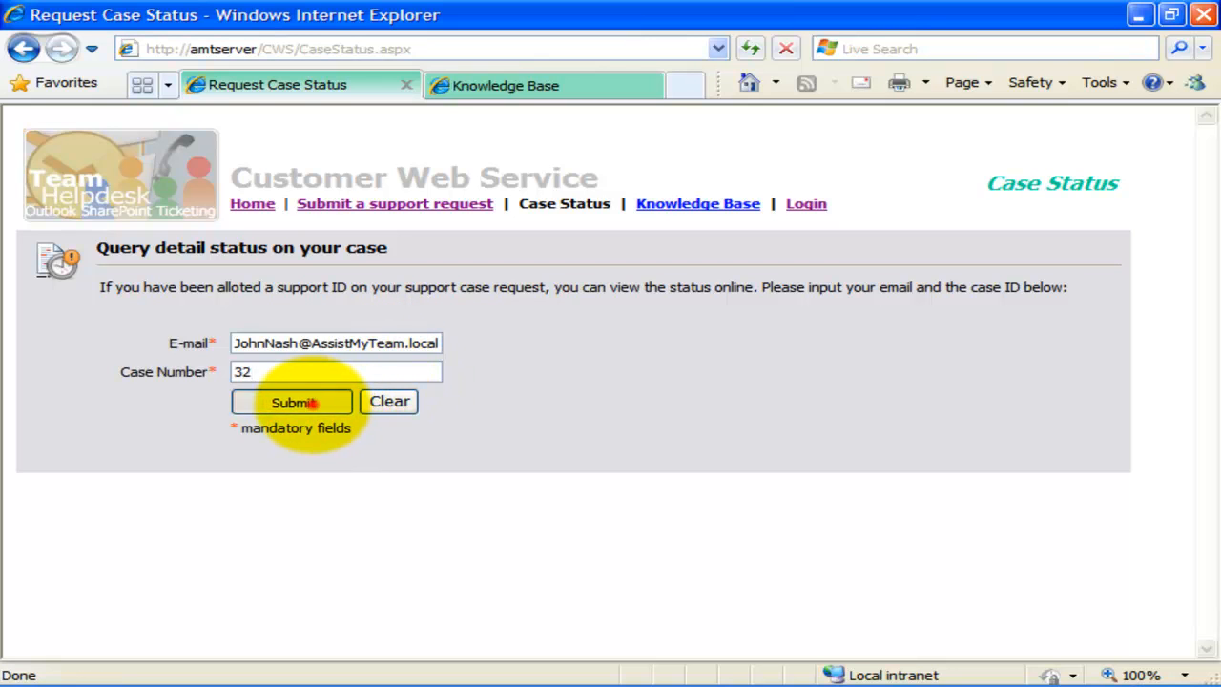
click(292, 402)
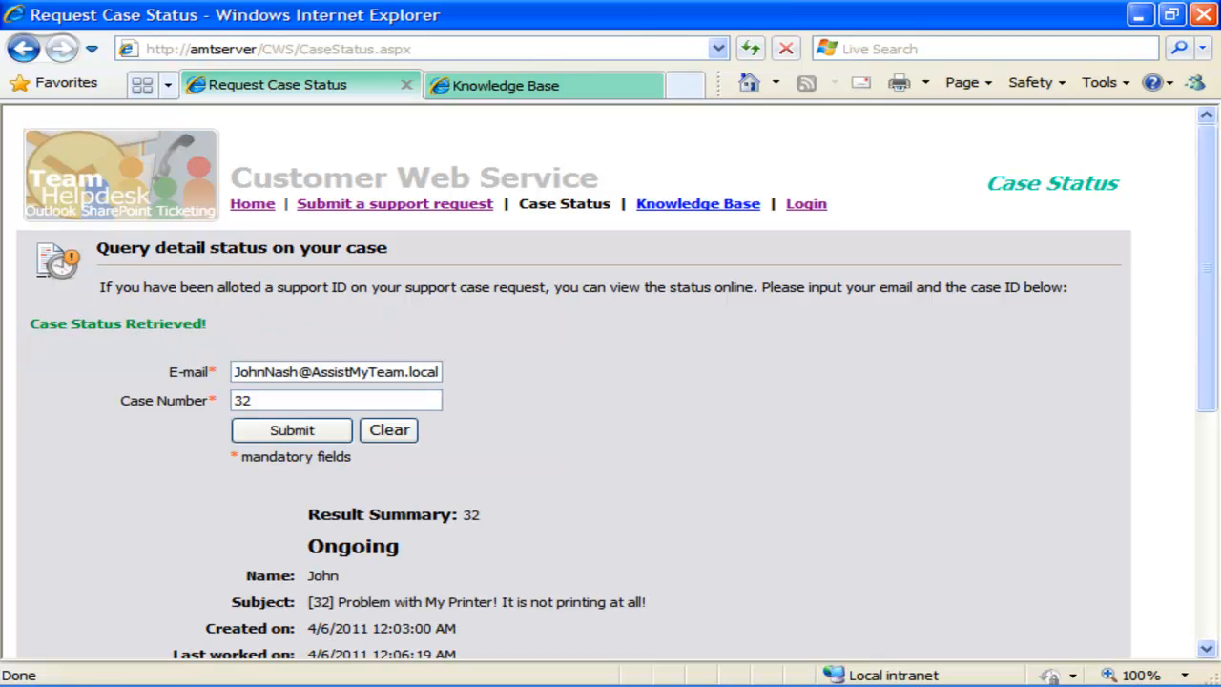
scroll(down, 3)
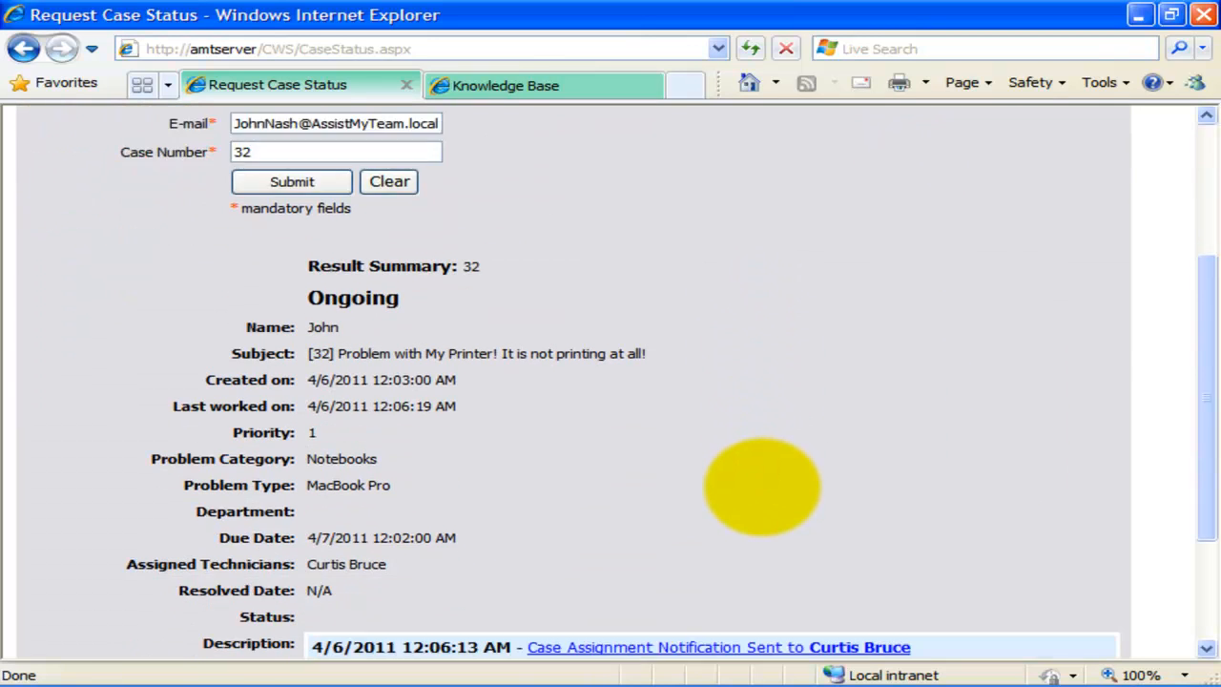
scroll(down, 3)
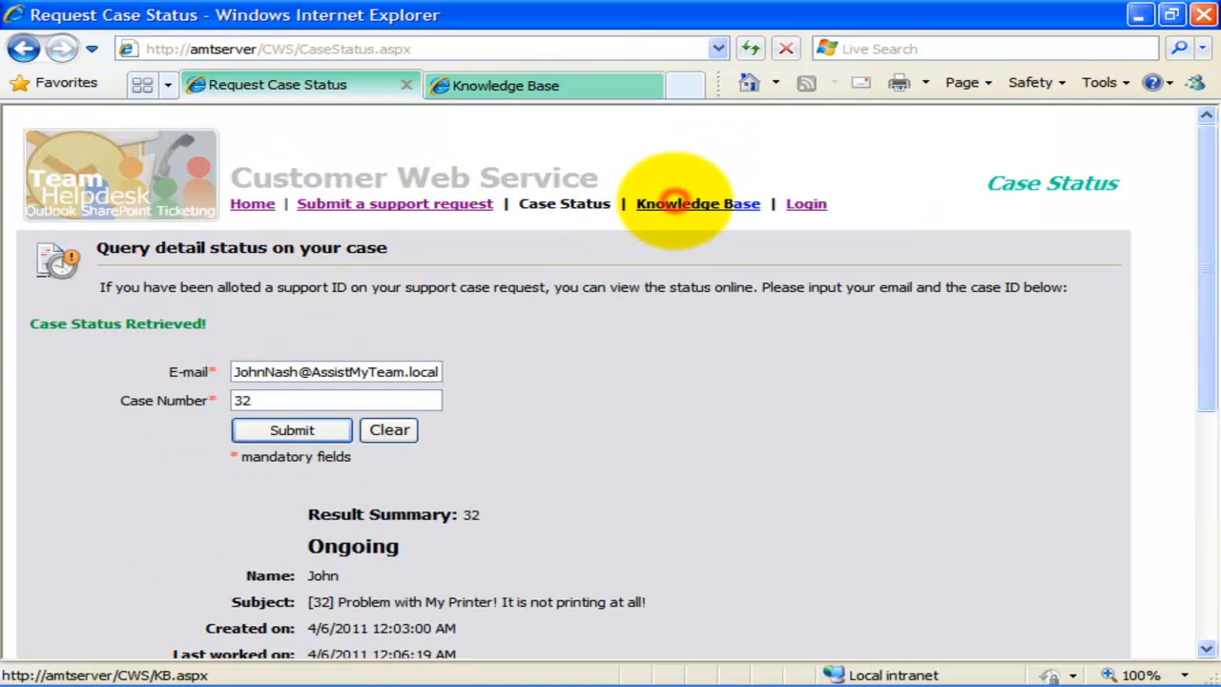
Browse the Knowledge Base Notebooks category and compare it with the Outlook knowledge base list
click(697, 203)
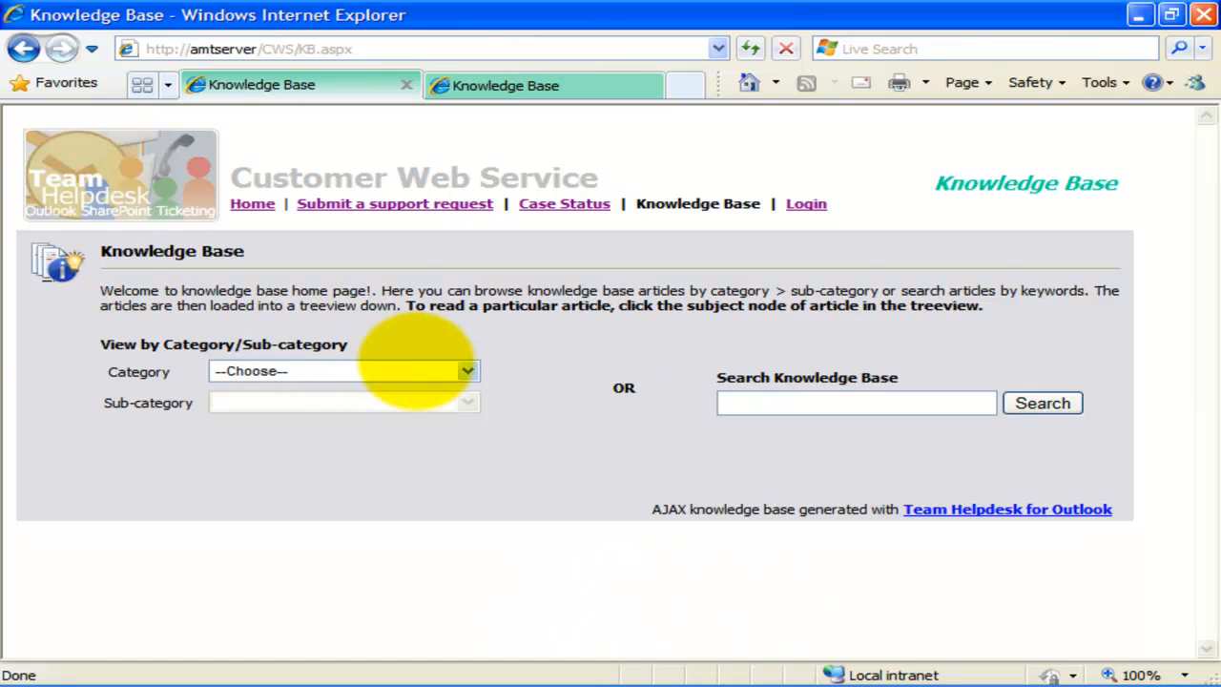
click(343, 371)
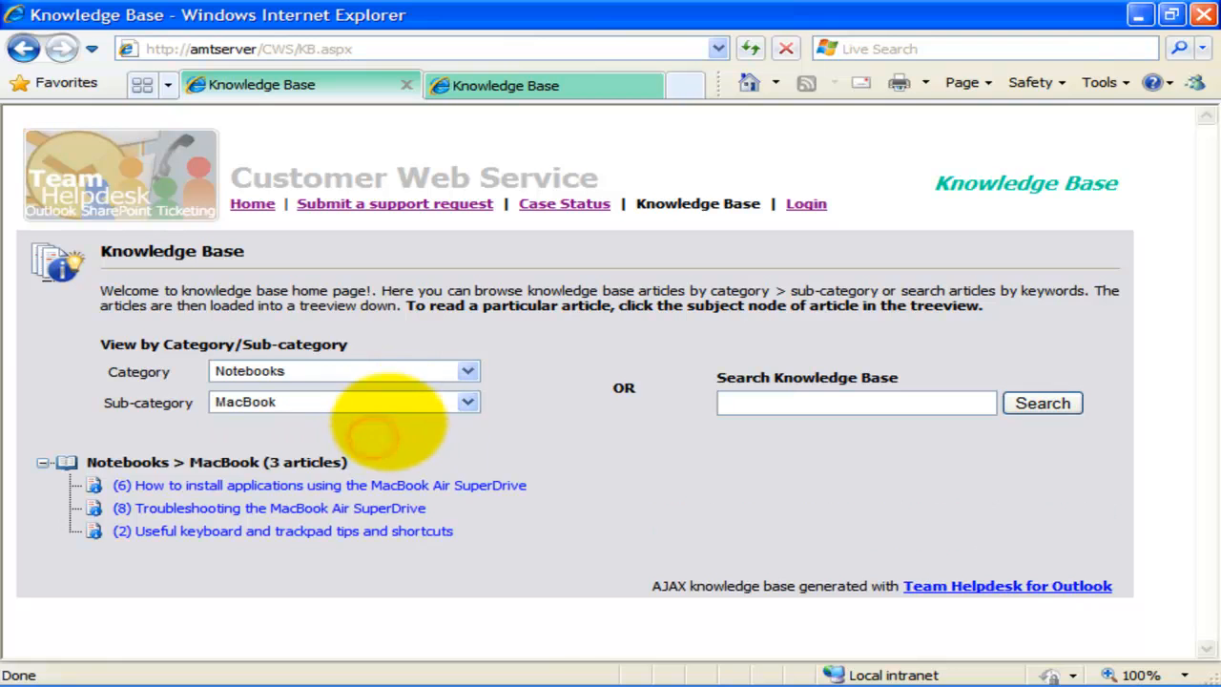
mouse_move(458, 659)
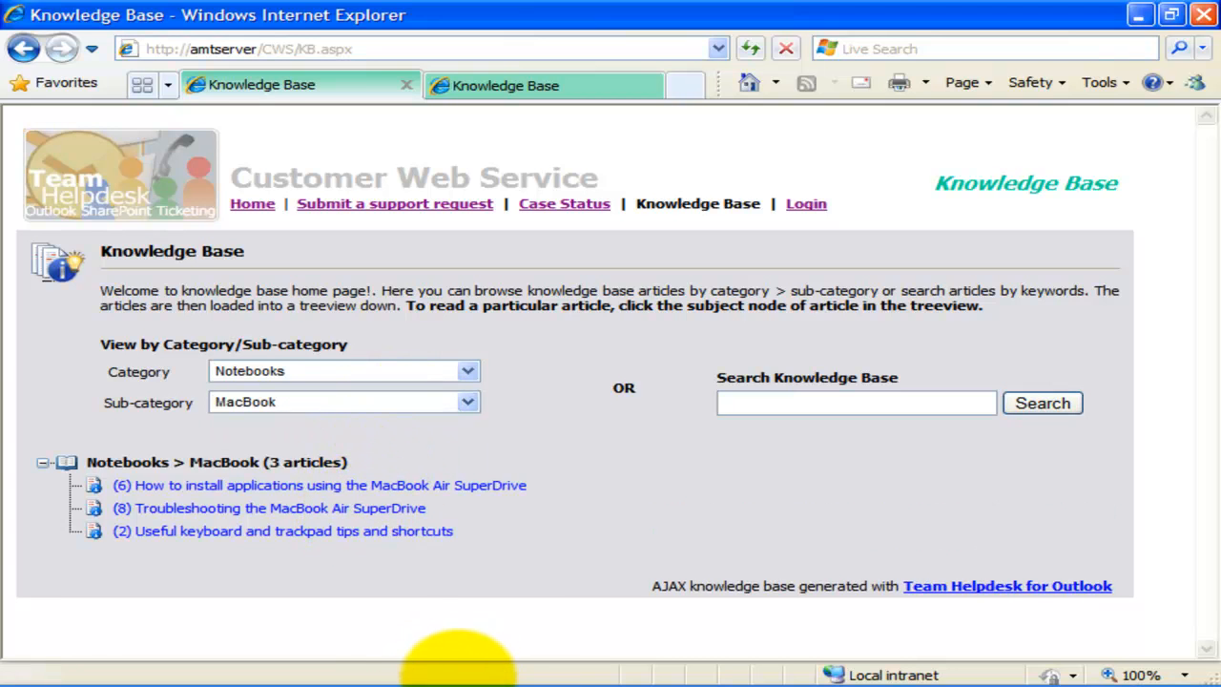
click(253, 669)
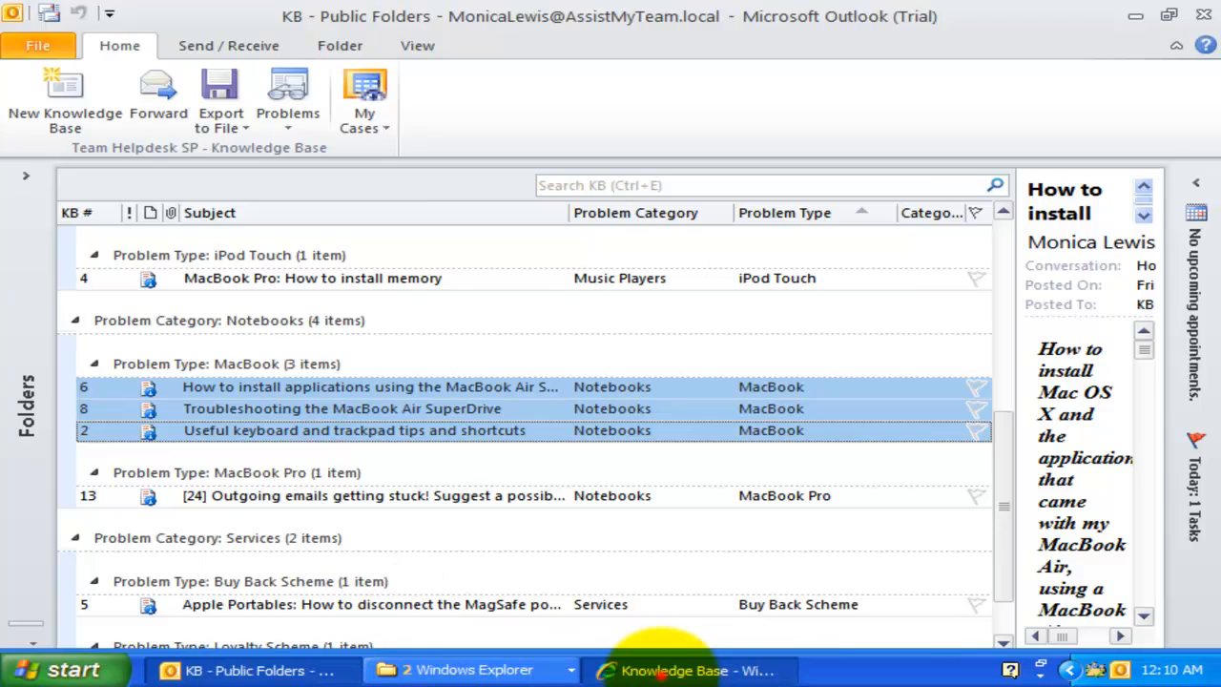
click(686, 670)
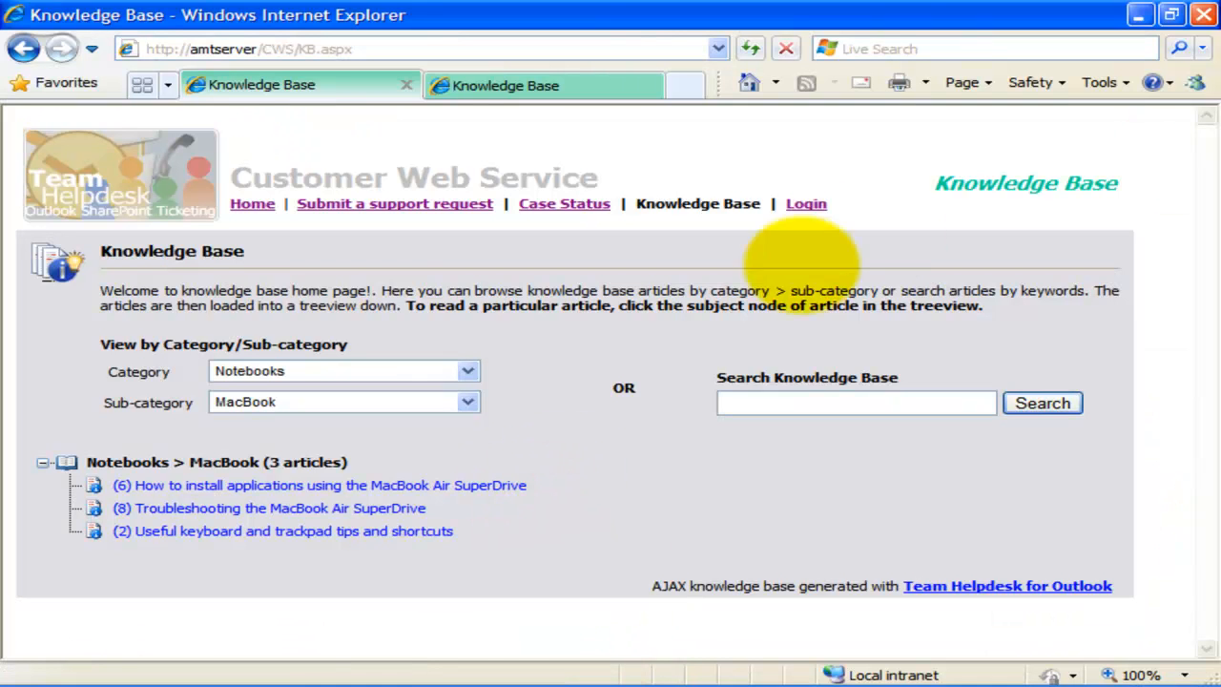
mouse_move(279, 507)
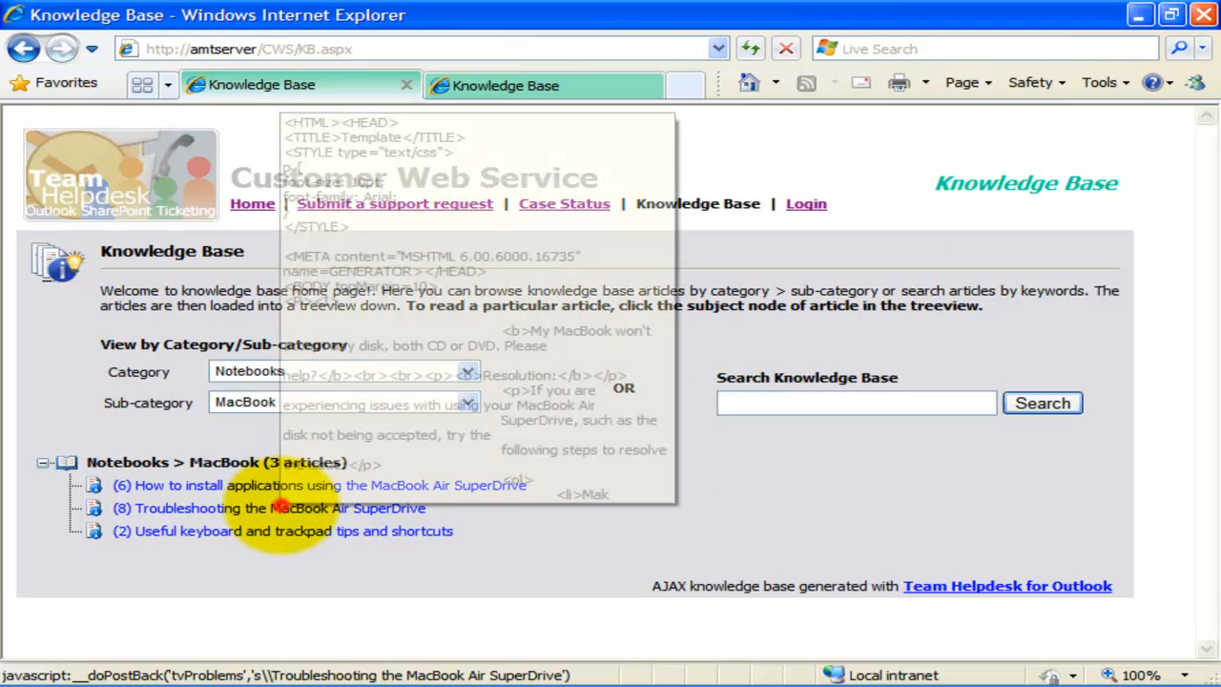
Read the MacBook Air SuperDrive and keyboard/trackpad tips articles, then reload the MacBook sub-category list
click(271, 507)
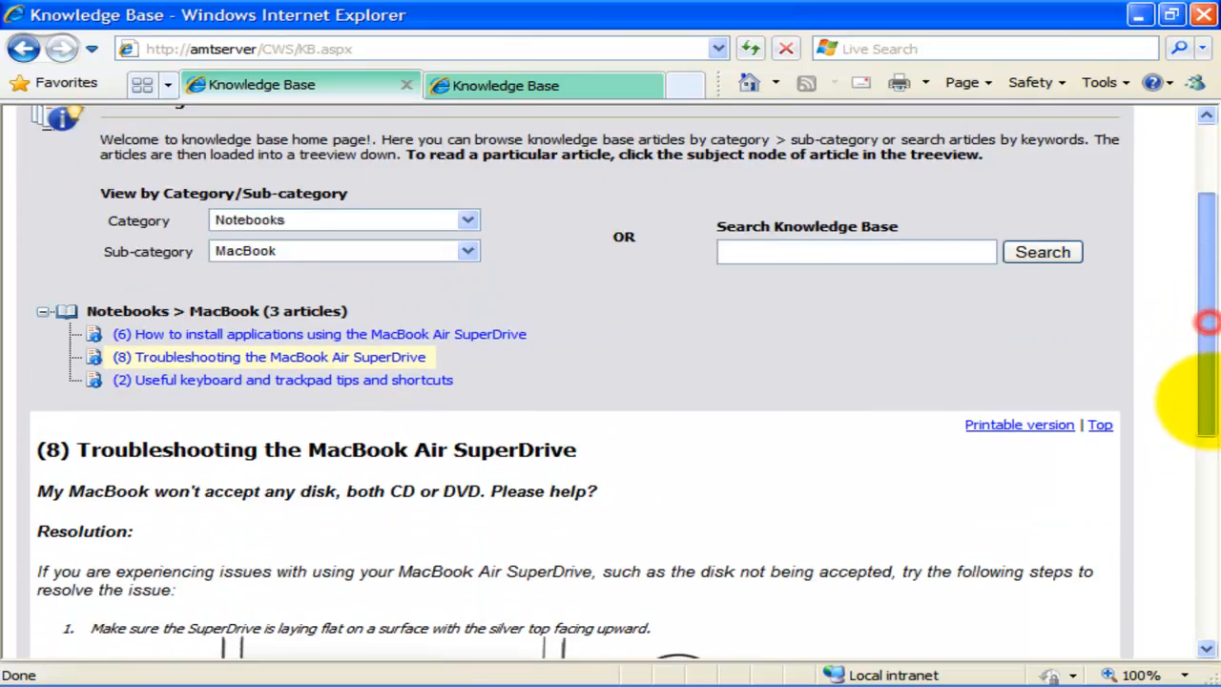
scroll(down, 3)
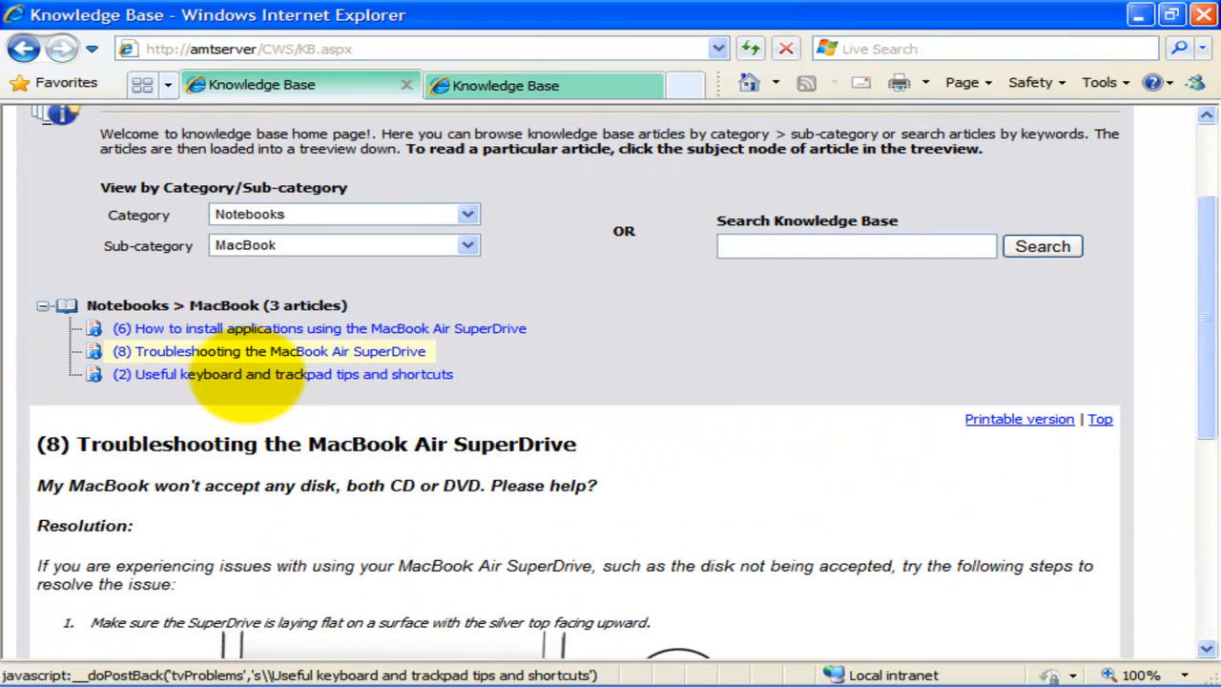
click(292, 374)
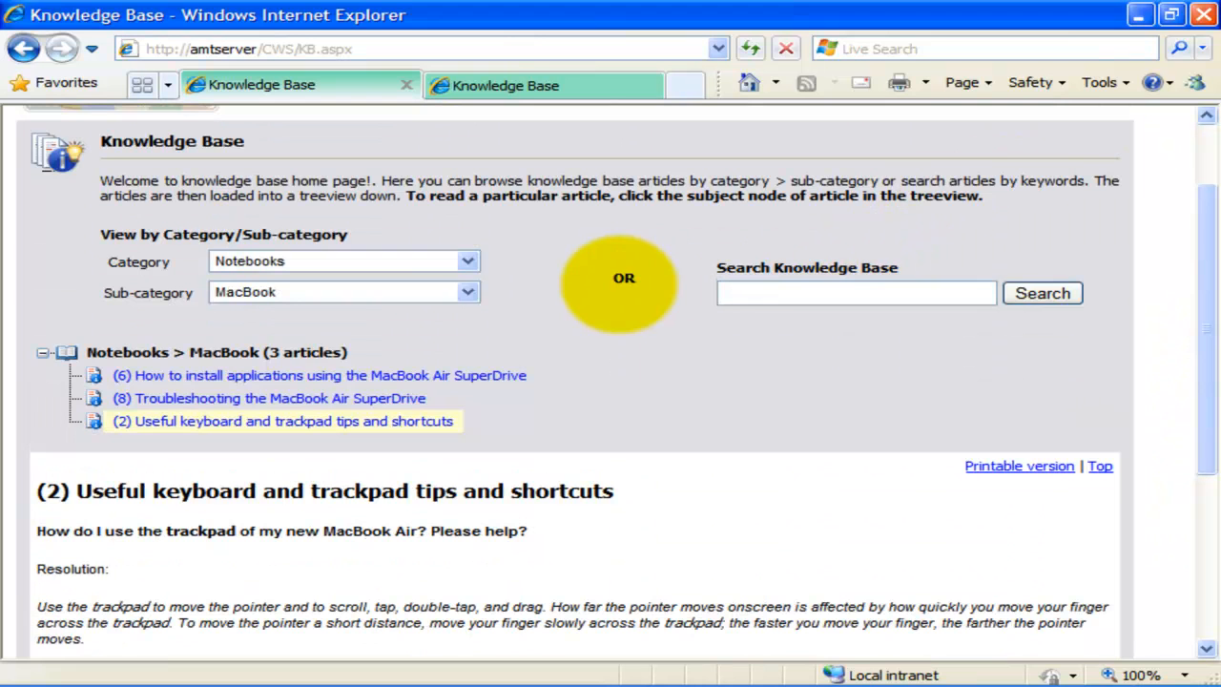
click(467, 292)
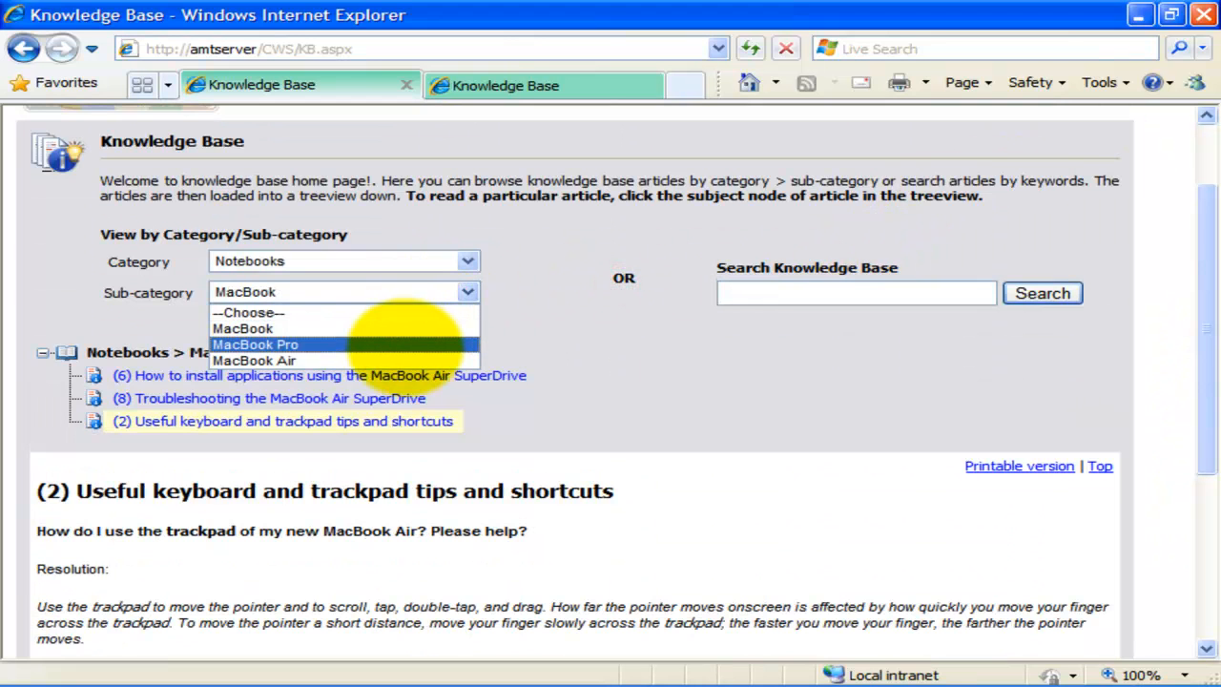
click(255, 344)
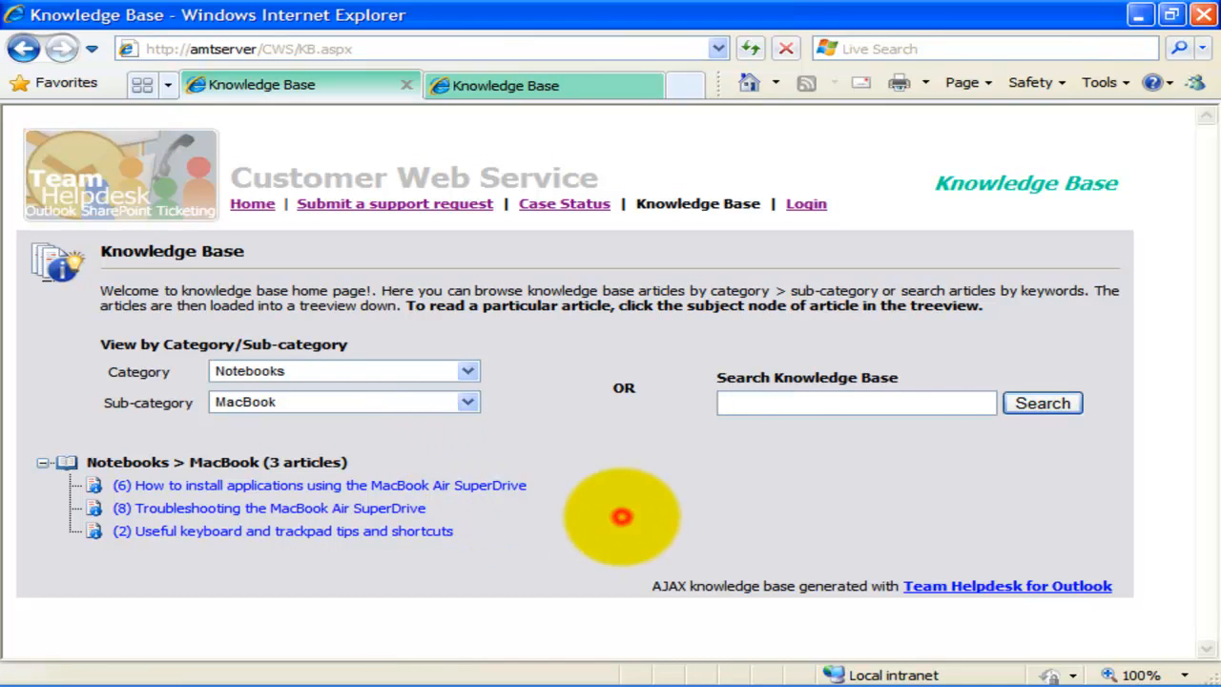
click(856, 403)
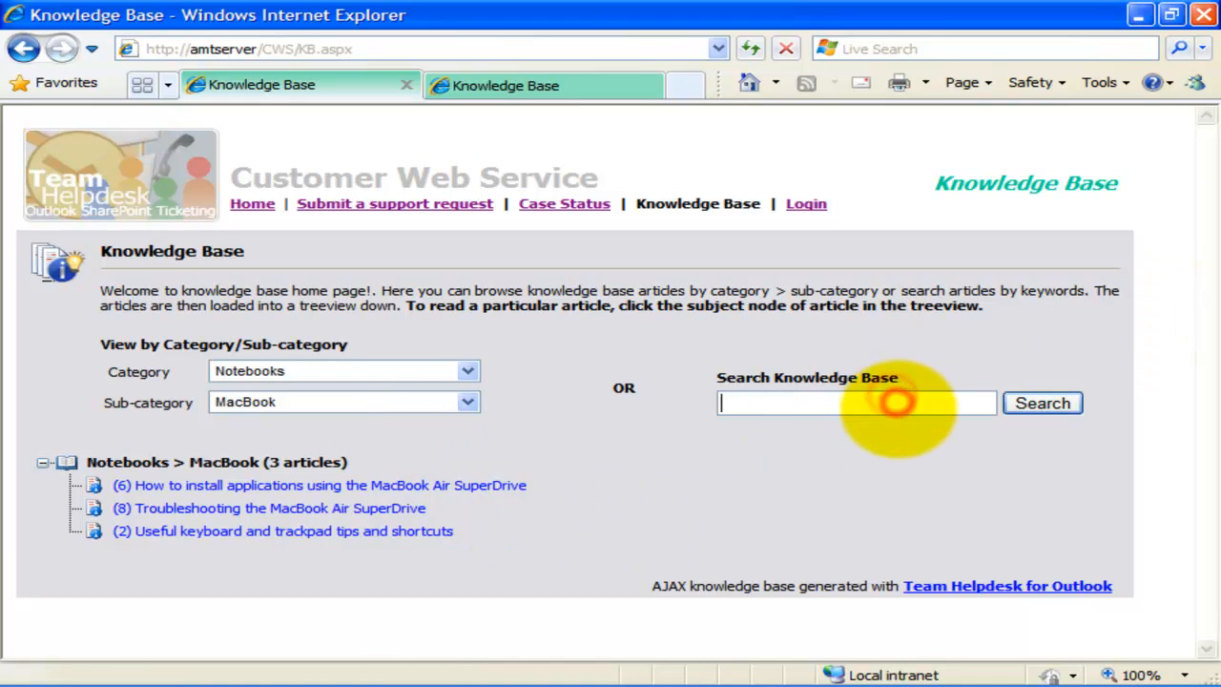
Search the knowledge base for 'MacBook', listing 8 articles, then go to the caller Login page
text(MacB)
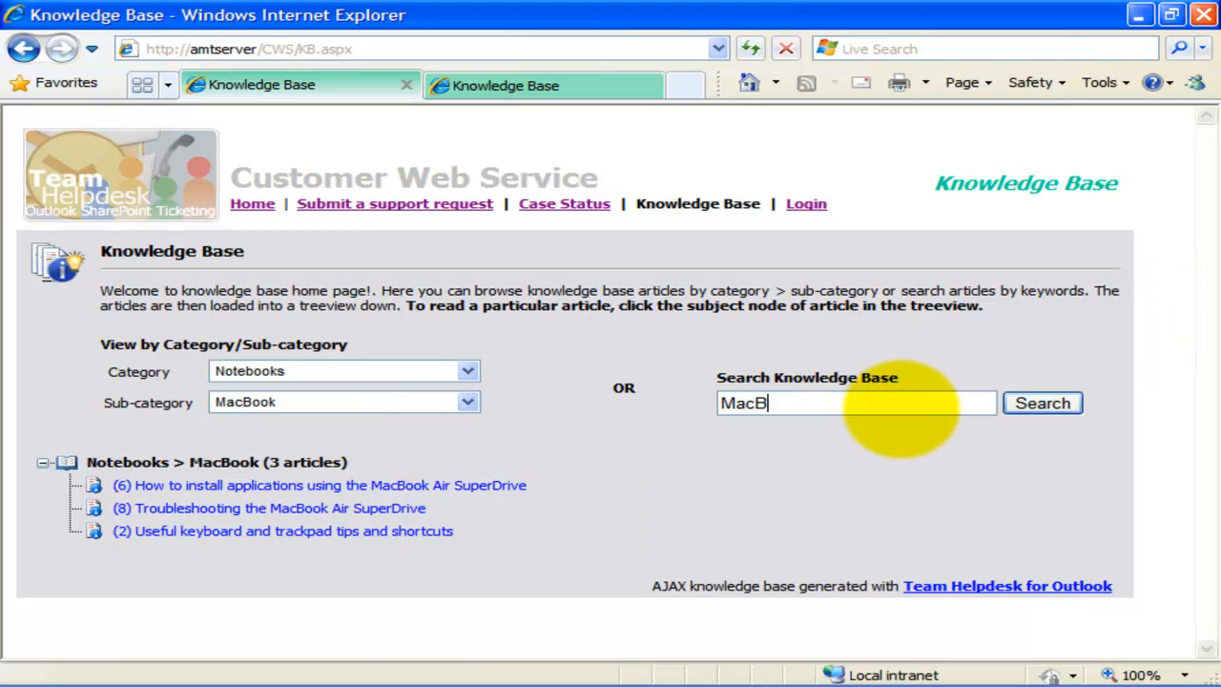
click(1041, 402)
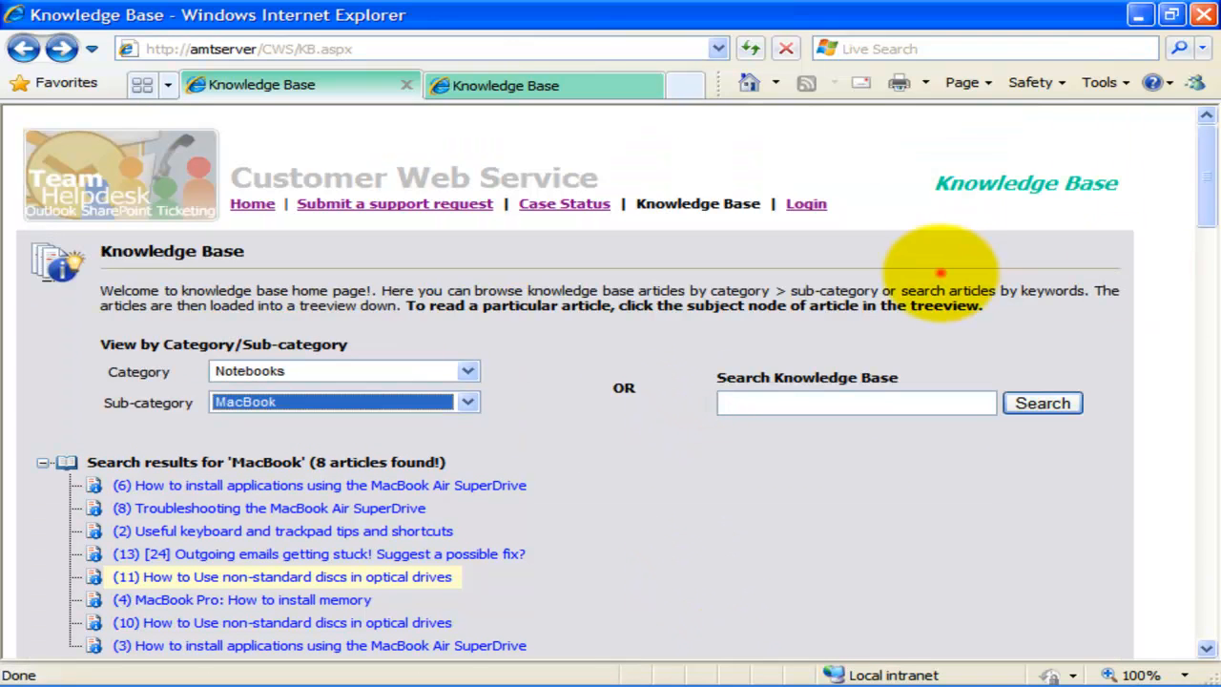
mouse_move(807, 203)
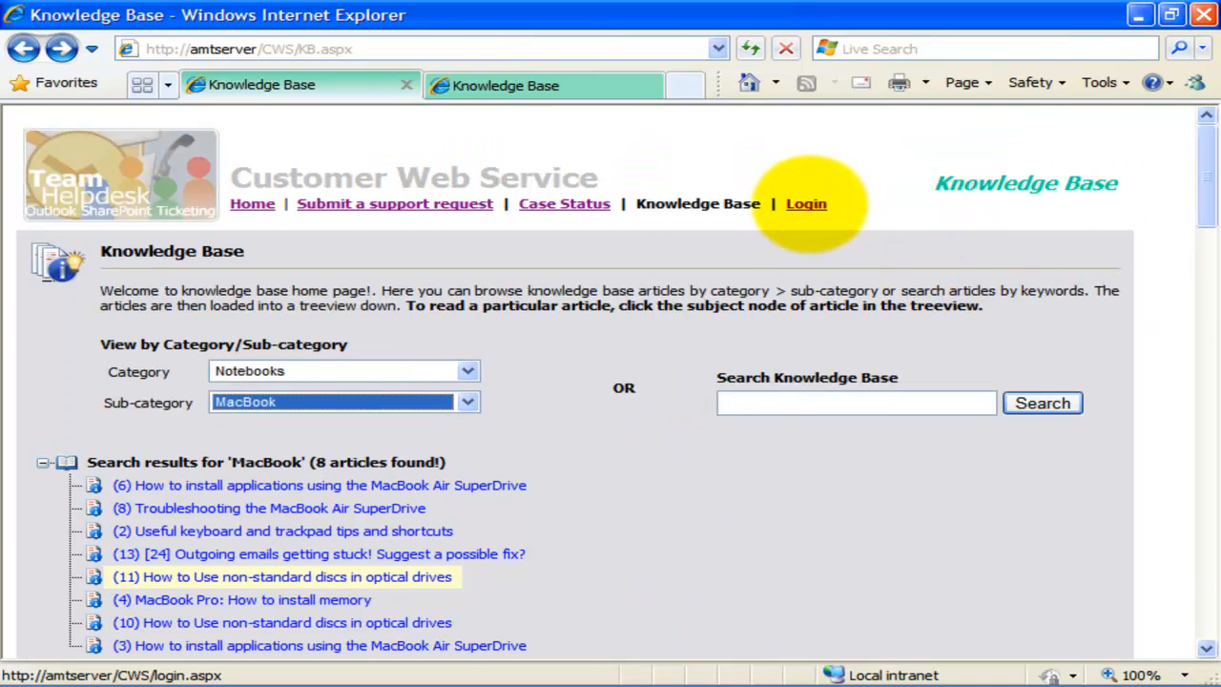
click(806, 203)
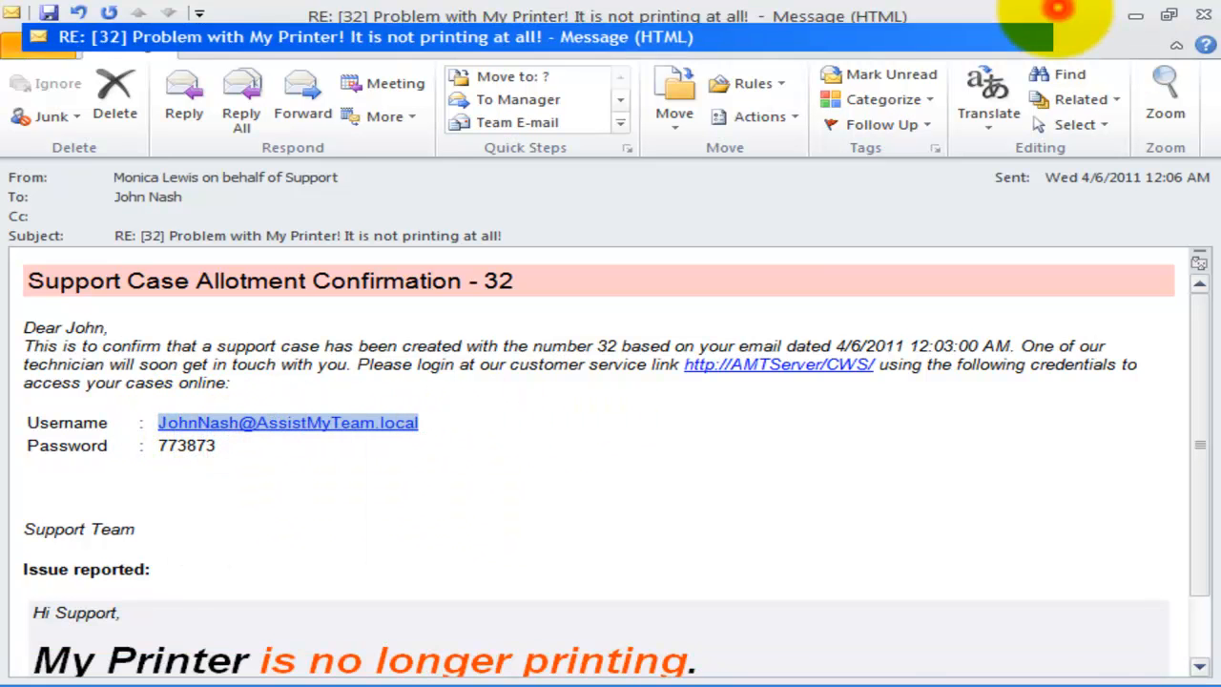
click(777, 364)
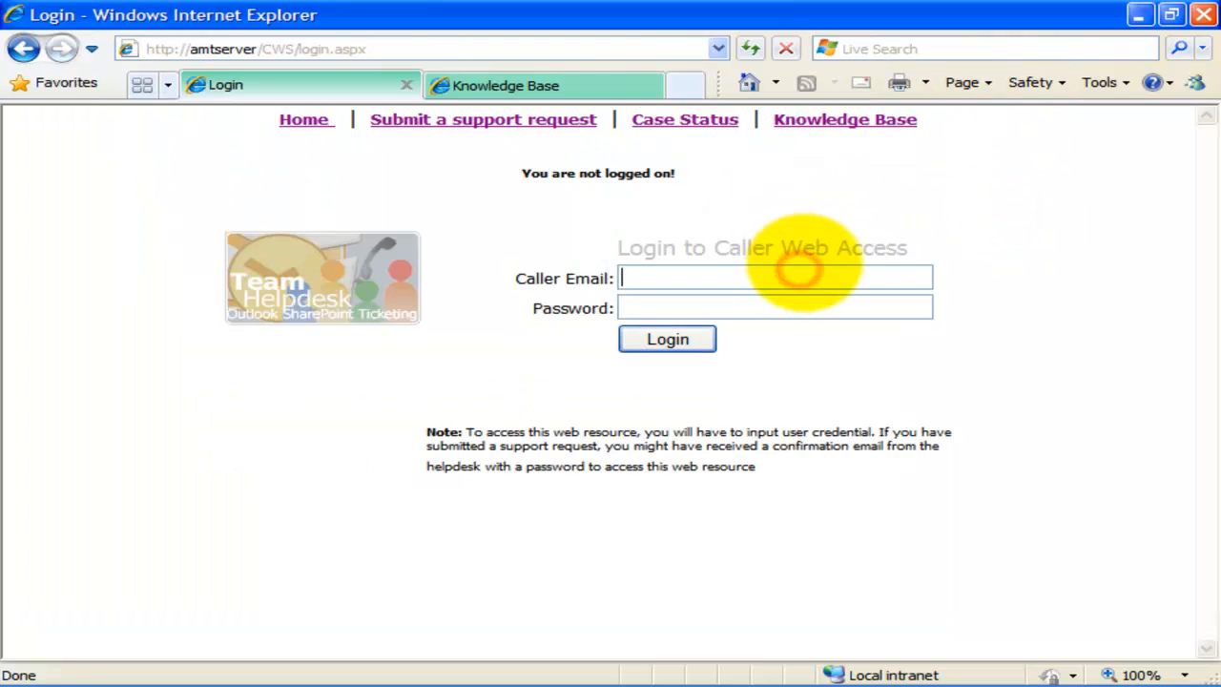
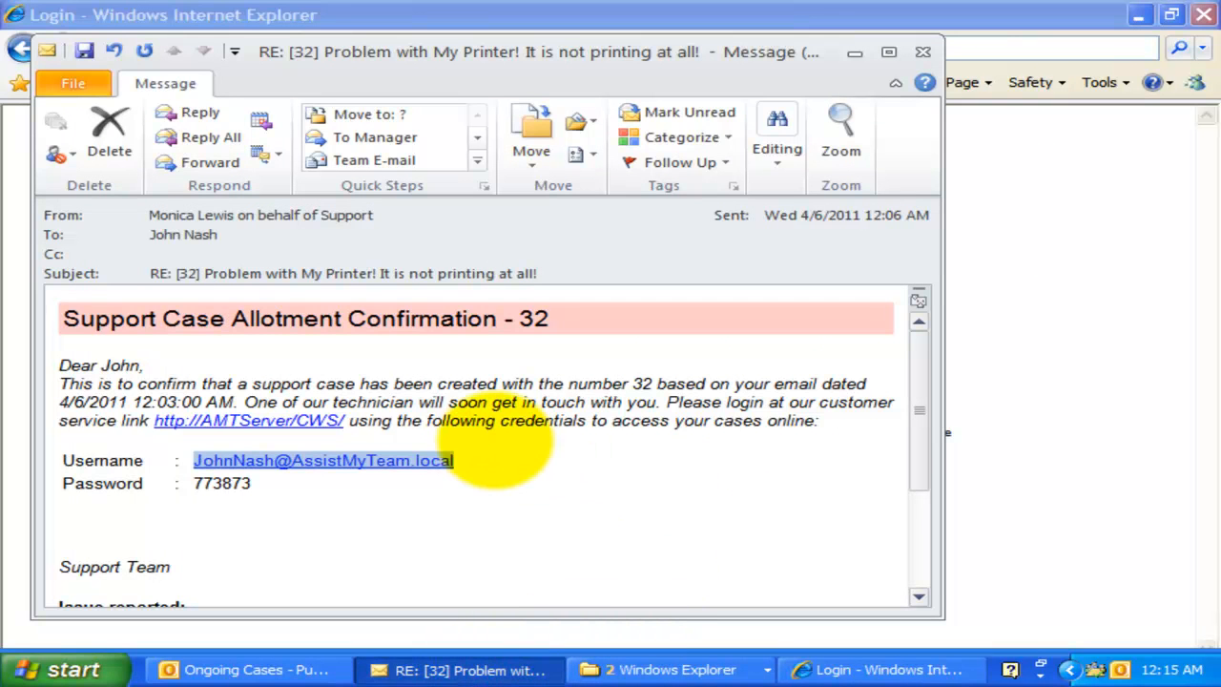
right_click(221, 483)
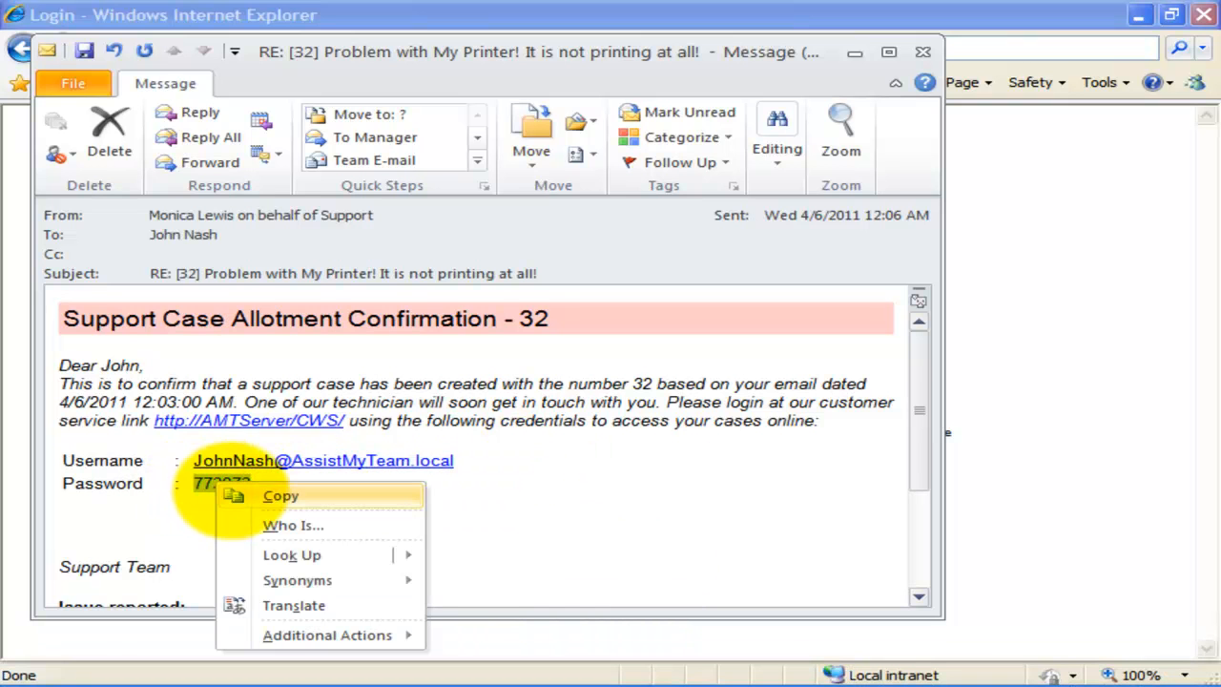
click(281, 495)
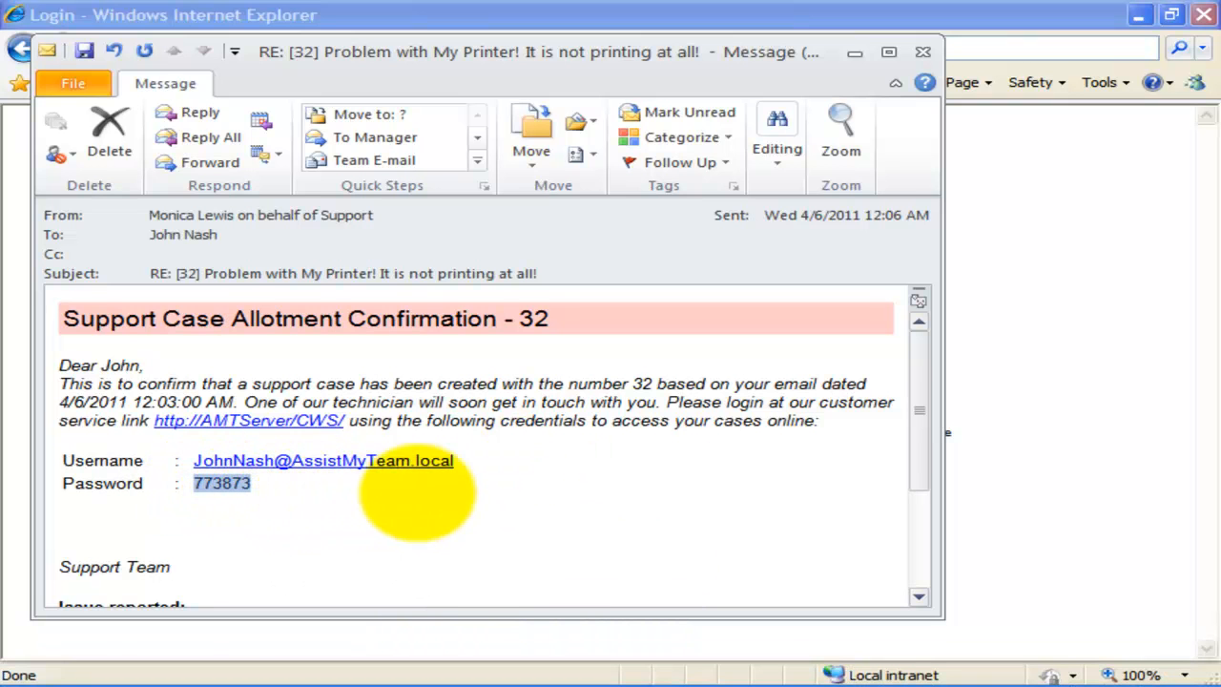
click(248, 421)
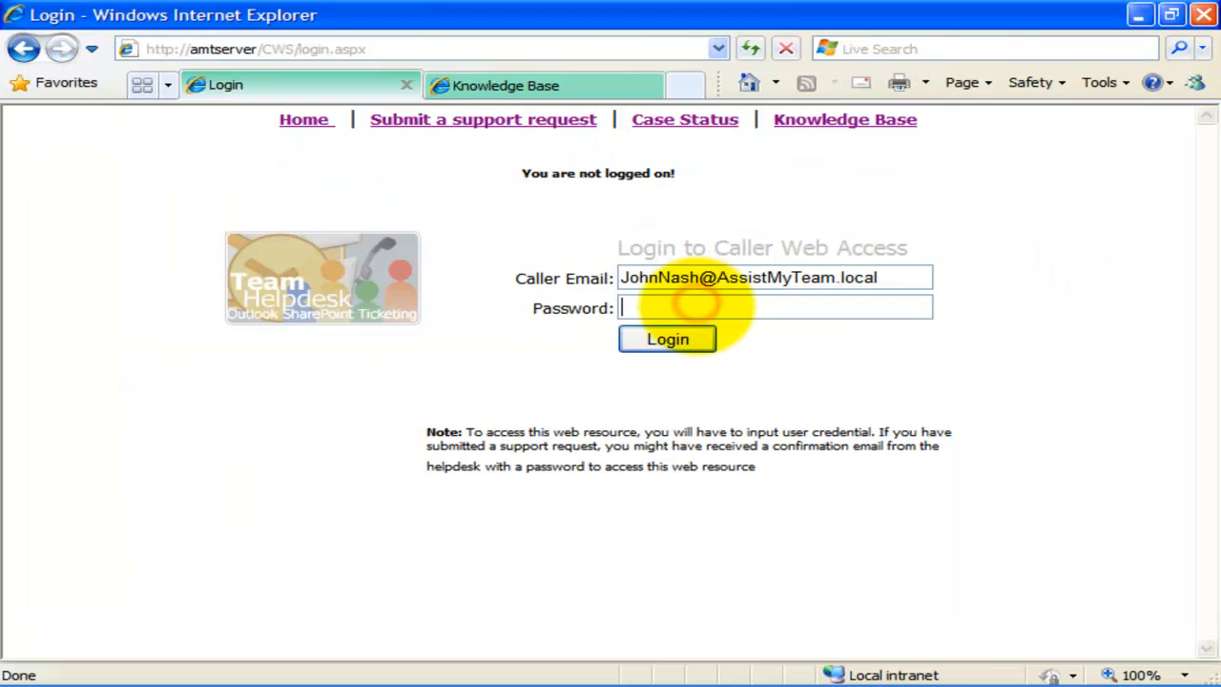
text(•••••)
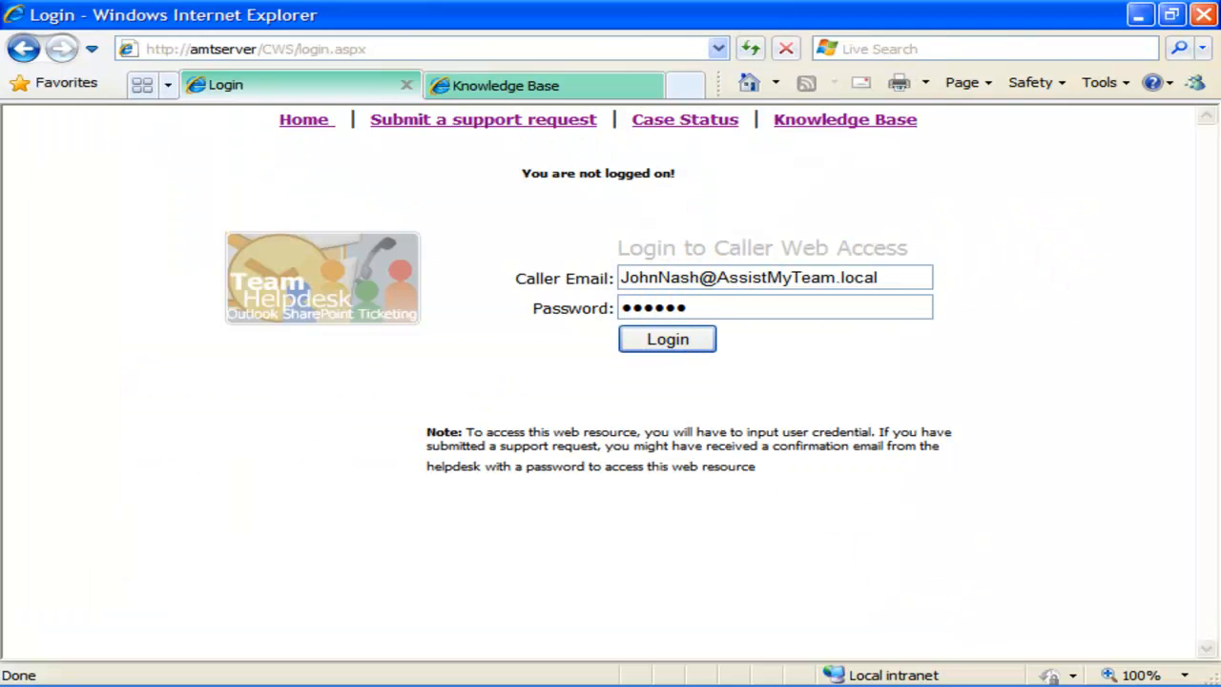
click(667, 339)
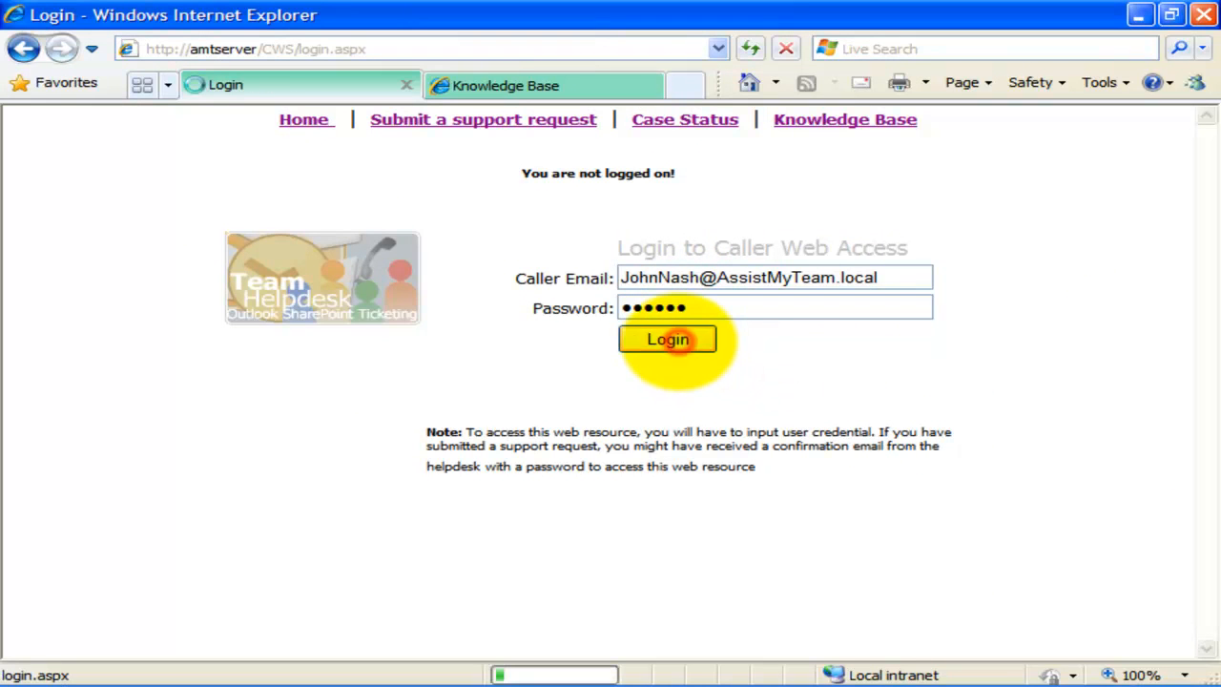
click(667, 339)
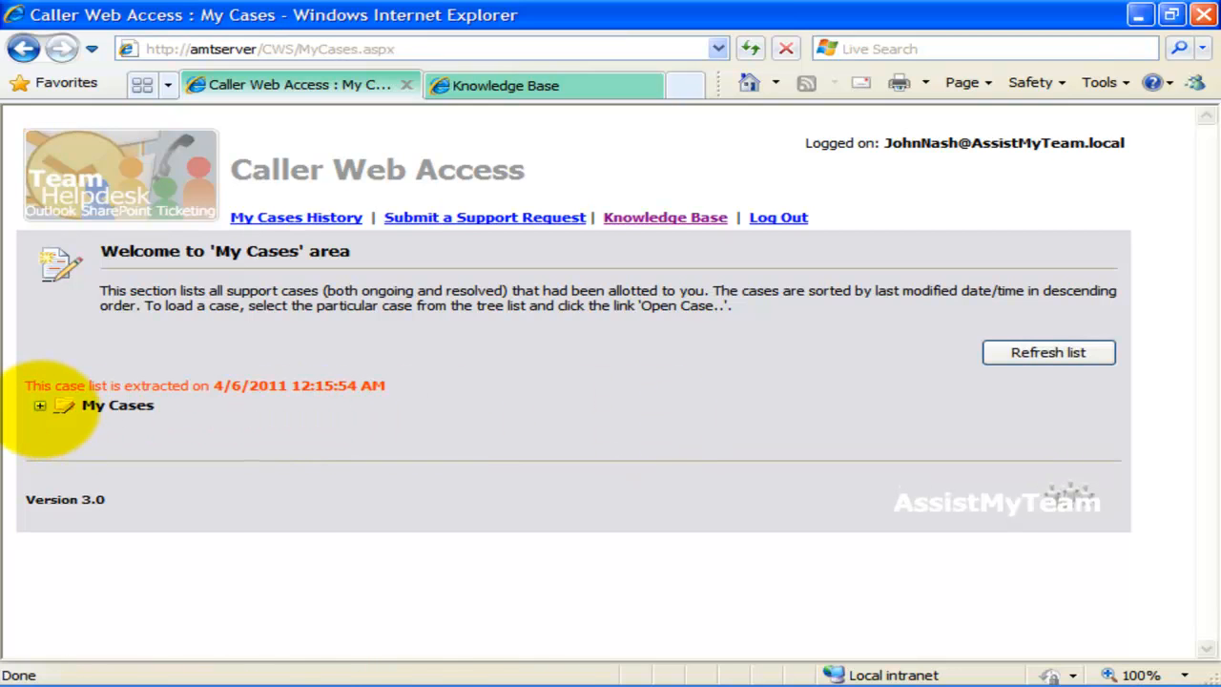
Expand My Cases, select case [32] and open it to show its Ongoing/Processing details
click(39, 405)
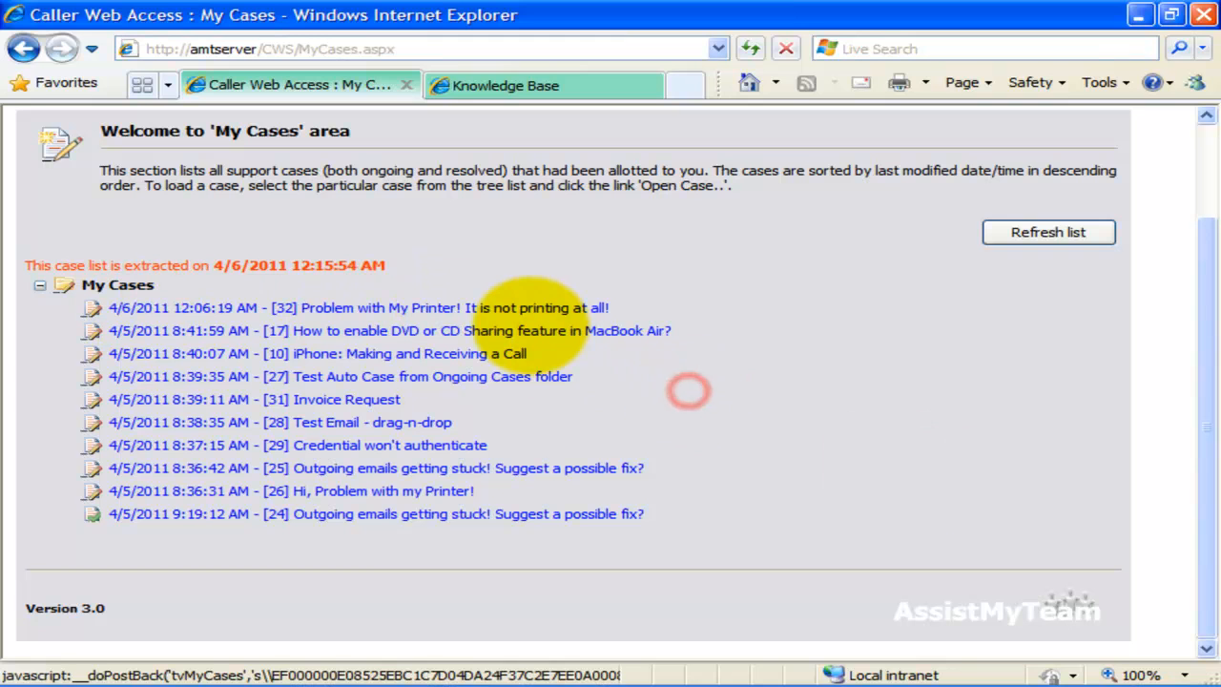
click(358, 307)
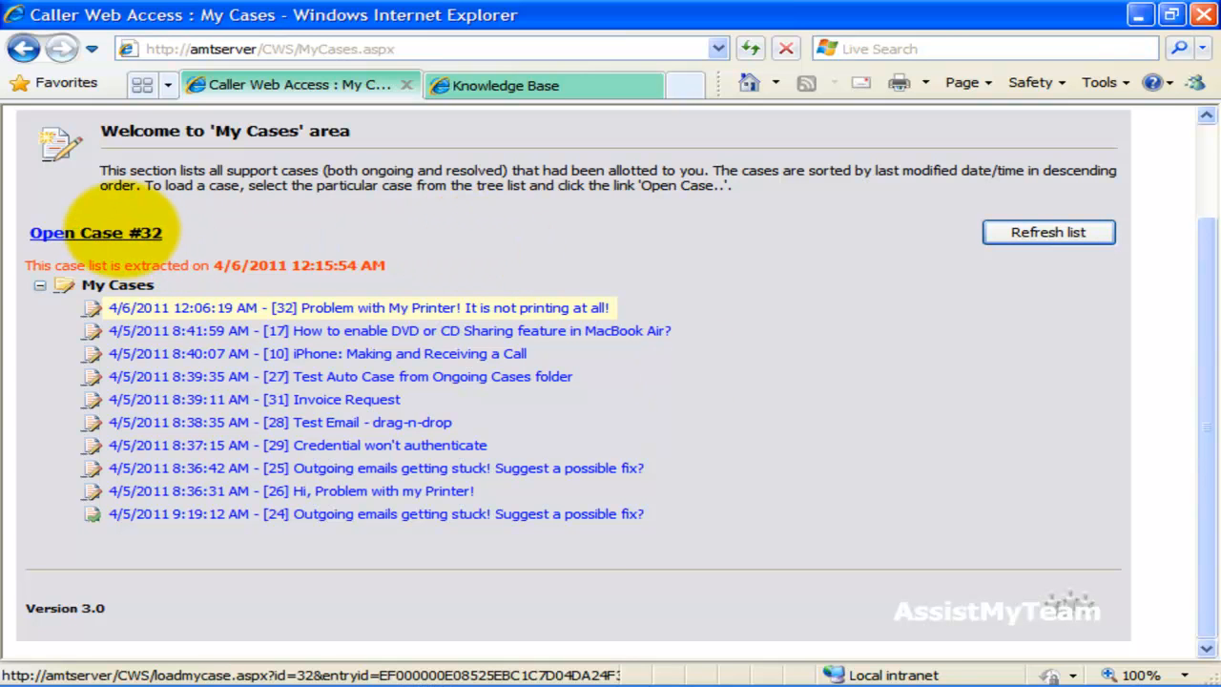
click(95, 232)
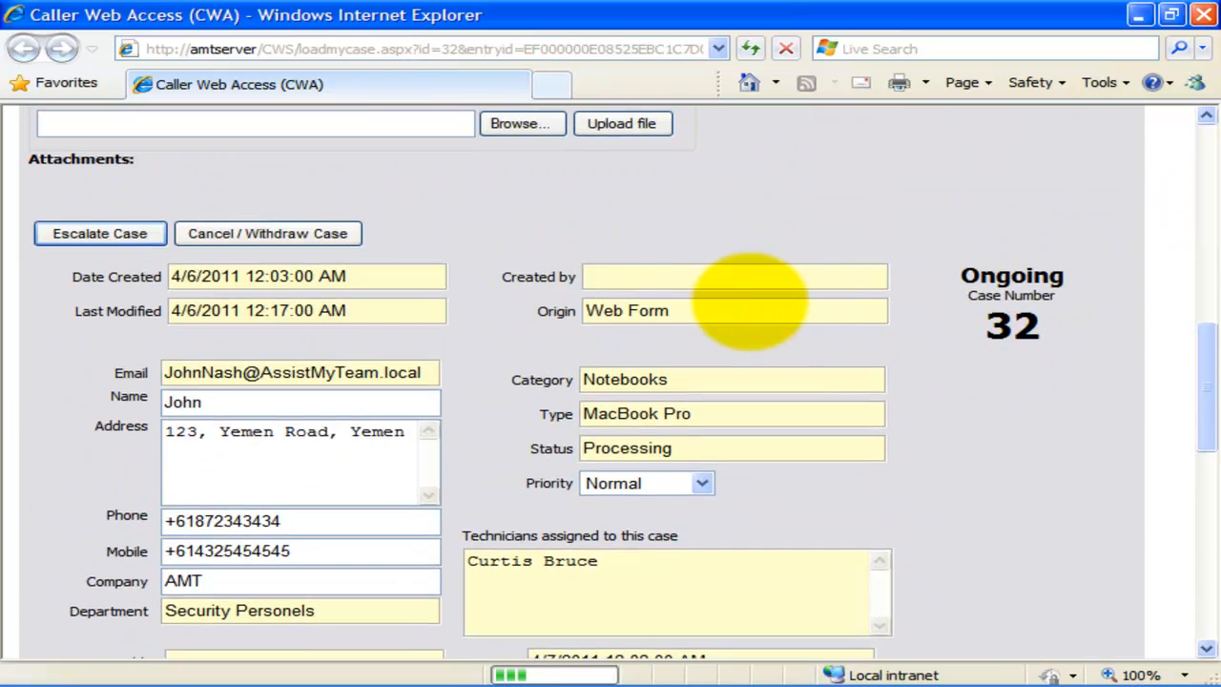
scroll(down, 3)
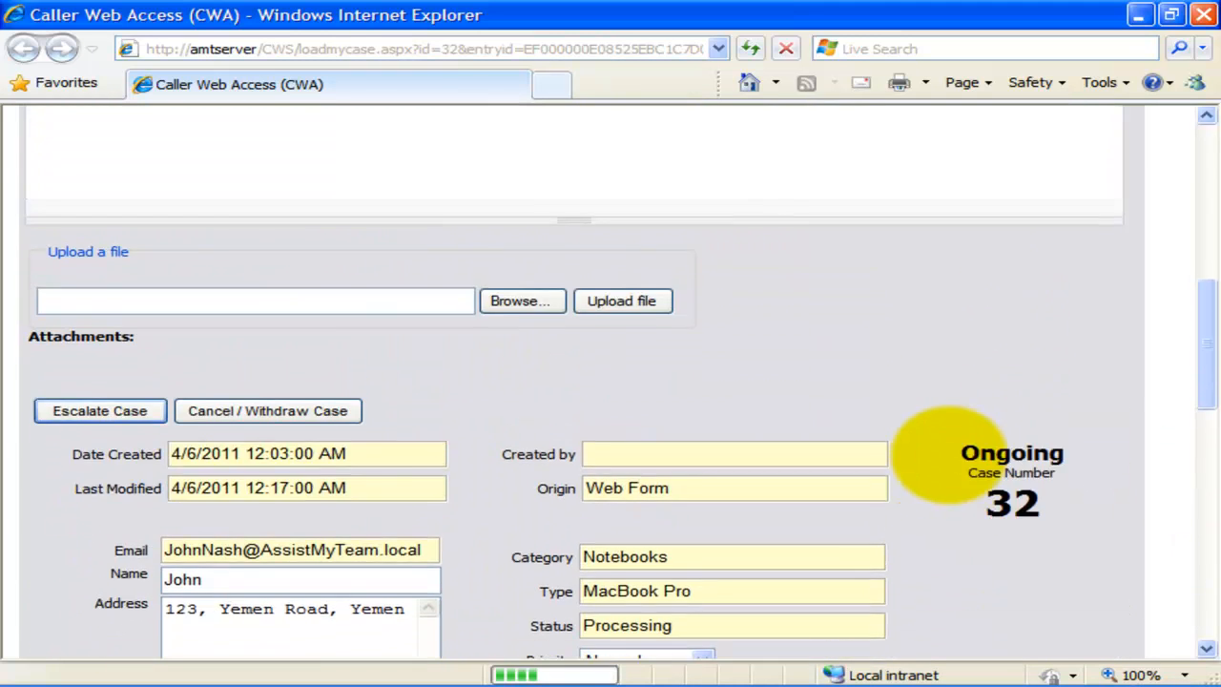
scroll(down, 3)
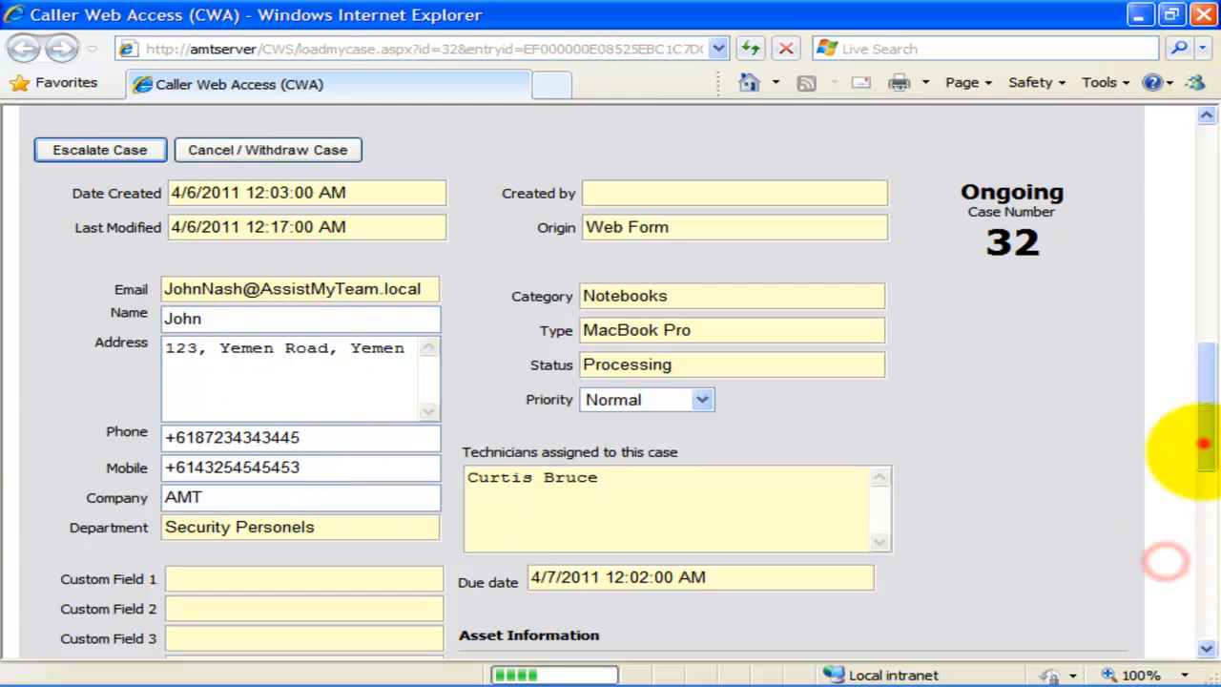
scroll(down, 3)
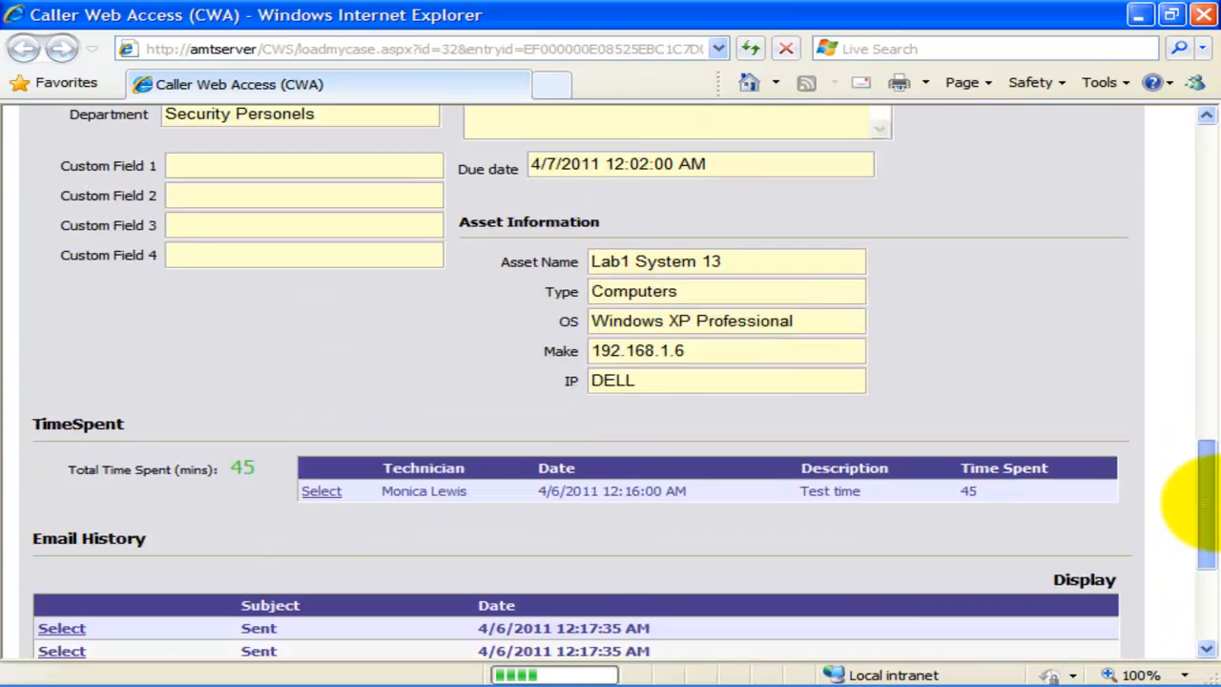
scroll(down, 3)
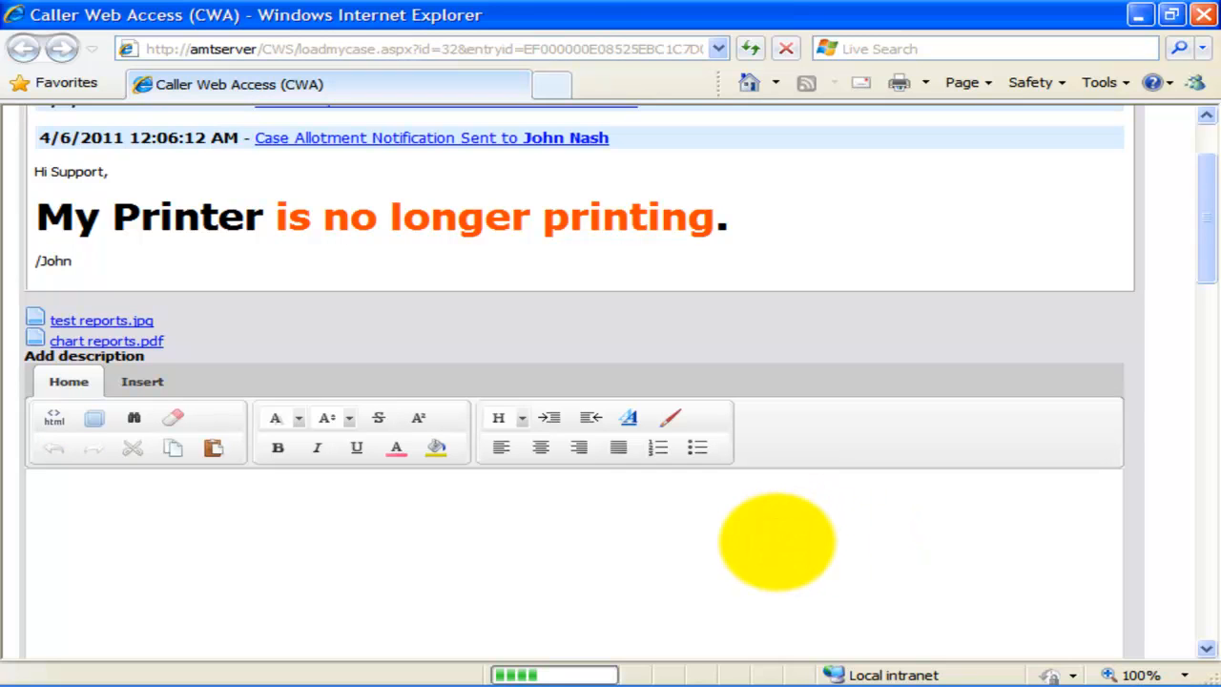
Add an italic, size 5 follow-up note about the old driver version to case 32
text(Hi Support,)
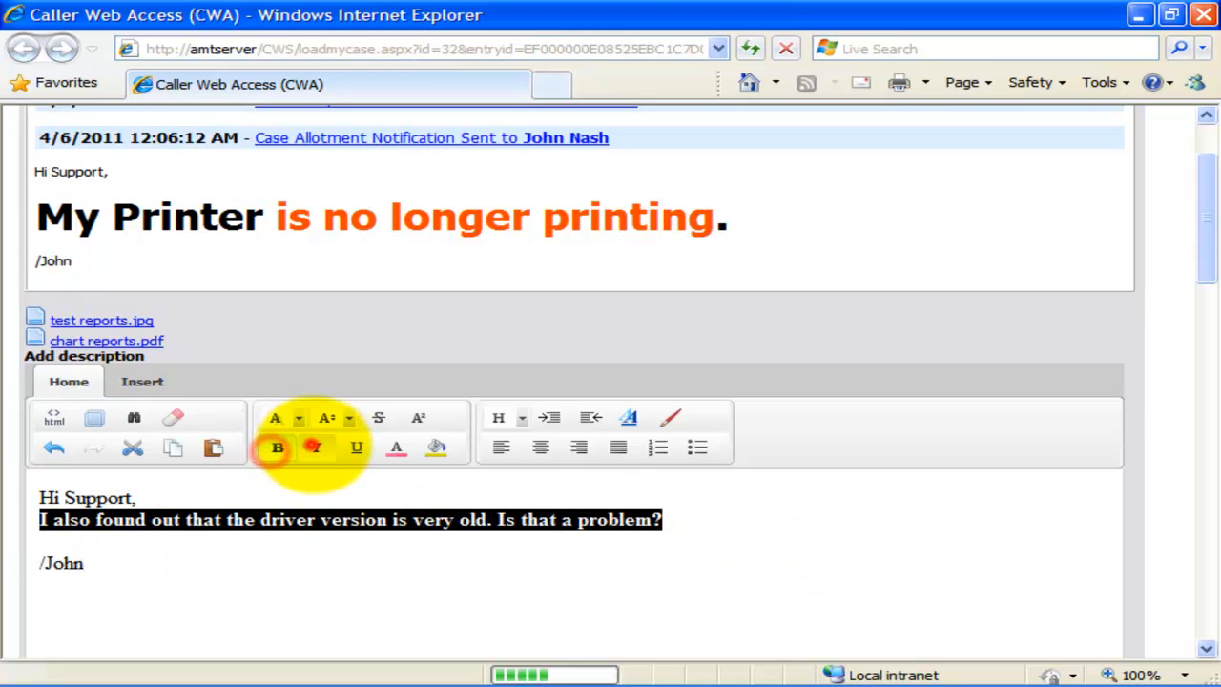
click(327, 417)
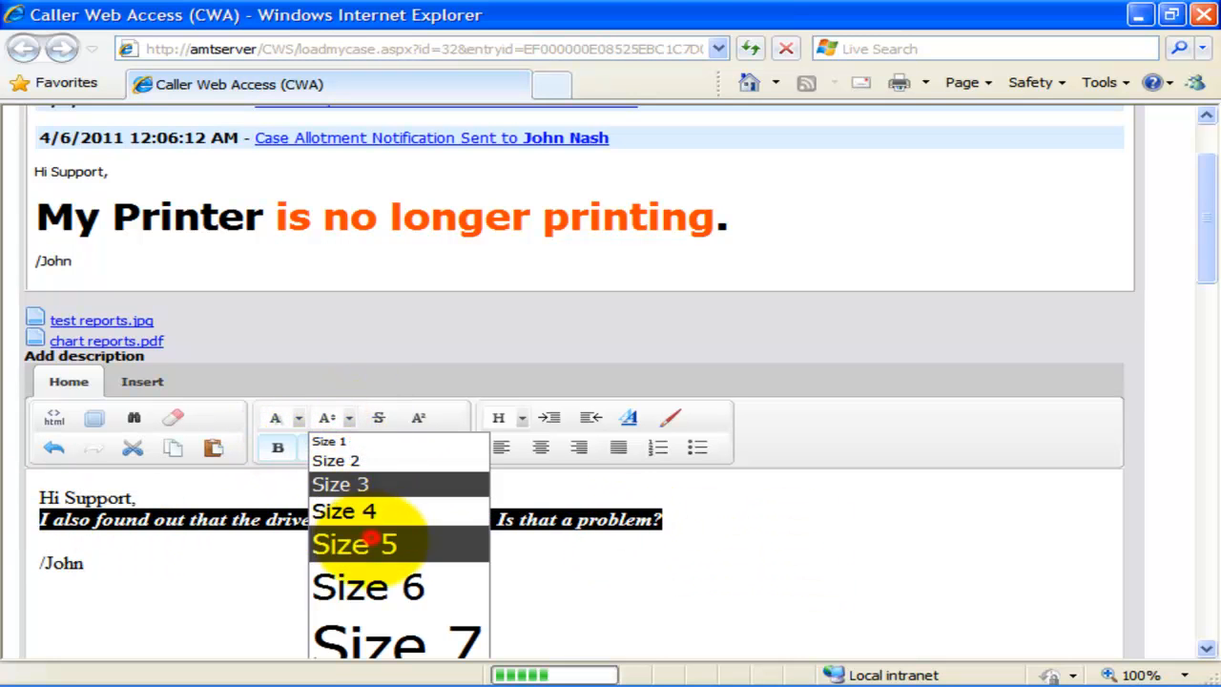
scroll(down, 3)
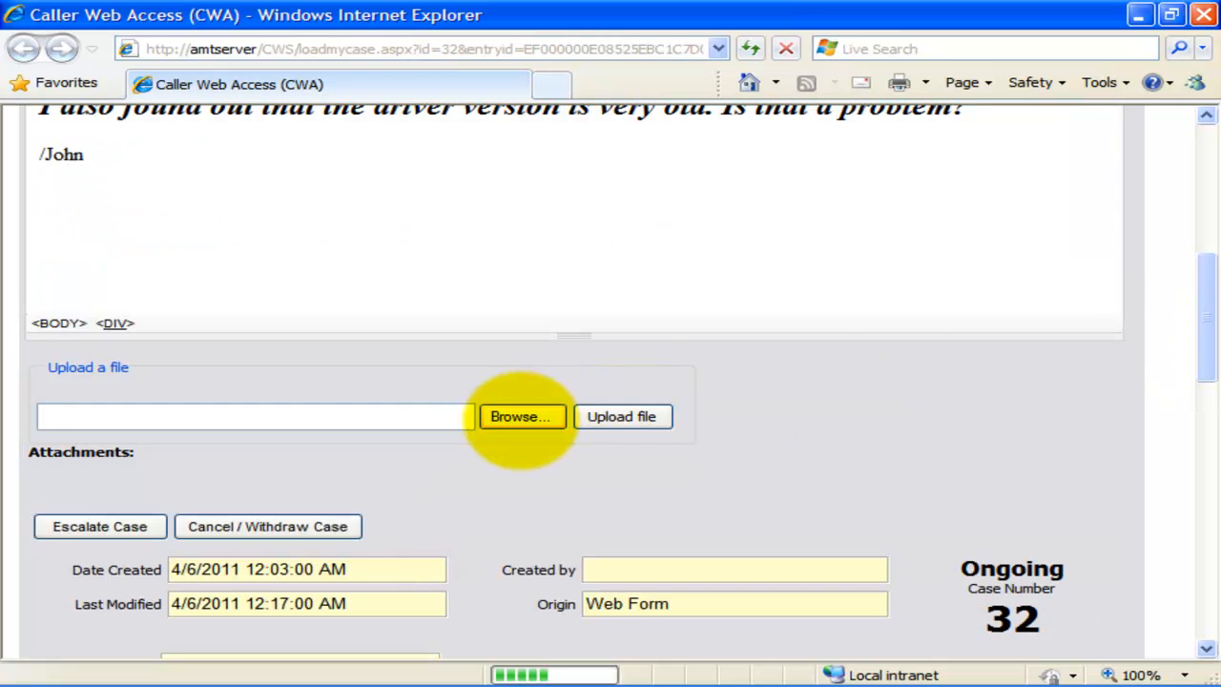
Attach and upload test report.xls to case 32
click(253, 417)
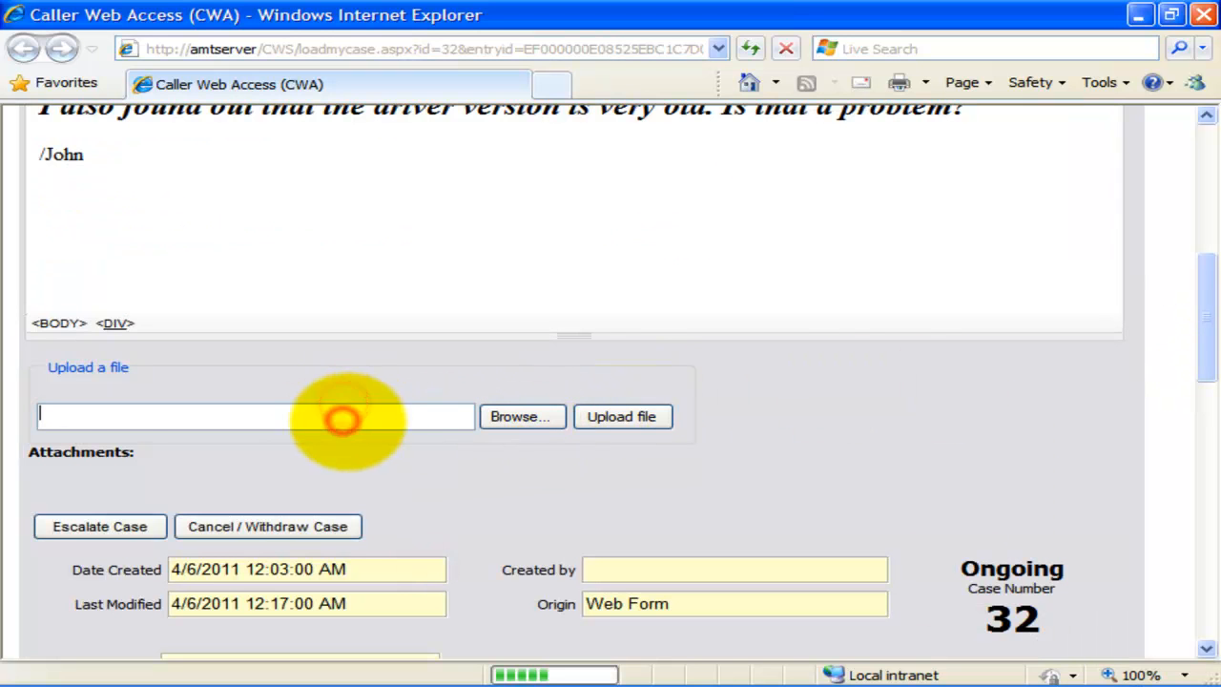
click(521, 416)
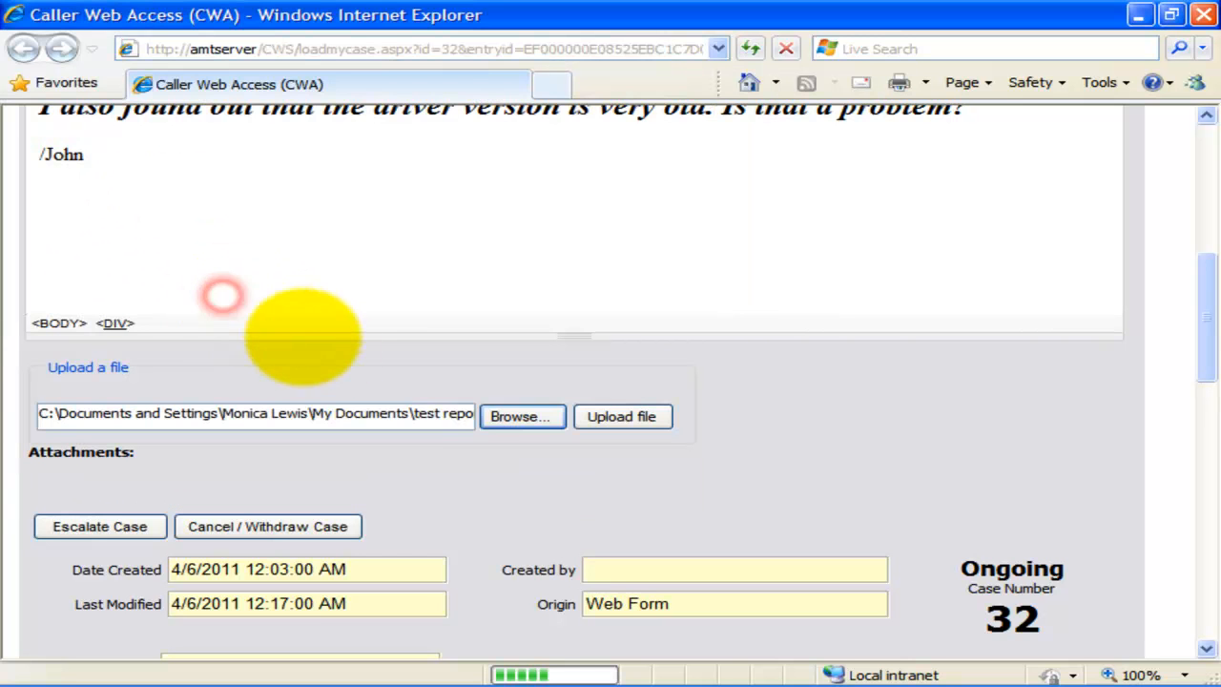
click(621, 416)
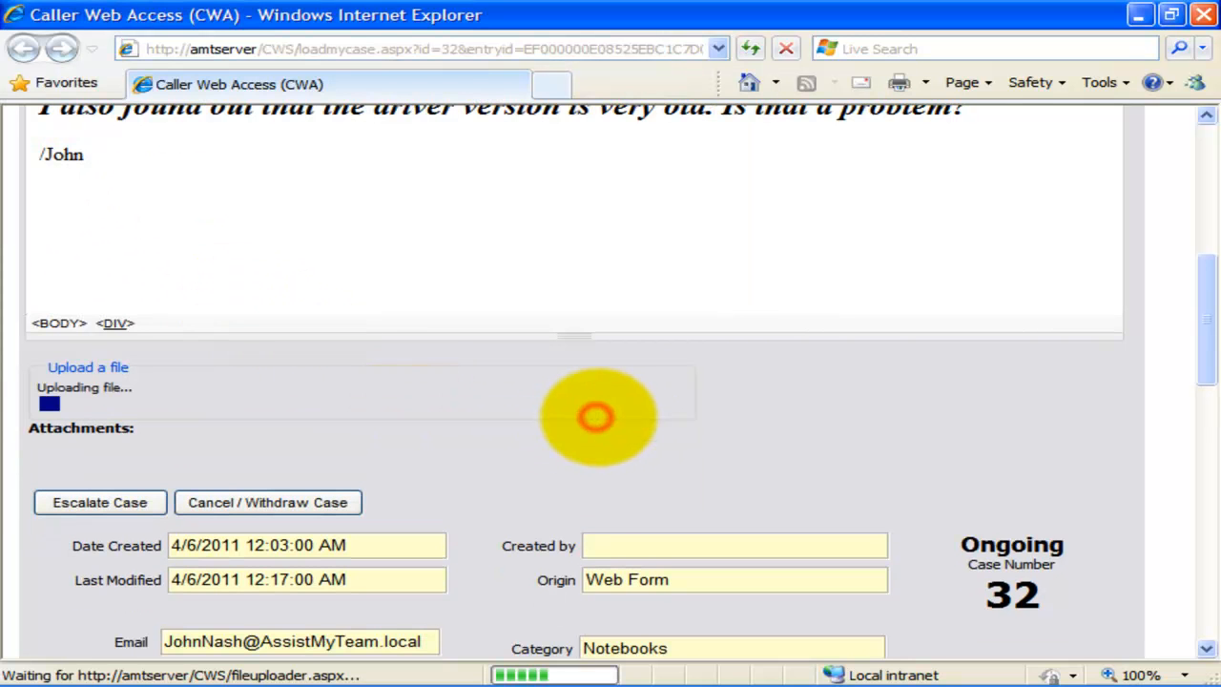
click(621, 416)
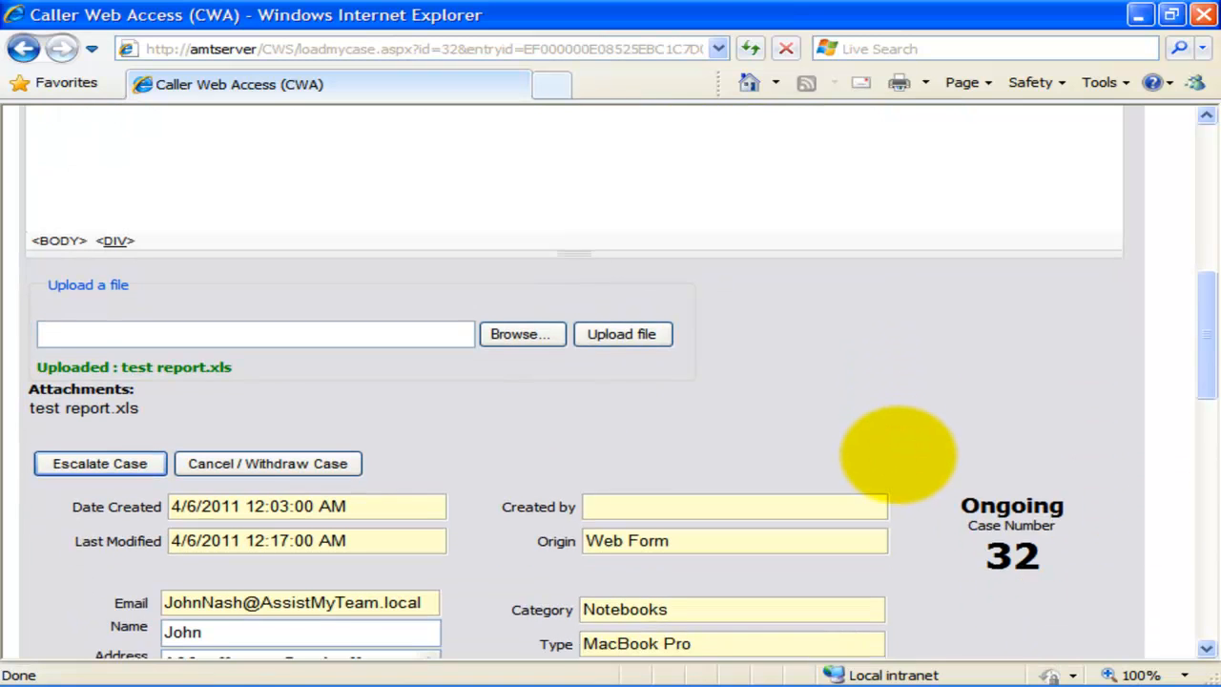
scroll(down, 3)
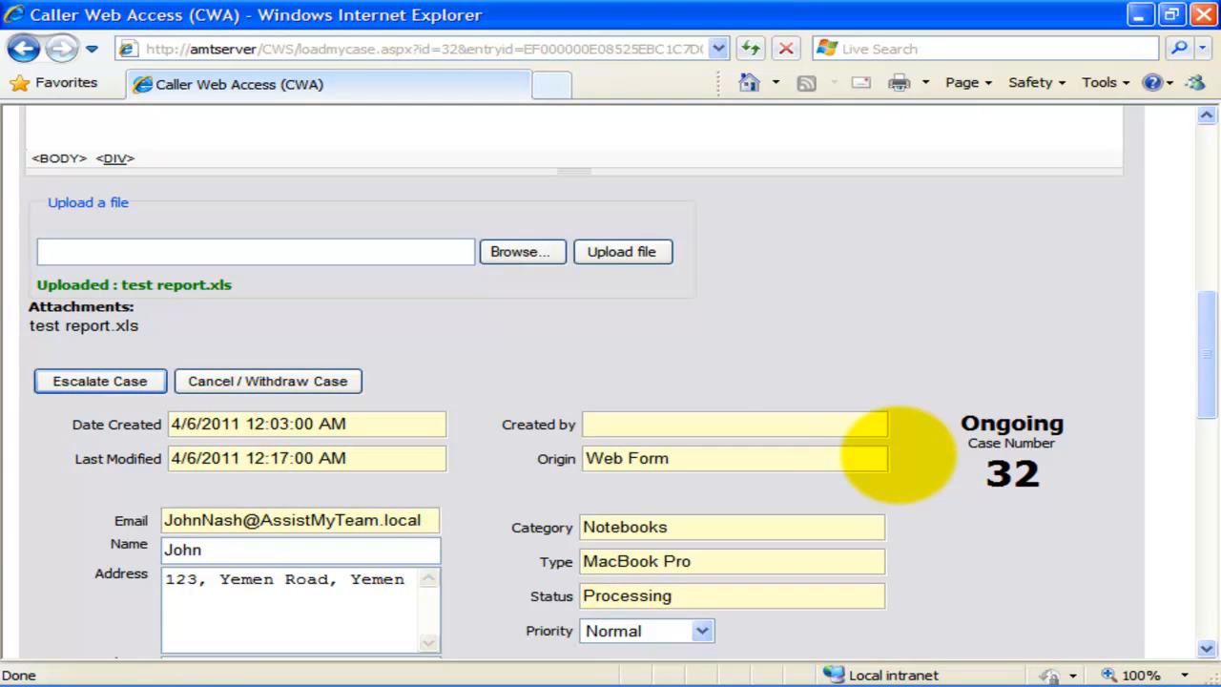
mouse_move(324, 372)
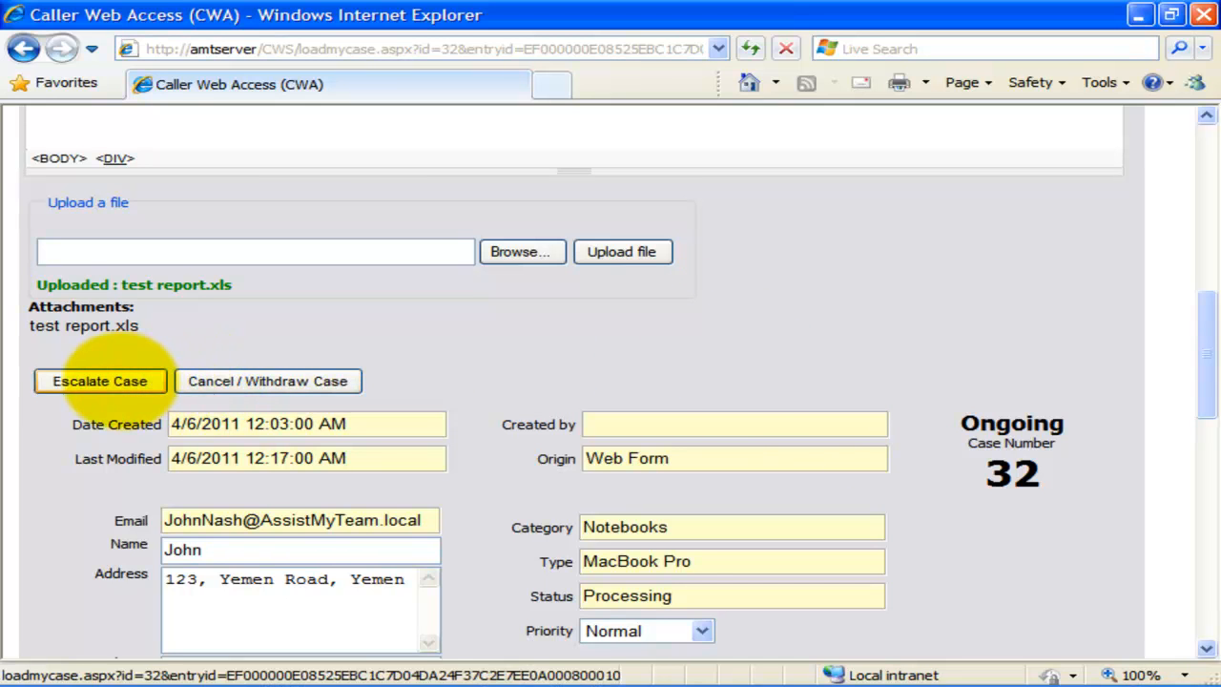
Escalate case 32 and switch to its support request form in Outlook showing the new reply
click(99, 381)
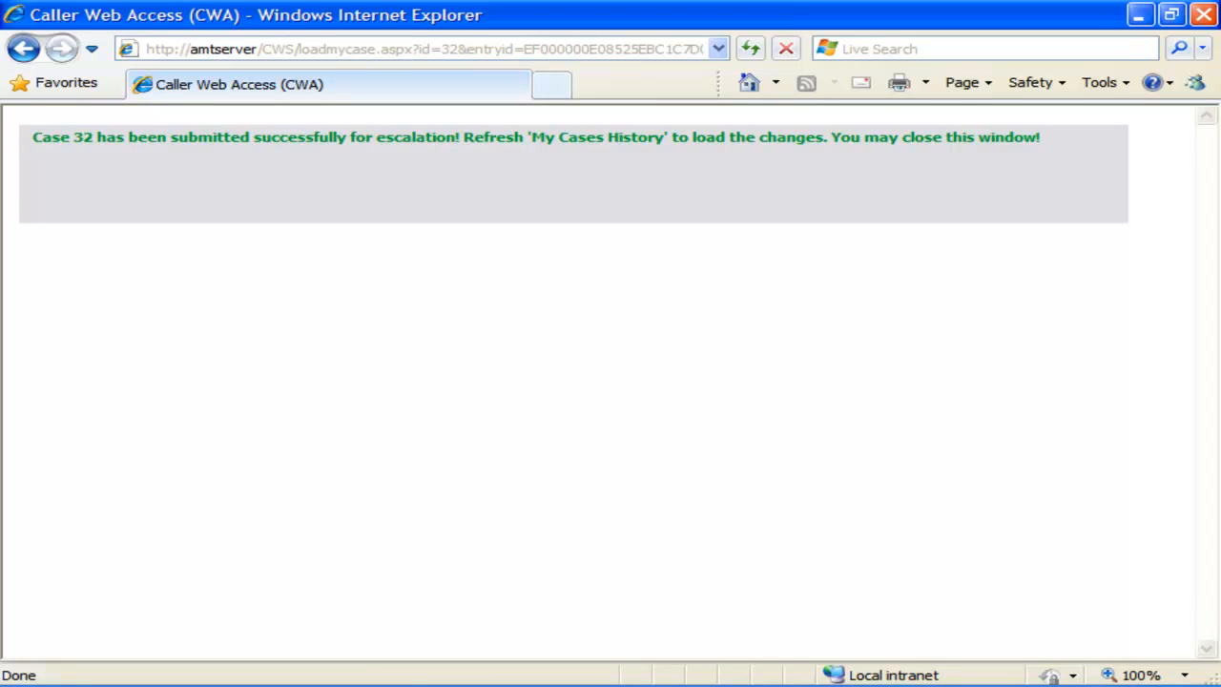
click(933, 331)
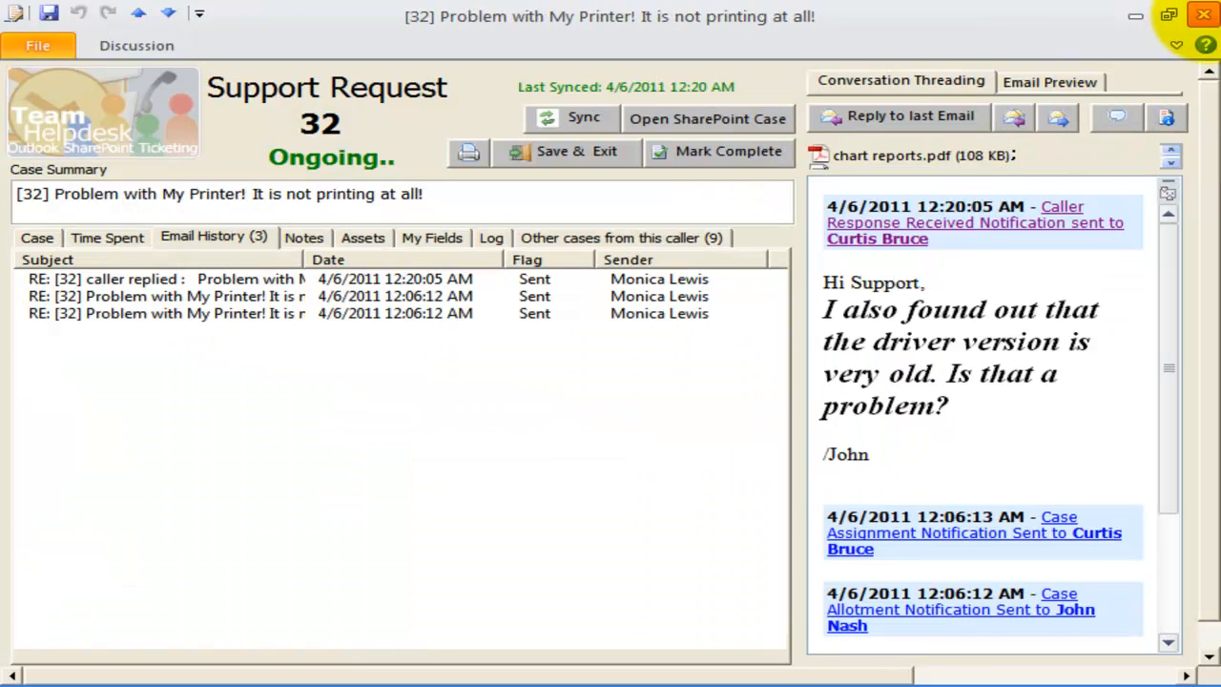
Close the Outlook request form and reopen Case #32 from My Cases
click(561, 151)
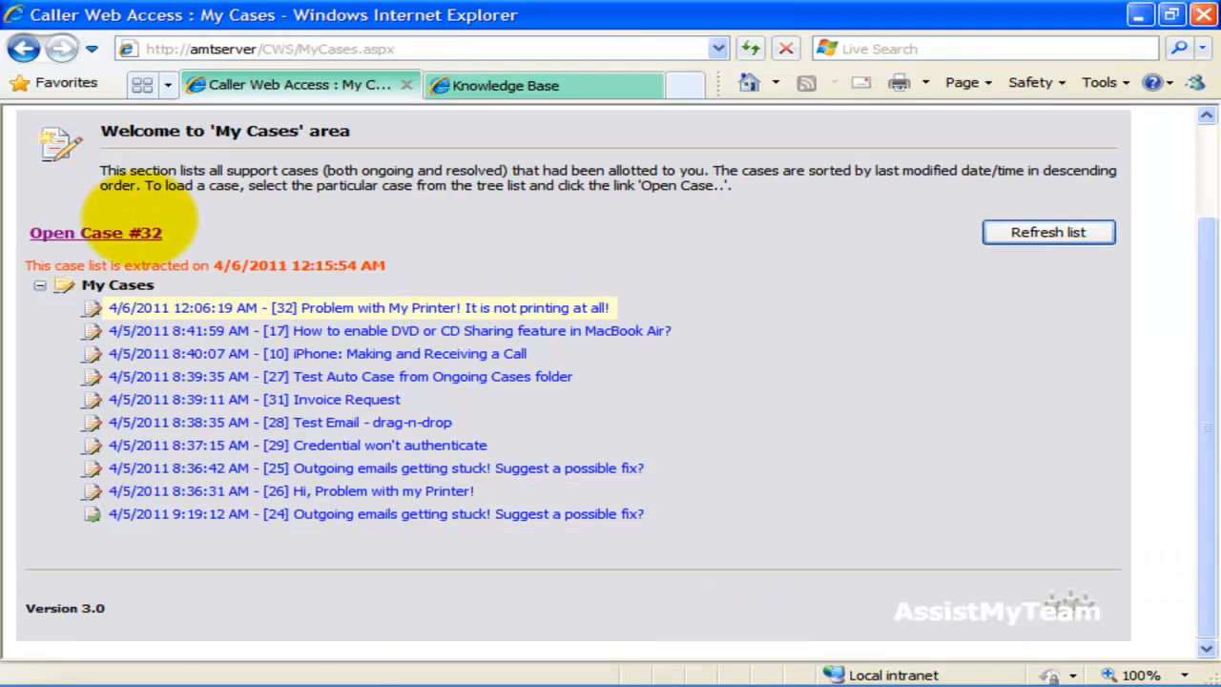
click(95, 232)
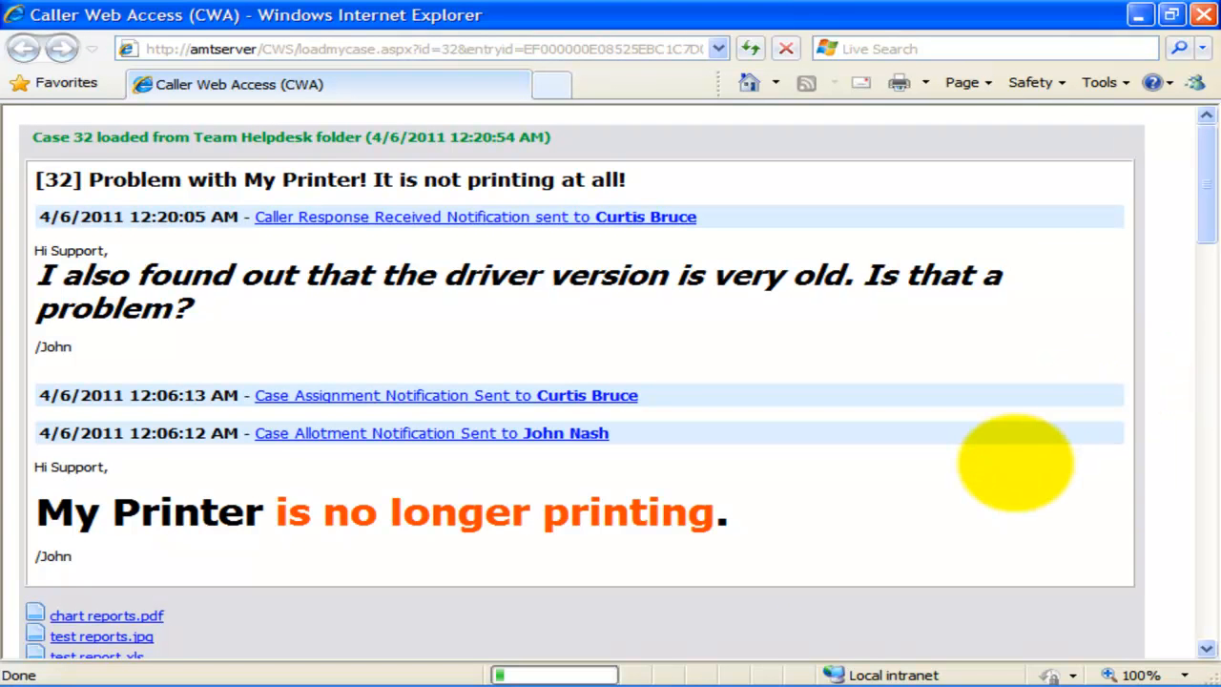
mouse_move(1019, 489)
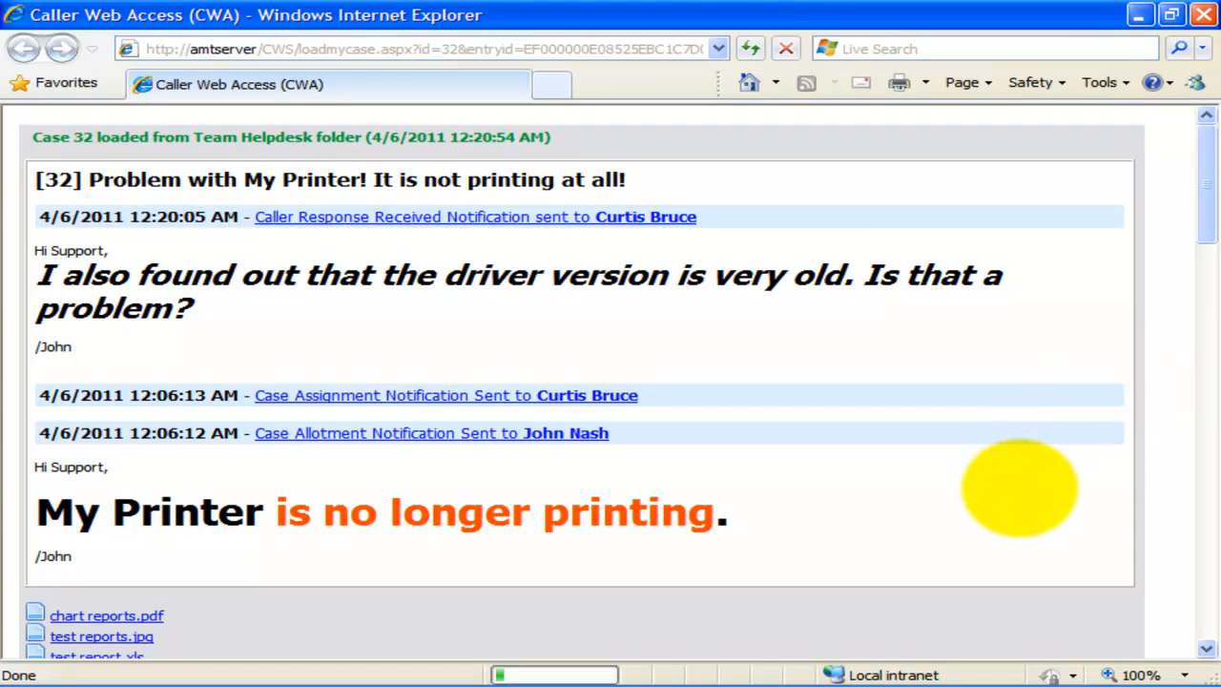
scroll(down, 3)
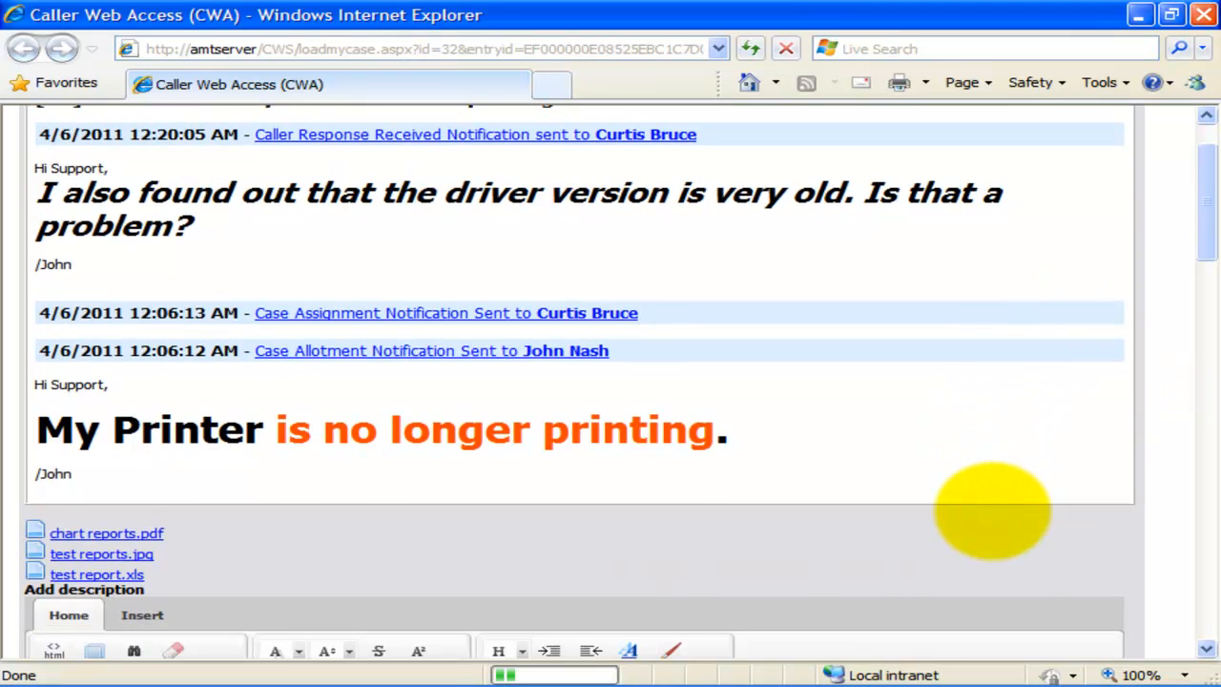
scroll(down, 3)
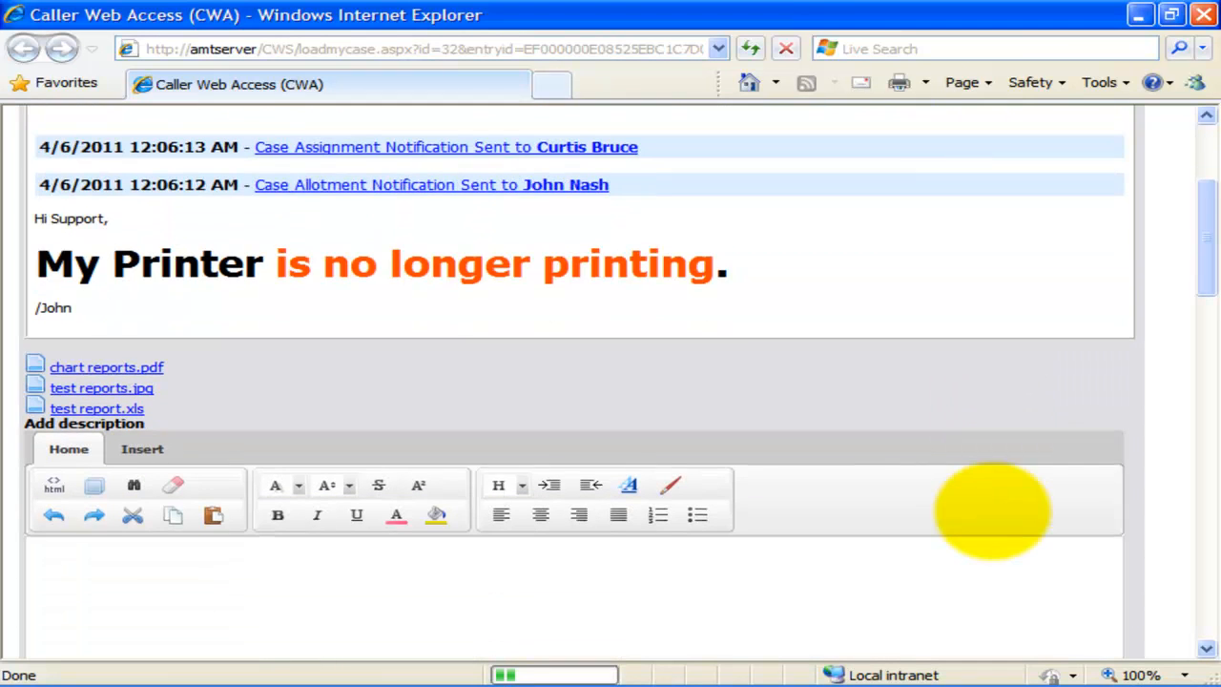
scroll(down, 3)
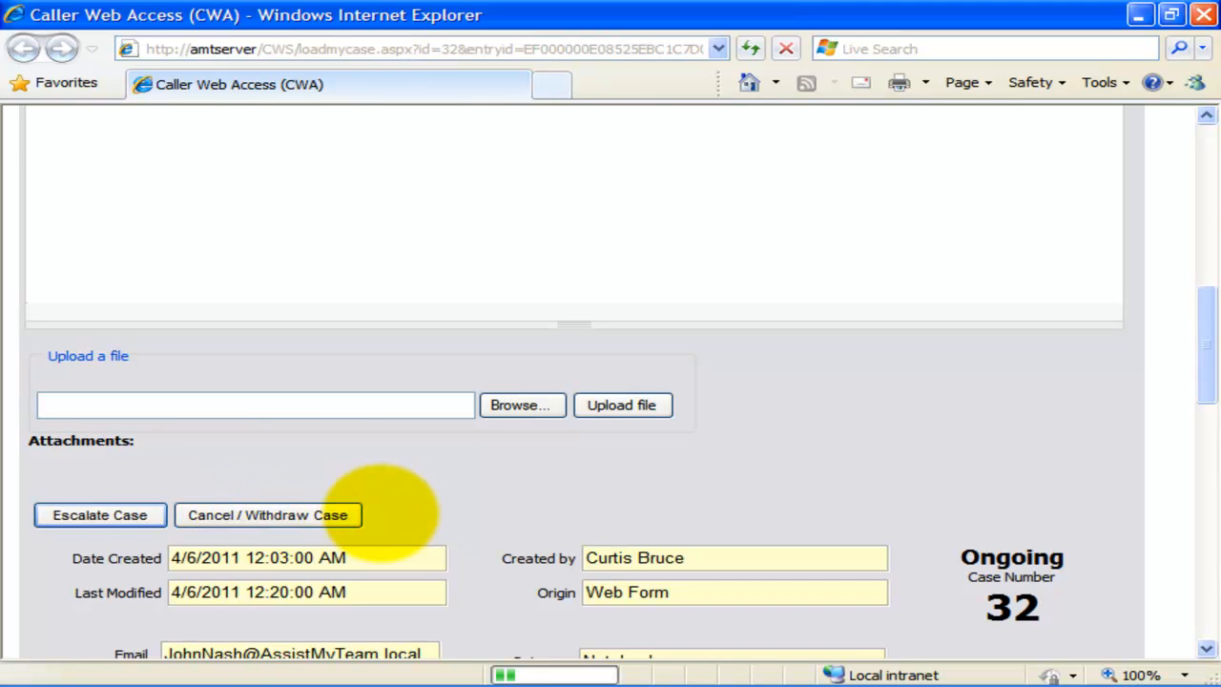
Withdraw Case #32 via Cancel / Withdraw Case and confirm with OK
click(268, 516)
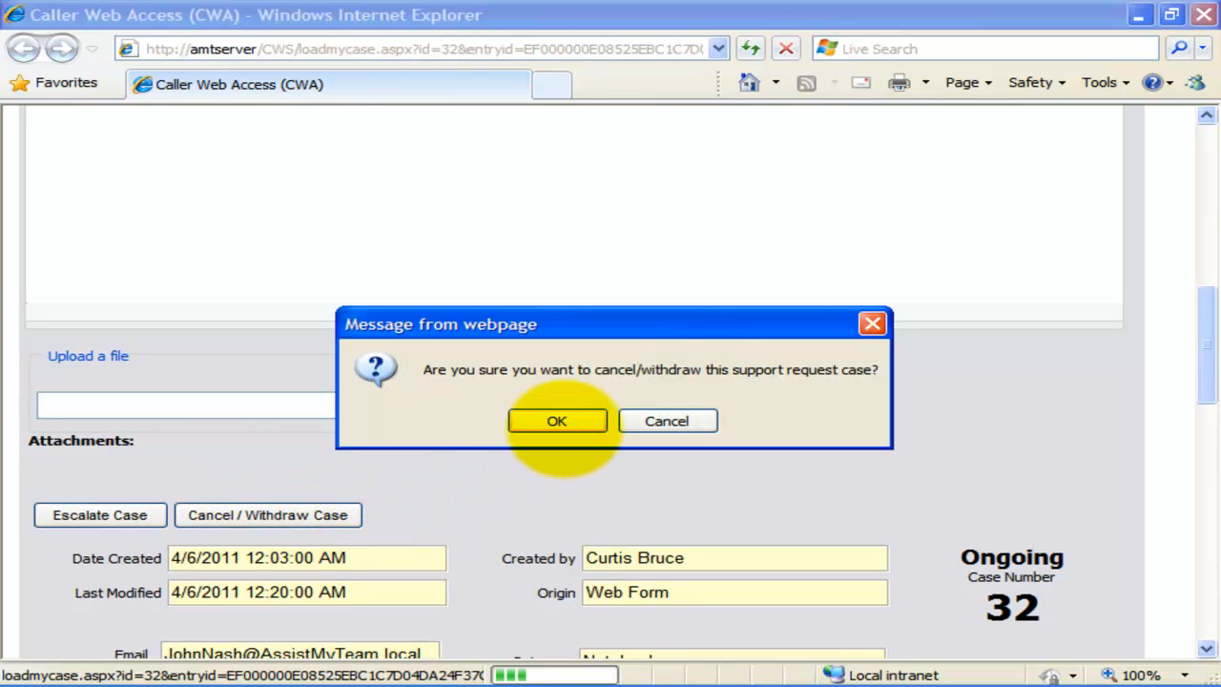
click(557, 421)
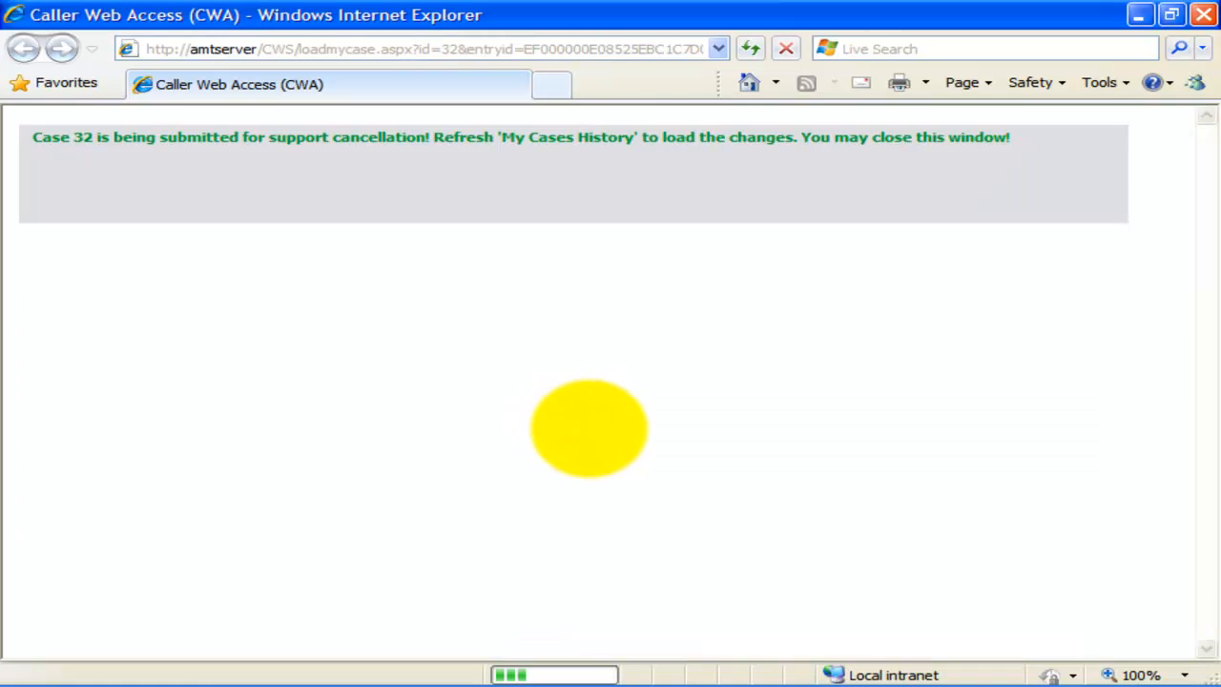